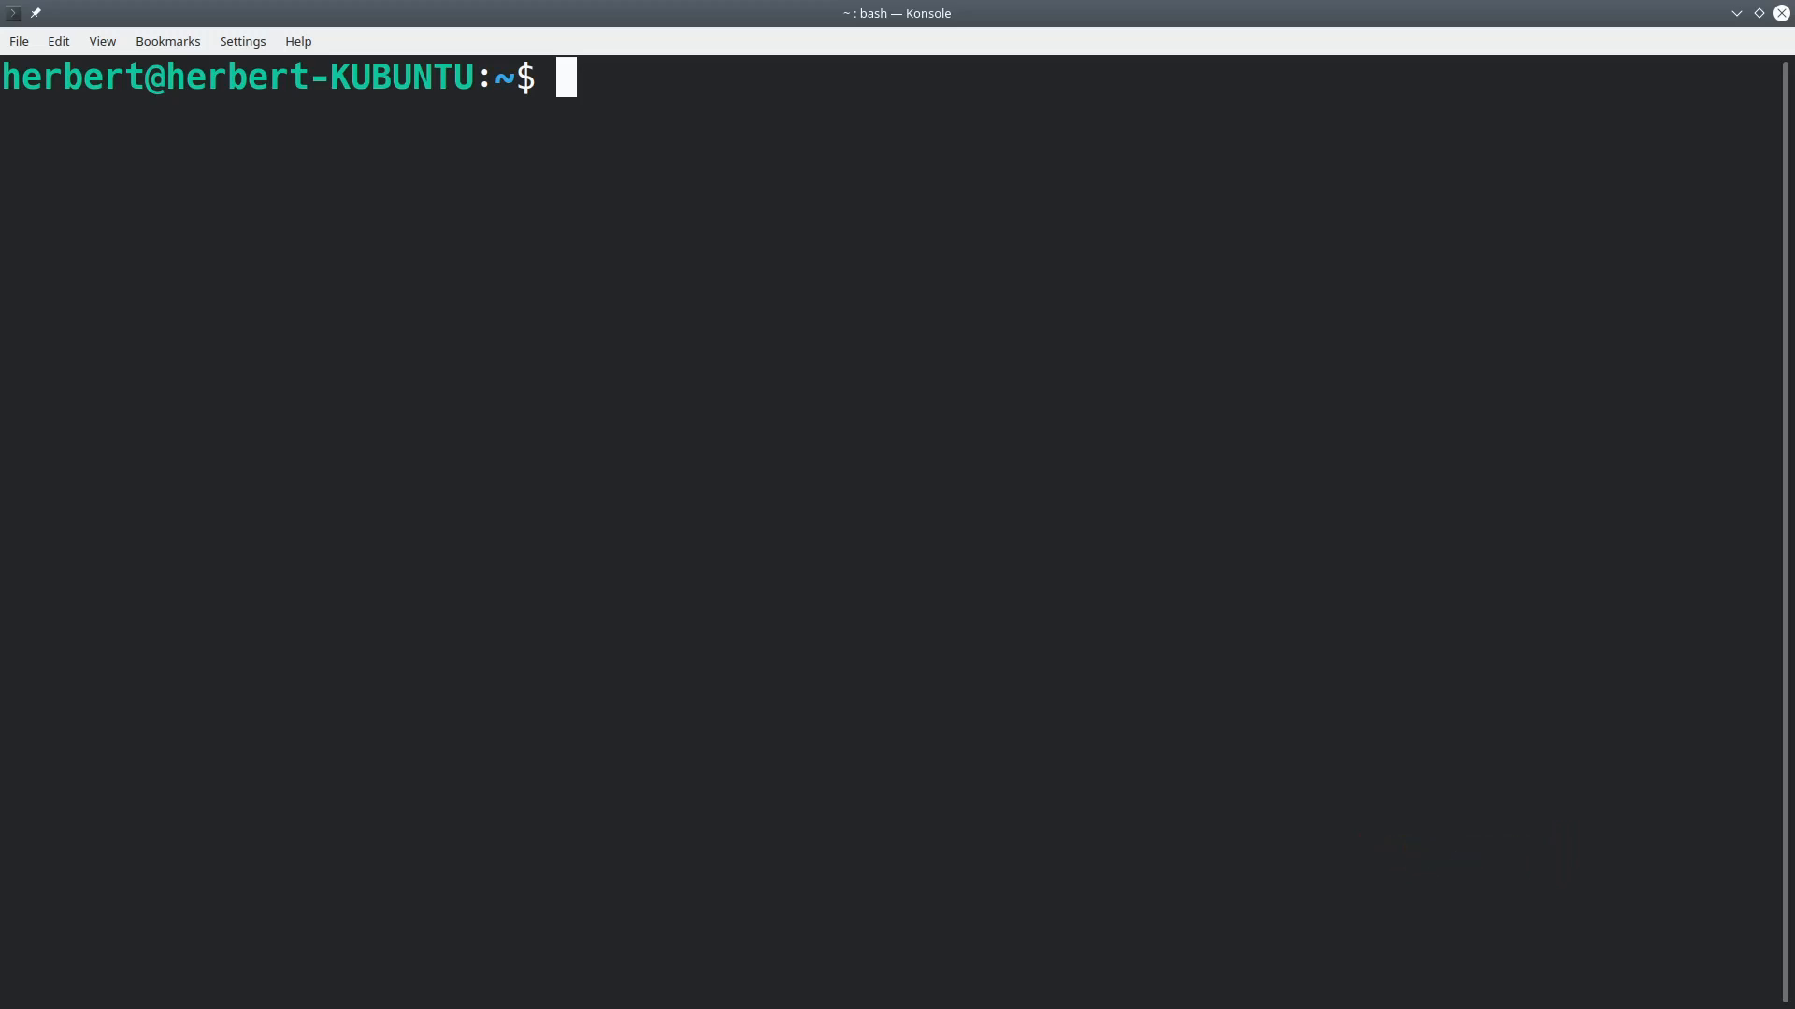
# Run sudo apt install cifs-utils (already newest version), then clear the terminal.
pyautogui.write('sud')
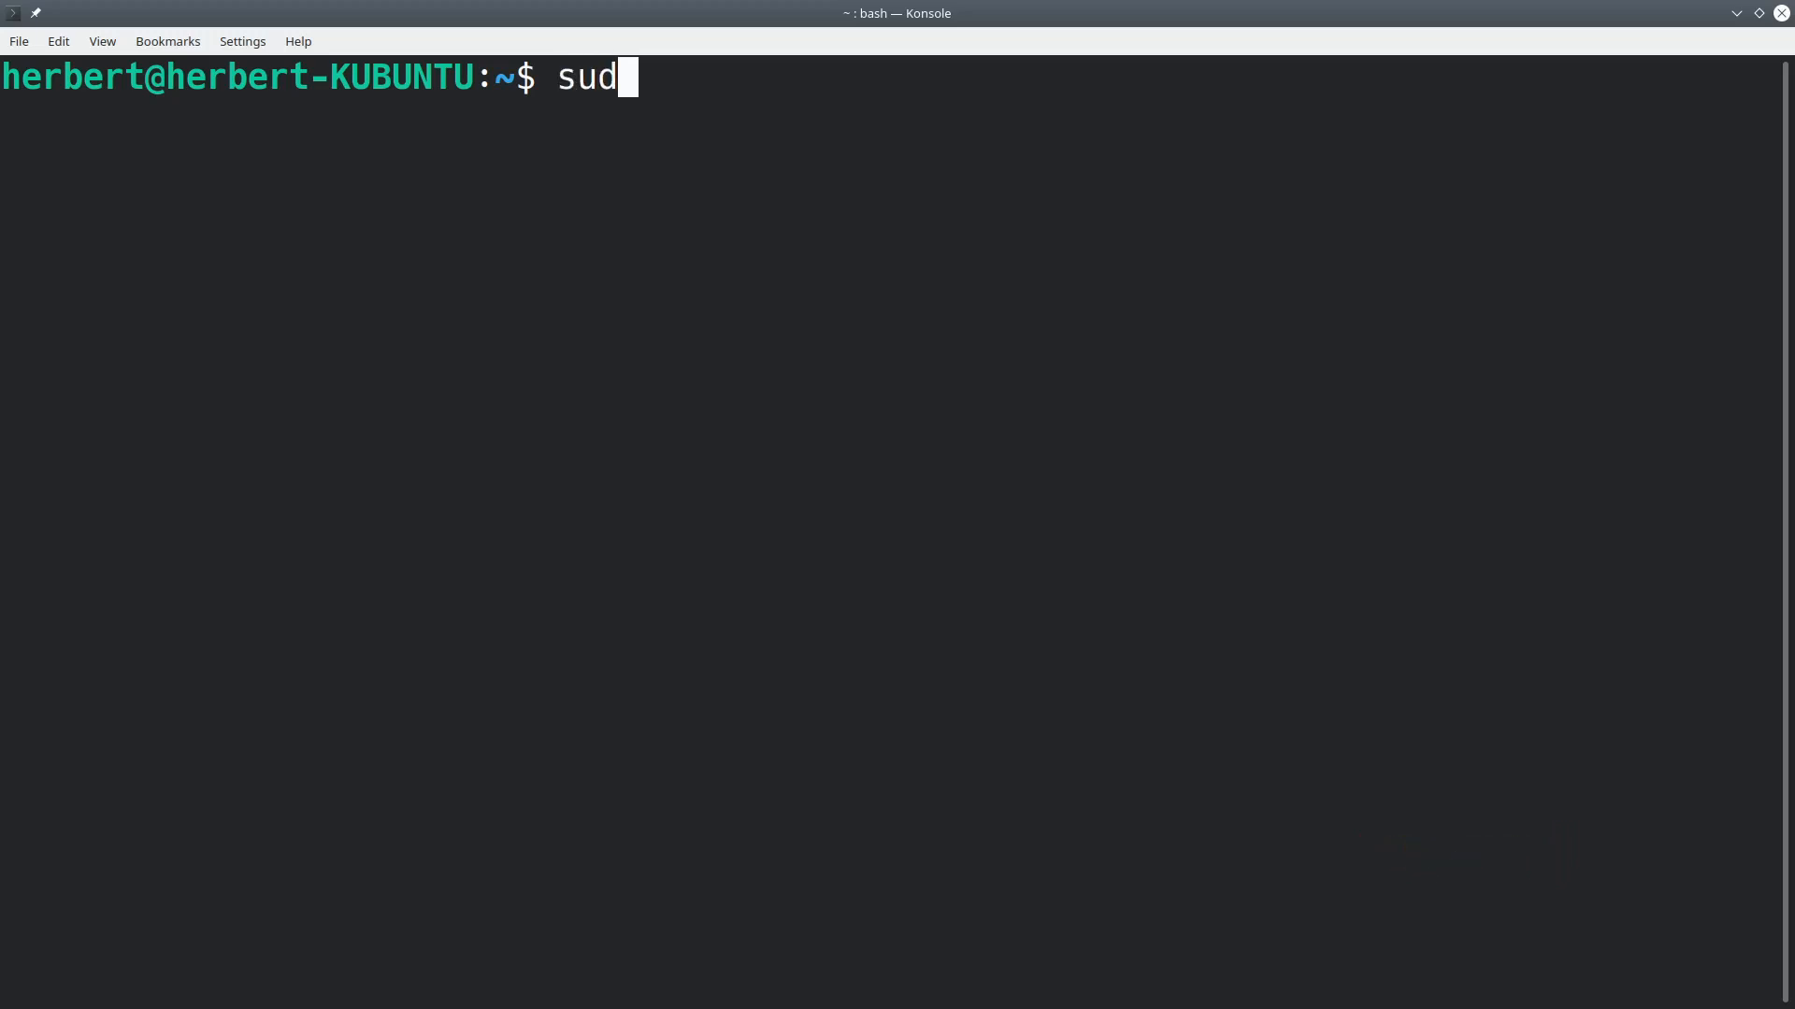
pyautogui.write('o apt')
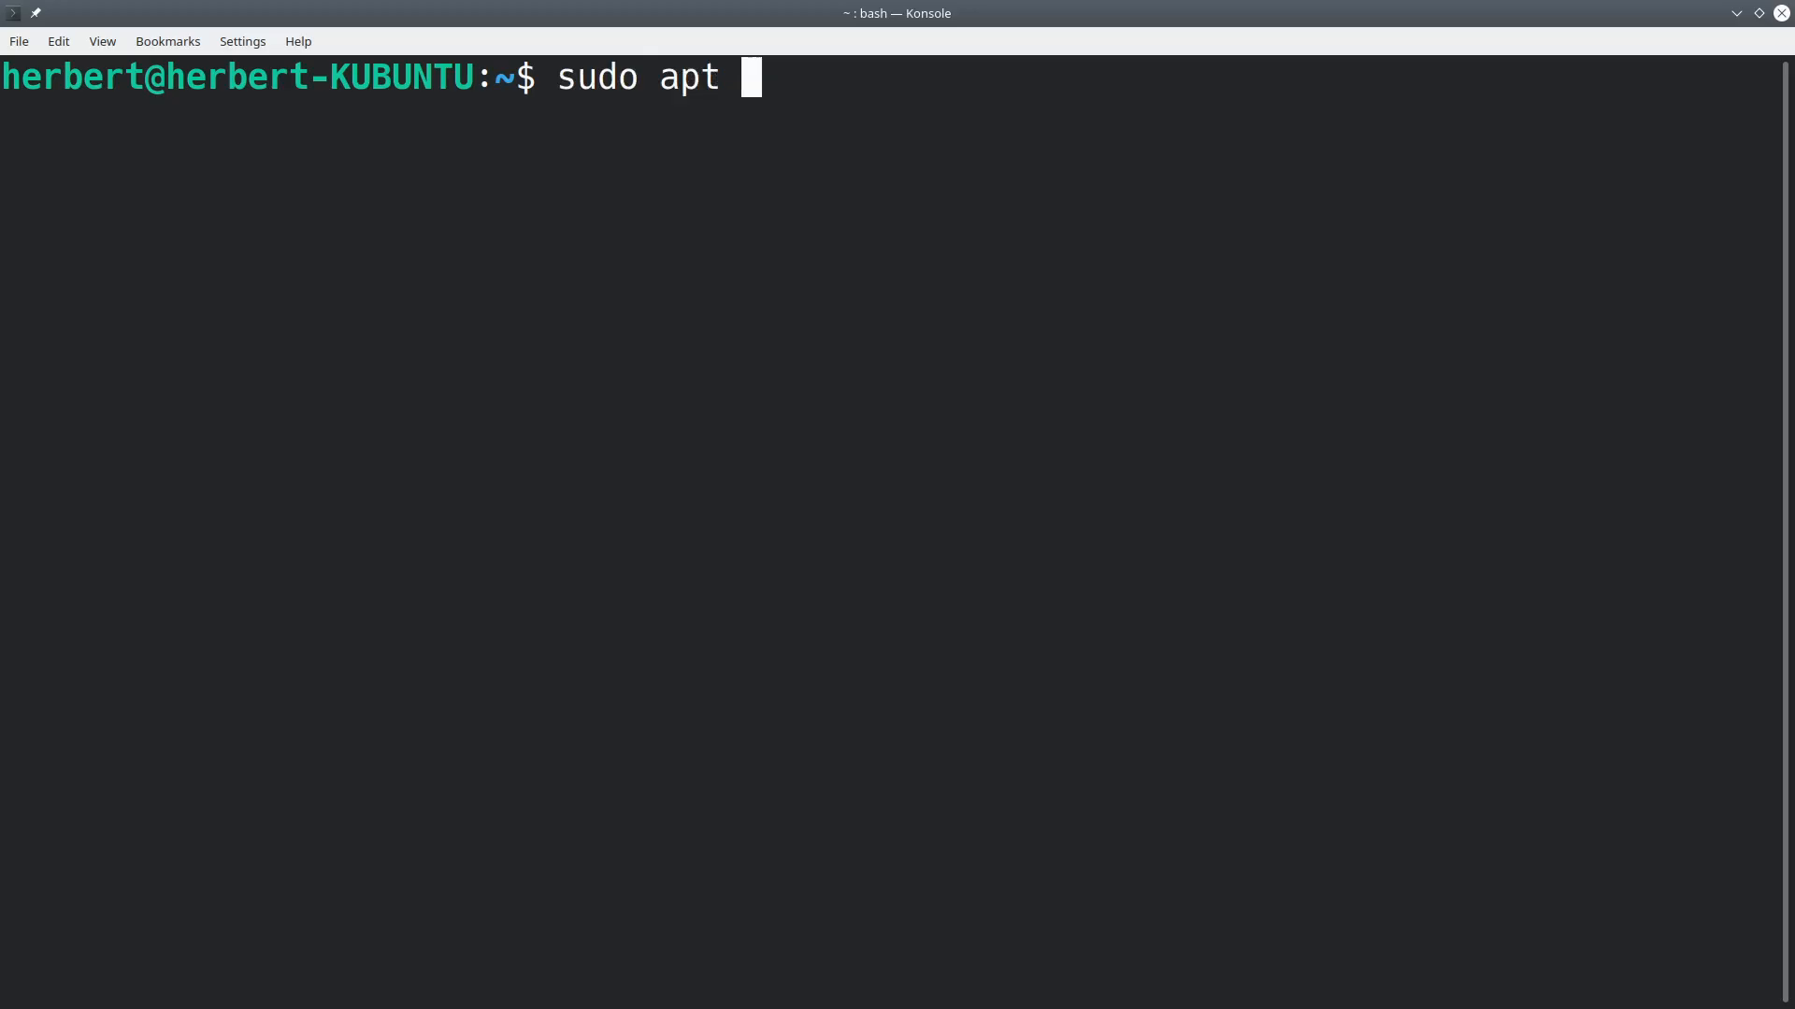
pyautogui.write('install')
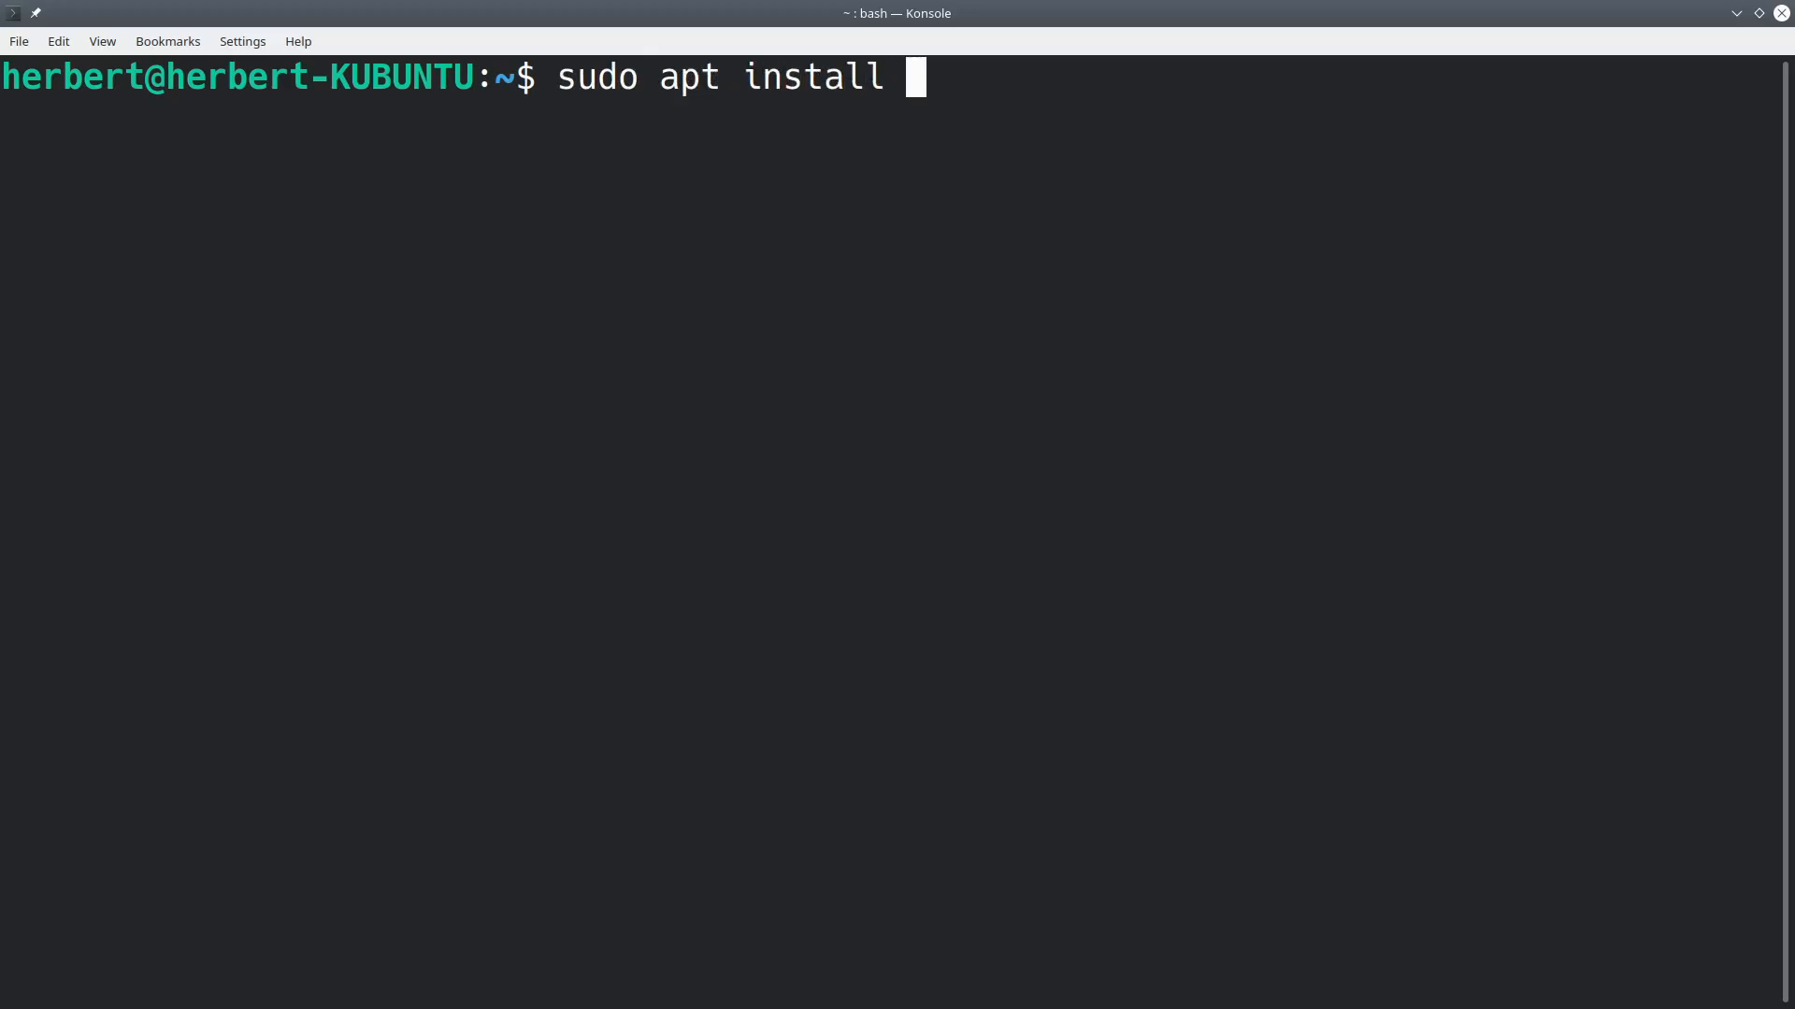
pyautogui.write('cif')
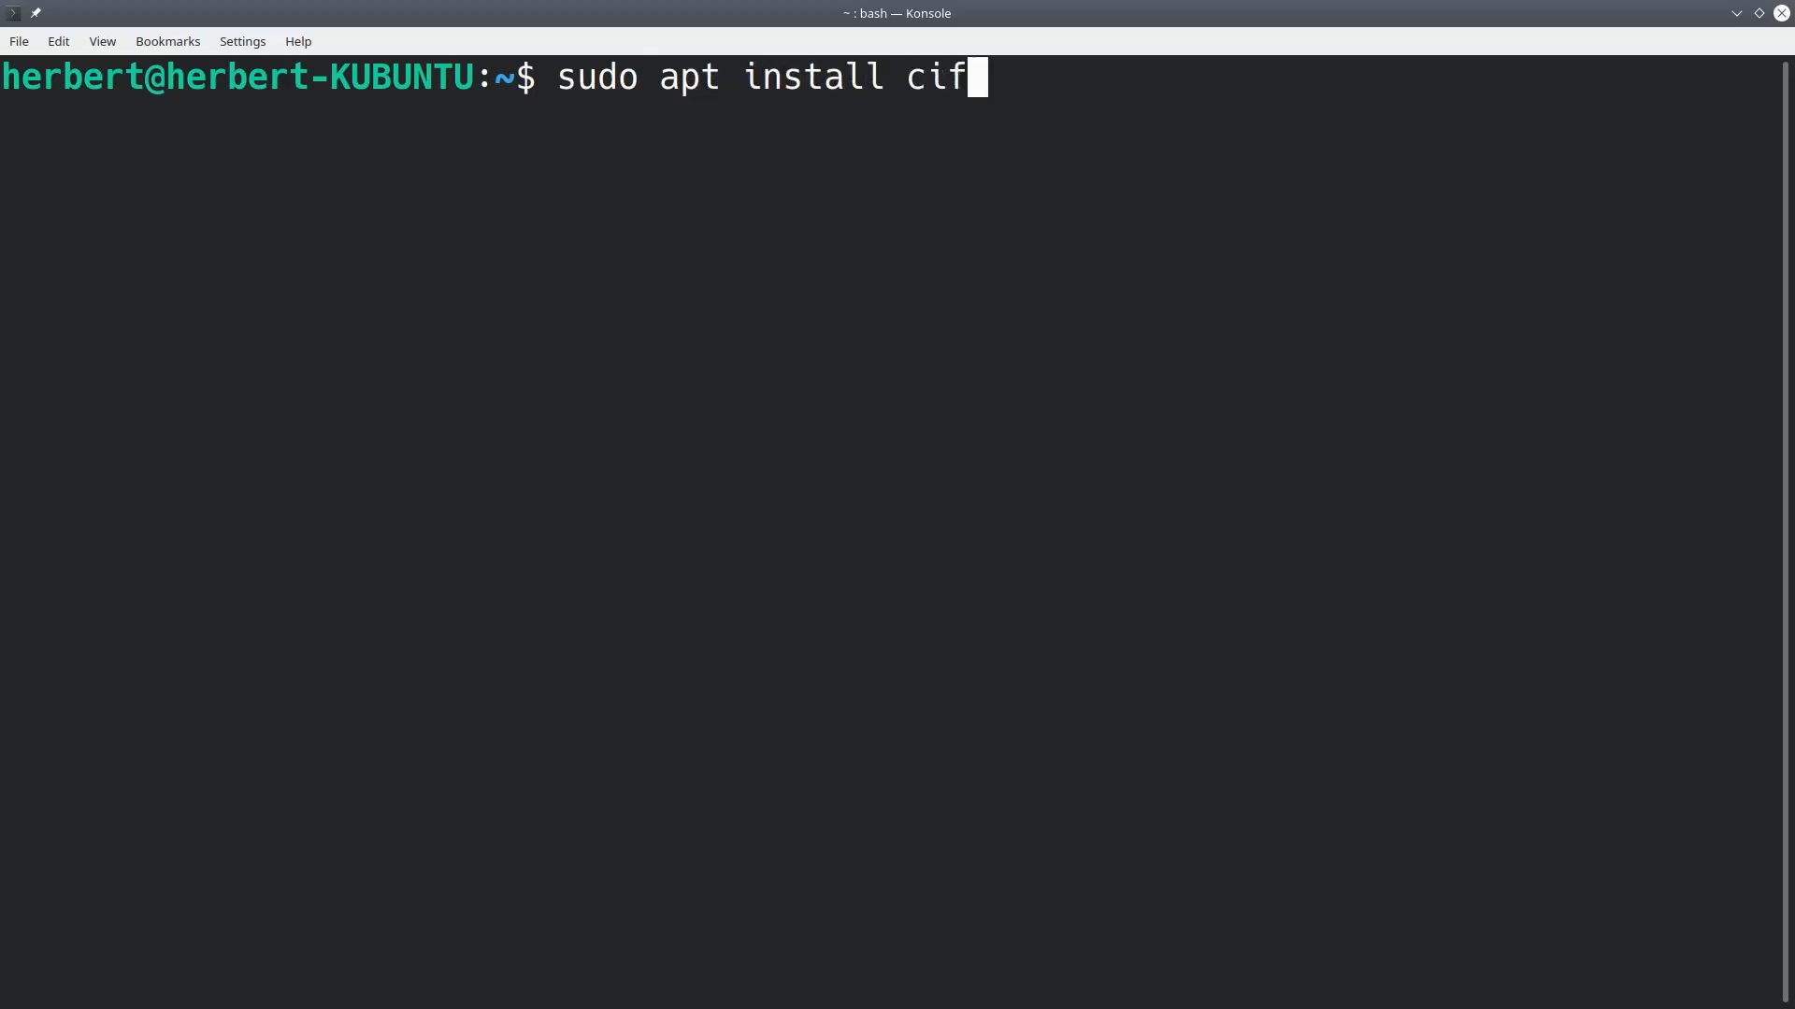
pyautogui.write('s-uti')
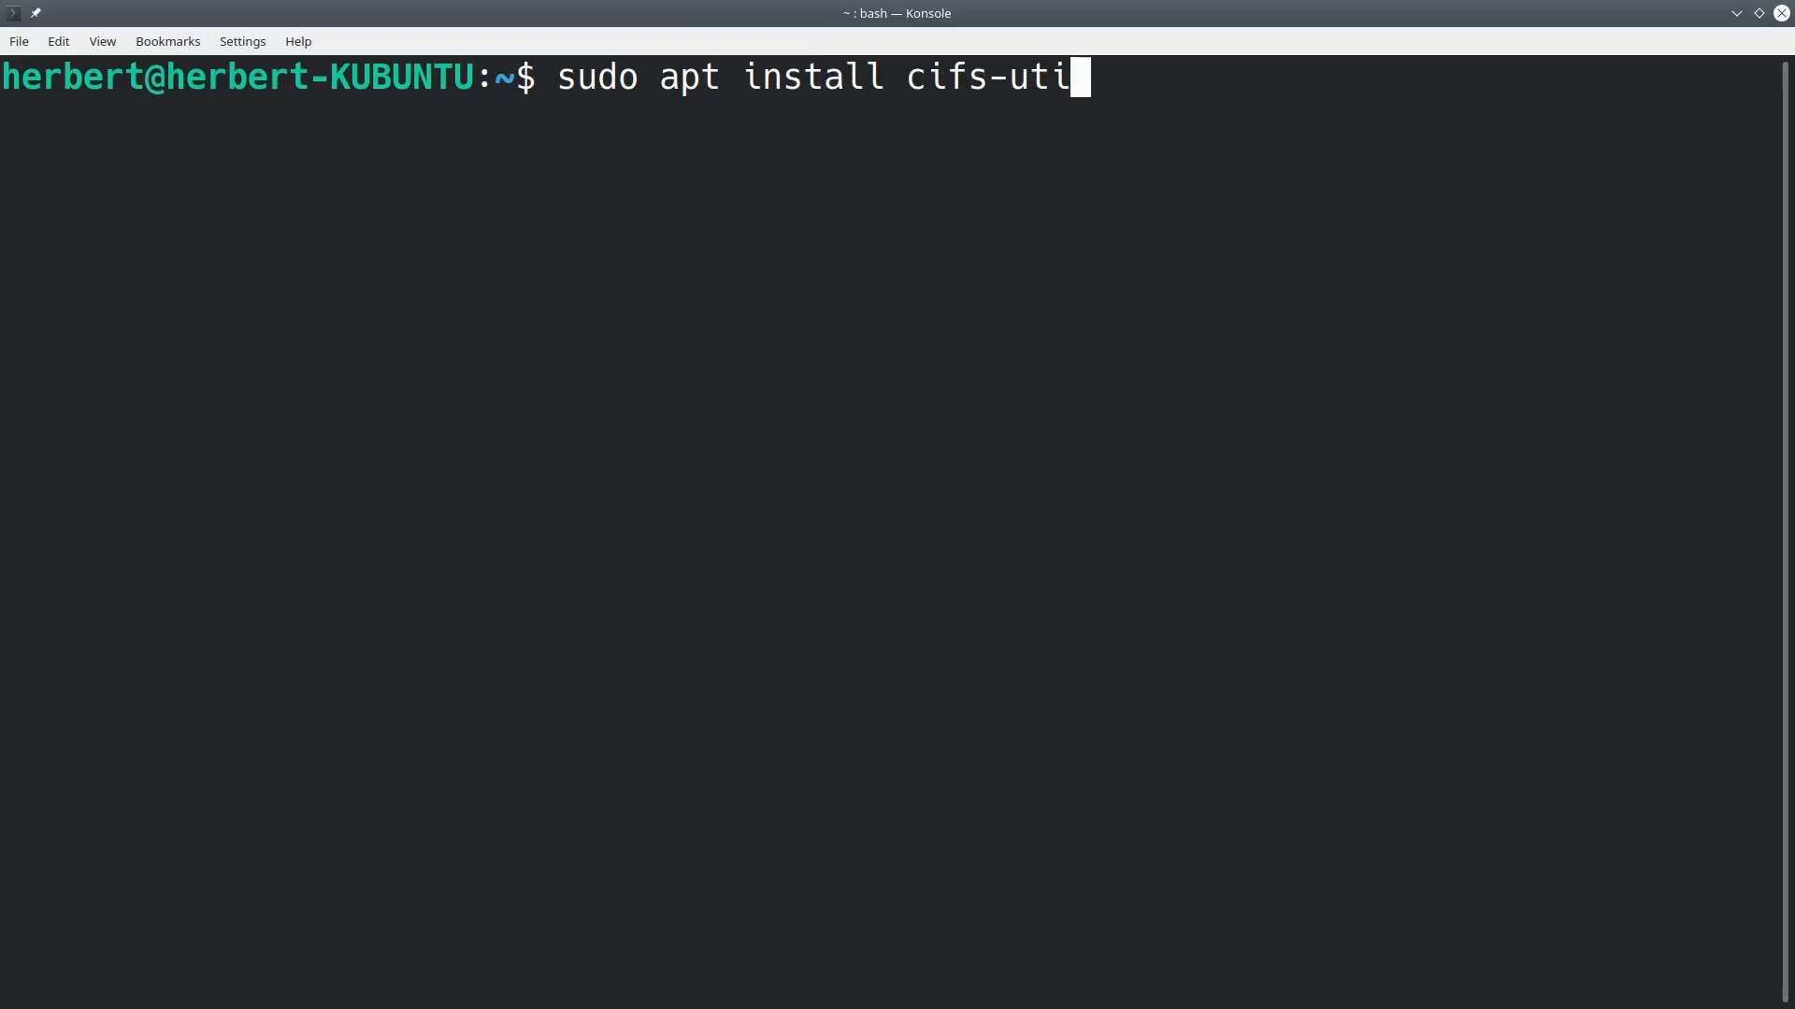
pyautogui.press('Return')
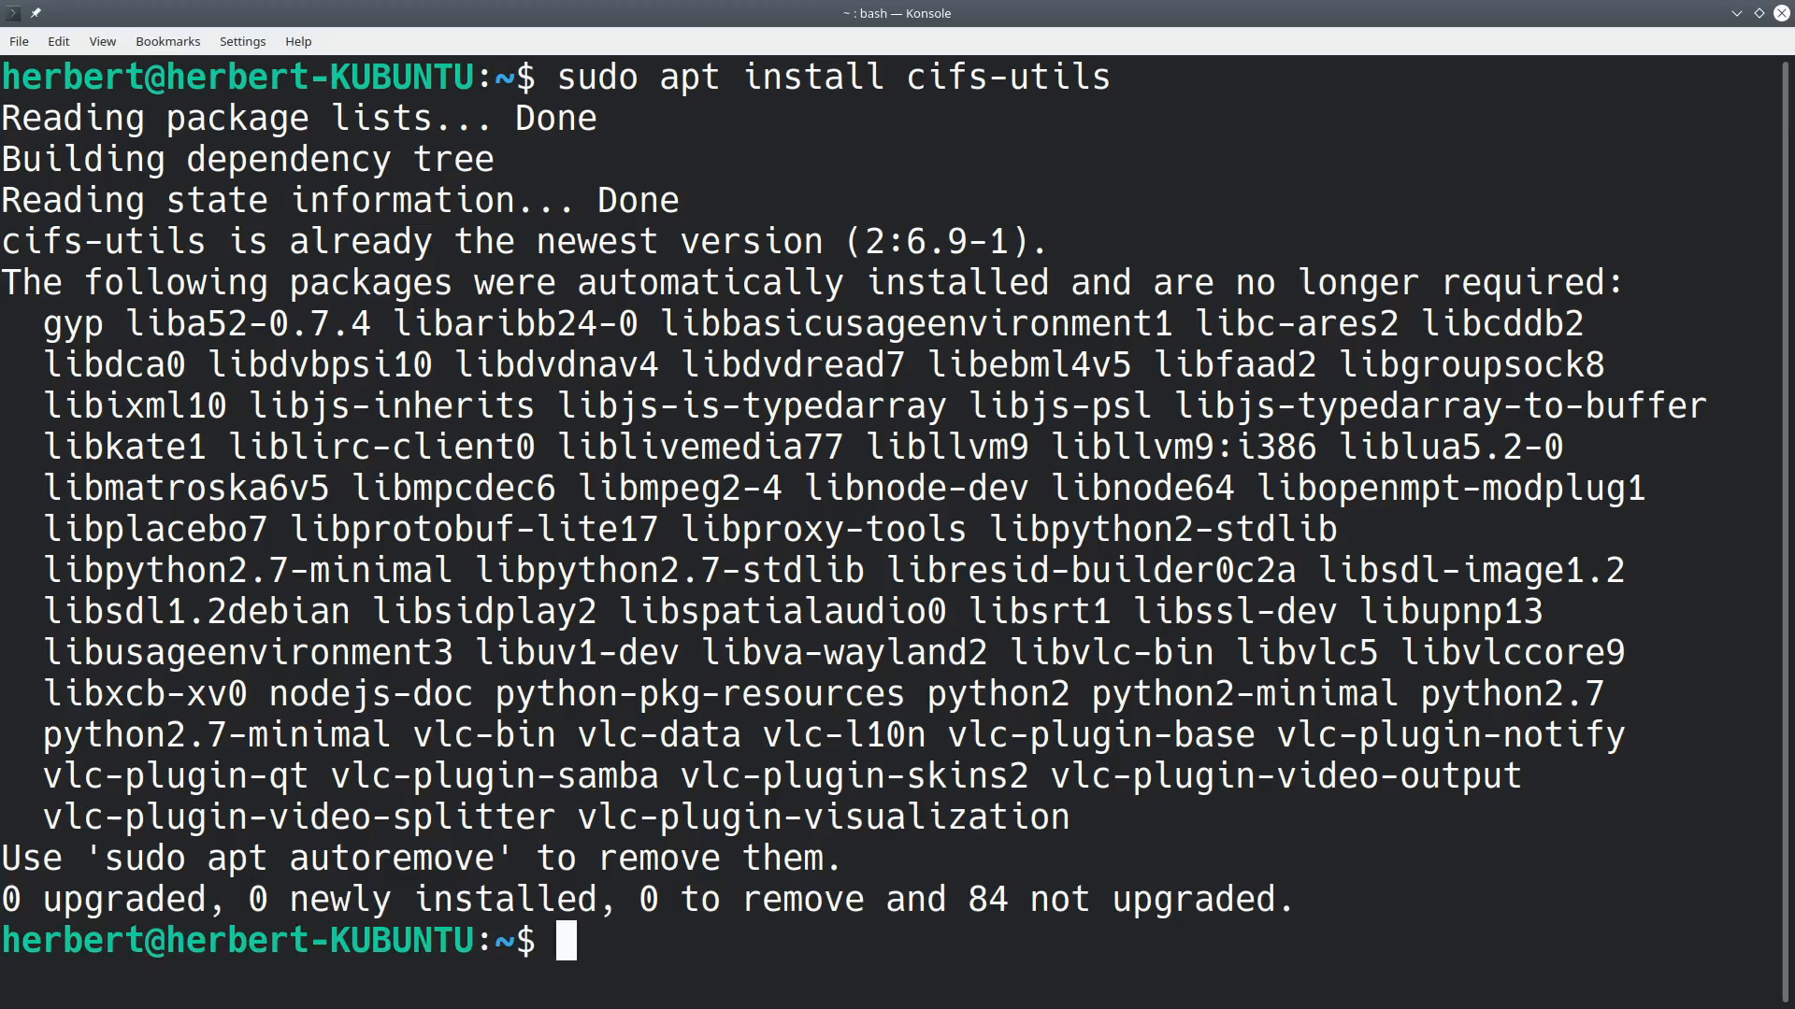
pyautogui.write('c')
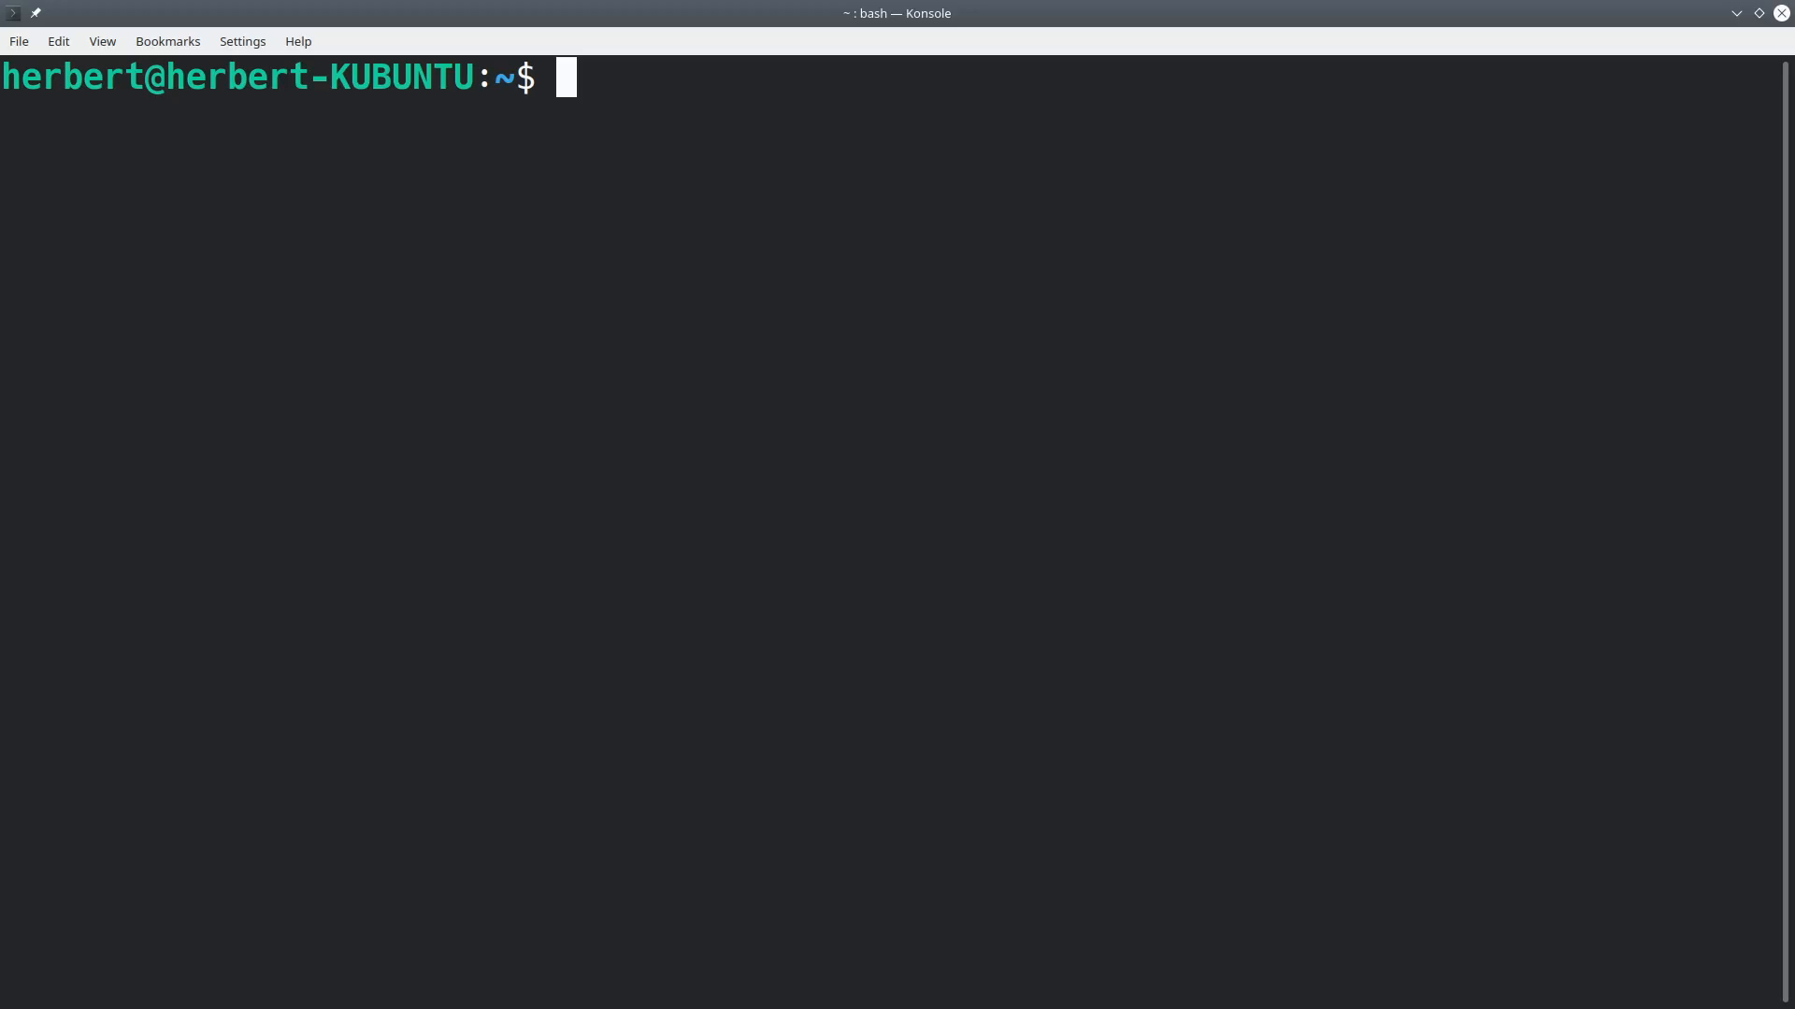
pyautogui.moveTo(936, 504)
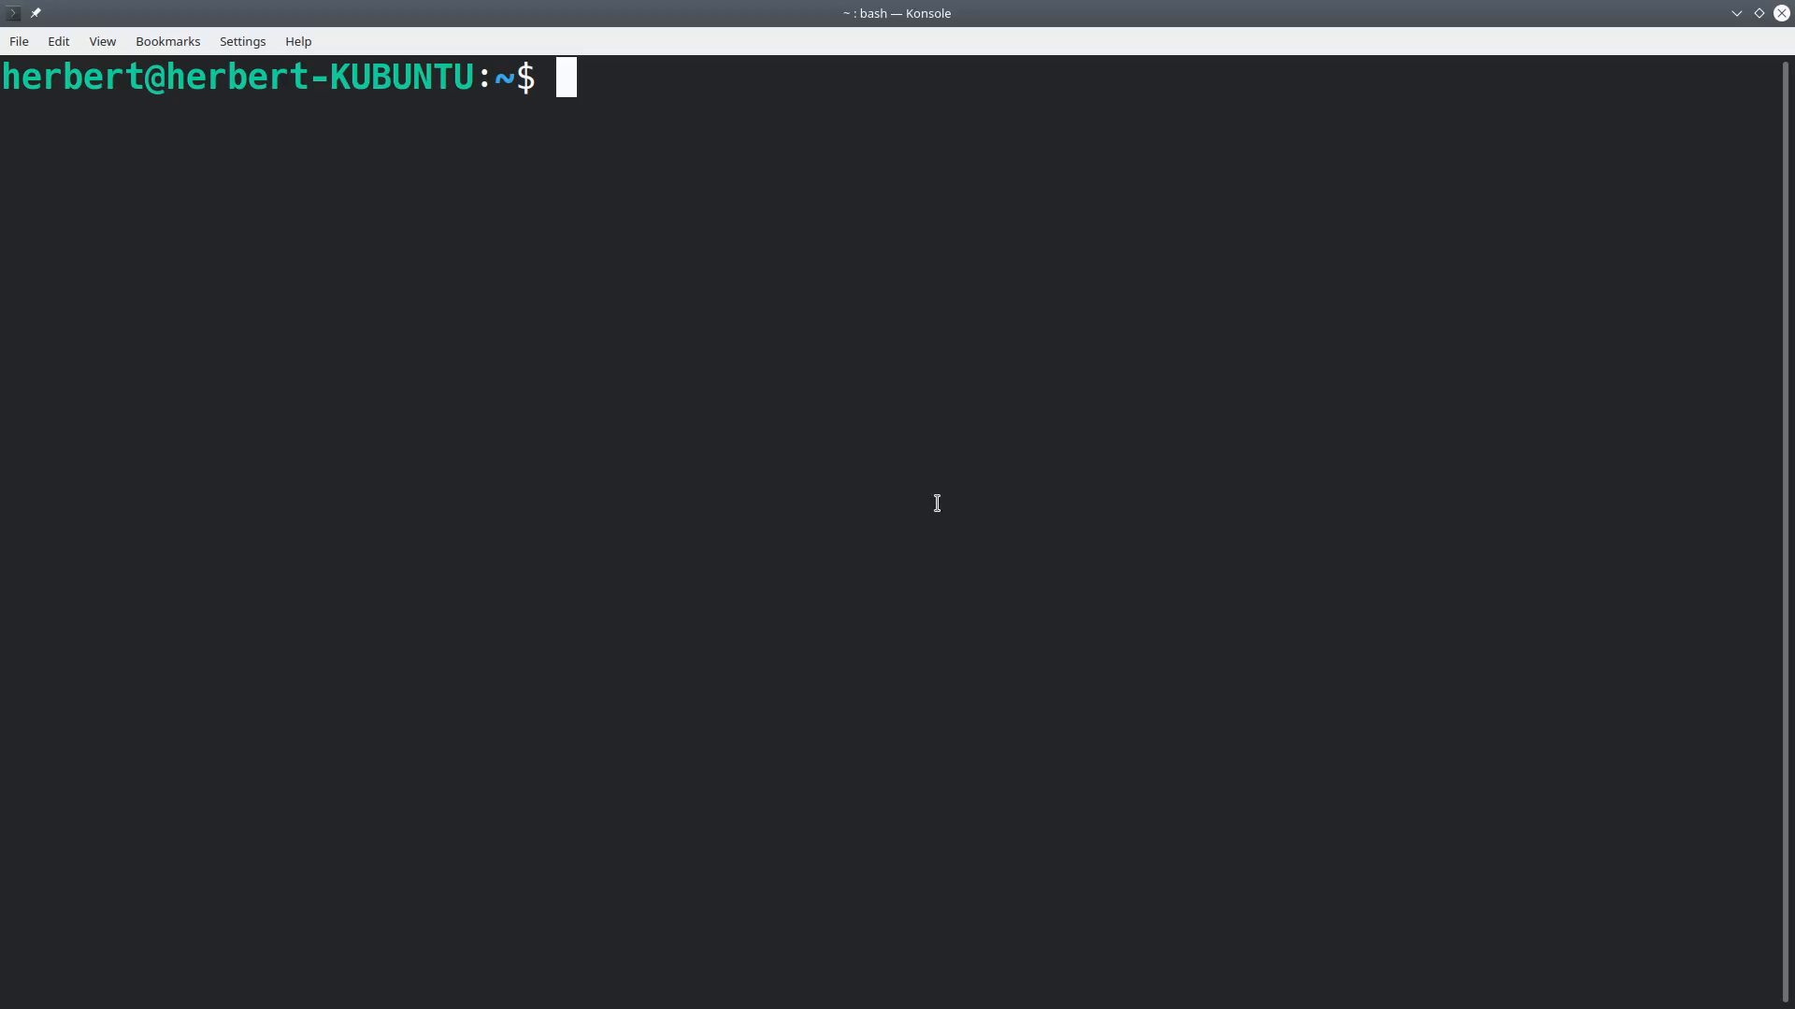
pyautogui.moveTo(781, 810)
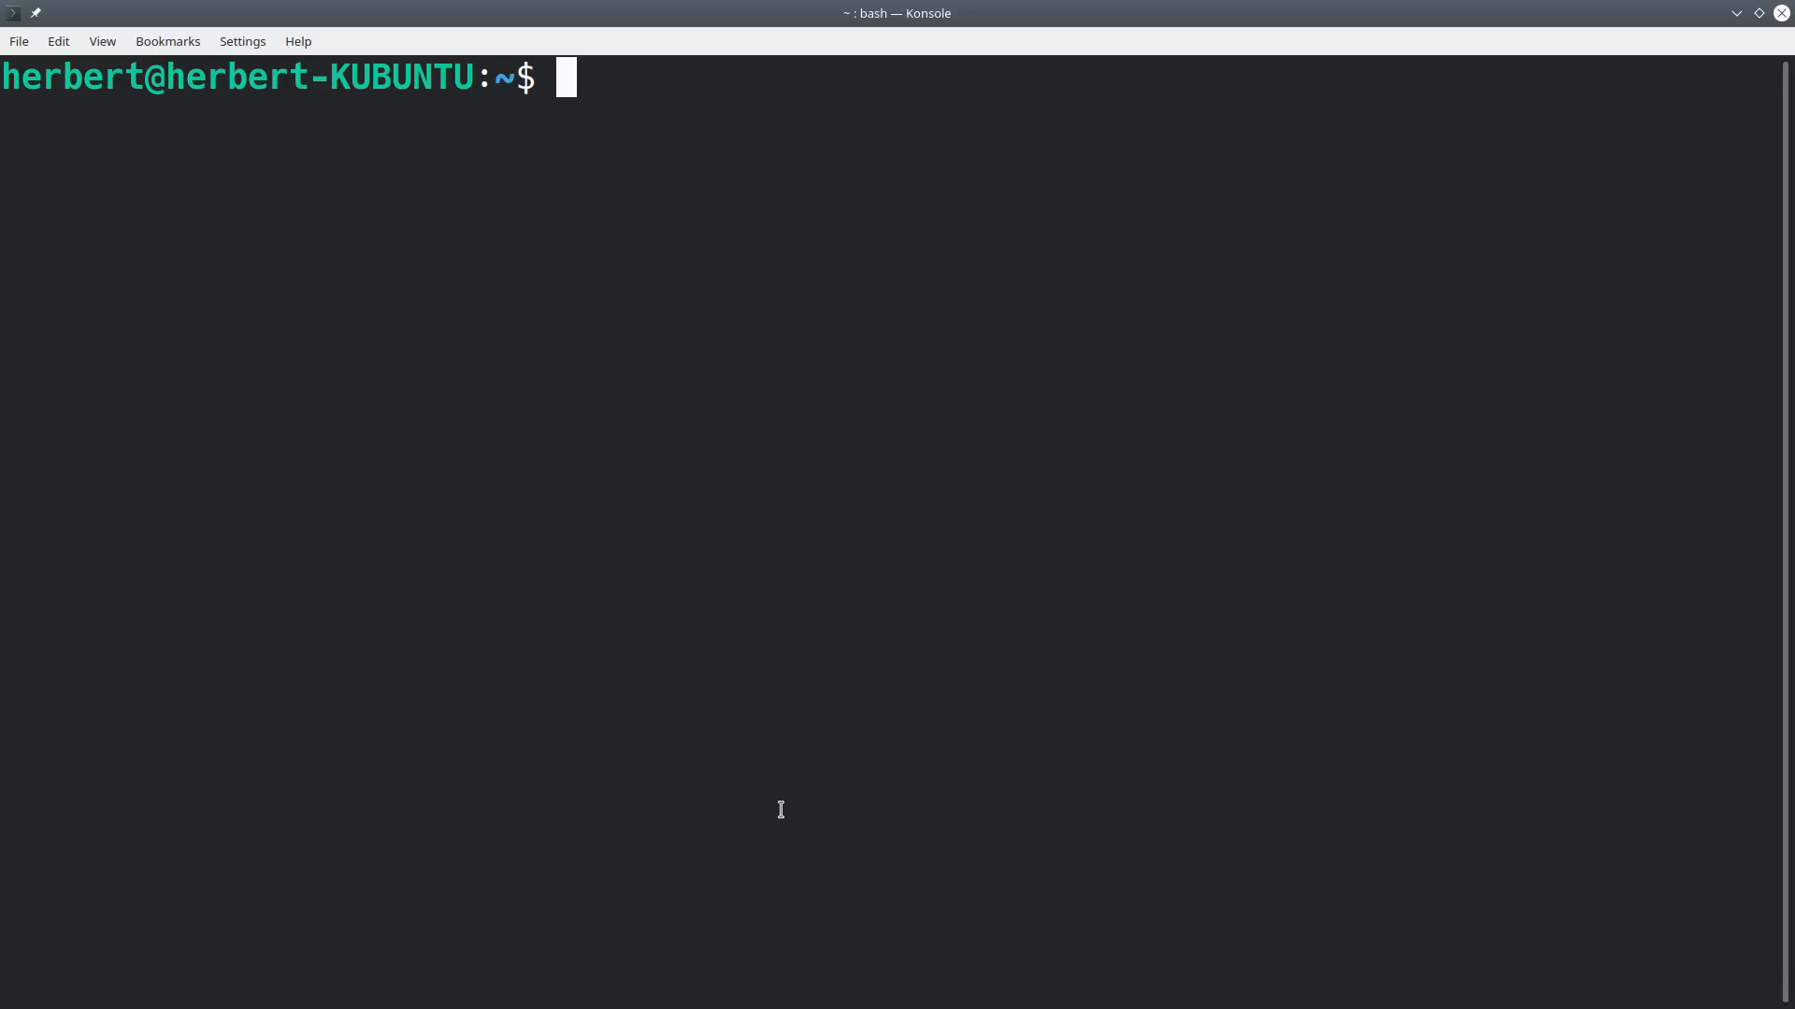
pyautogui.moveTo(559, 168)
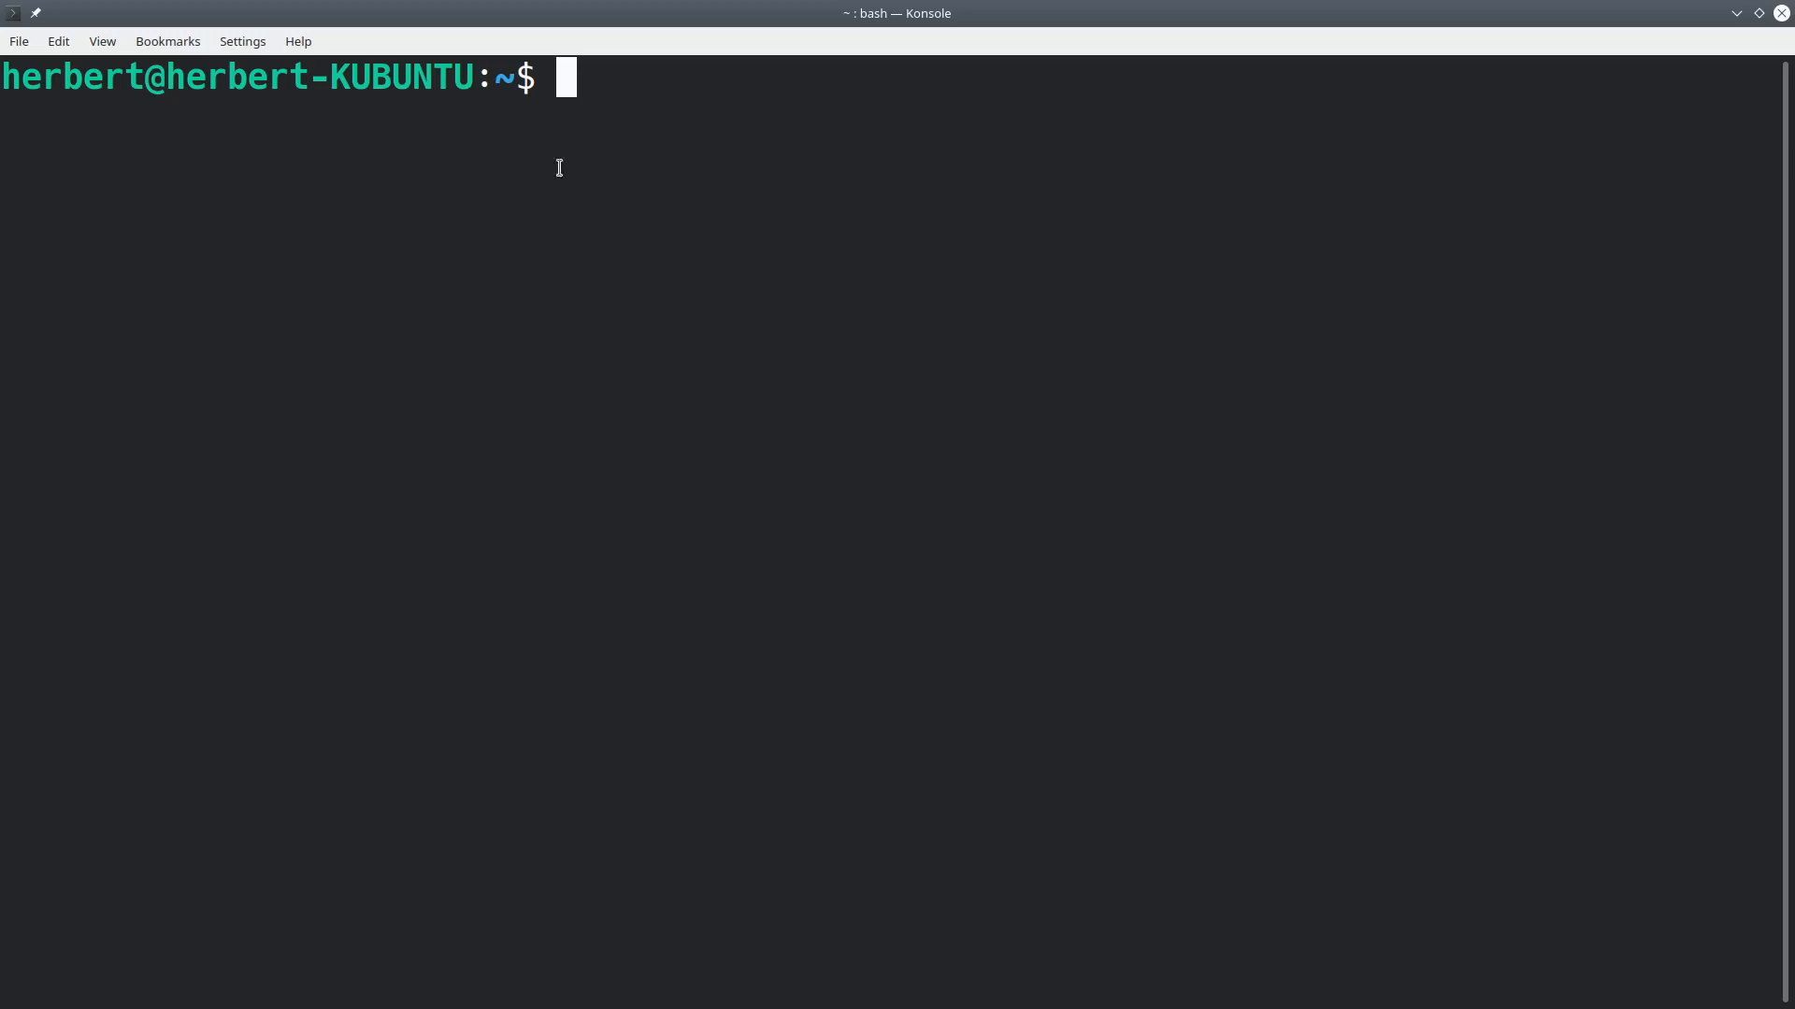
pyautogui.moveTo(629, 82)
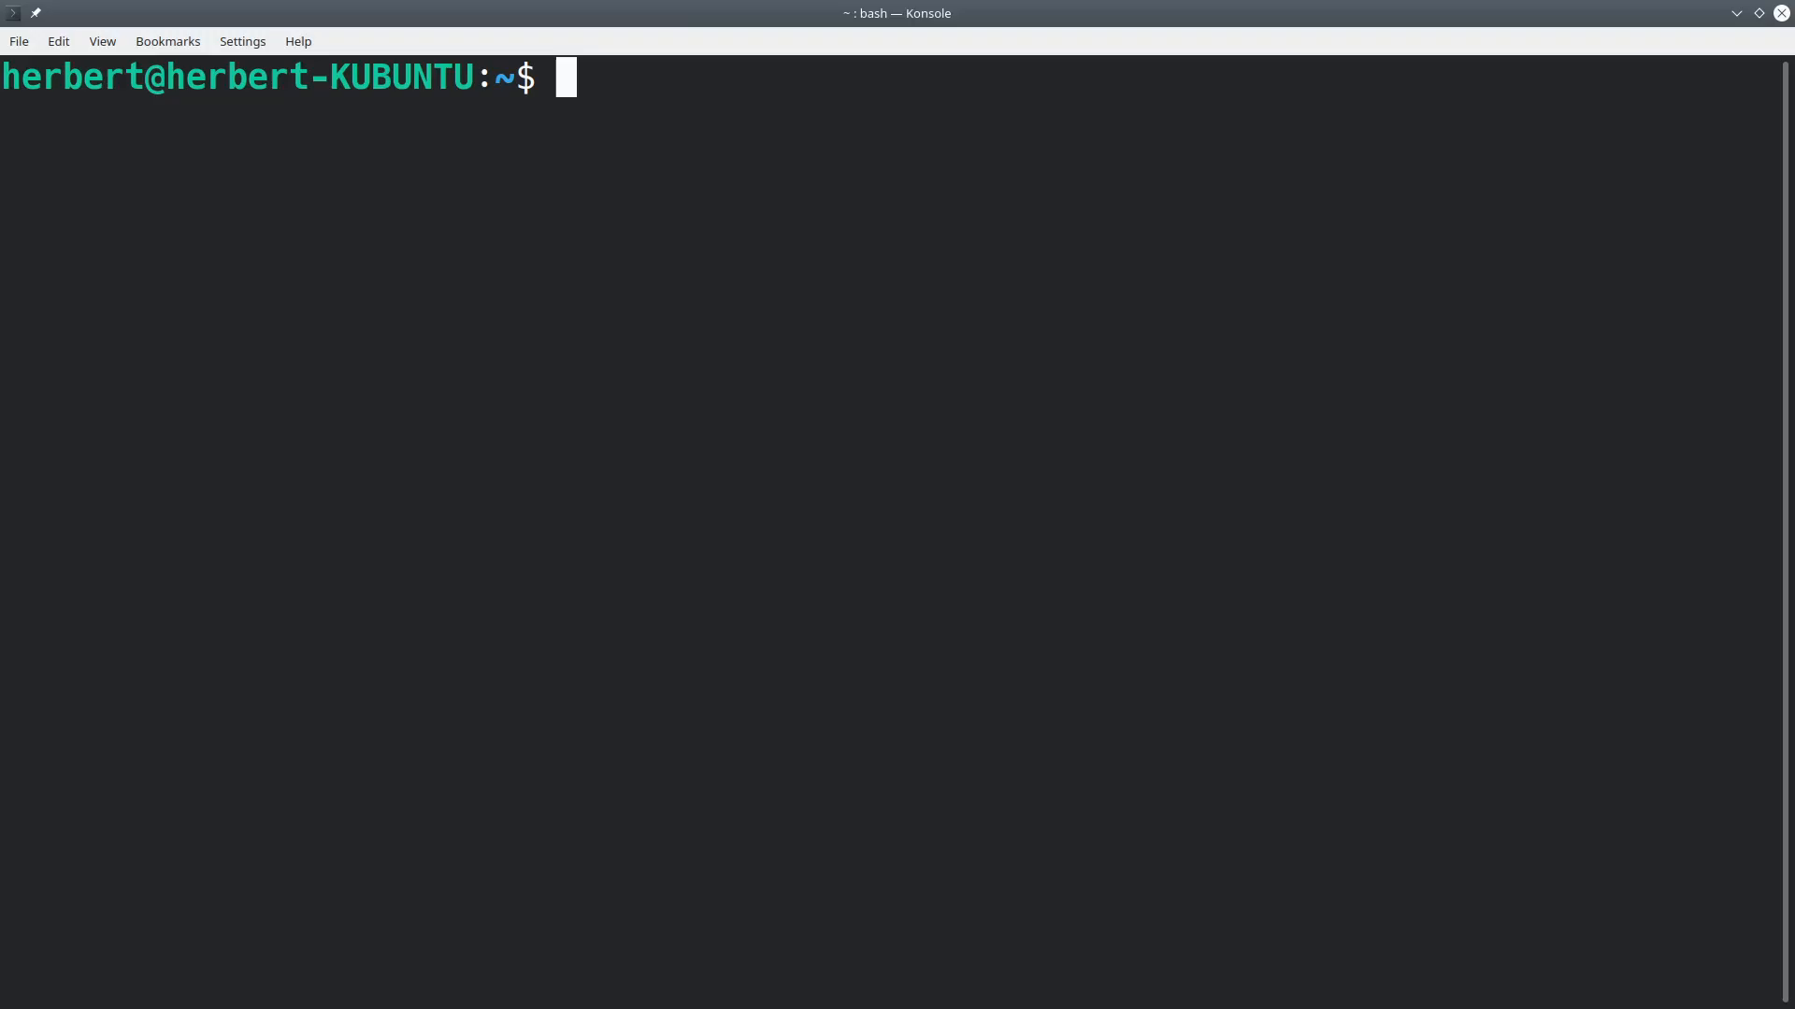
# Start nano on a new file named 'password', removing the stray dot from the name.
pyautogui.write('na')
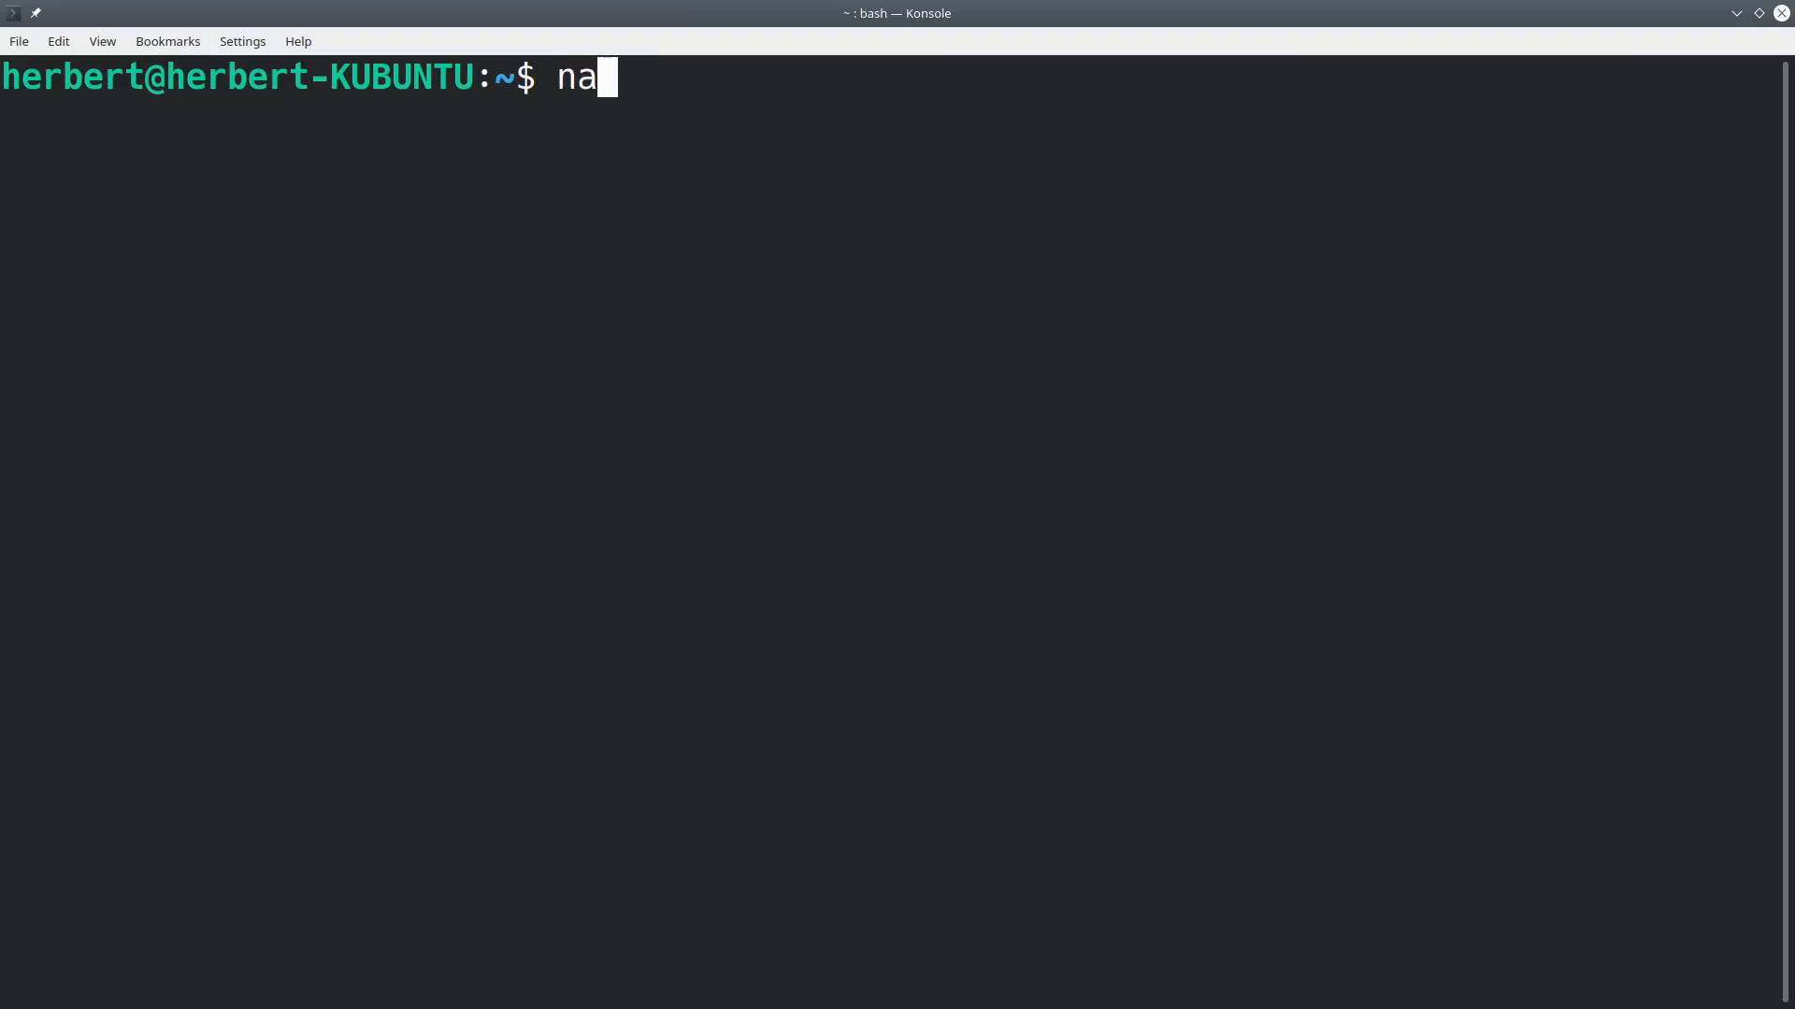
pyautogui.write('no')
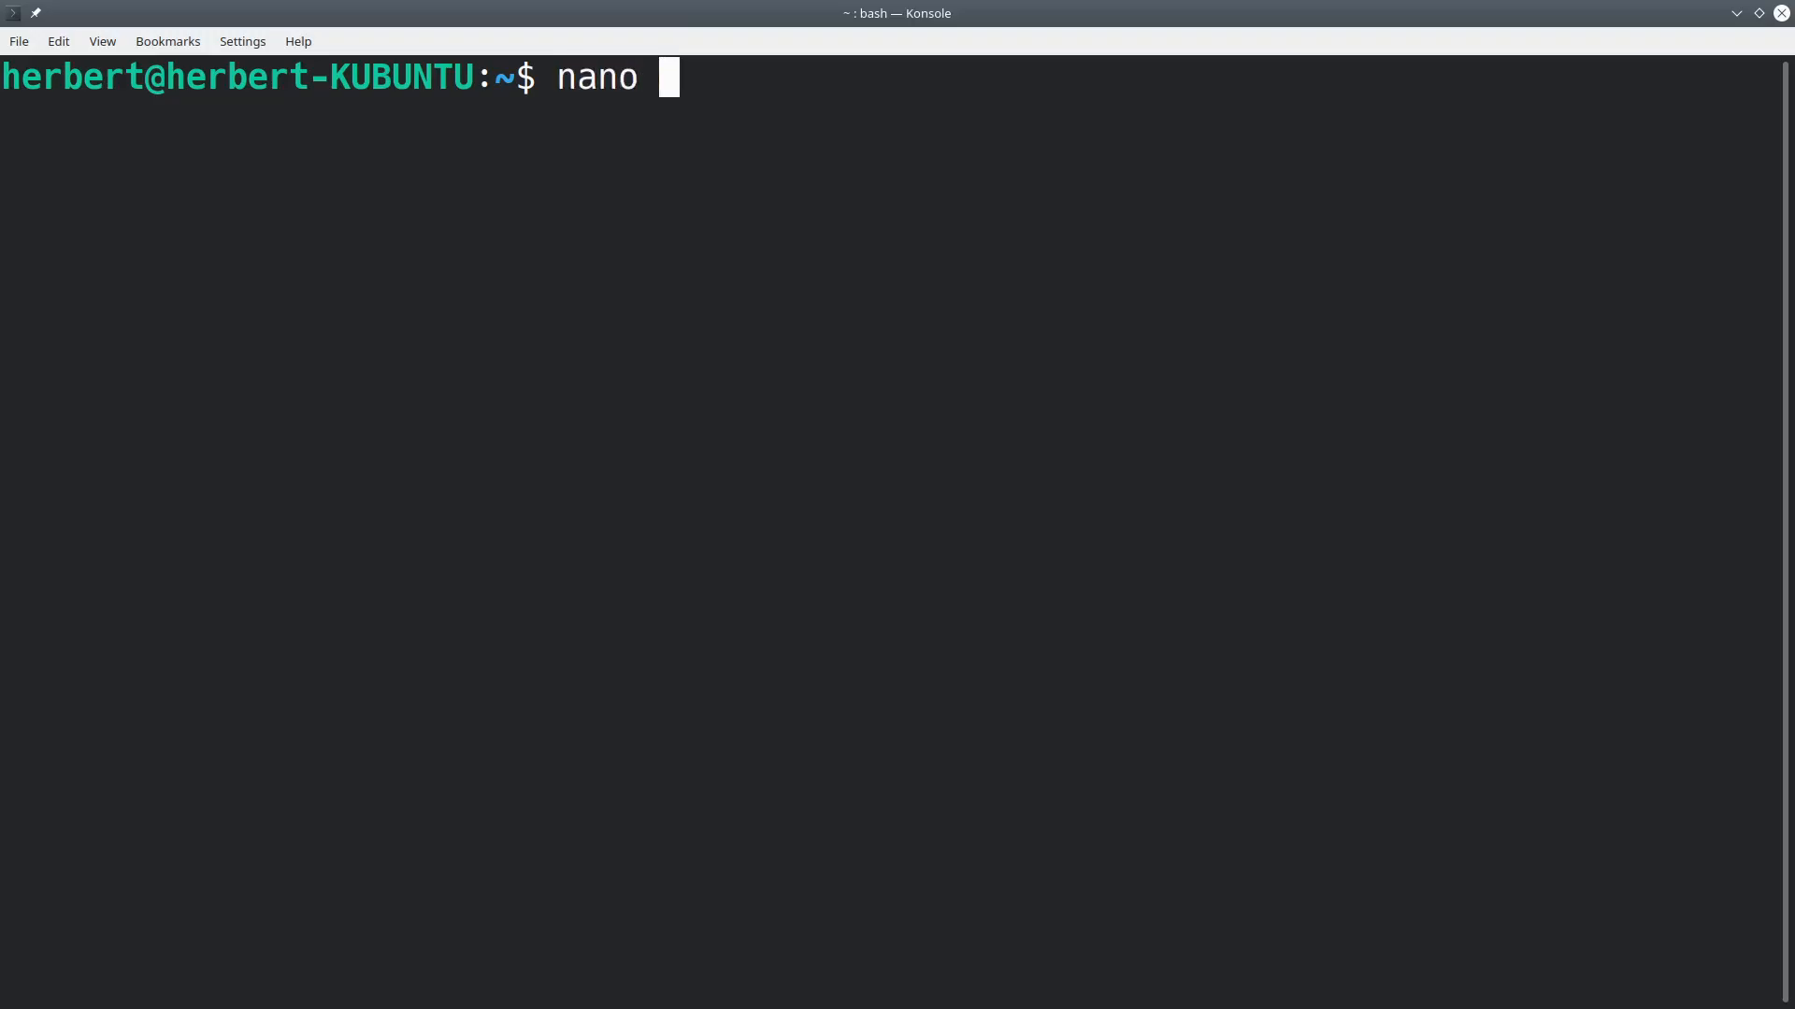
pyautogui.write('password')
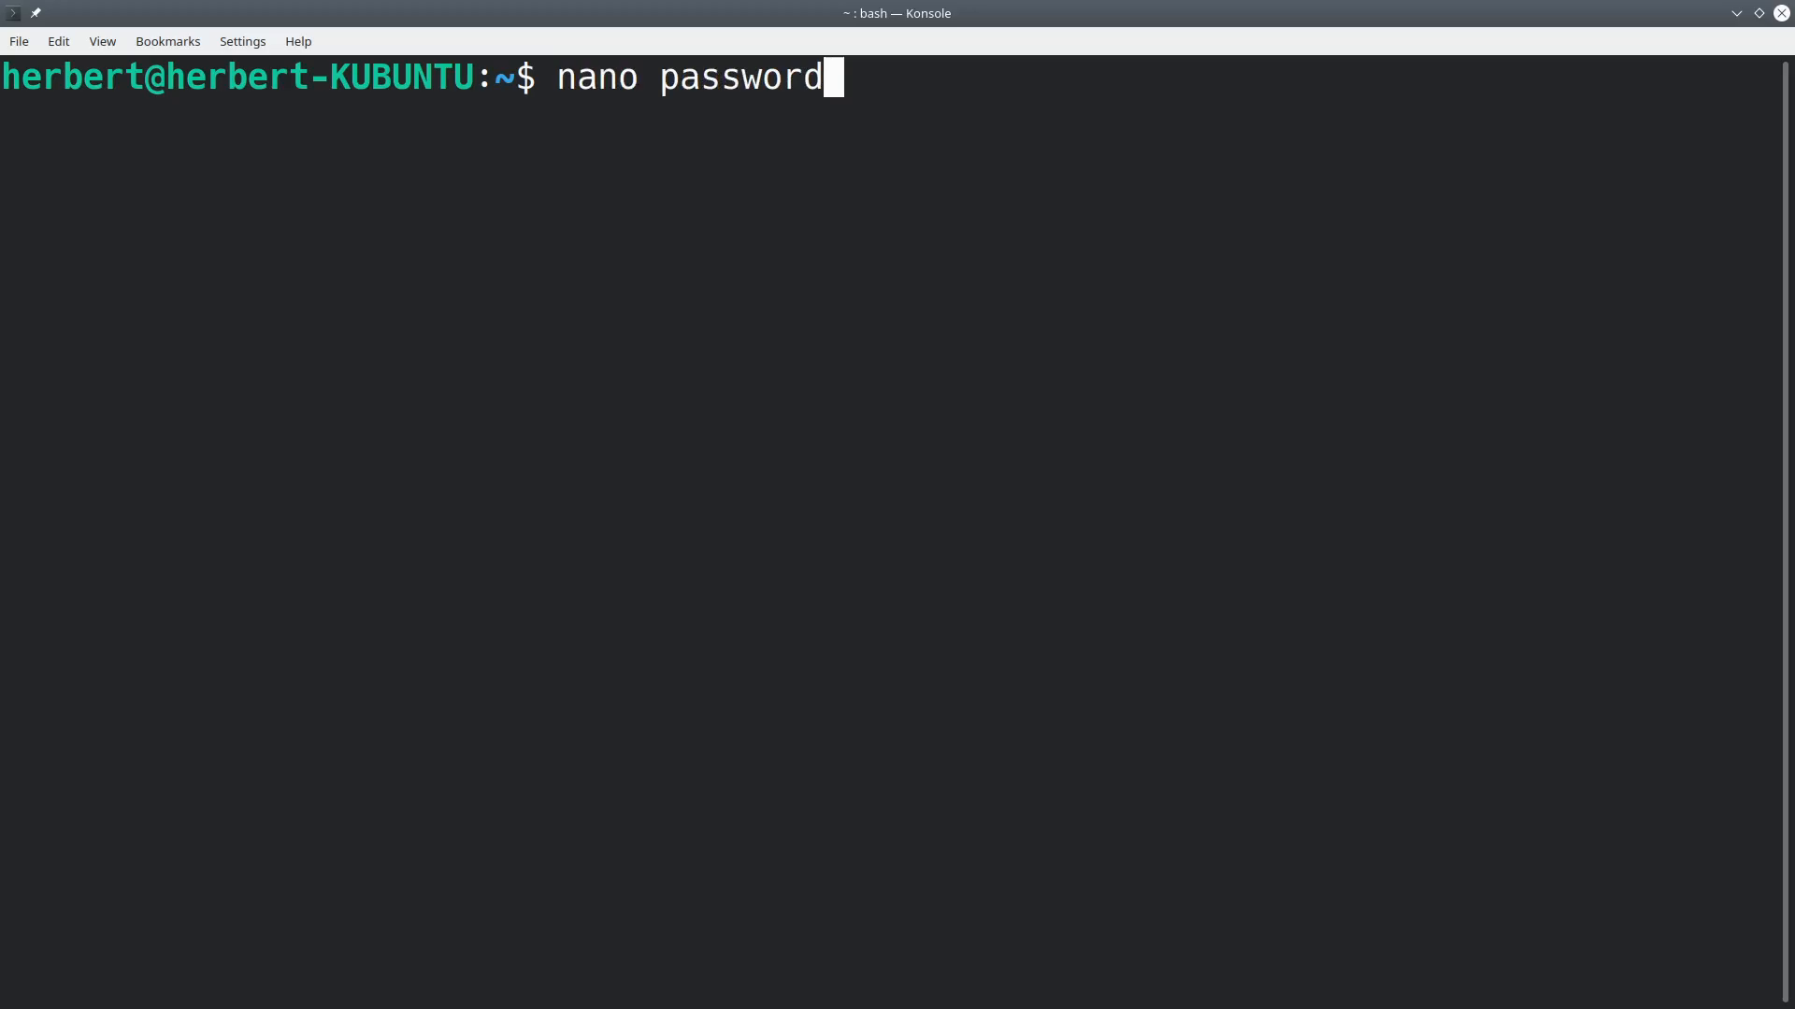
pyautogui.write('.')
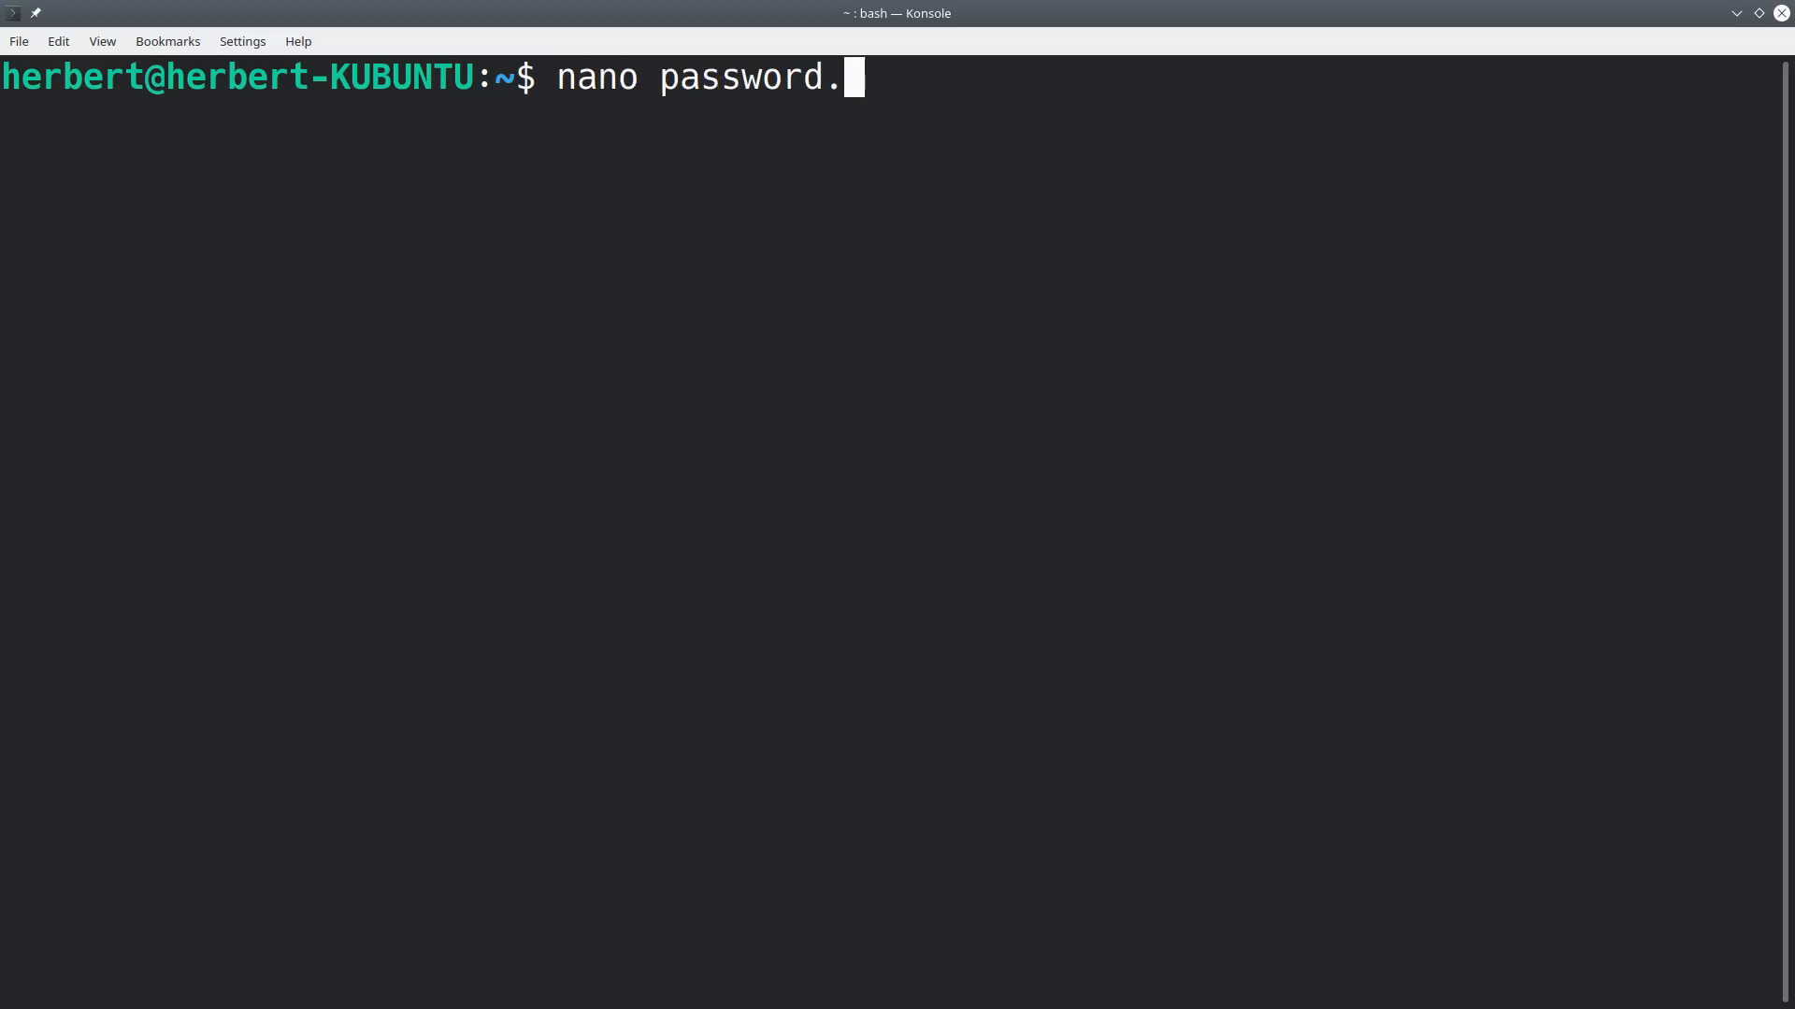
pyautogui.press('BackSpace')
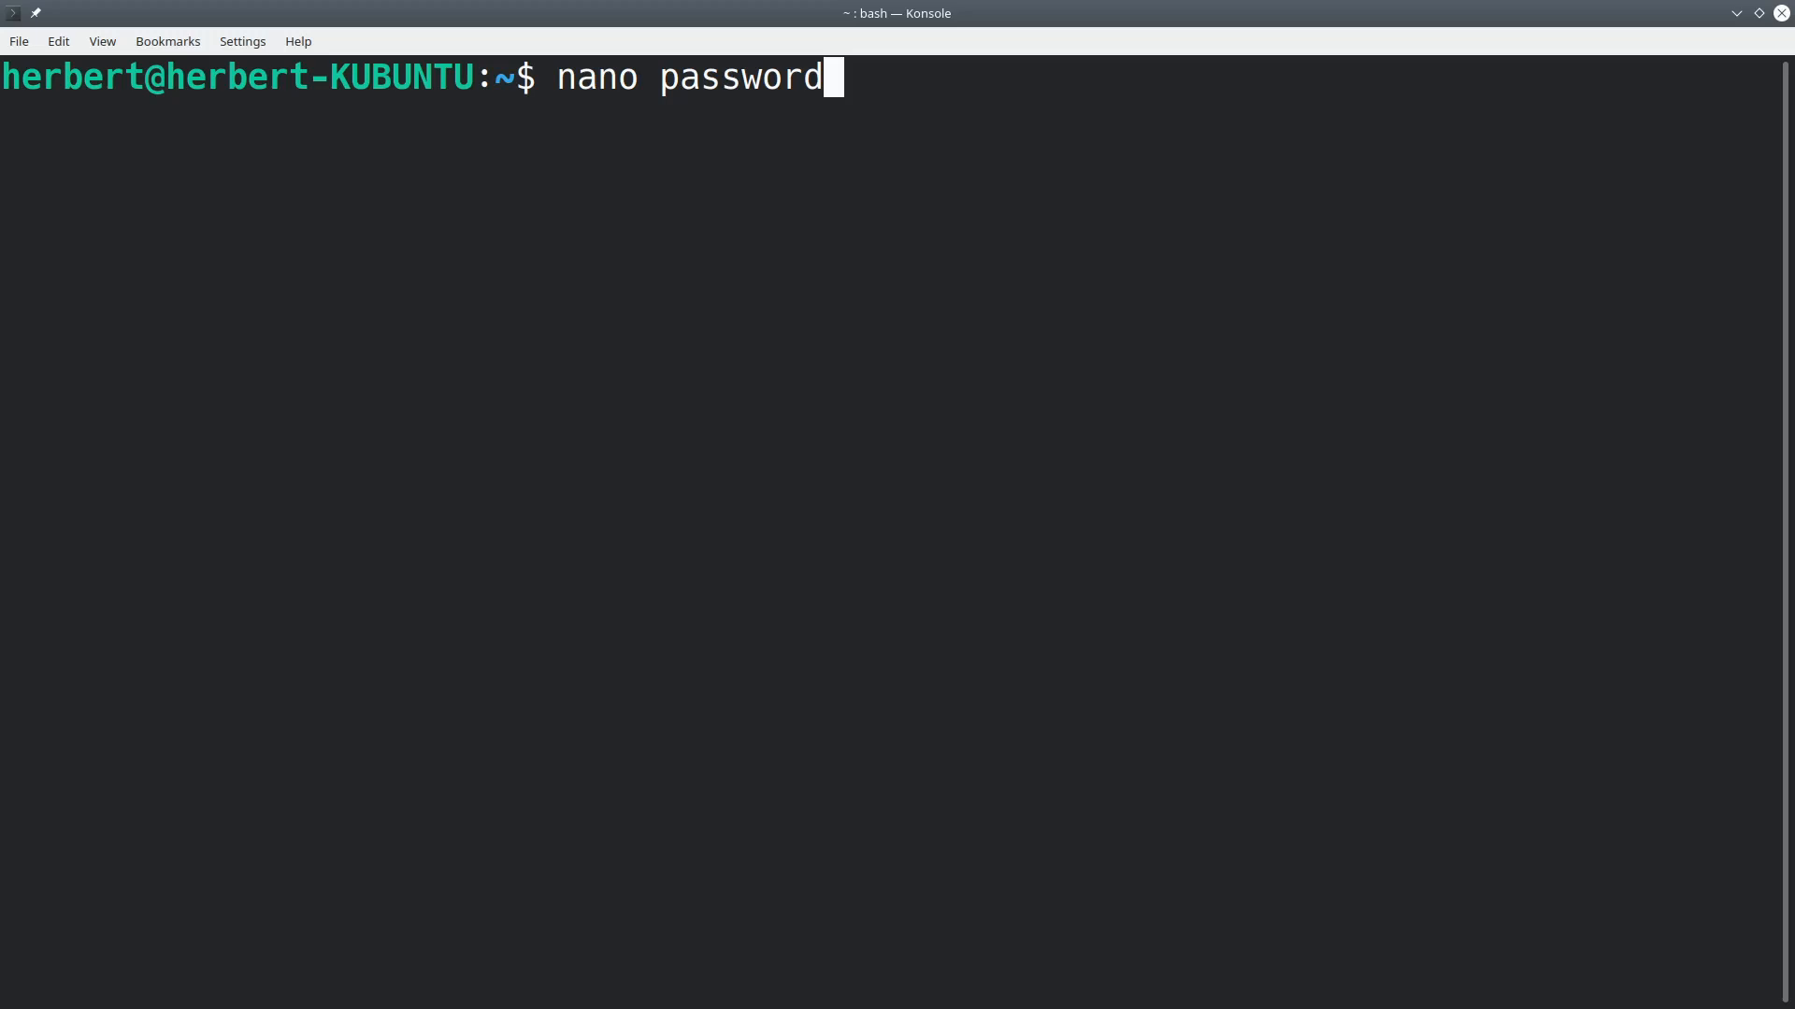
pyautogui.press('Return')
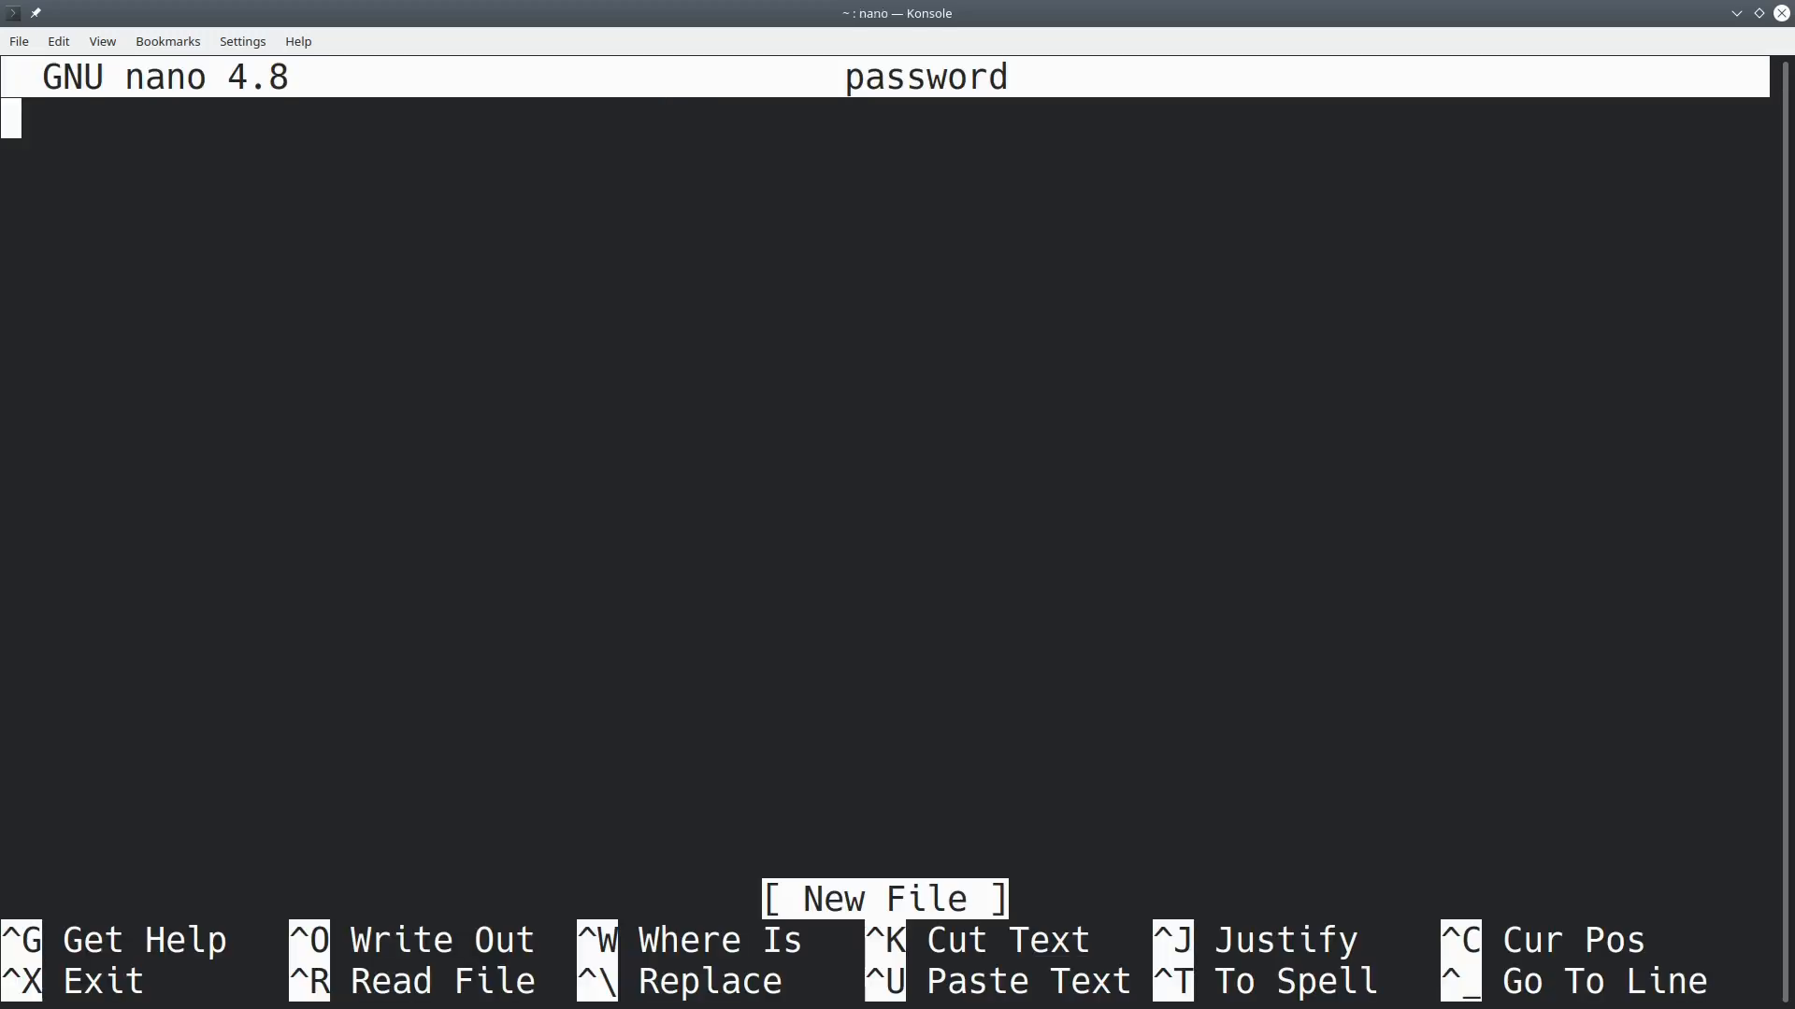
# Enter the lines username=username and password=password in the file.
pyautogui.write('username')
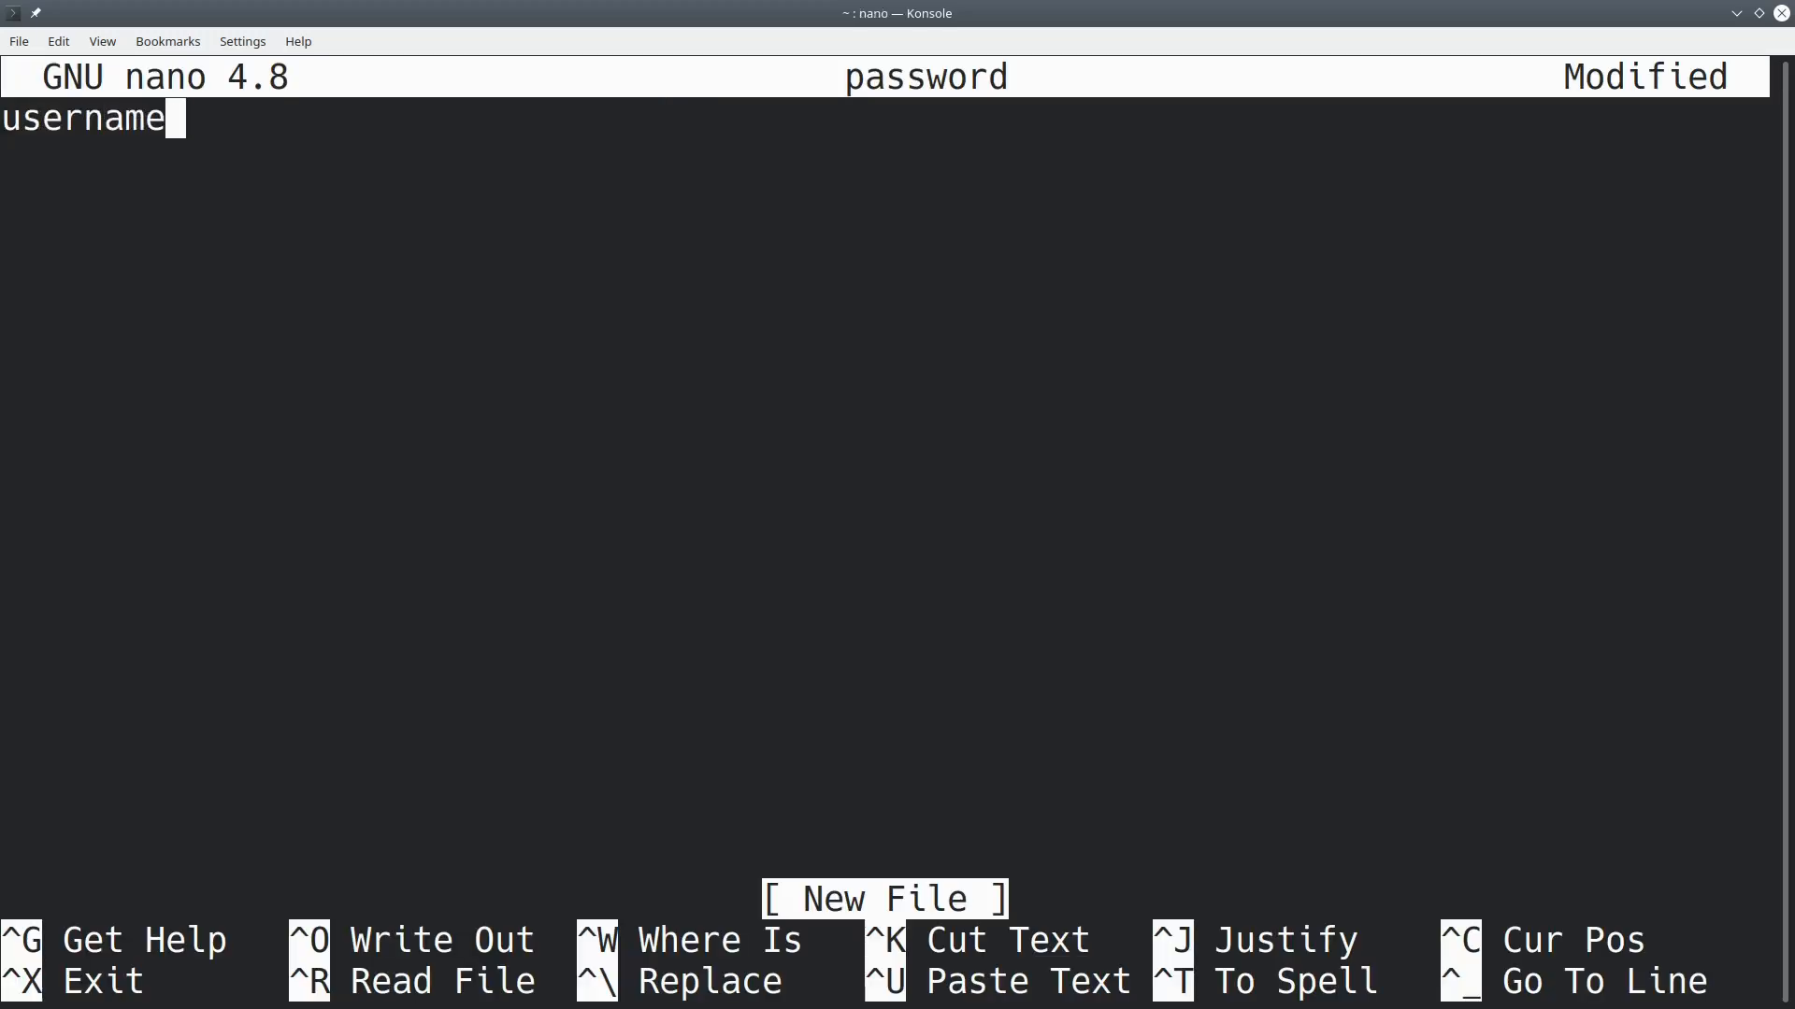
pyautogui.write('=')
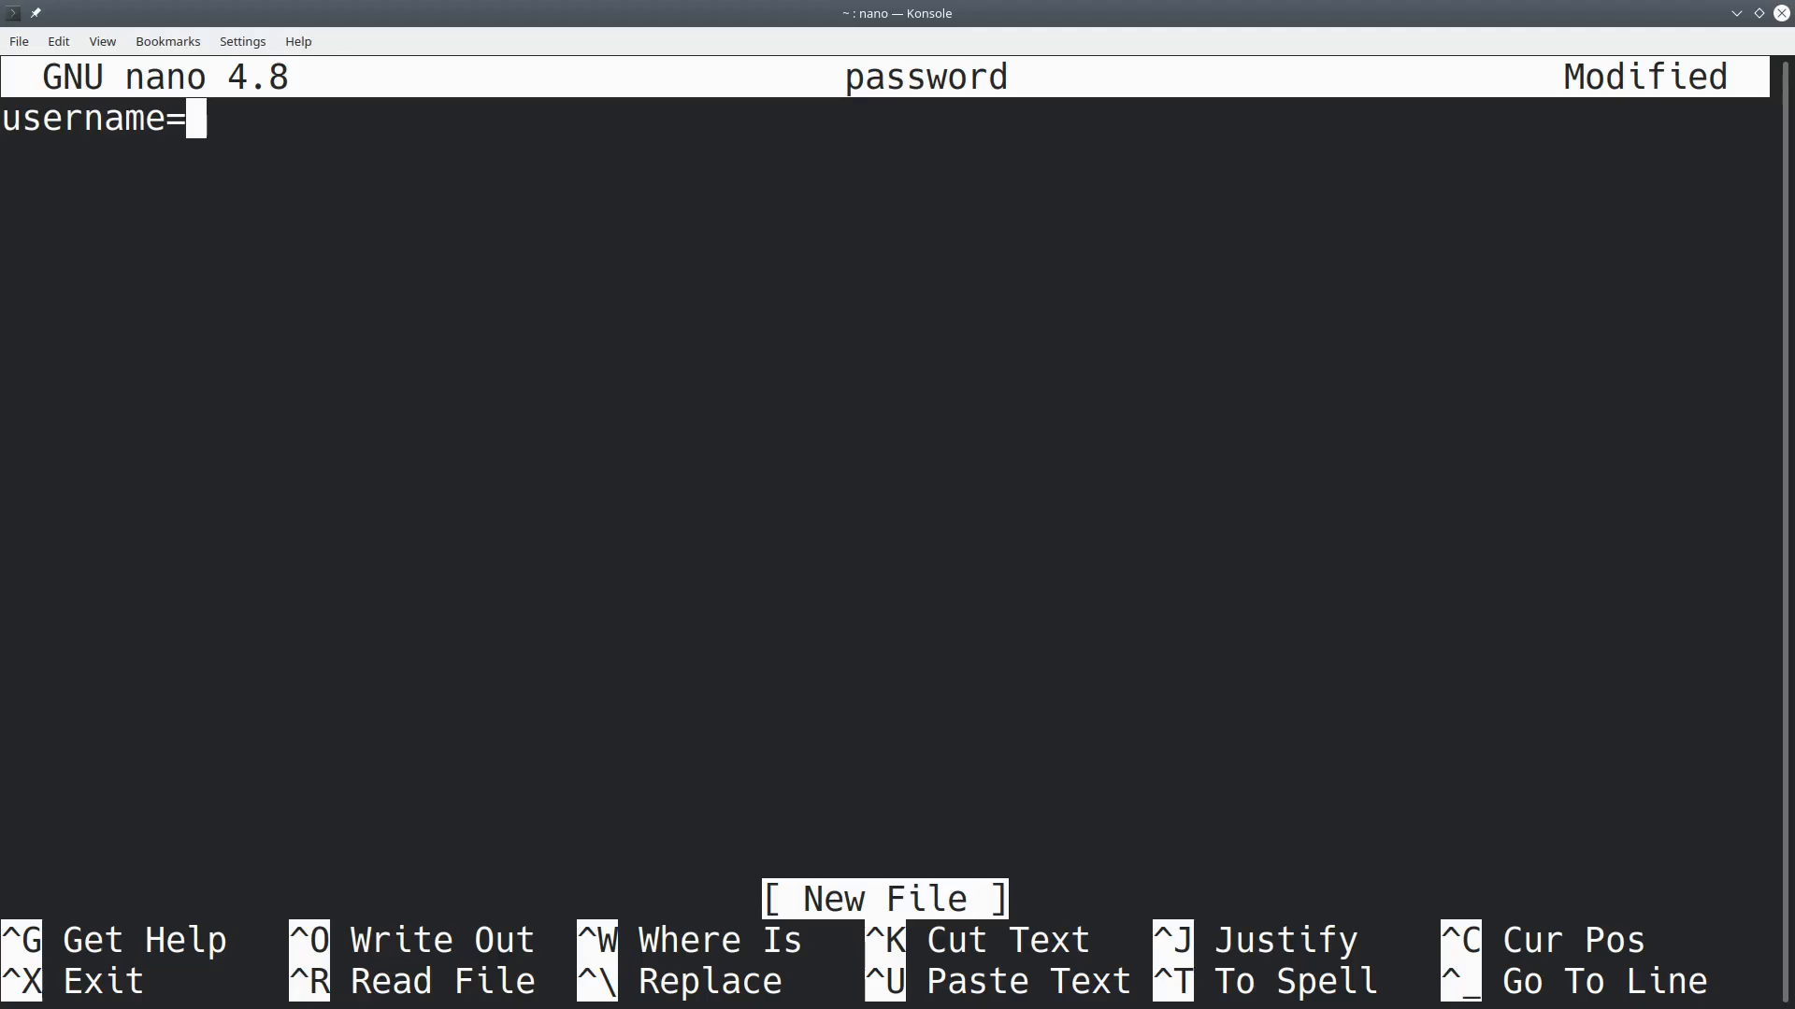
pyautogui.write('username')
pyautogui.write('pa')
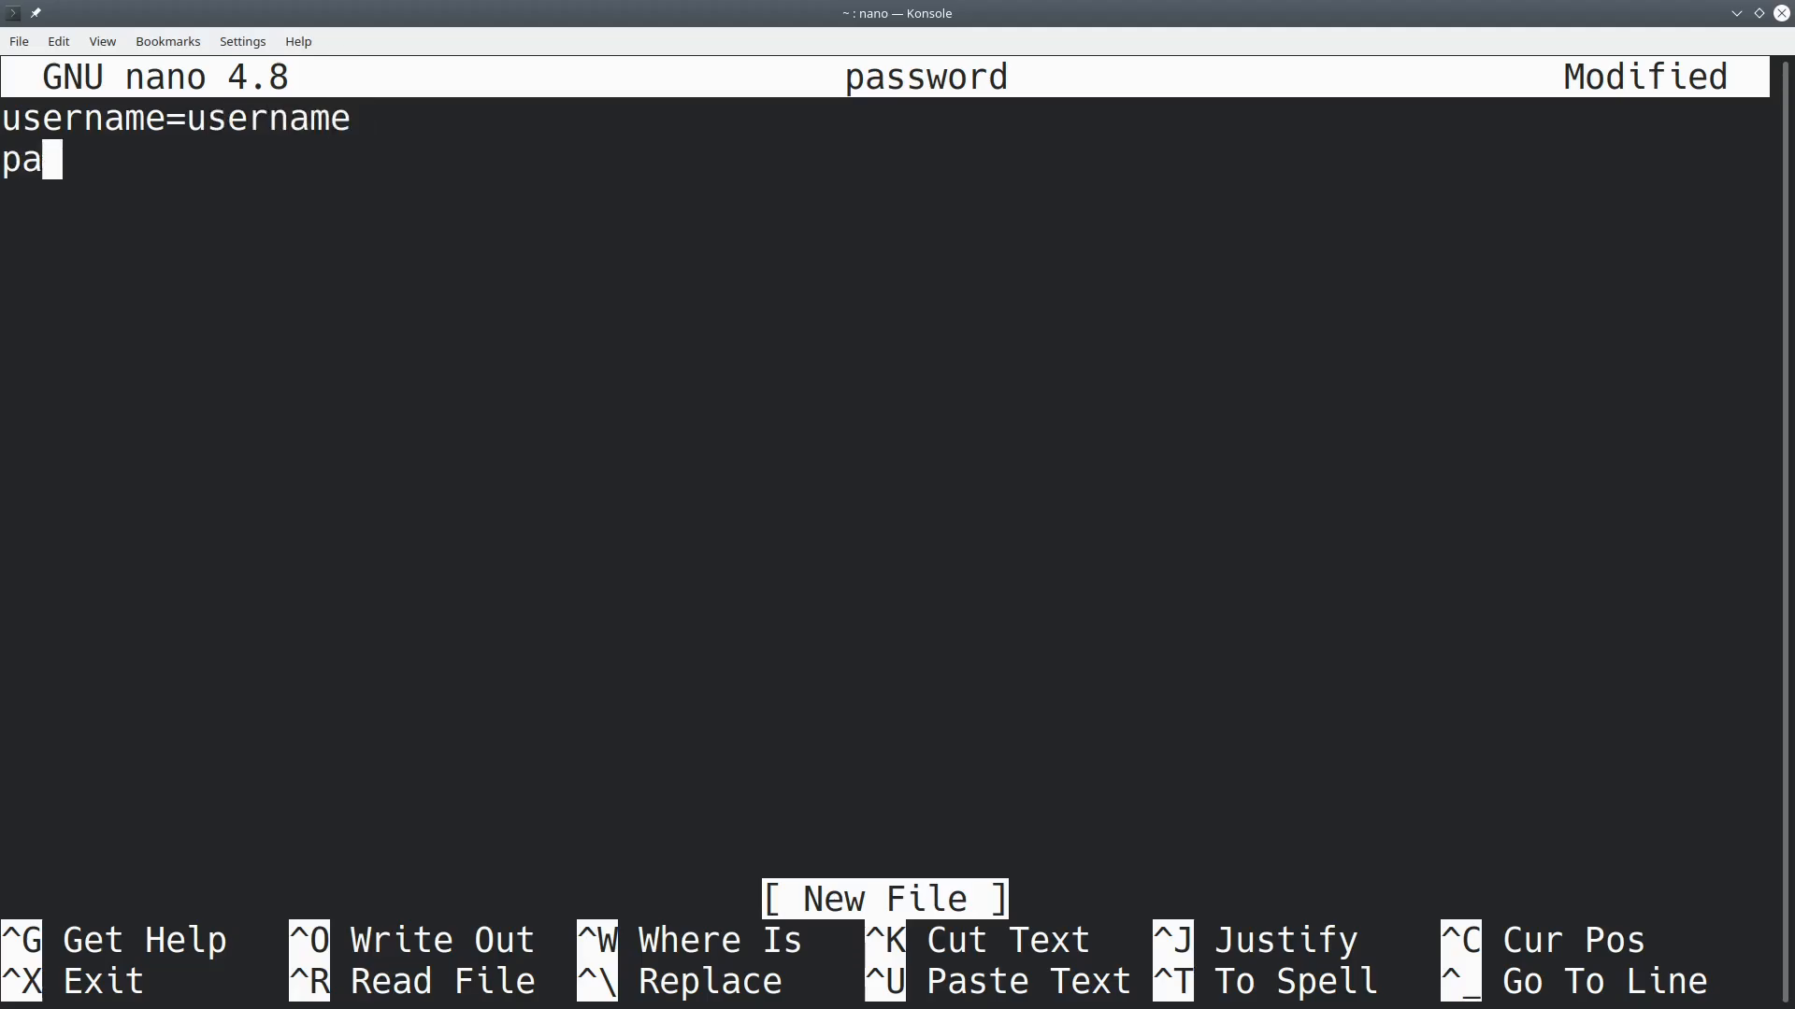
pyautogui.write('ss')
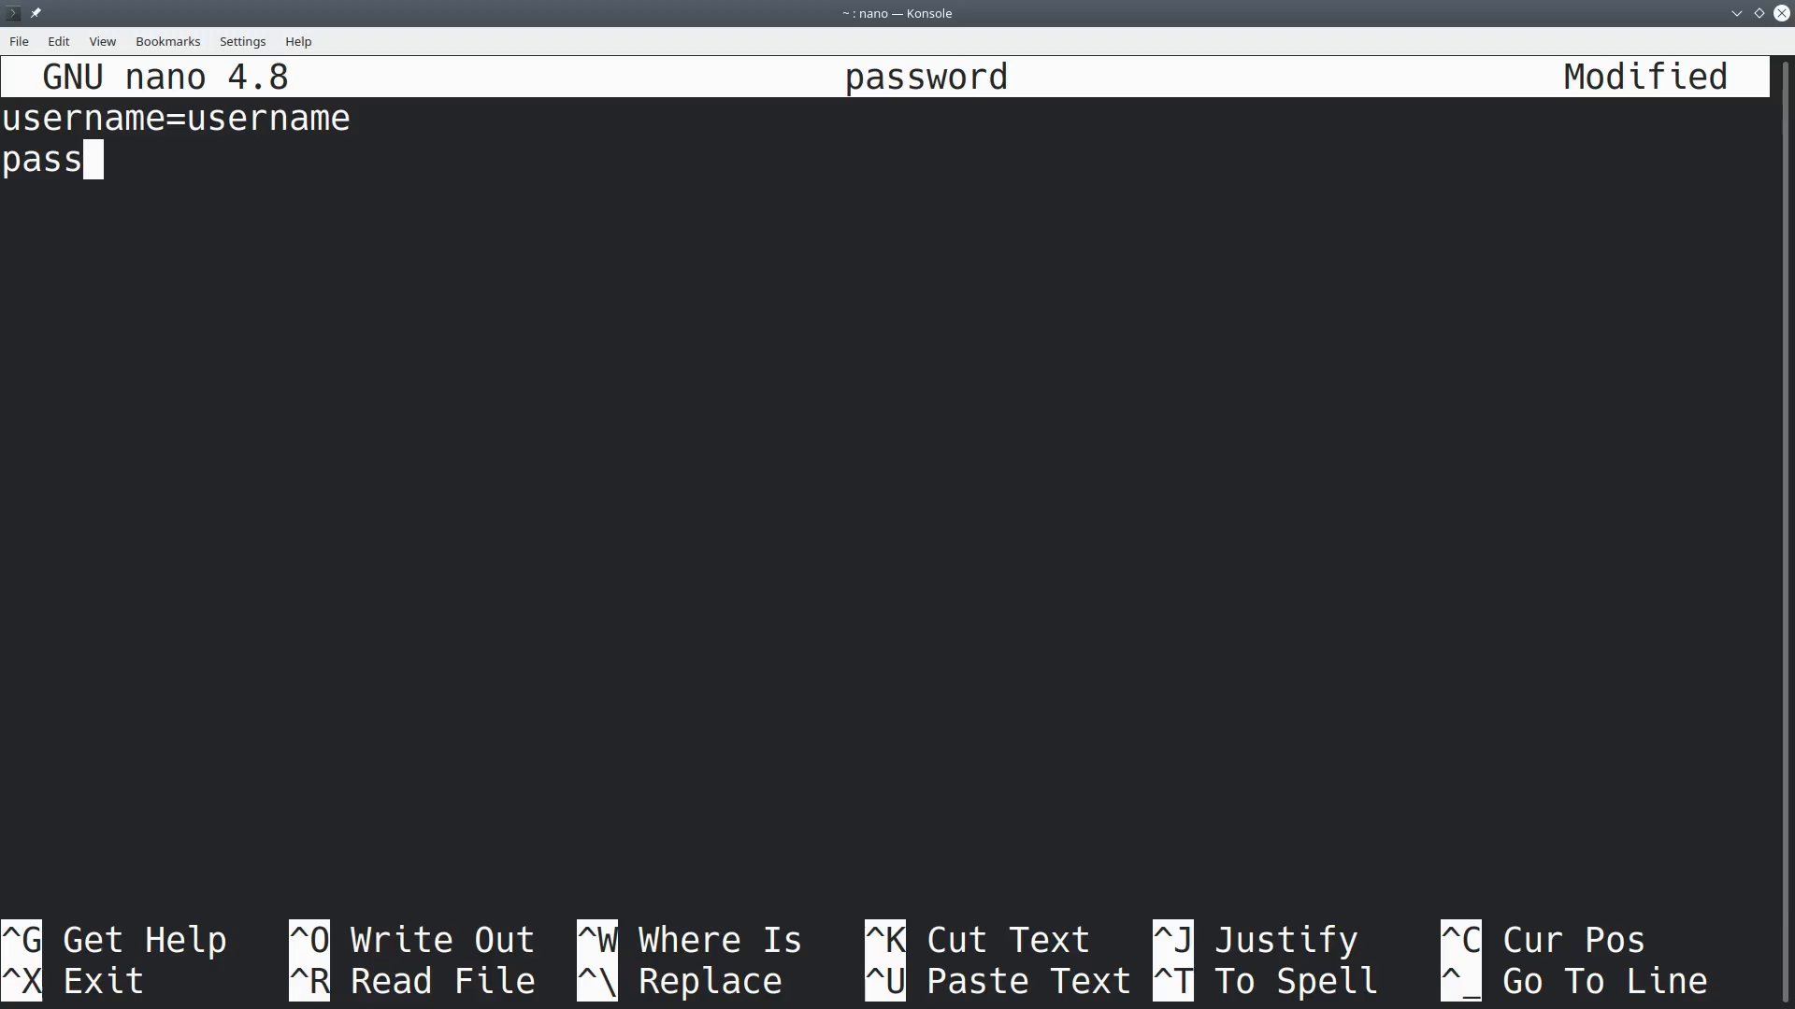
pyautogui.write('word=pas')
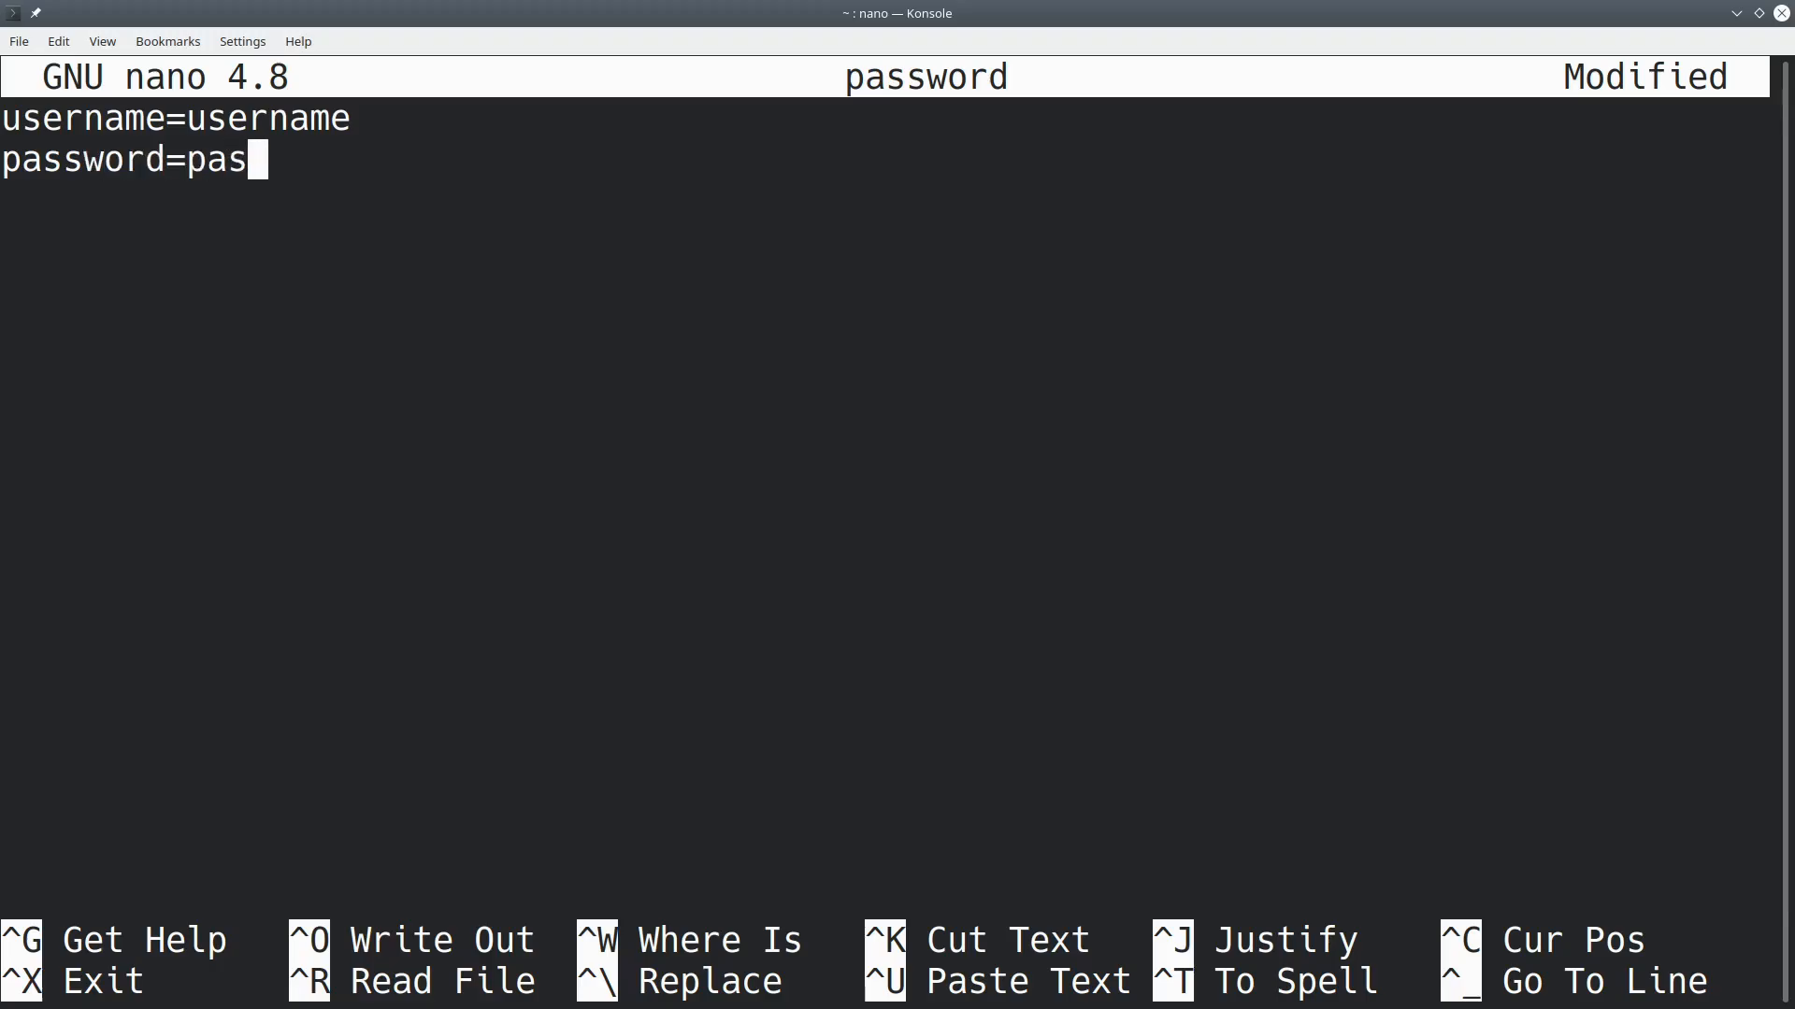
pyautogui.write('sword')
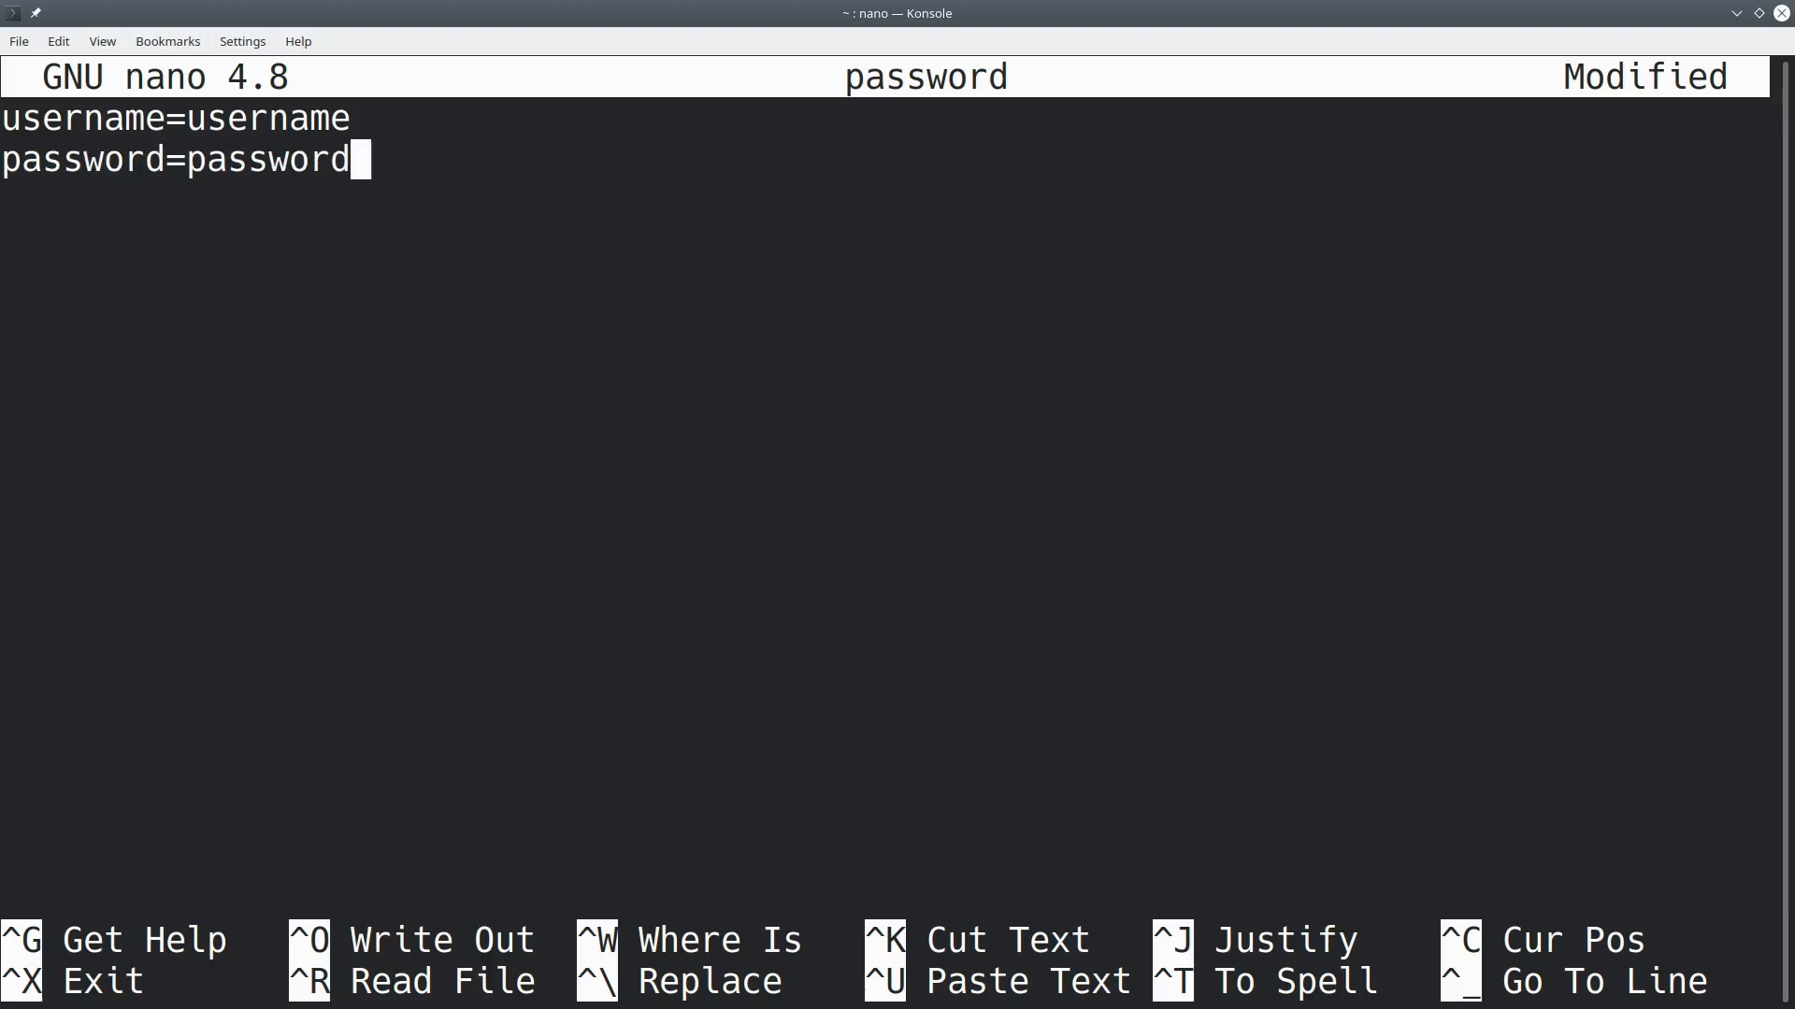
# Save the password file and exit nano.
pyautogui.press('ctrl+o')
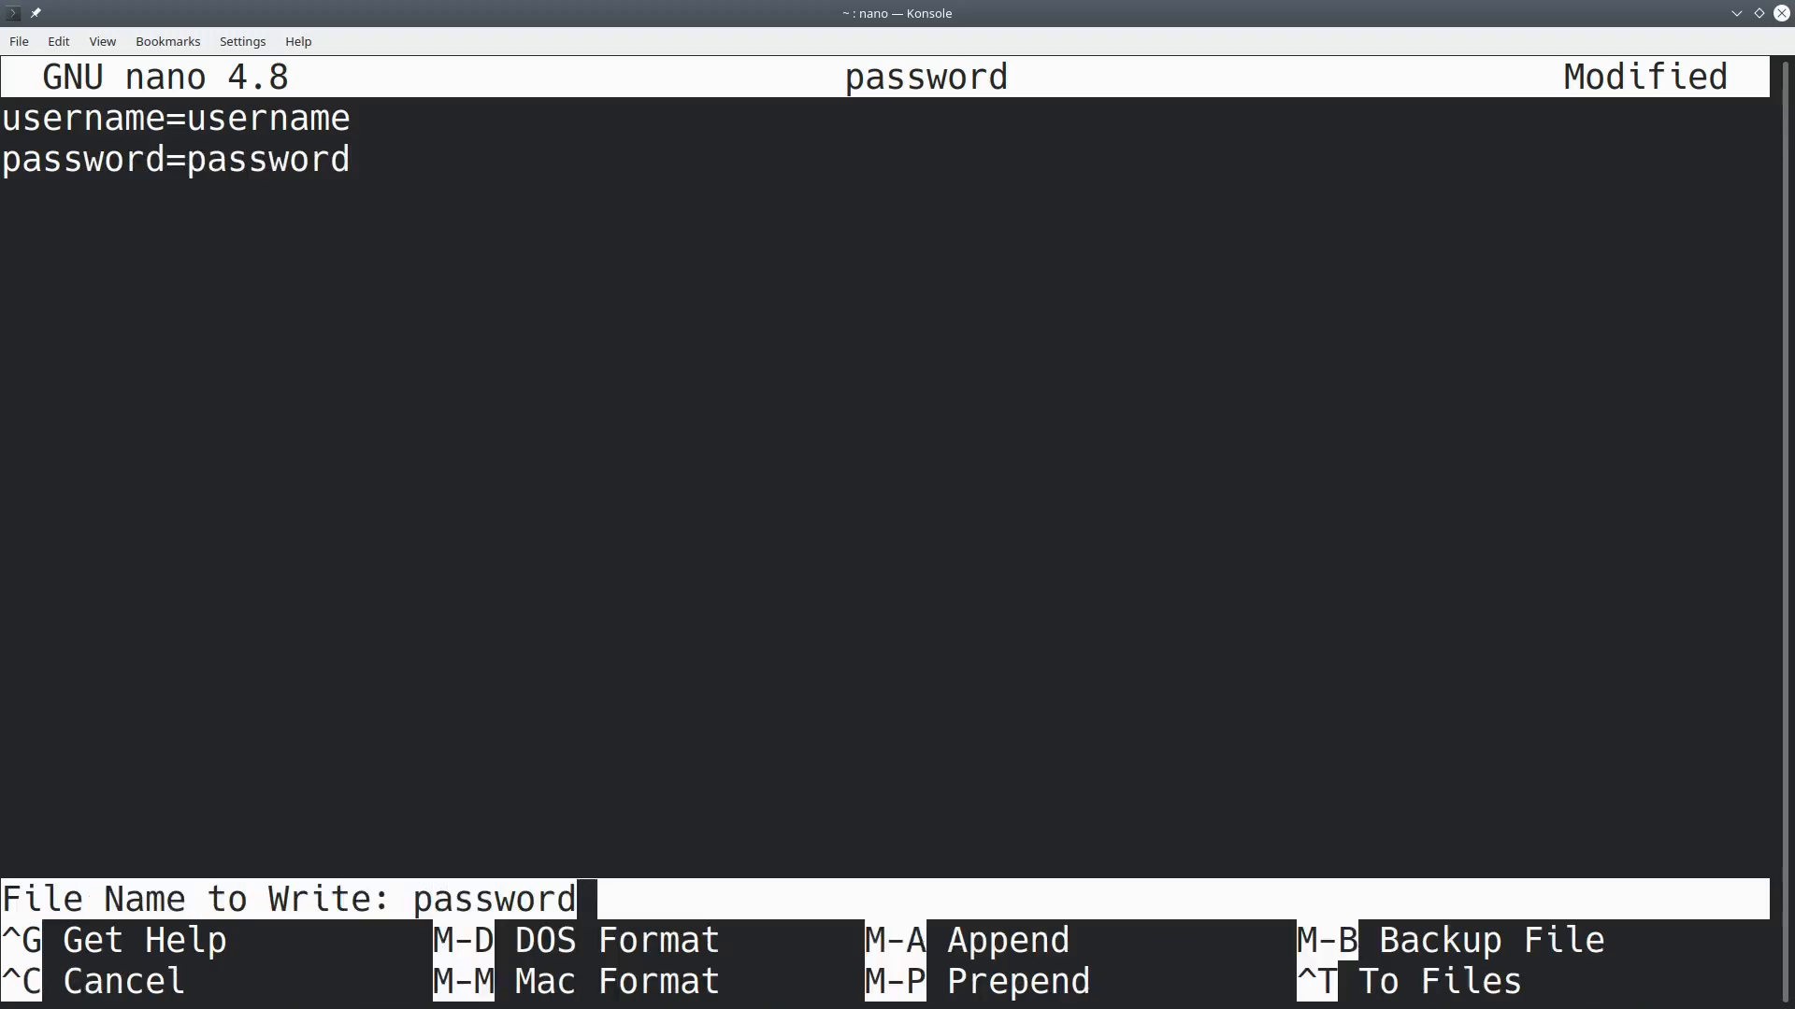
pyautogui.press('Return')
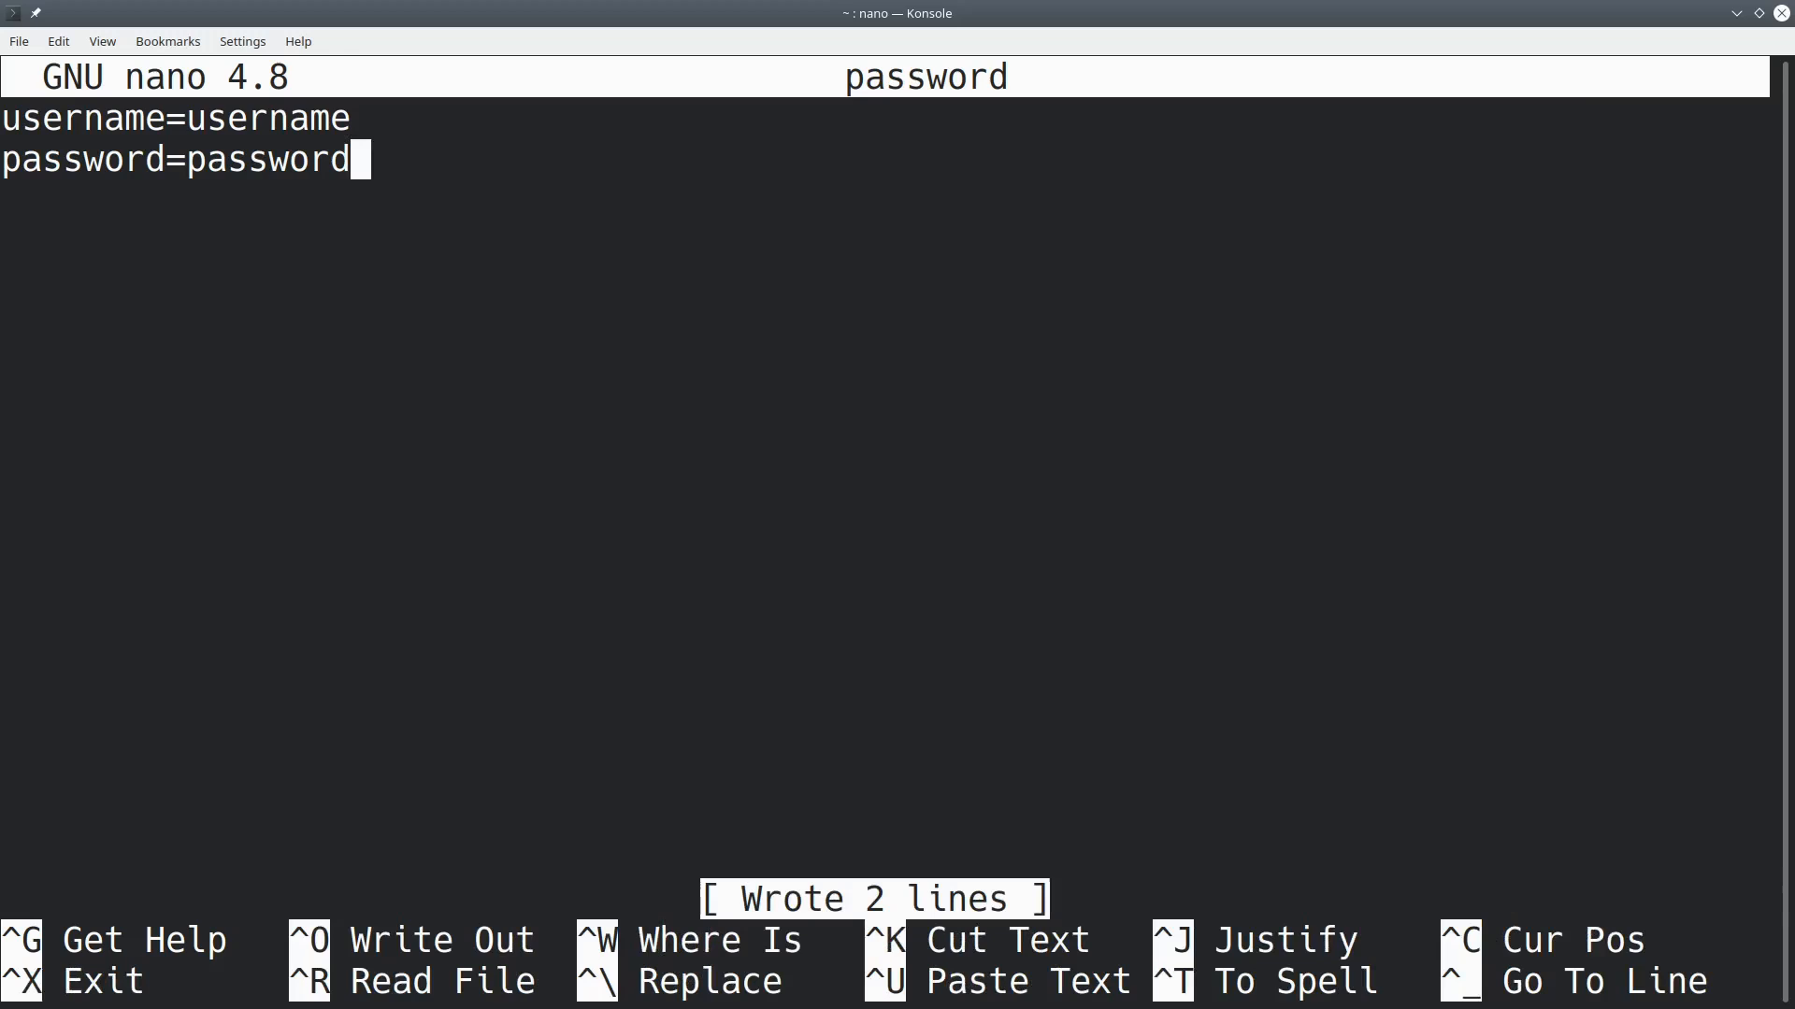
pyautogui.press('ctrl+x')
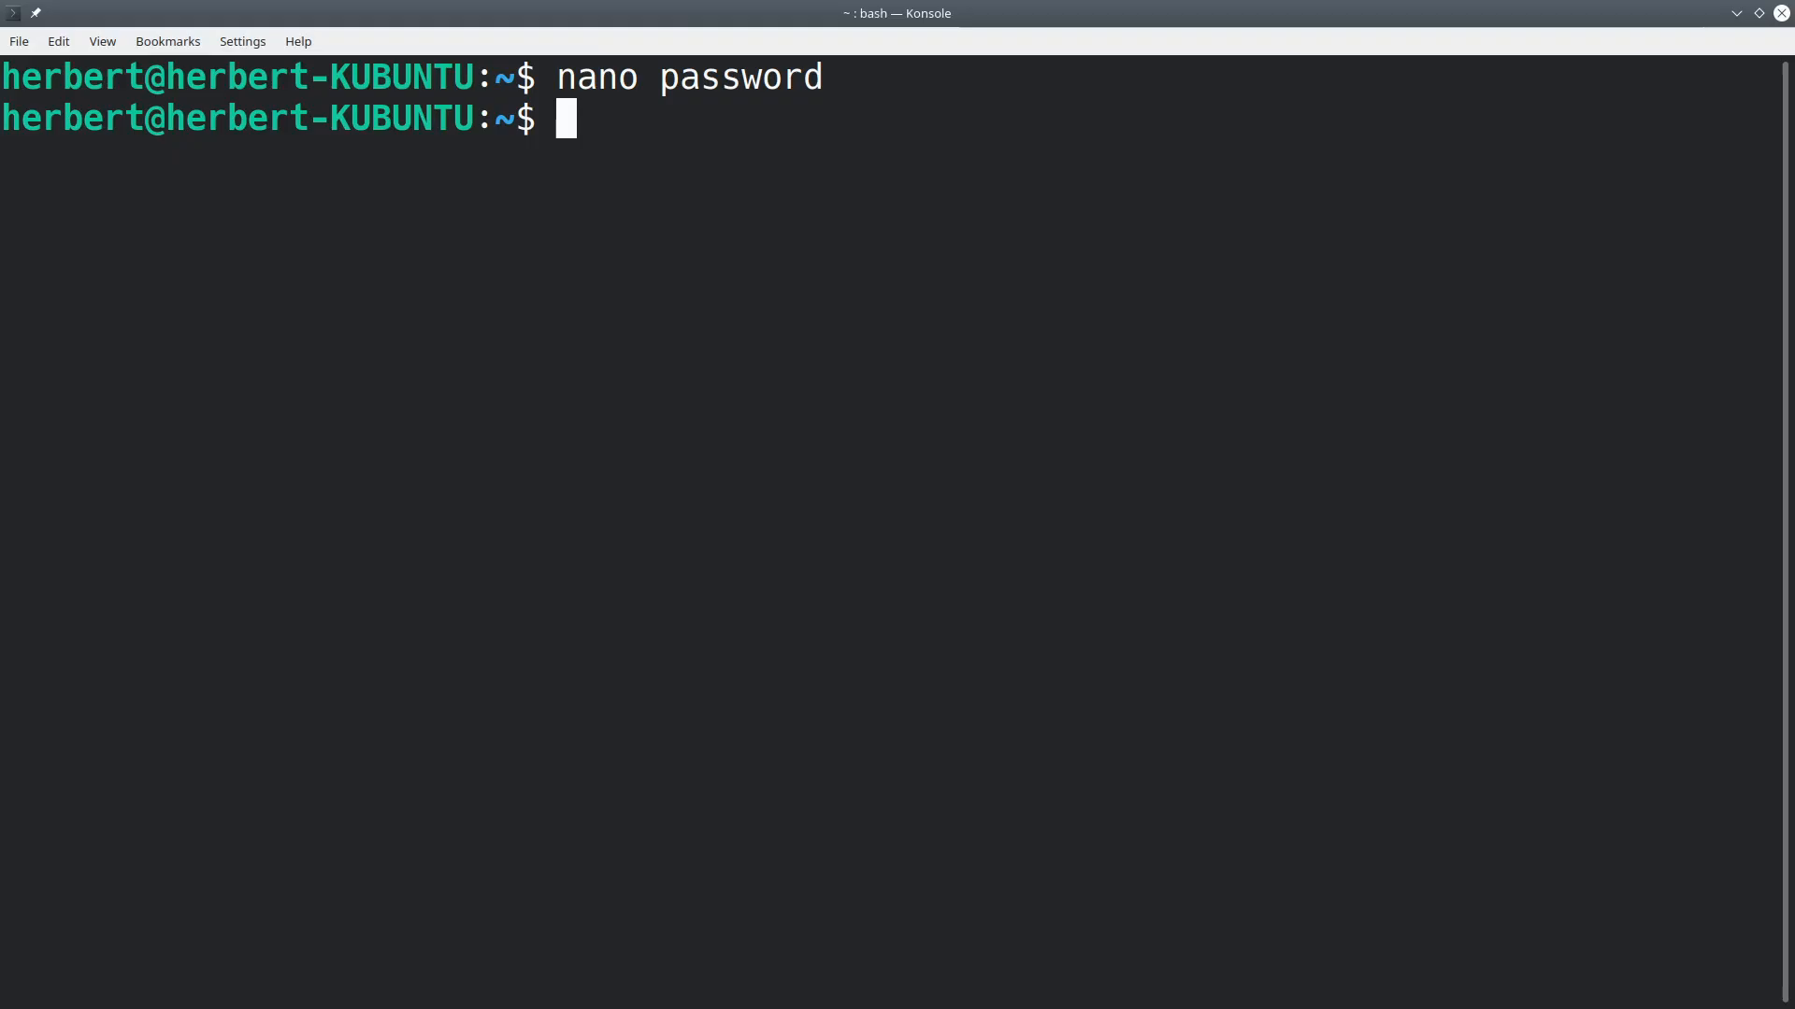
# Open /etc/fstab in nano with sudo.
pyautogui.write('sudo')
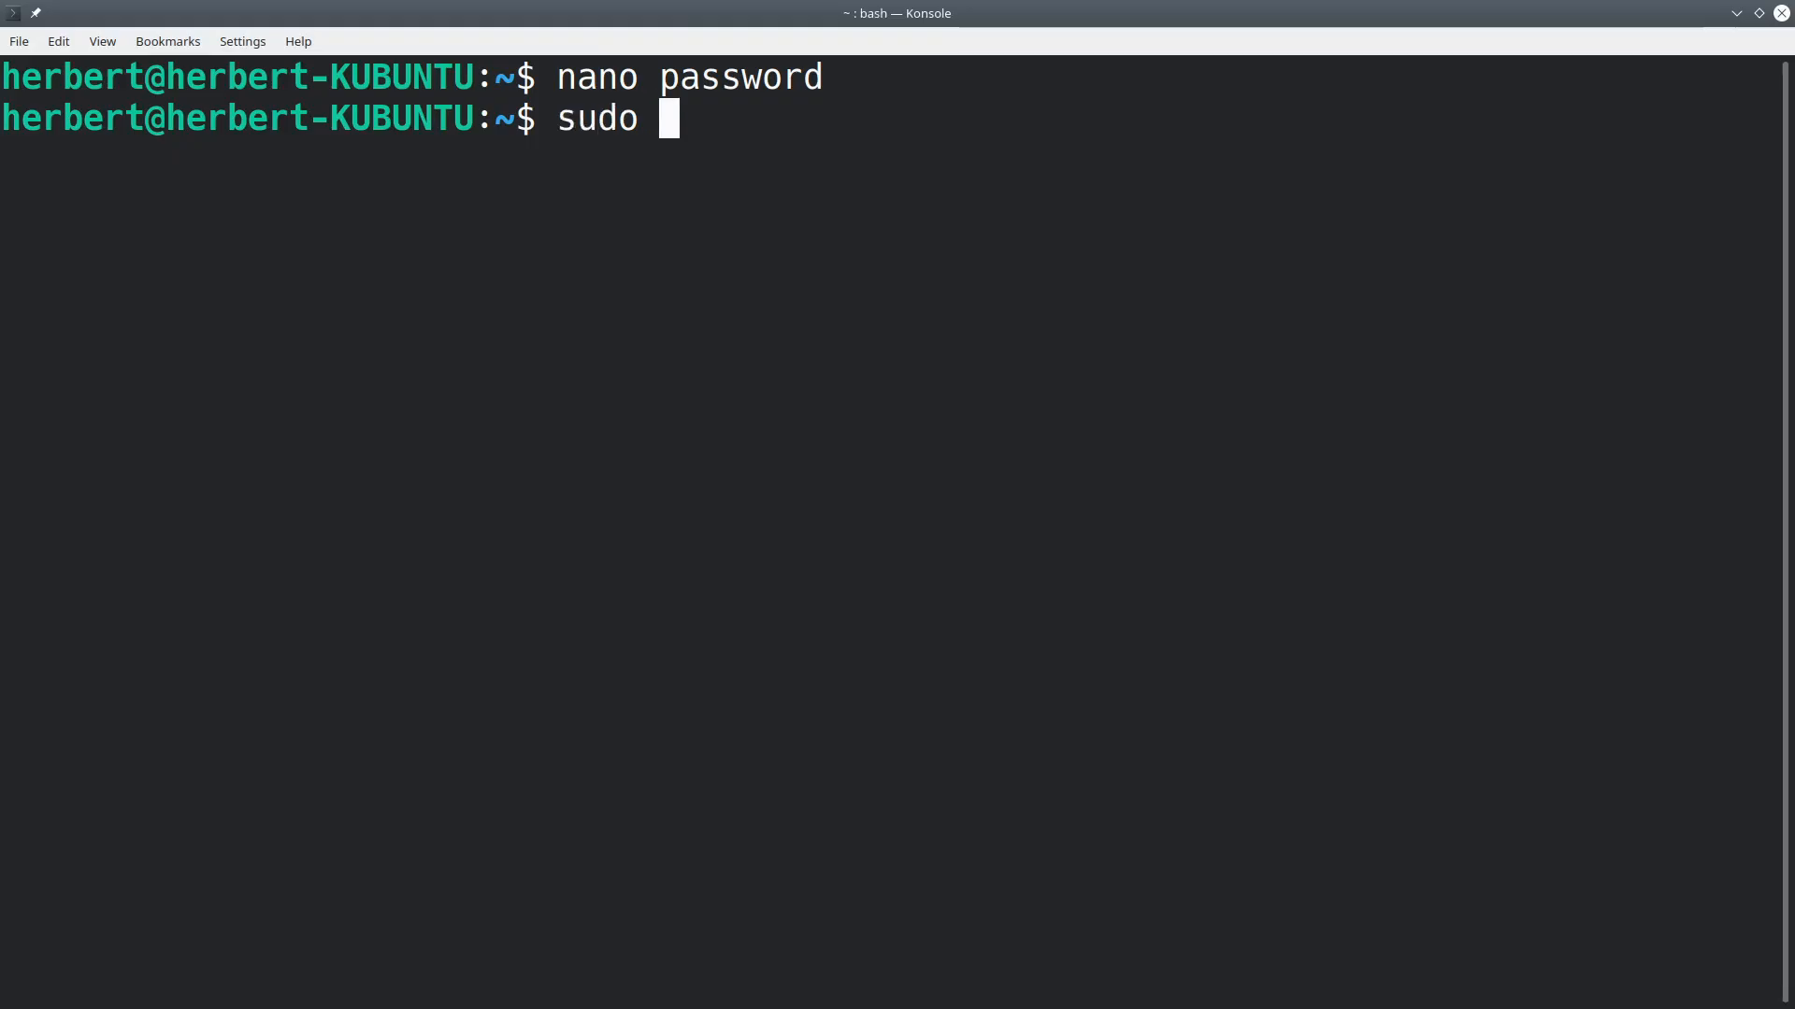
pyautogui.write('nano /et')
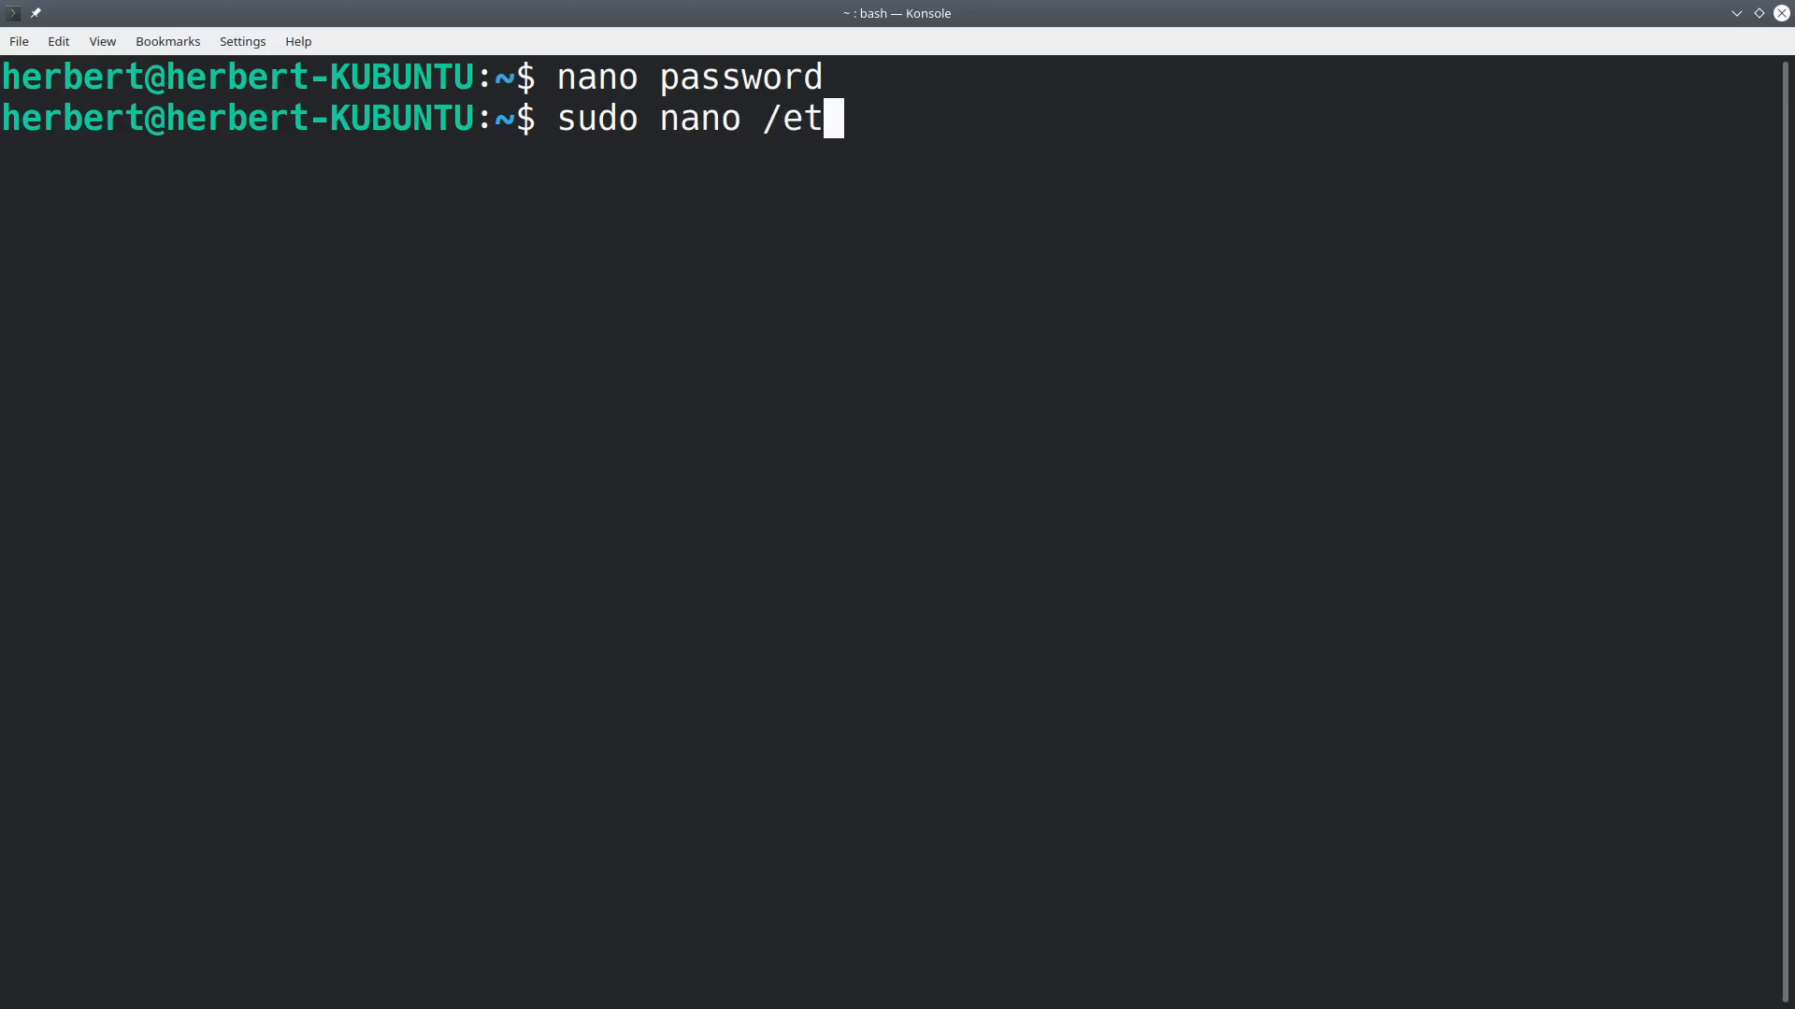
pyautogui.write('c/fstab')
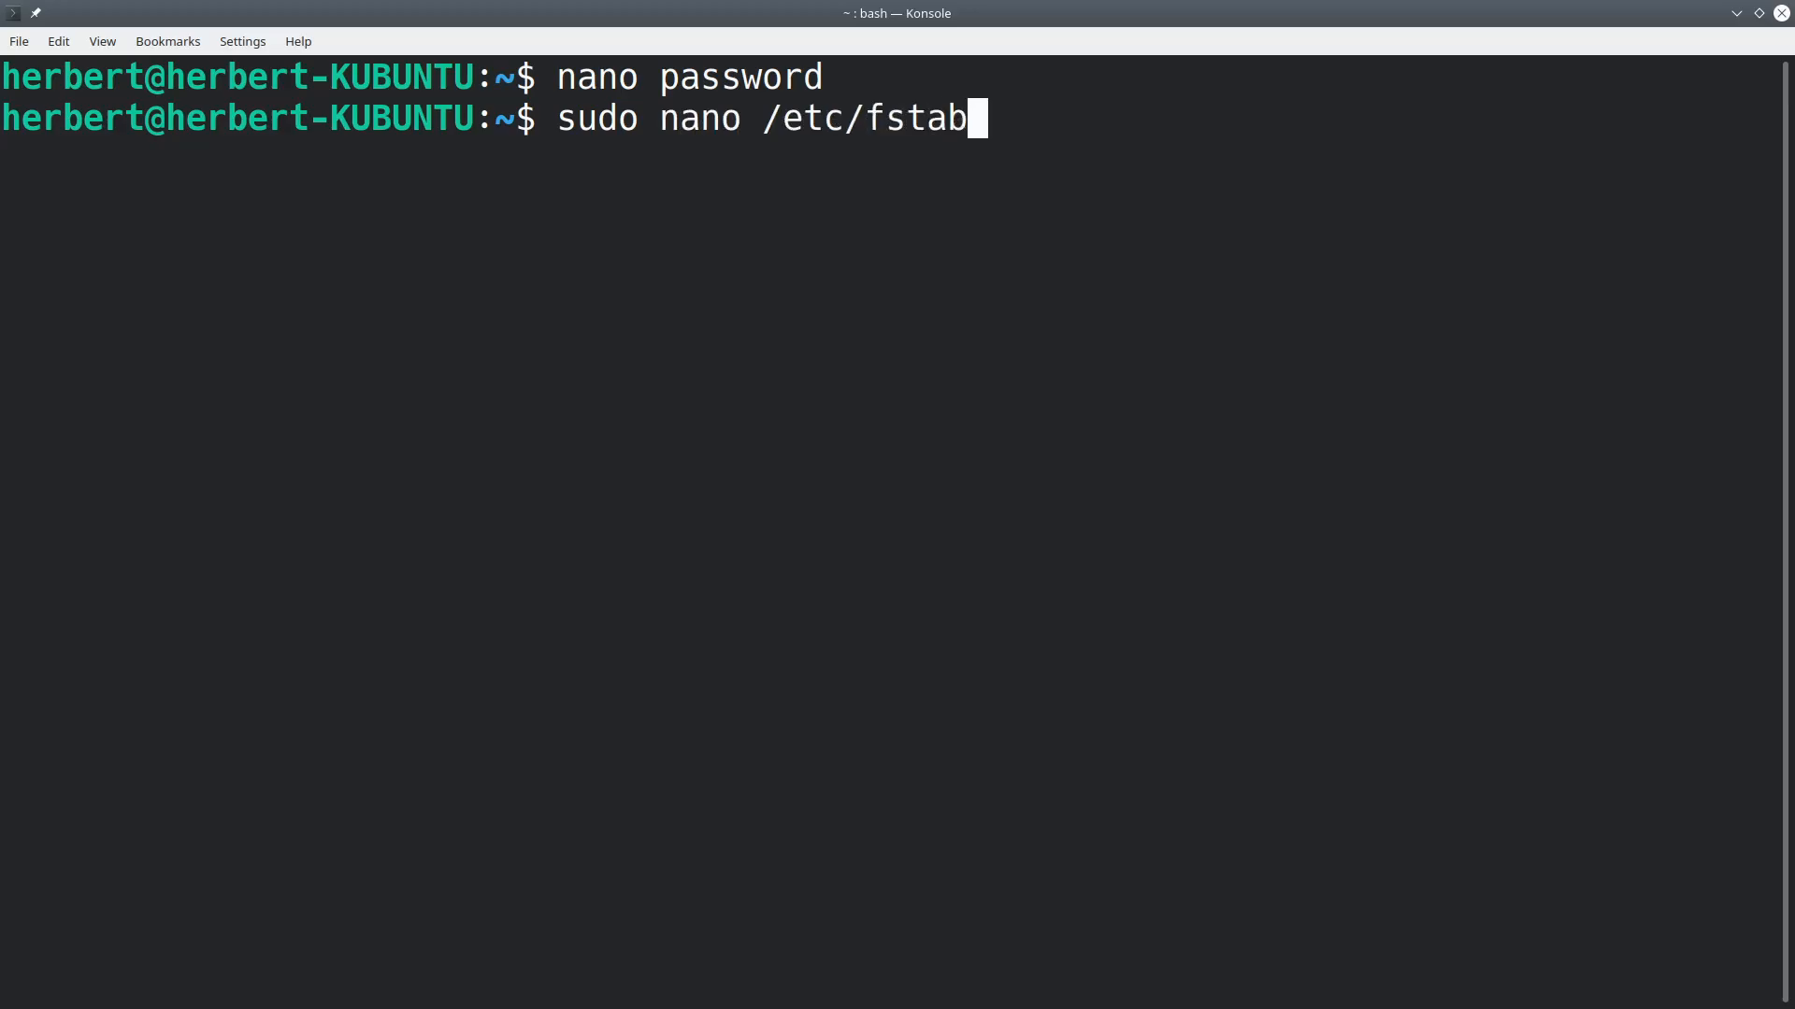
pyautogui.press('Return')
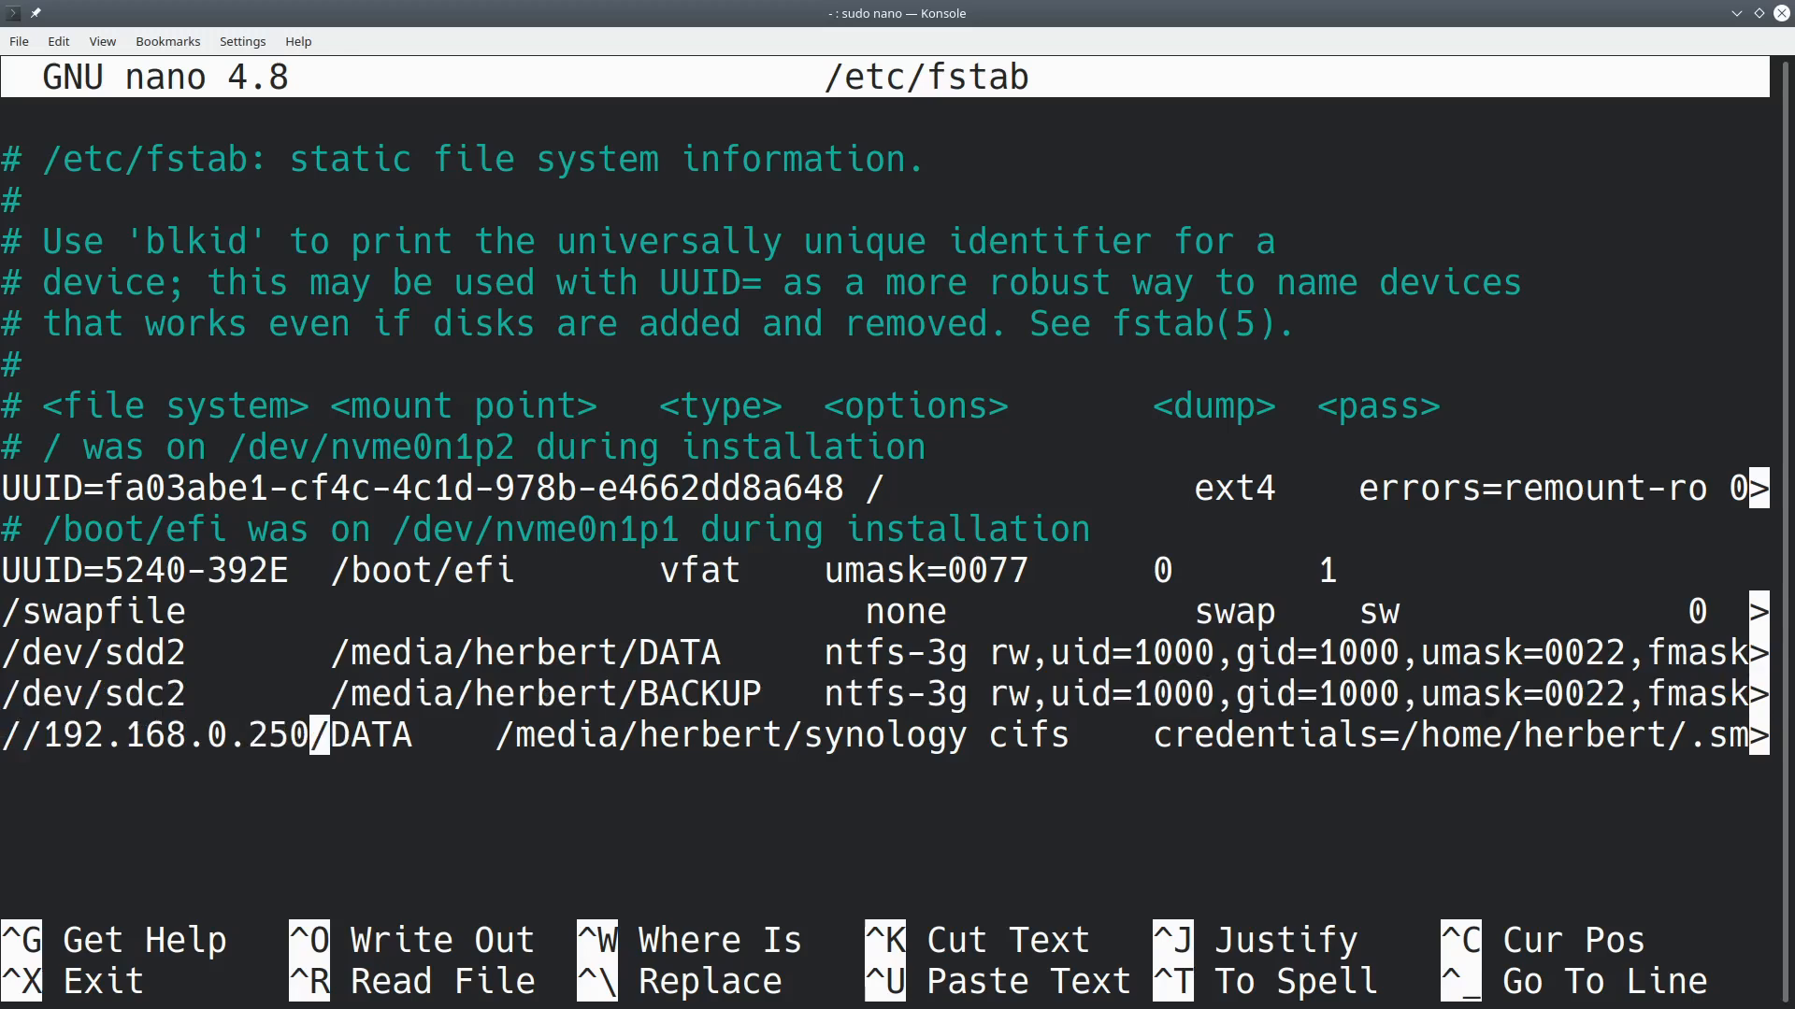
pyautogui.press('Right')
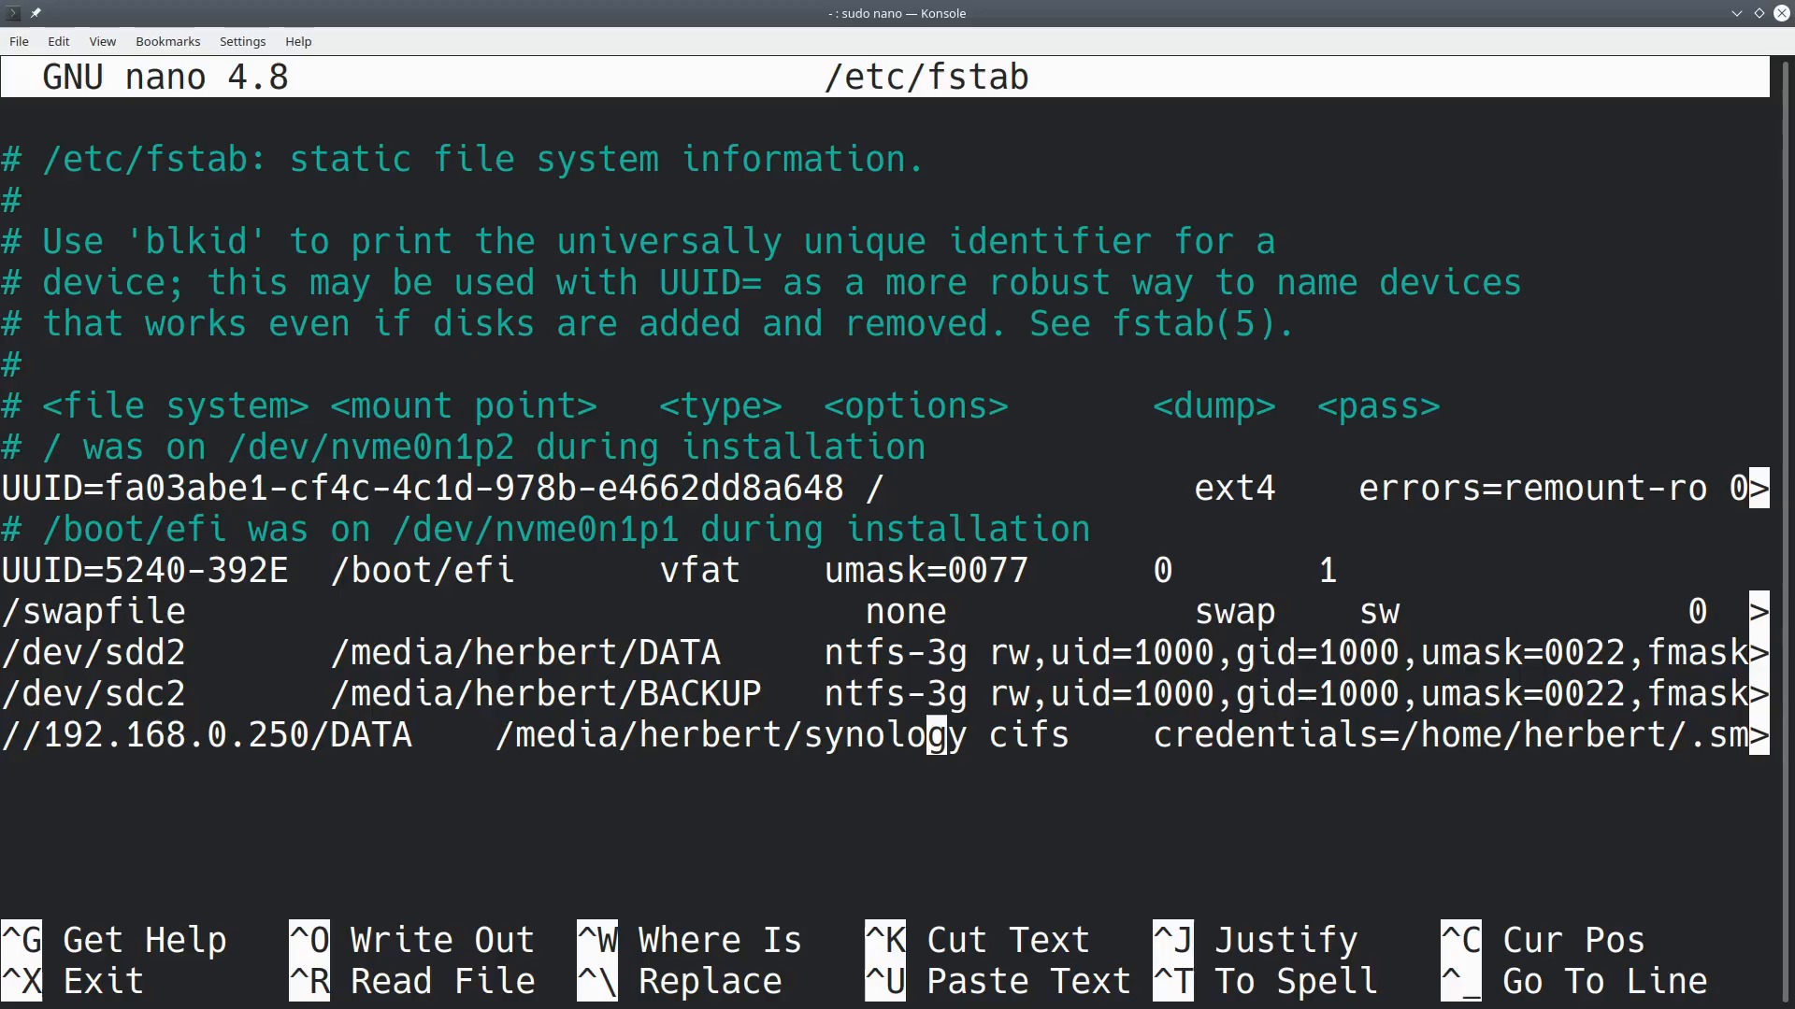
pyautogui.press('Right')
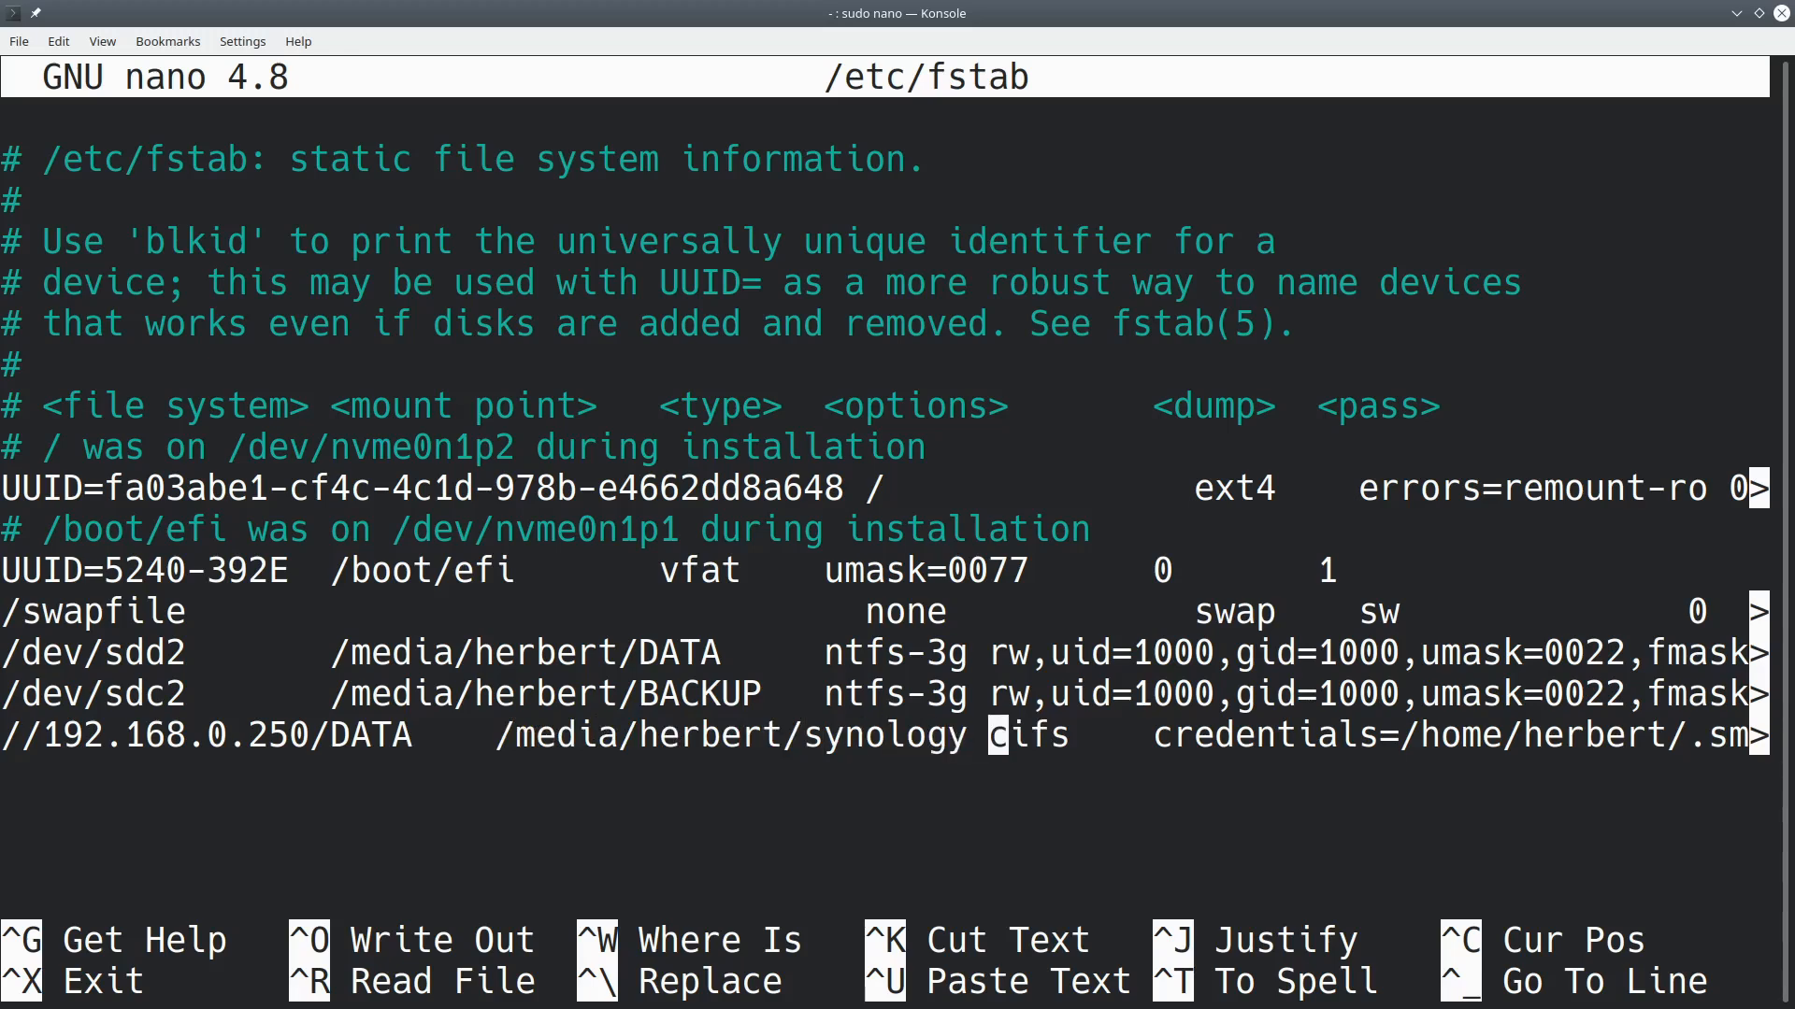
pyautogui.press('Left')
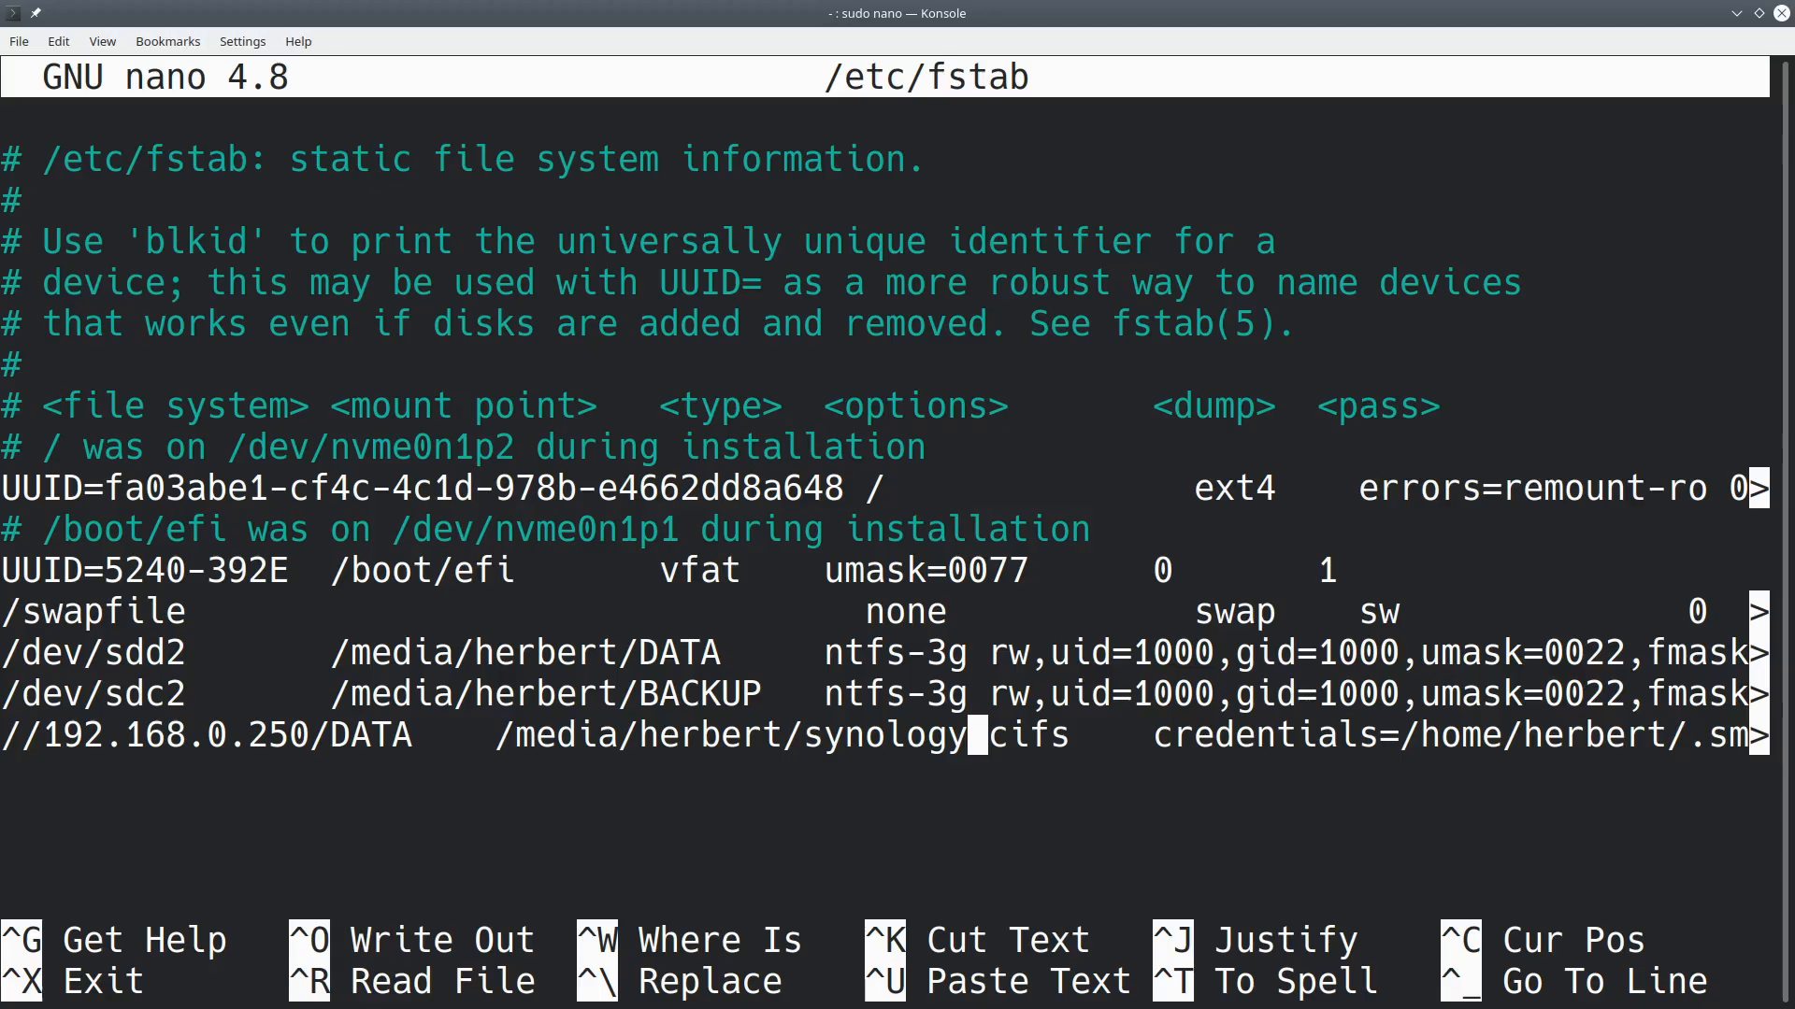
pyautogui.press('Right')
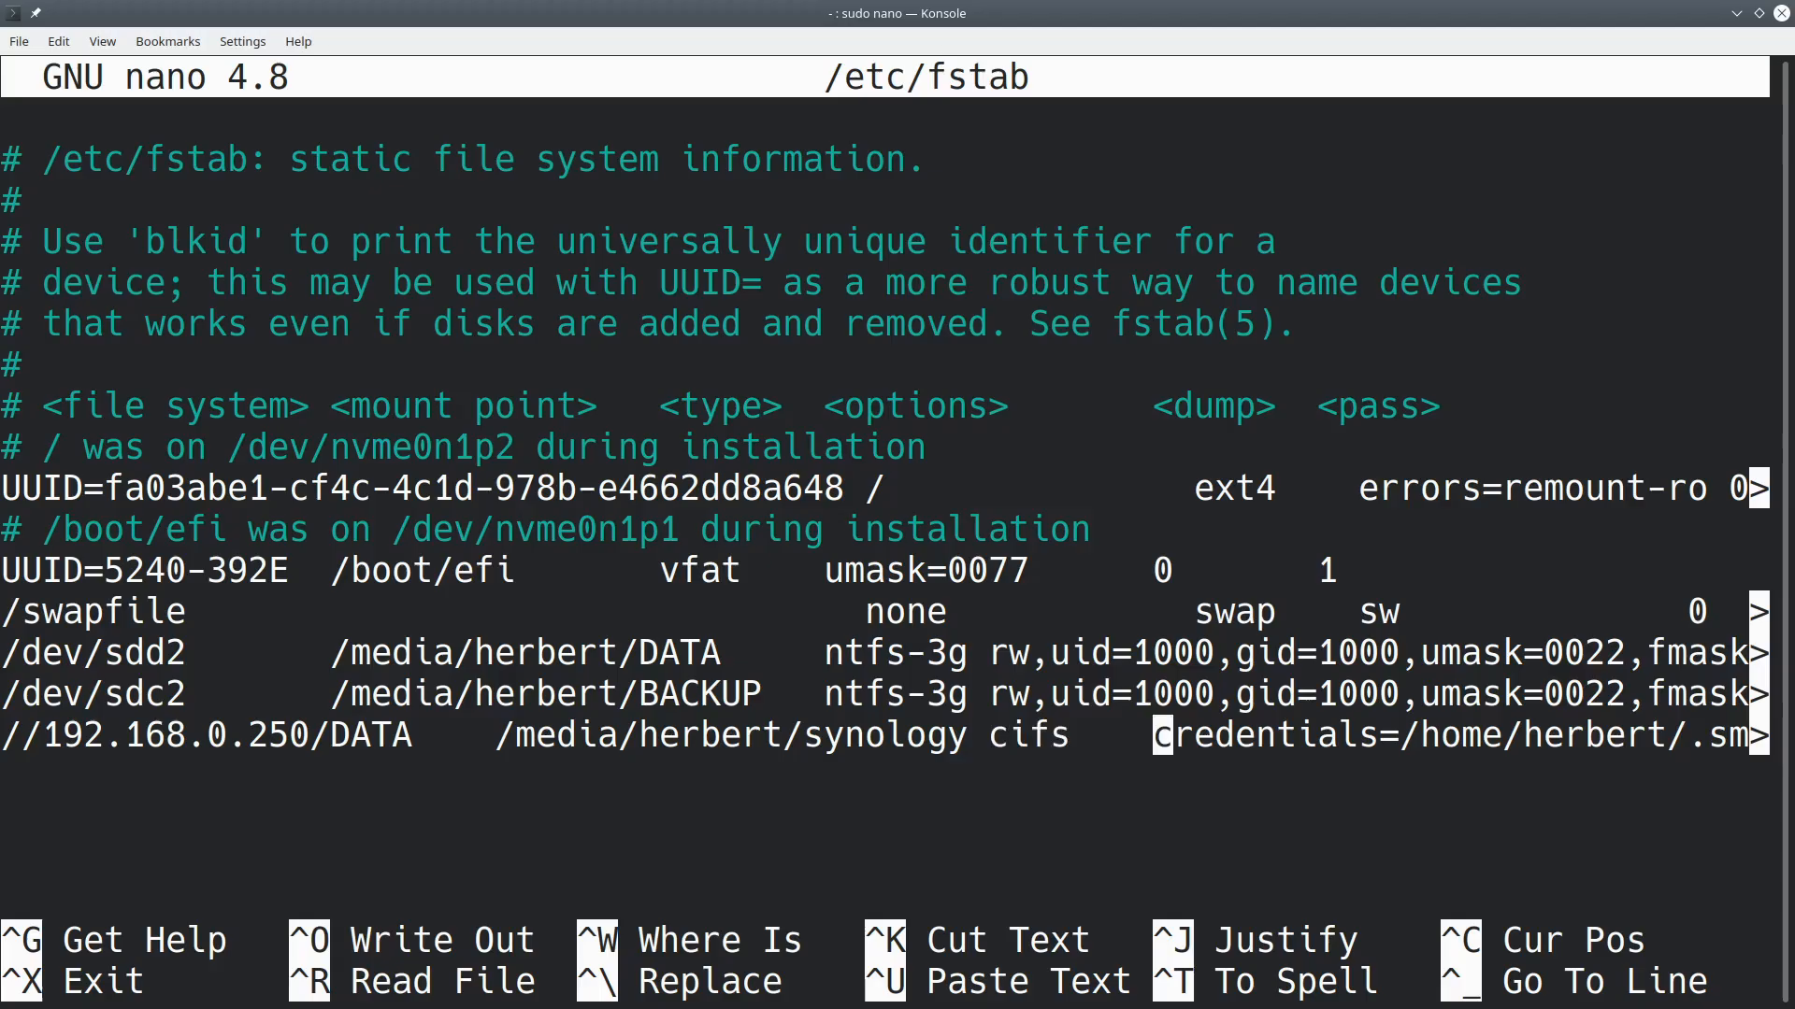
pyautogui.press('Right')
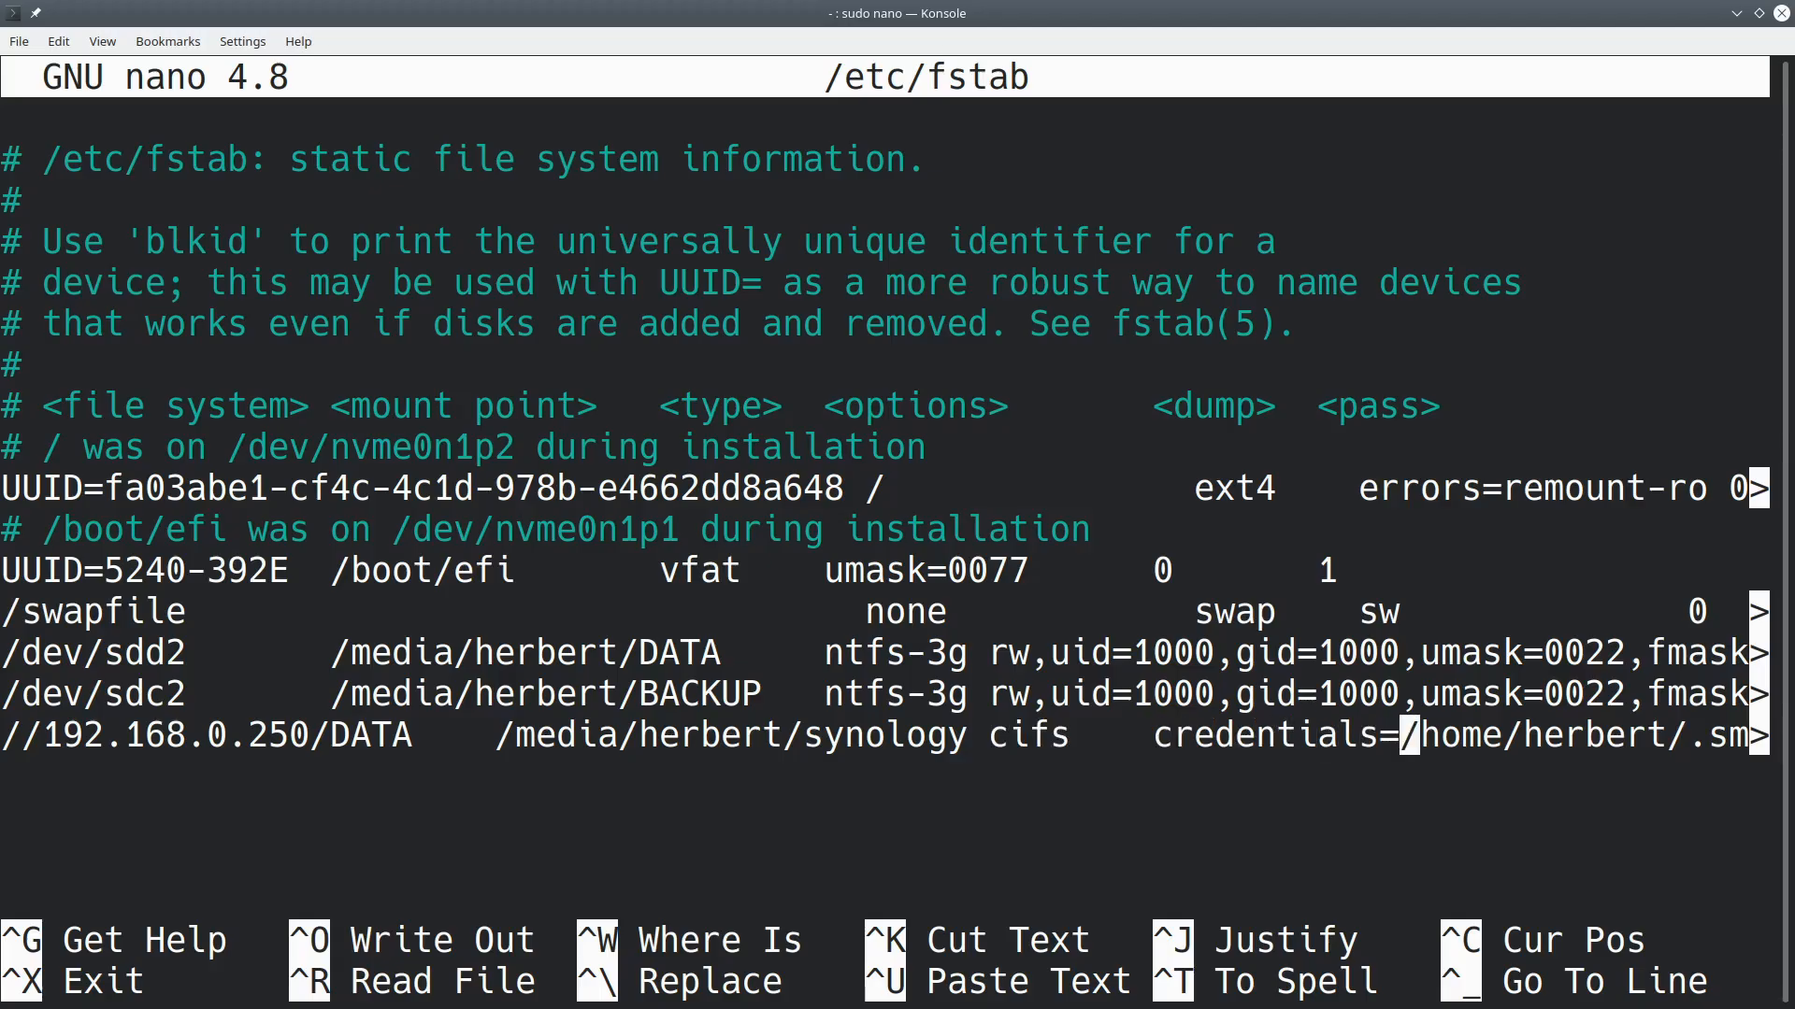
pyautogui.press('Right')
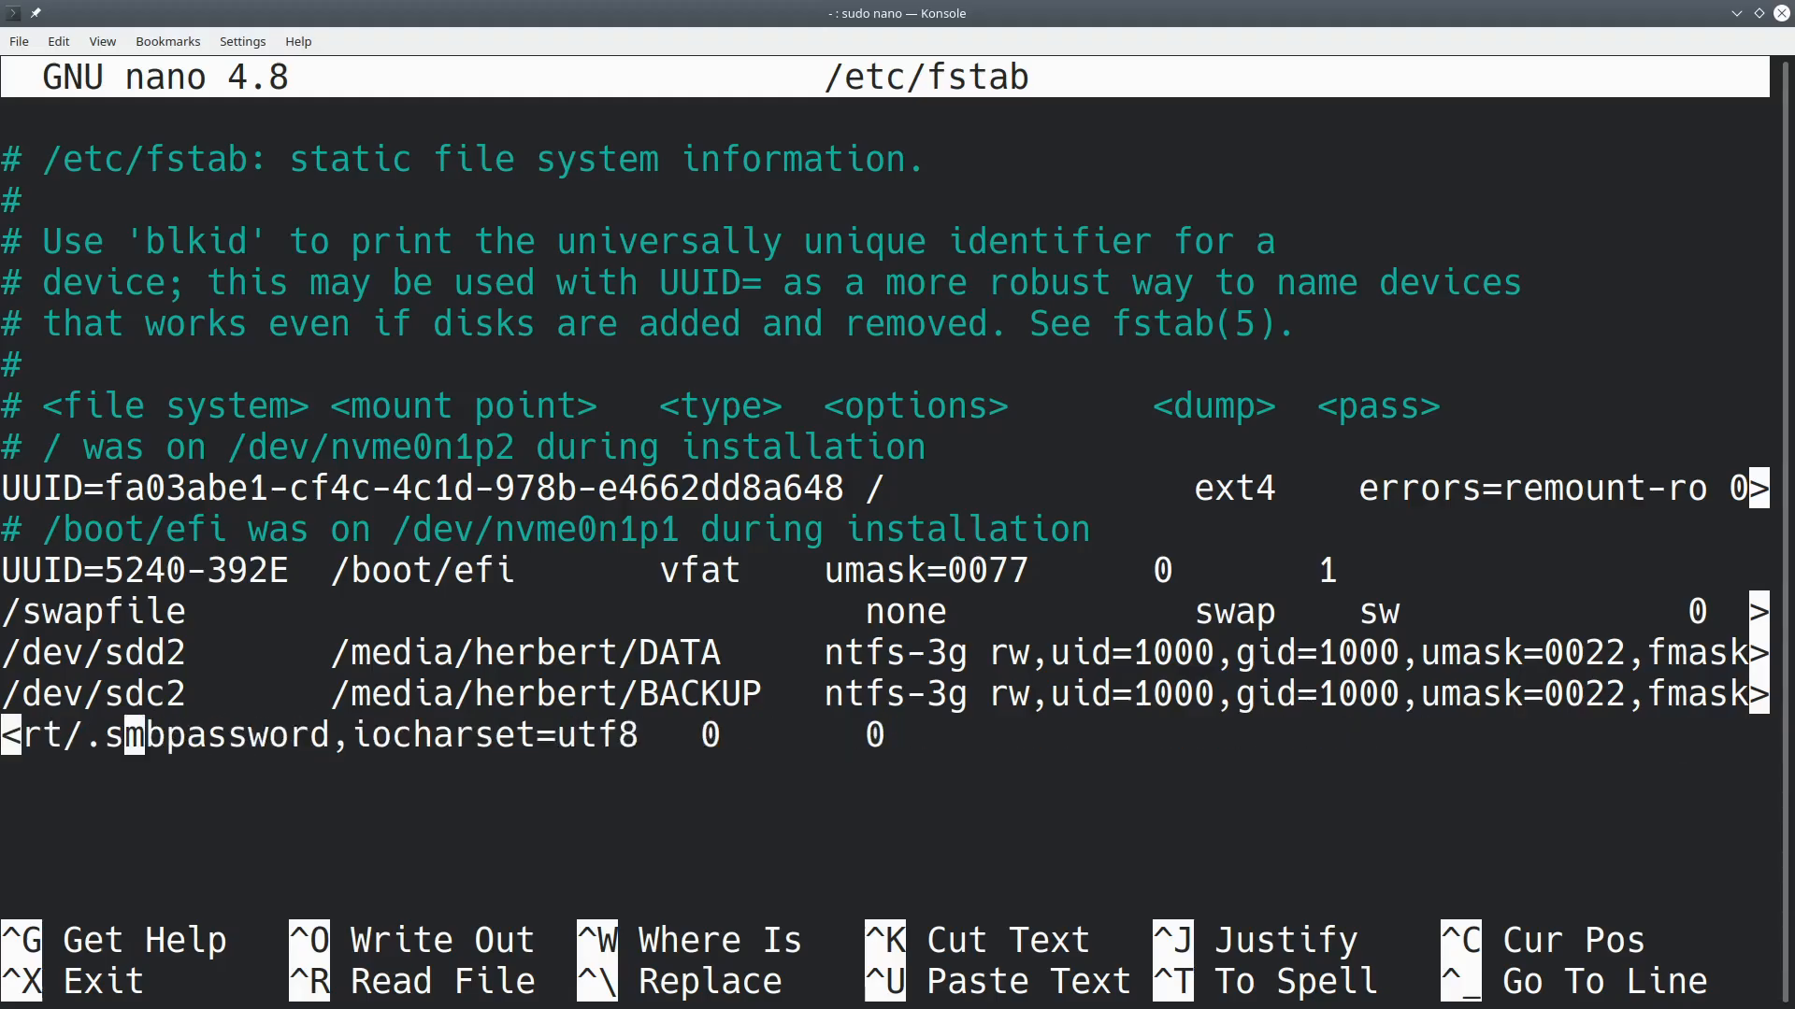
pyautogui.press('Right')
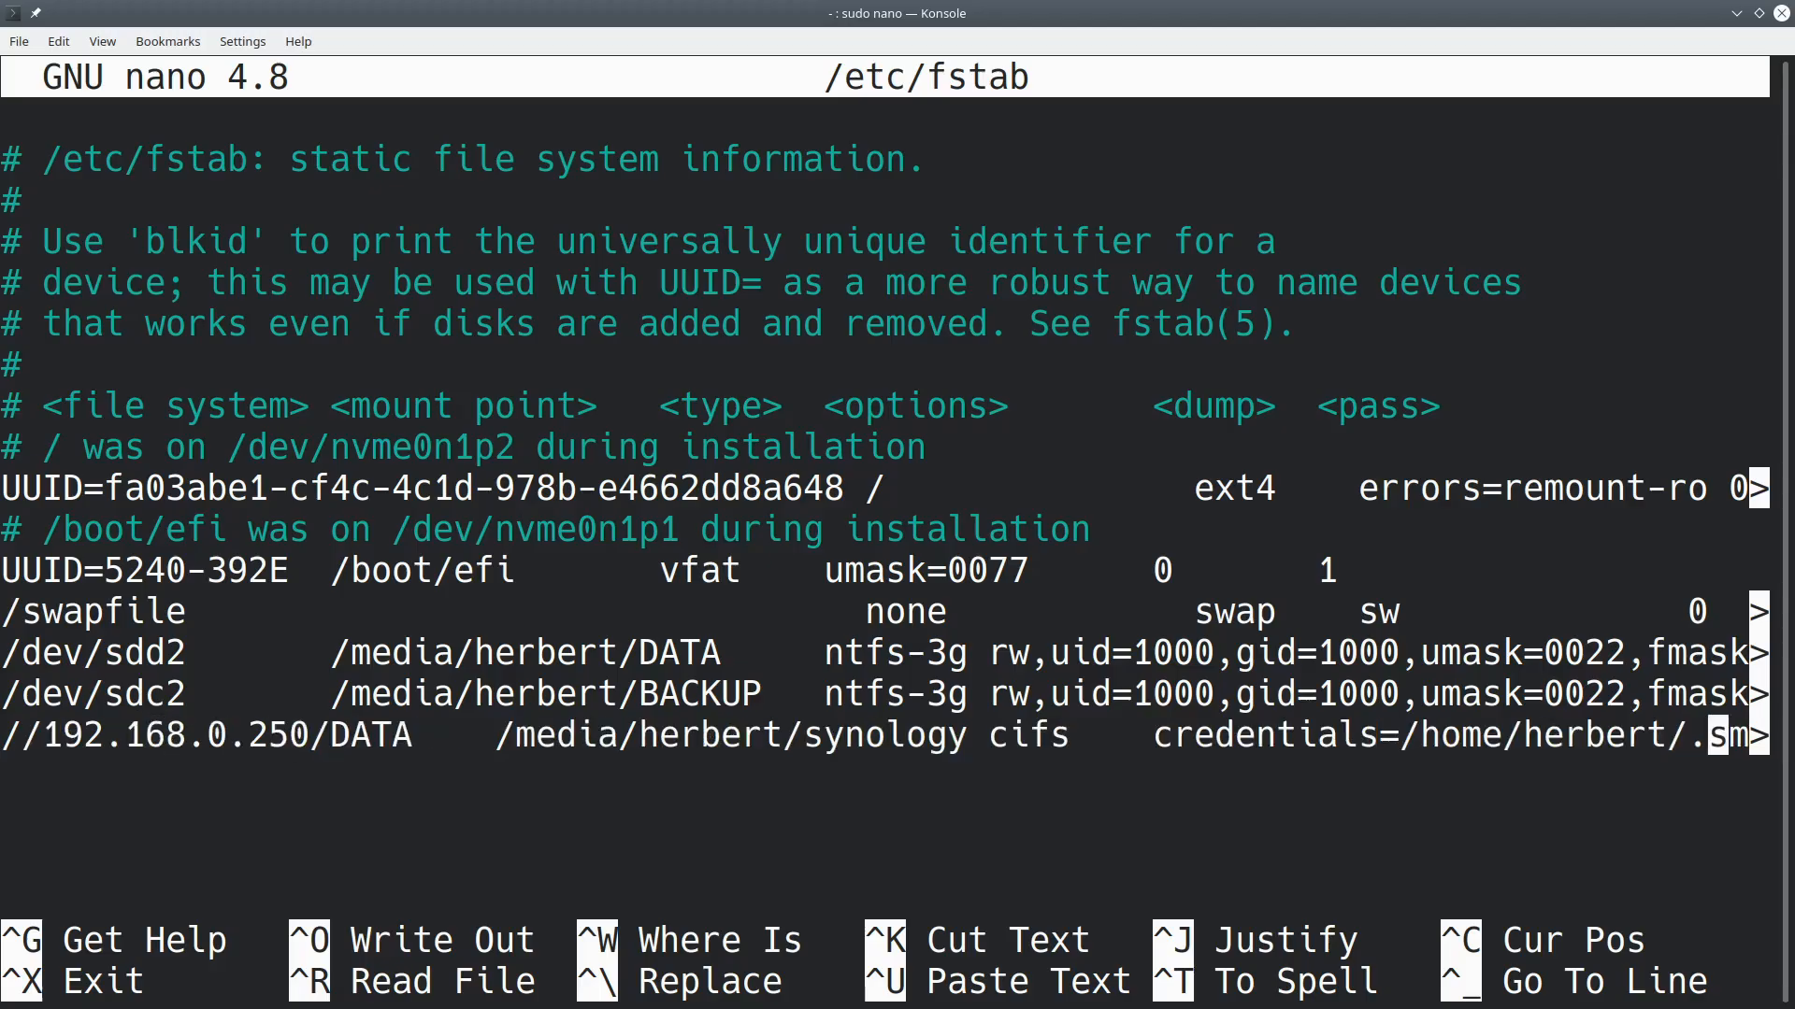
pyautogui.press('Left')
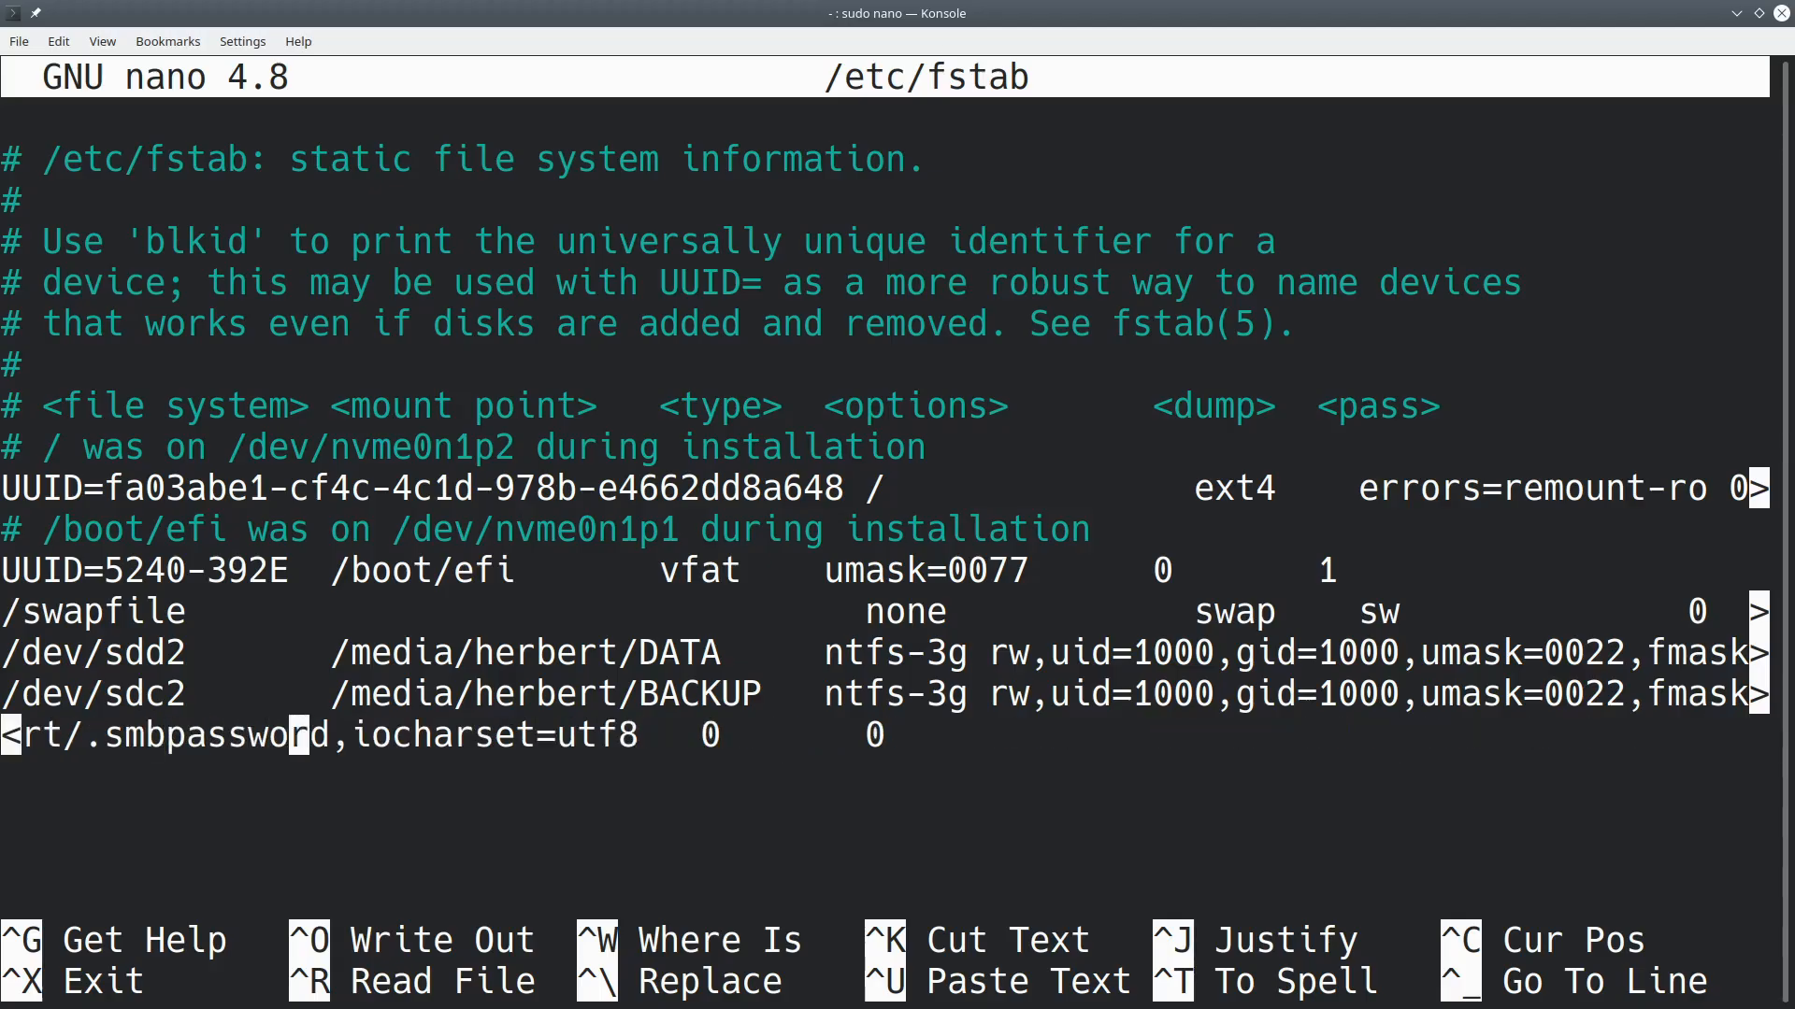
pyautogui.press('Right')
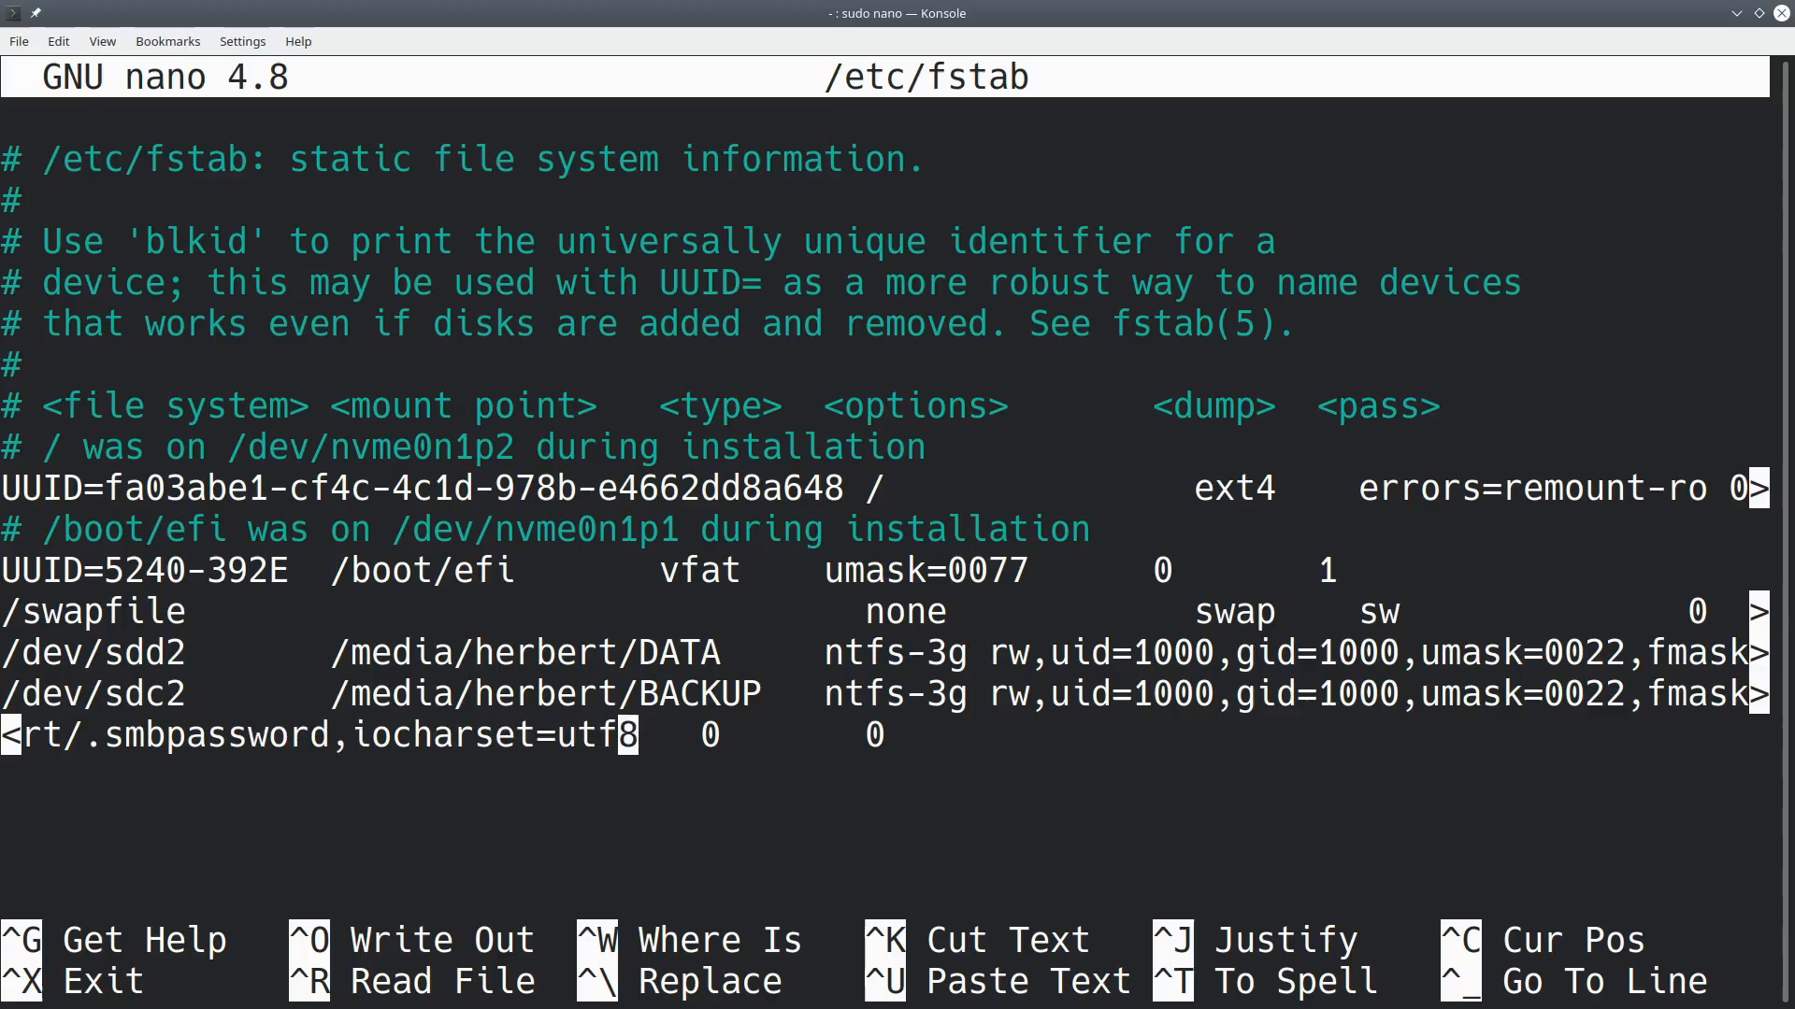
pyautogui.press('Right')
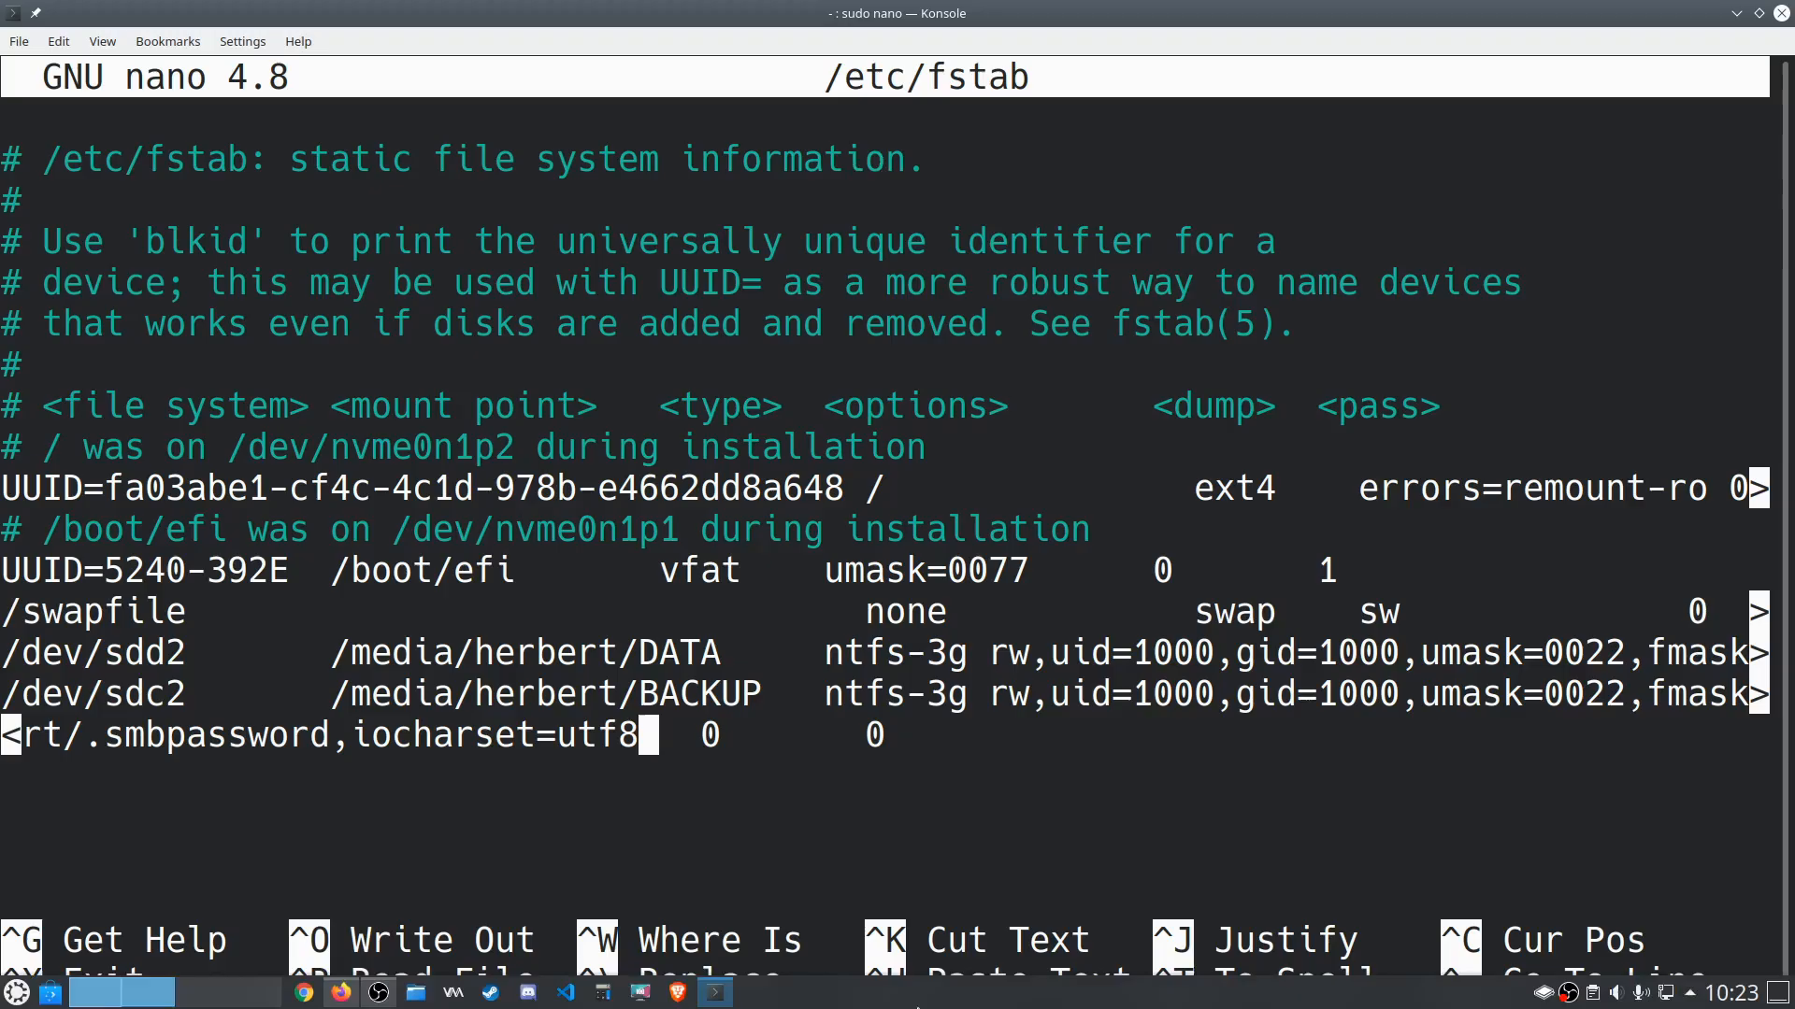
pyautogui.moveTo(340, 991)
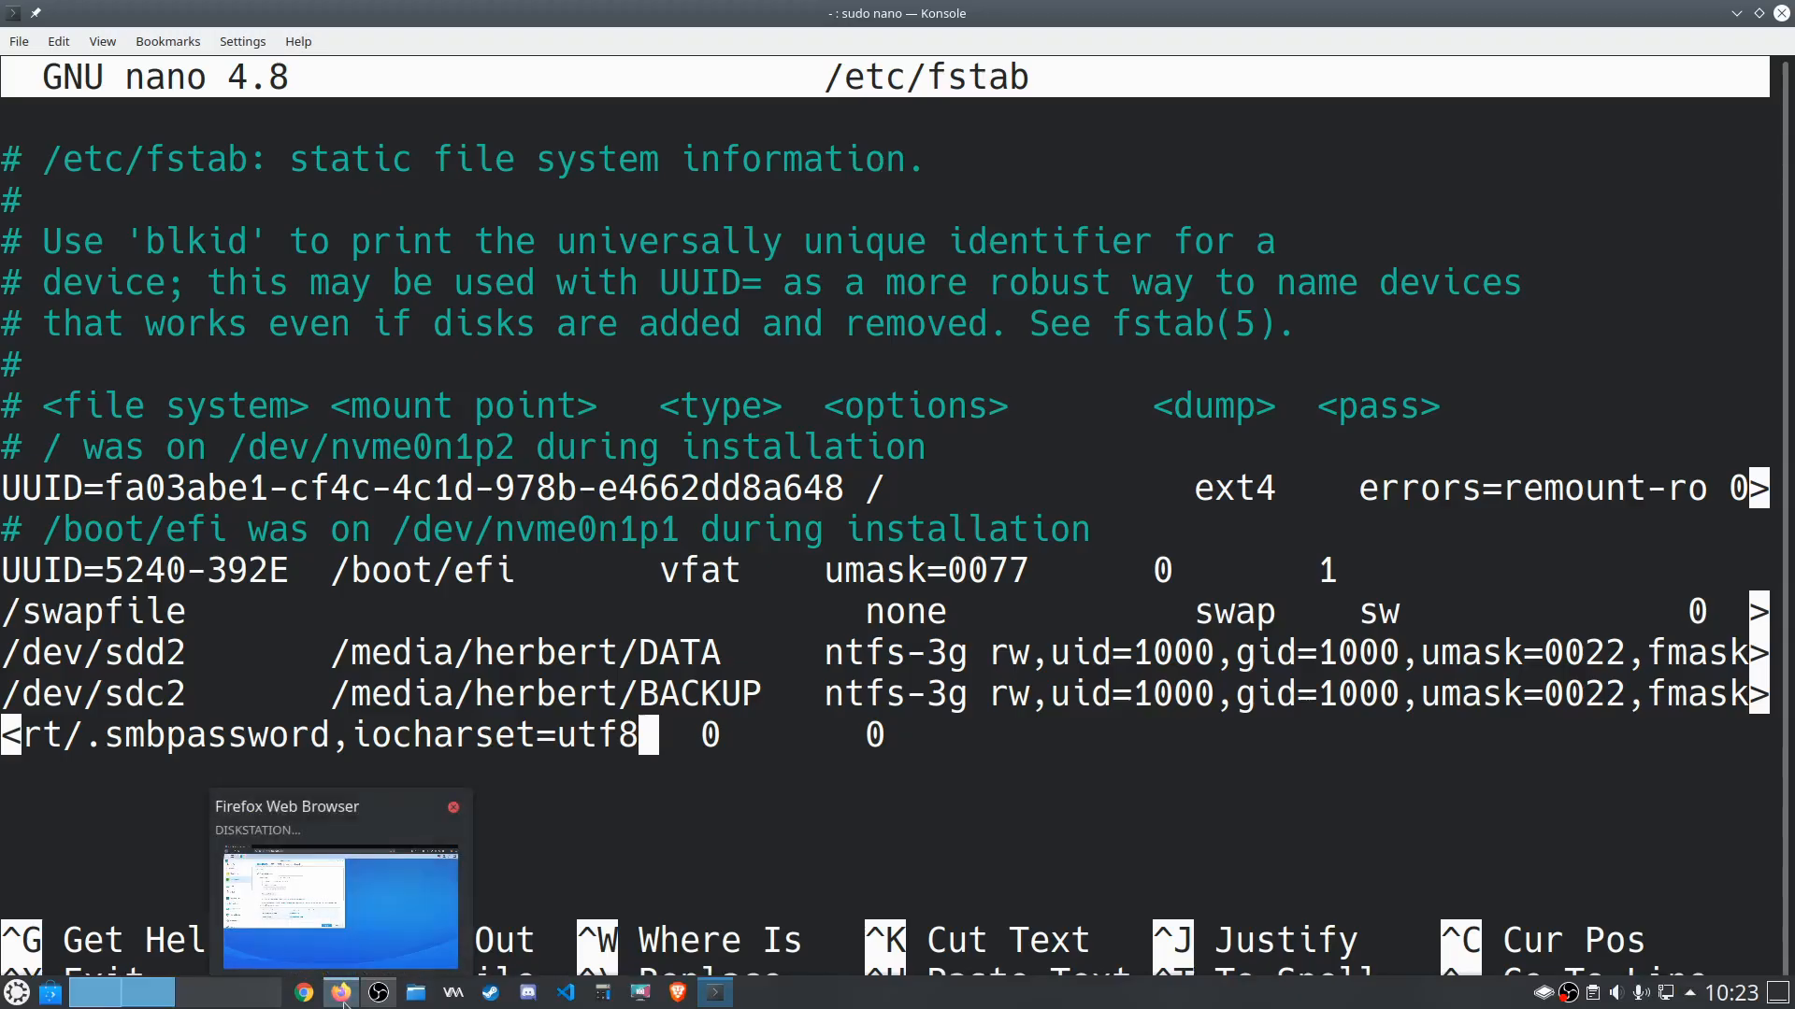
# Inspect DSM File Services advanced SMB settings, leaving the SMB1–SMB3 range unchanged.
pyautogui.click(339, 991)
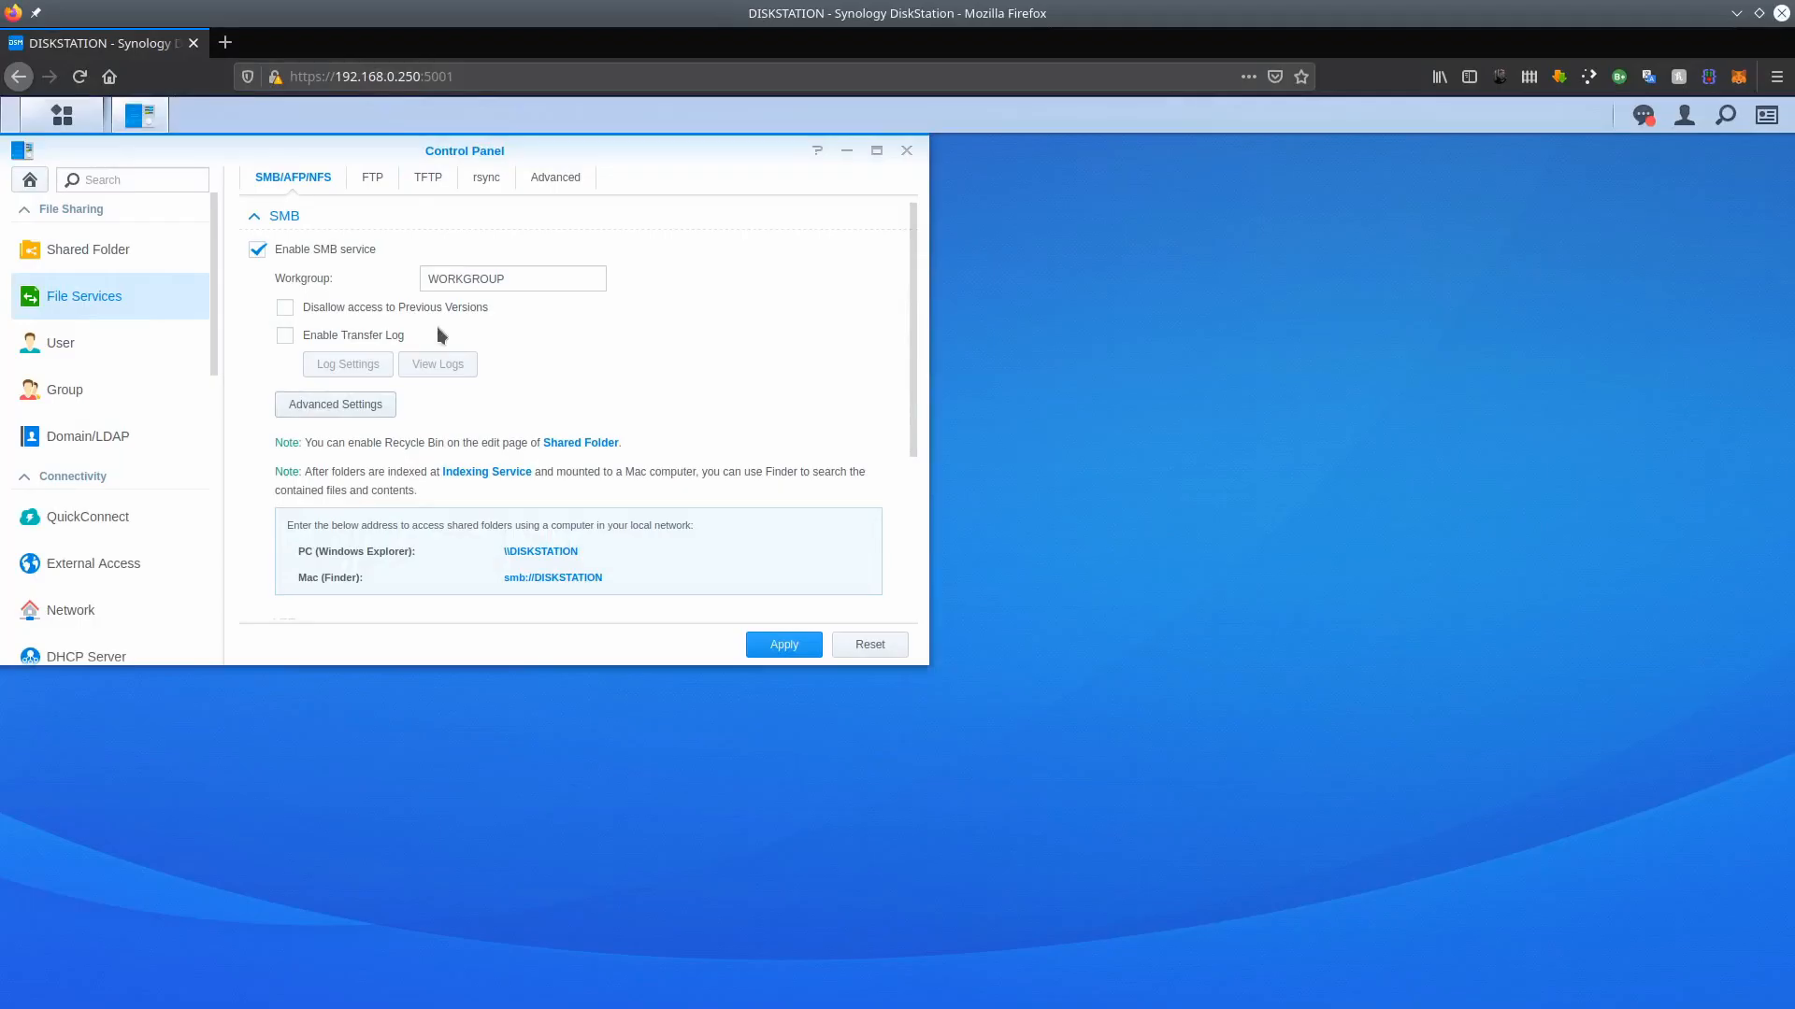
pyautogui.moveTo(356, 374)
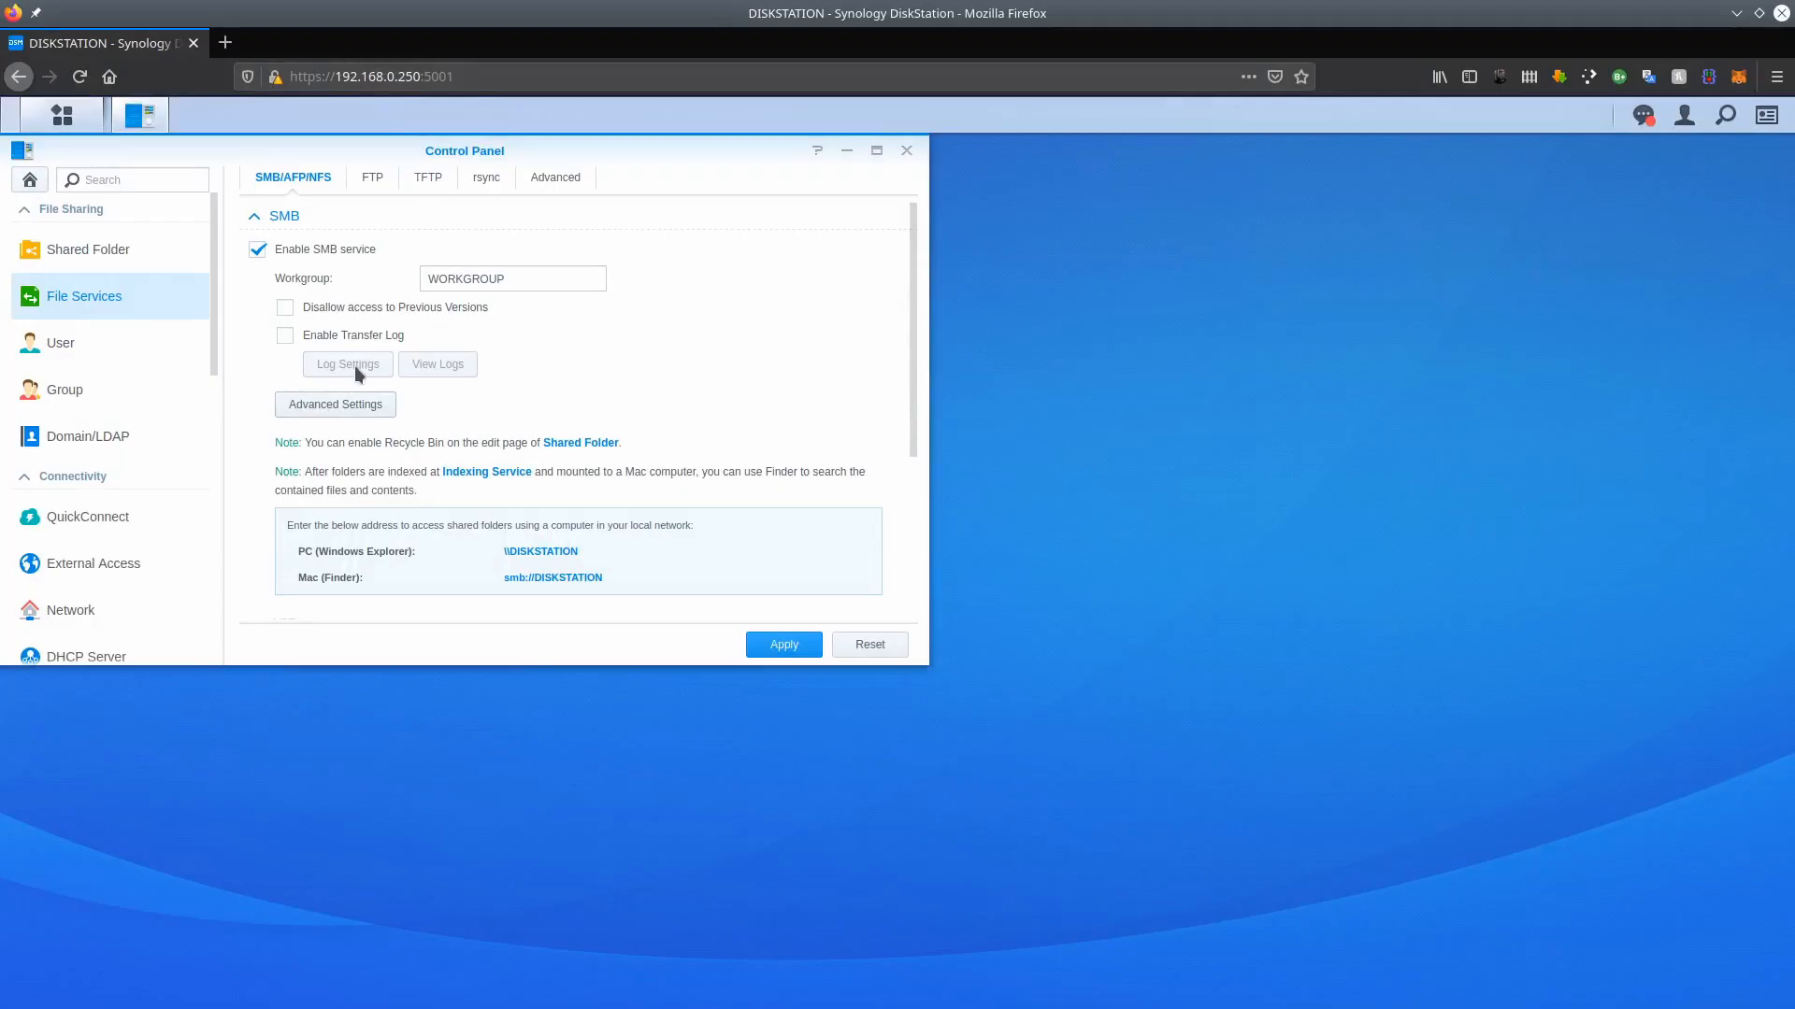
pyautogui.click(334, 403)
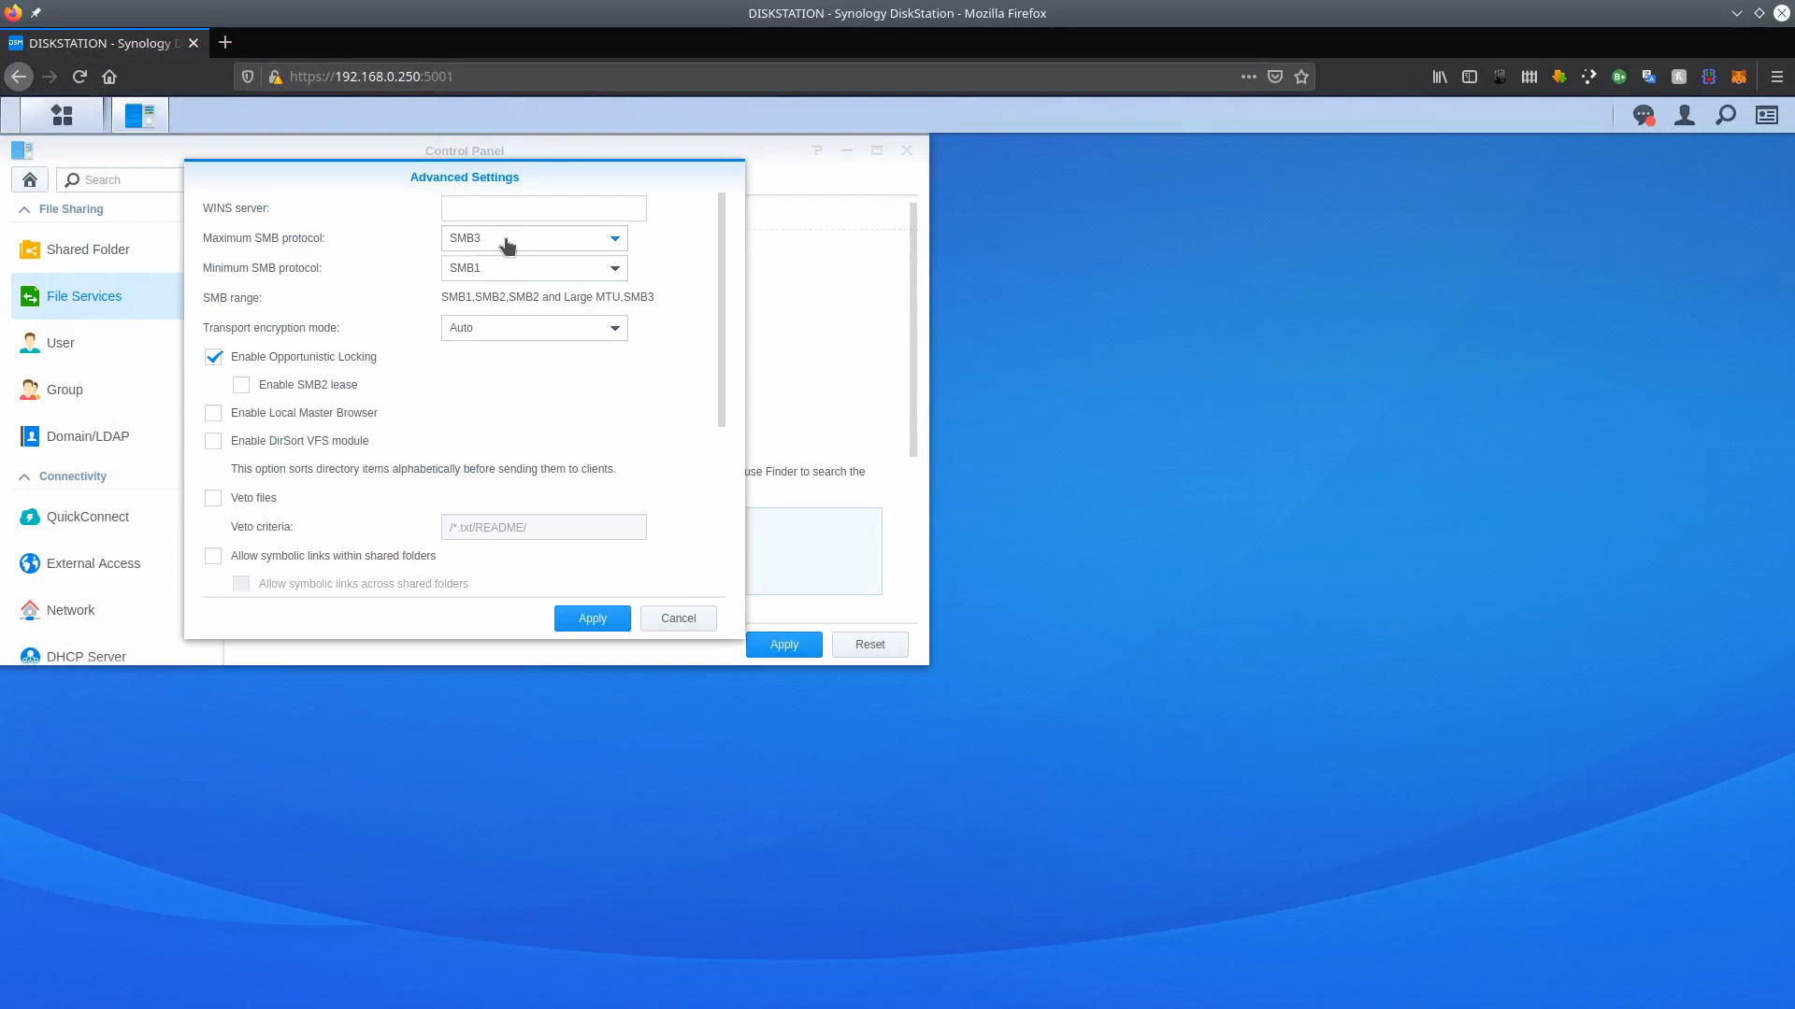
pyautogui.click(532, 239)
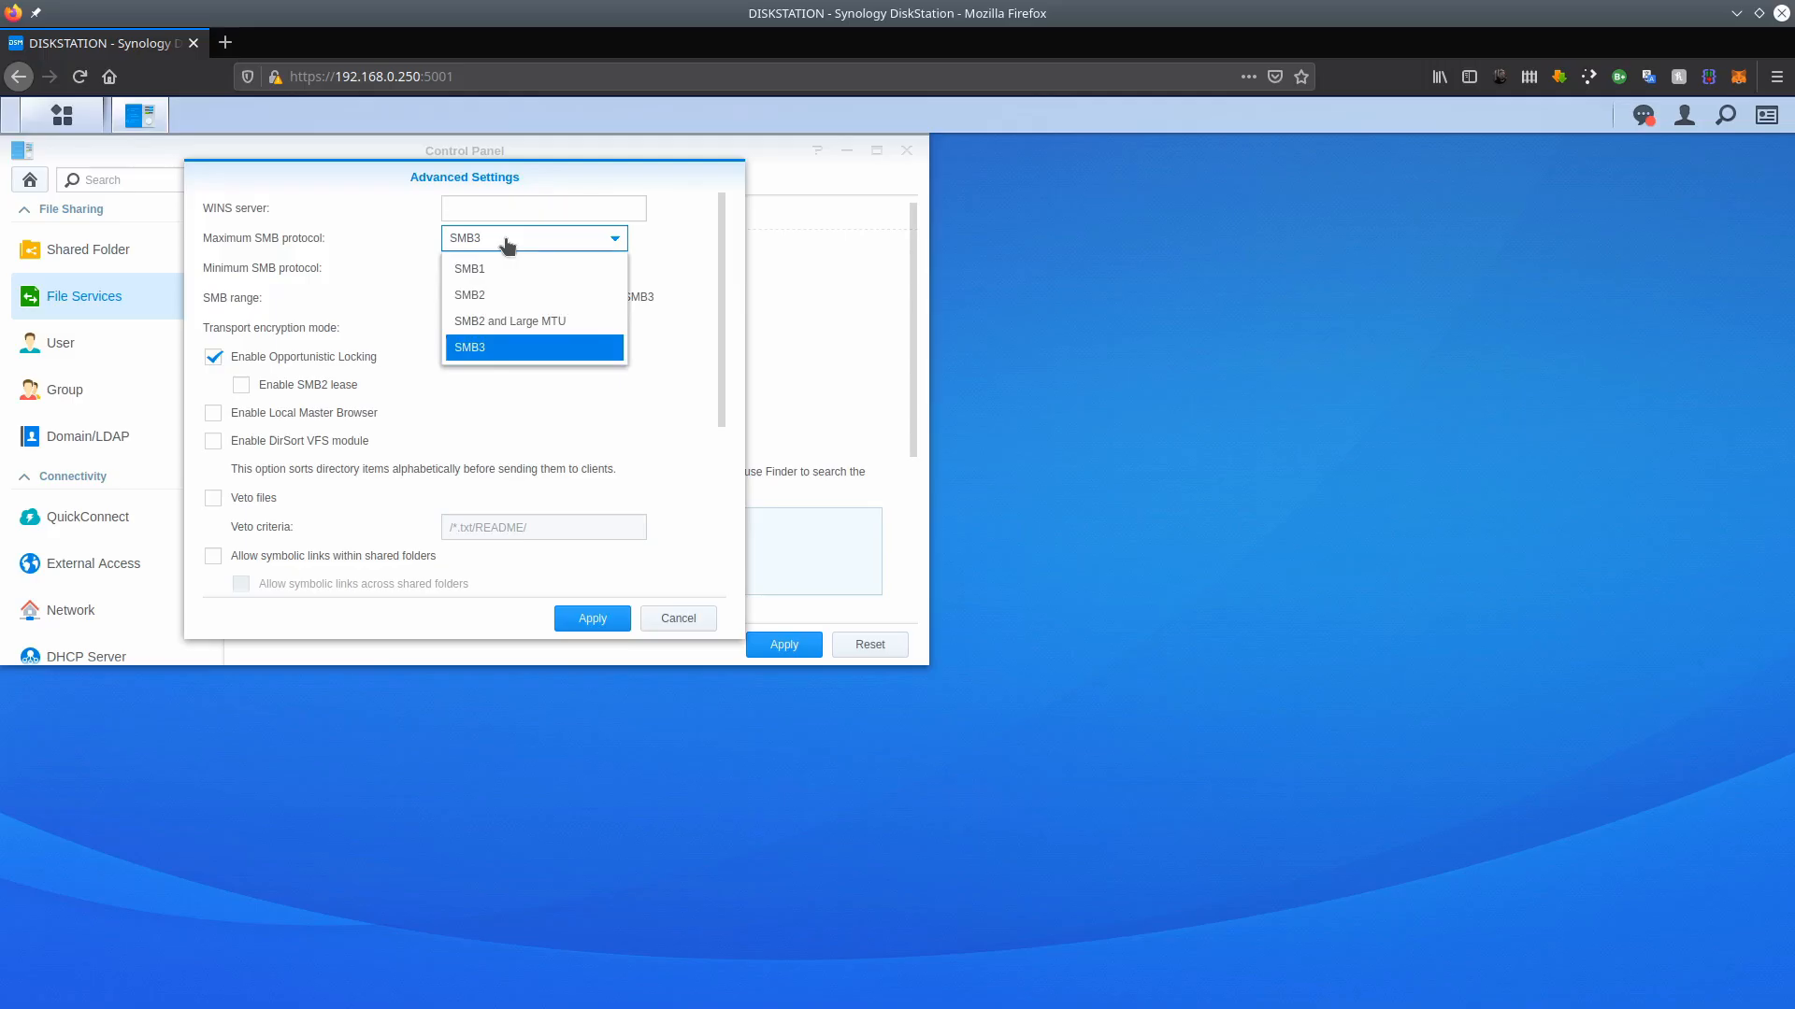
pyautogui.moveTo(493, 296)
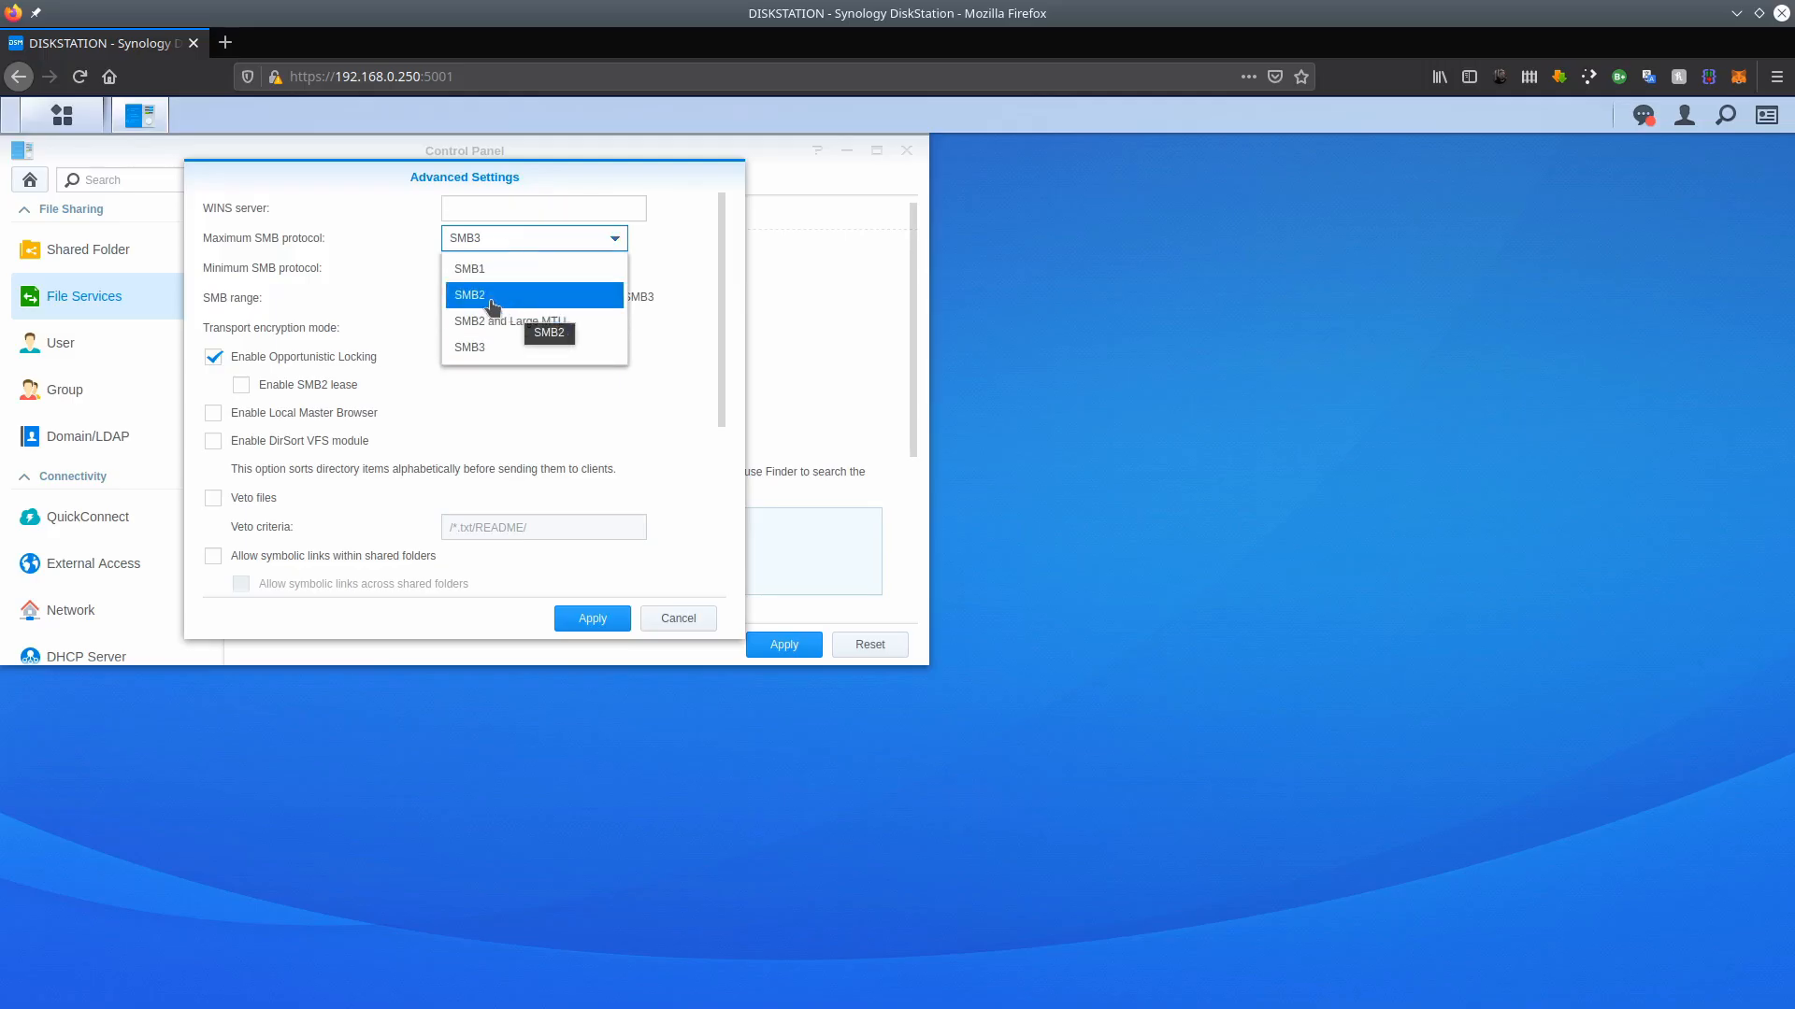
pyautogui.click(532, 269)
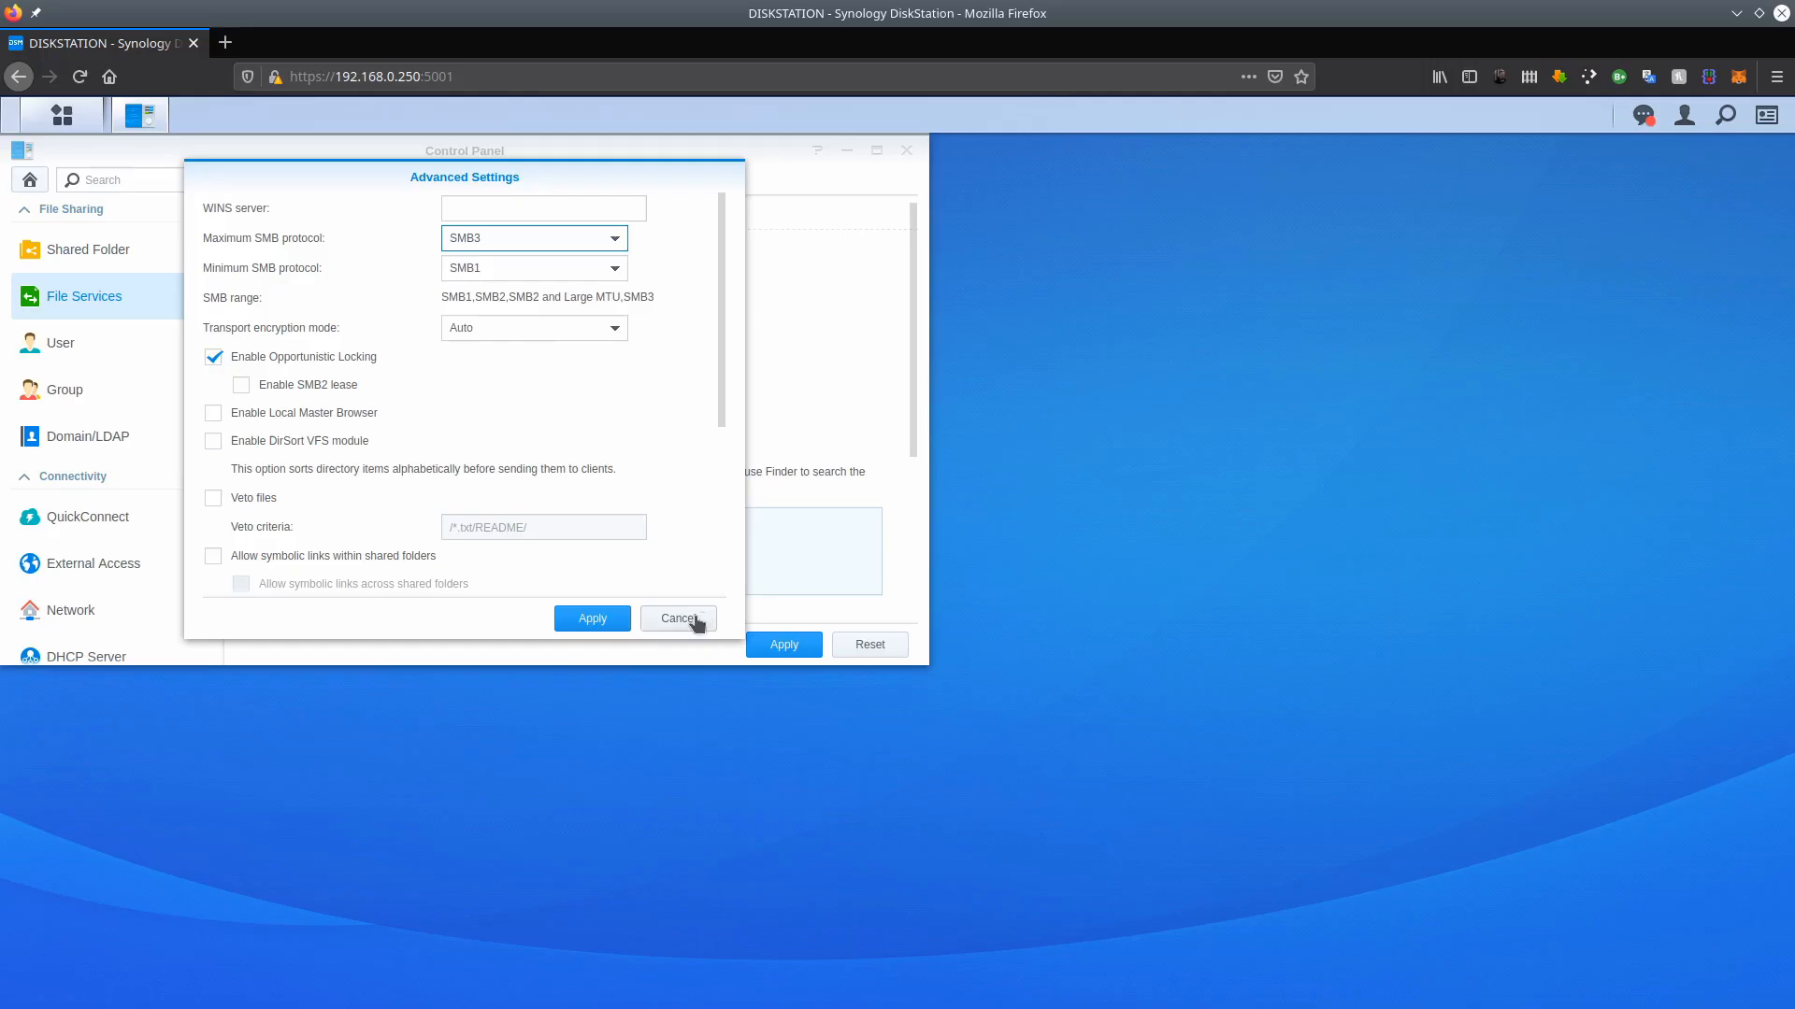
pyautogui.click(678, 618)
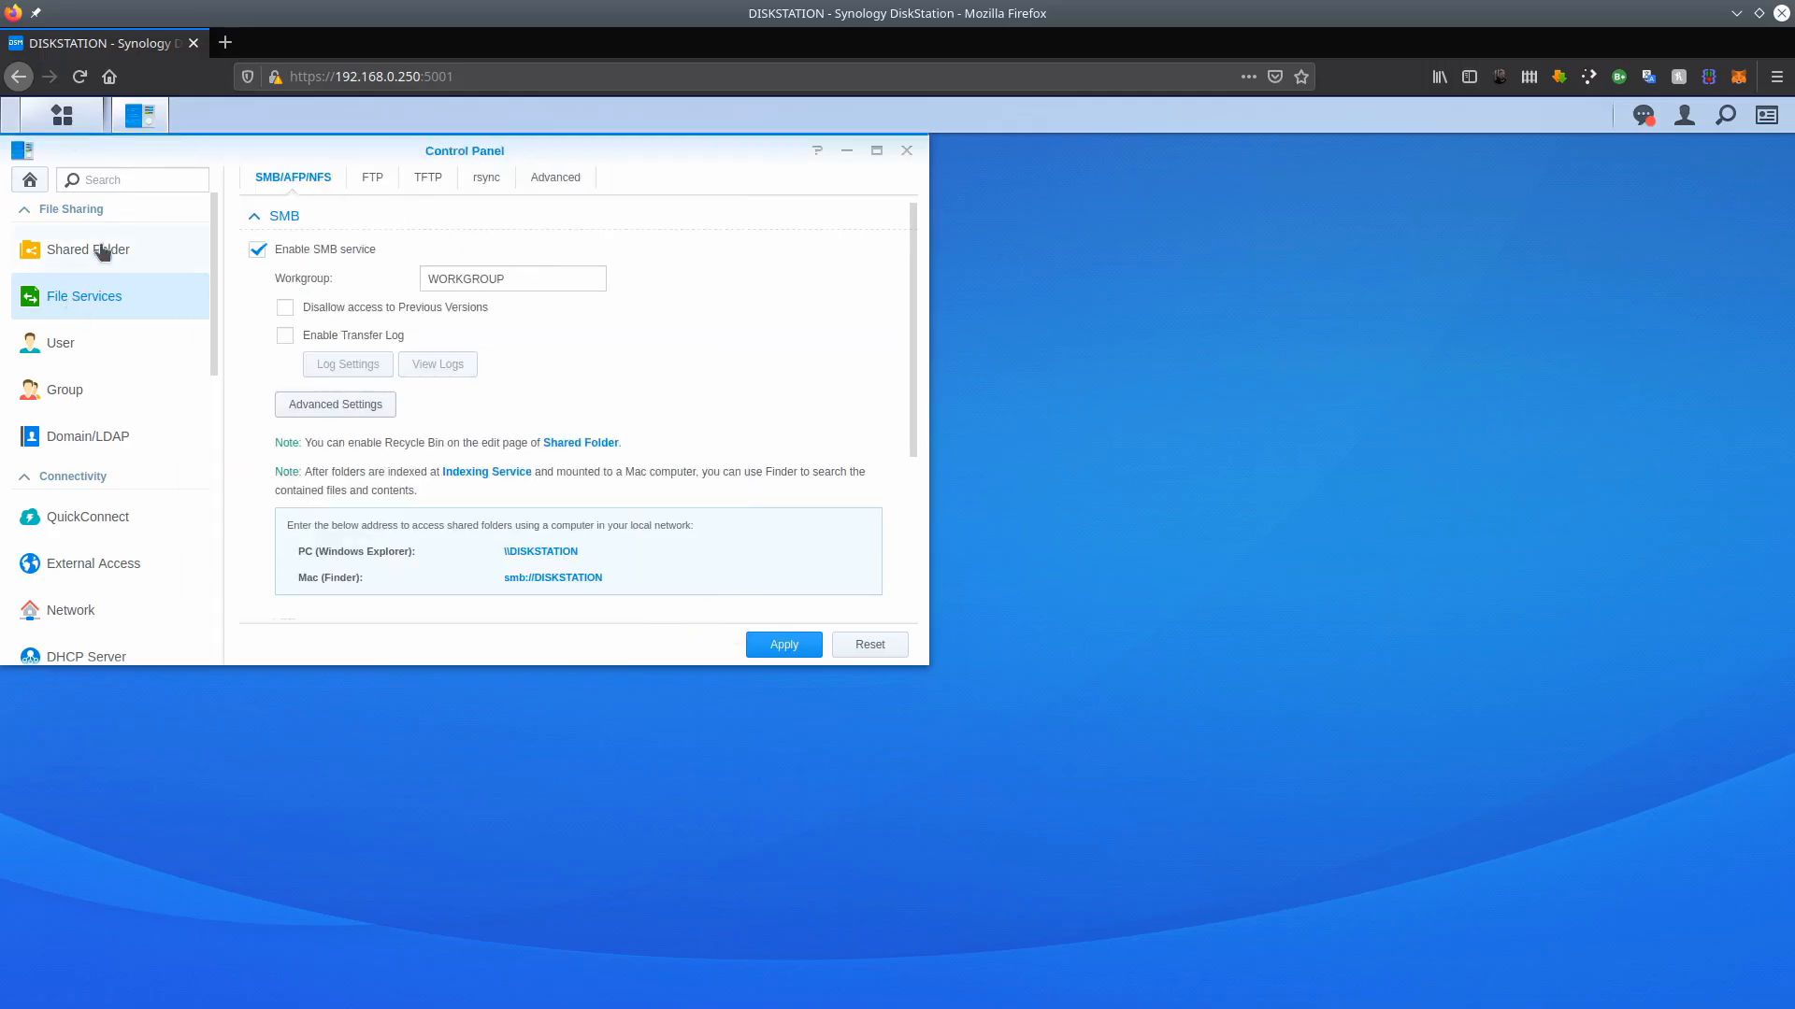
pyautogui.moveTo(81, 302)
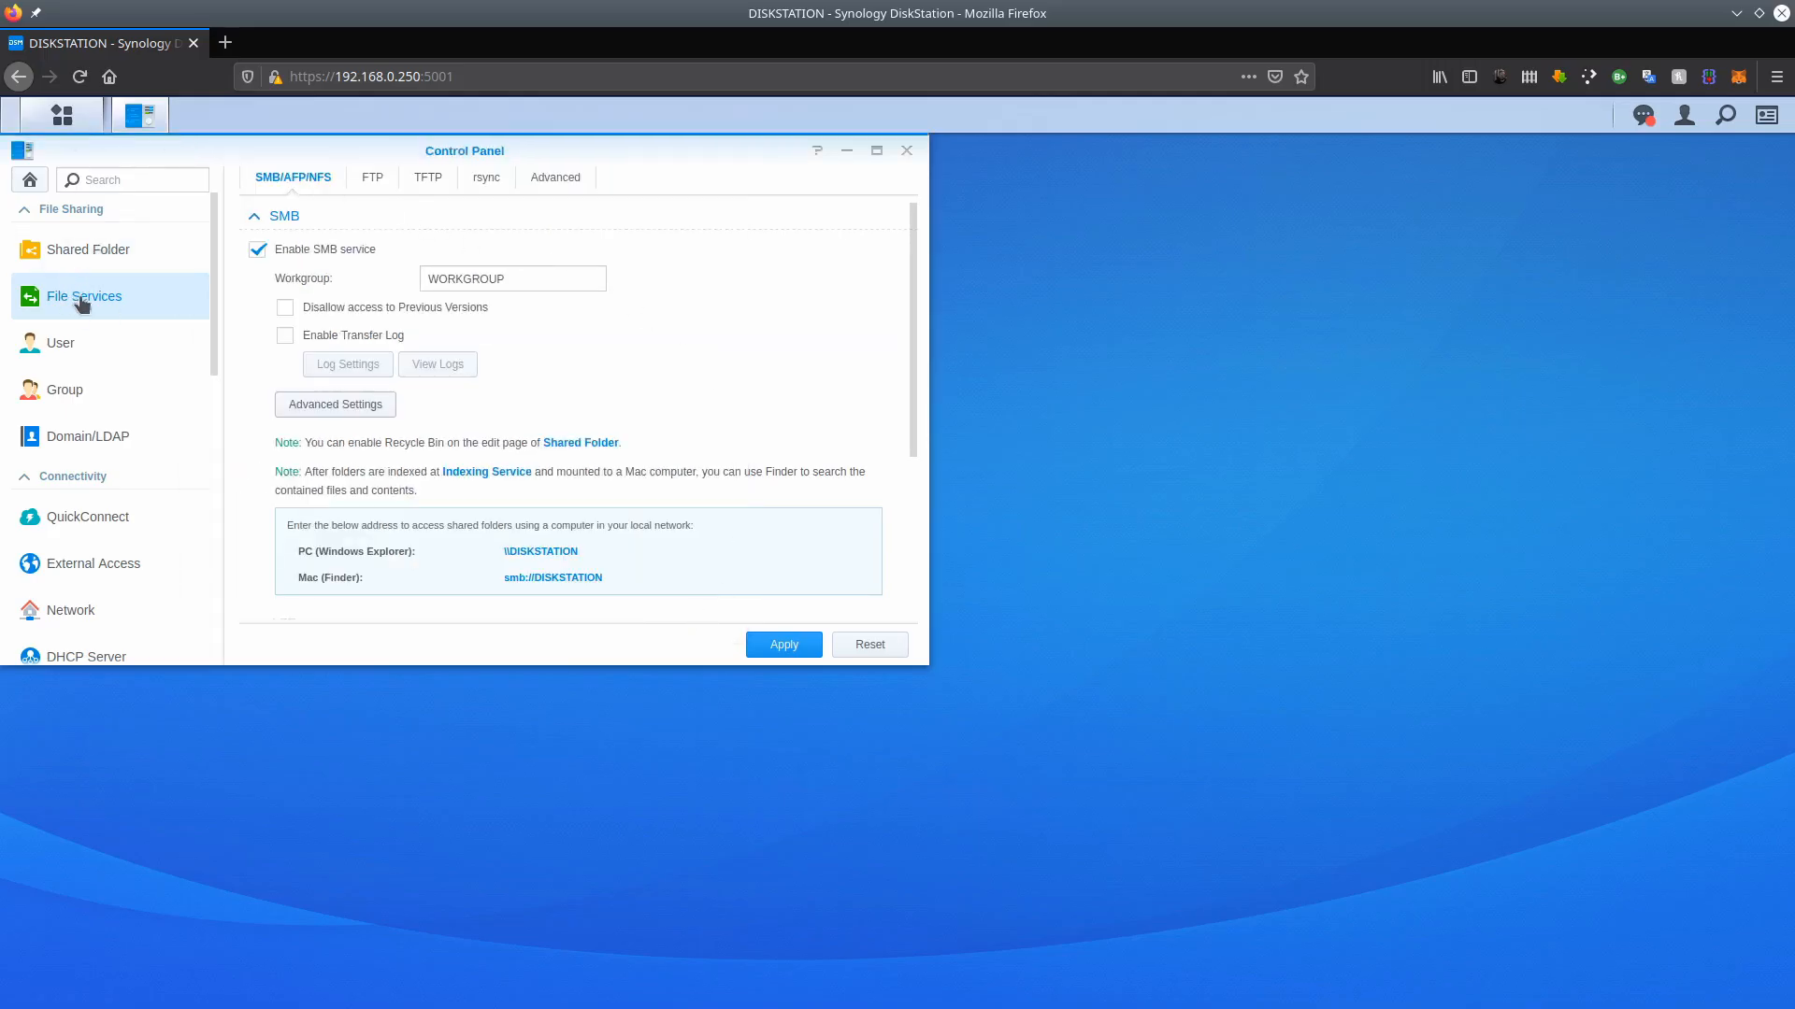
pyautogui.click(334, 404)
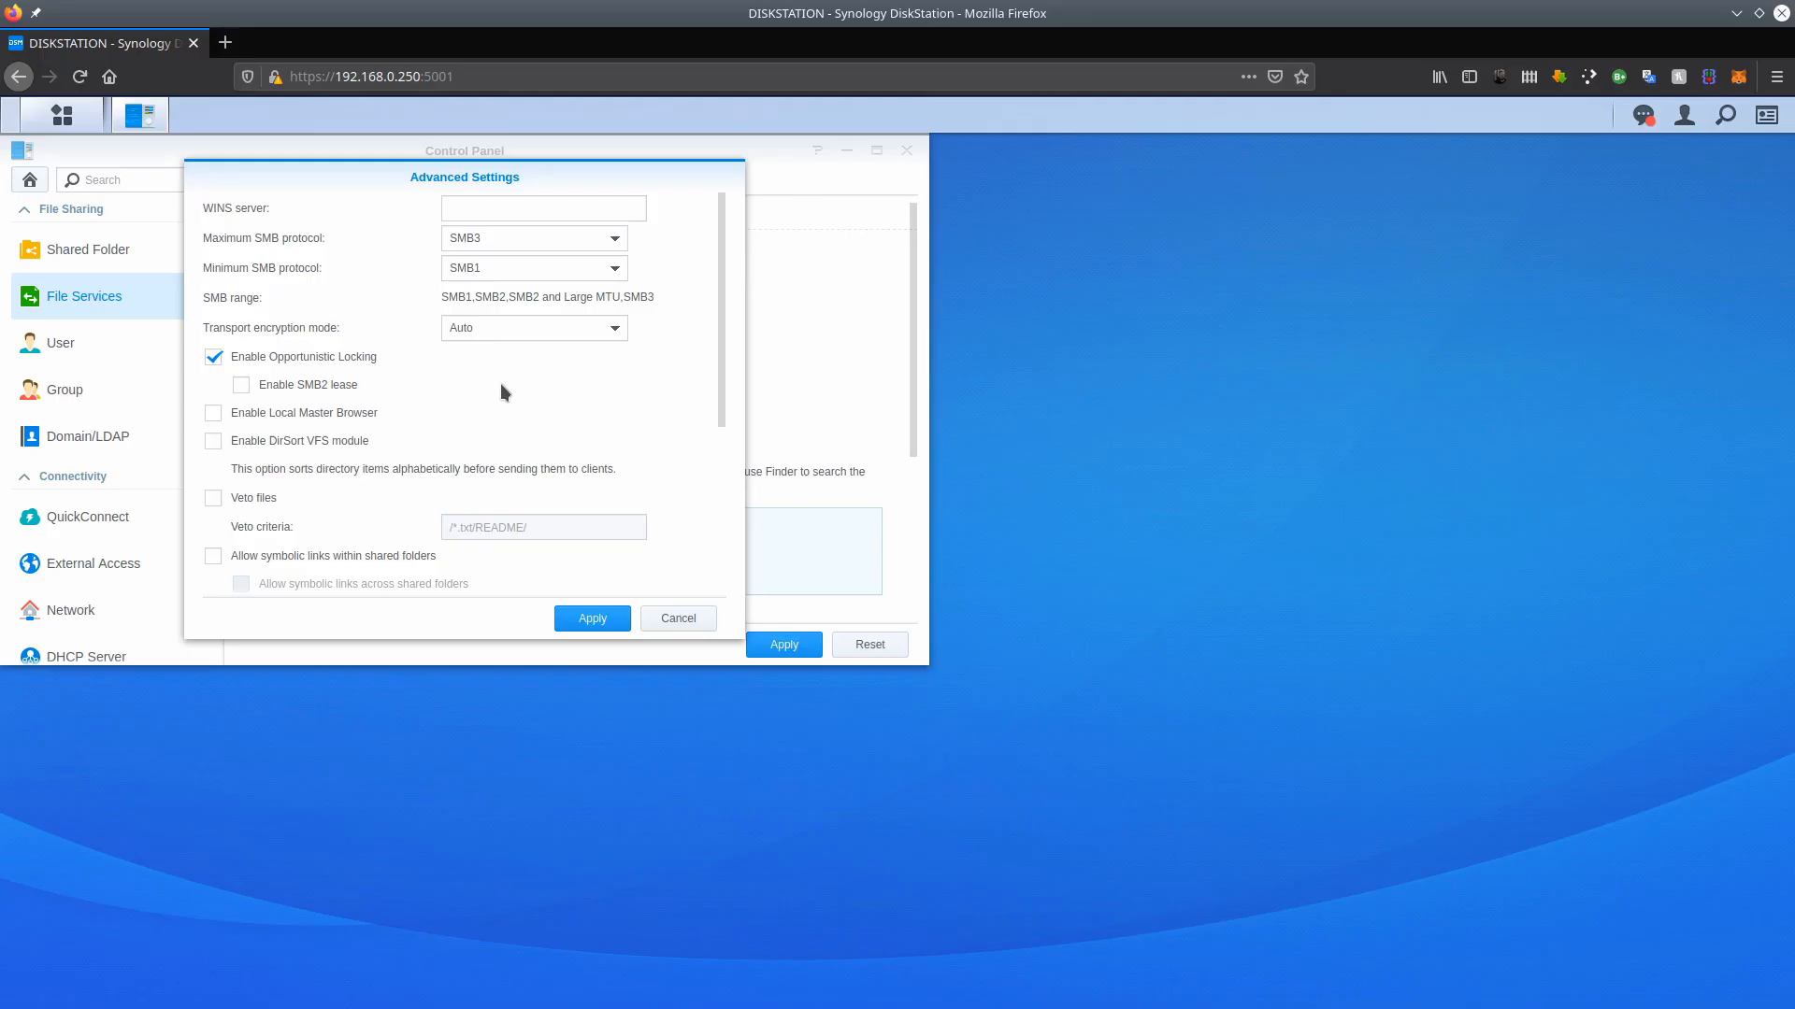
pyautogui.moveTo(527, 243)
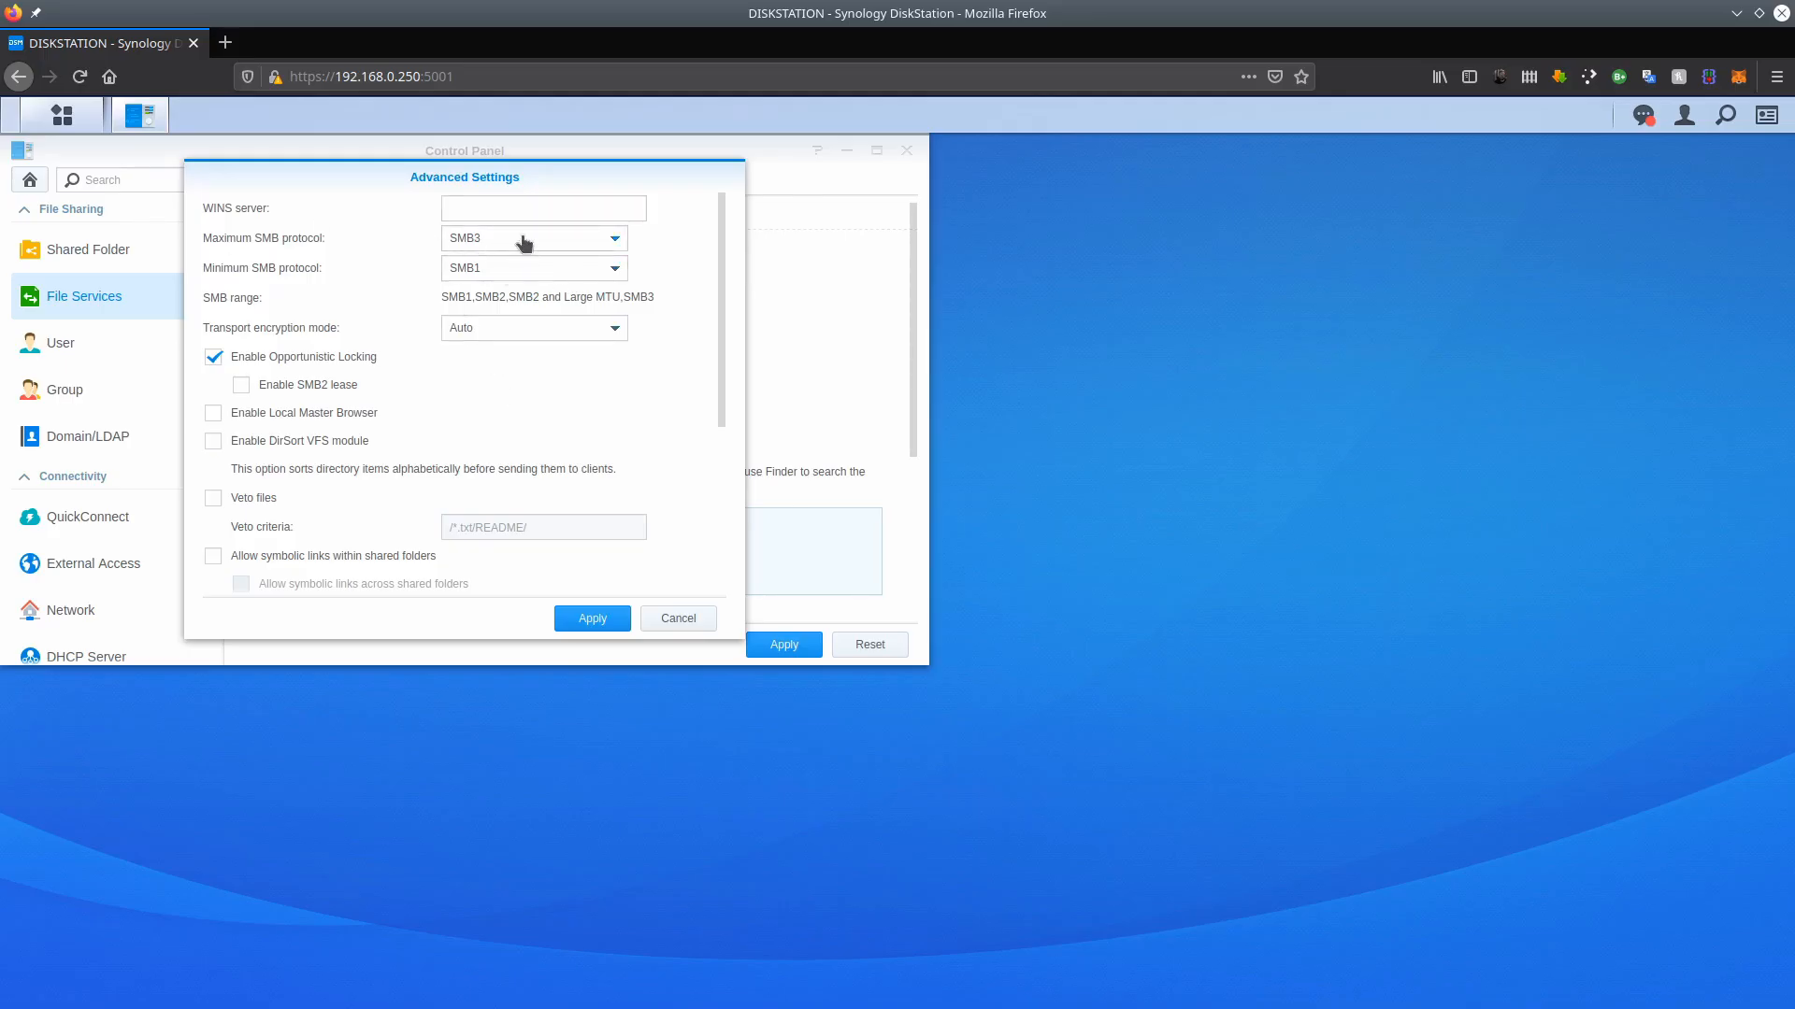
pyautogui.click(676, 618)
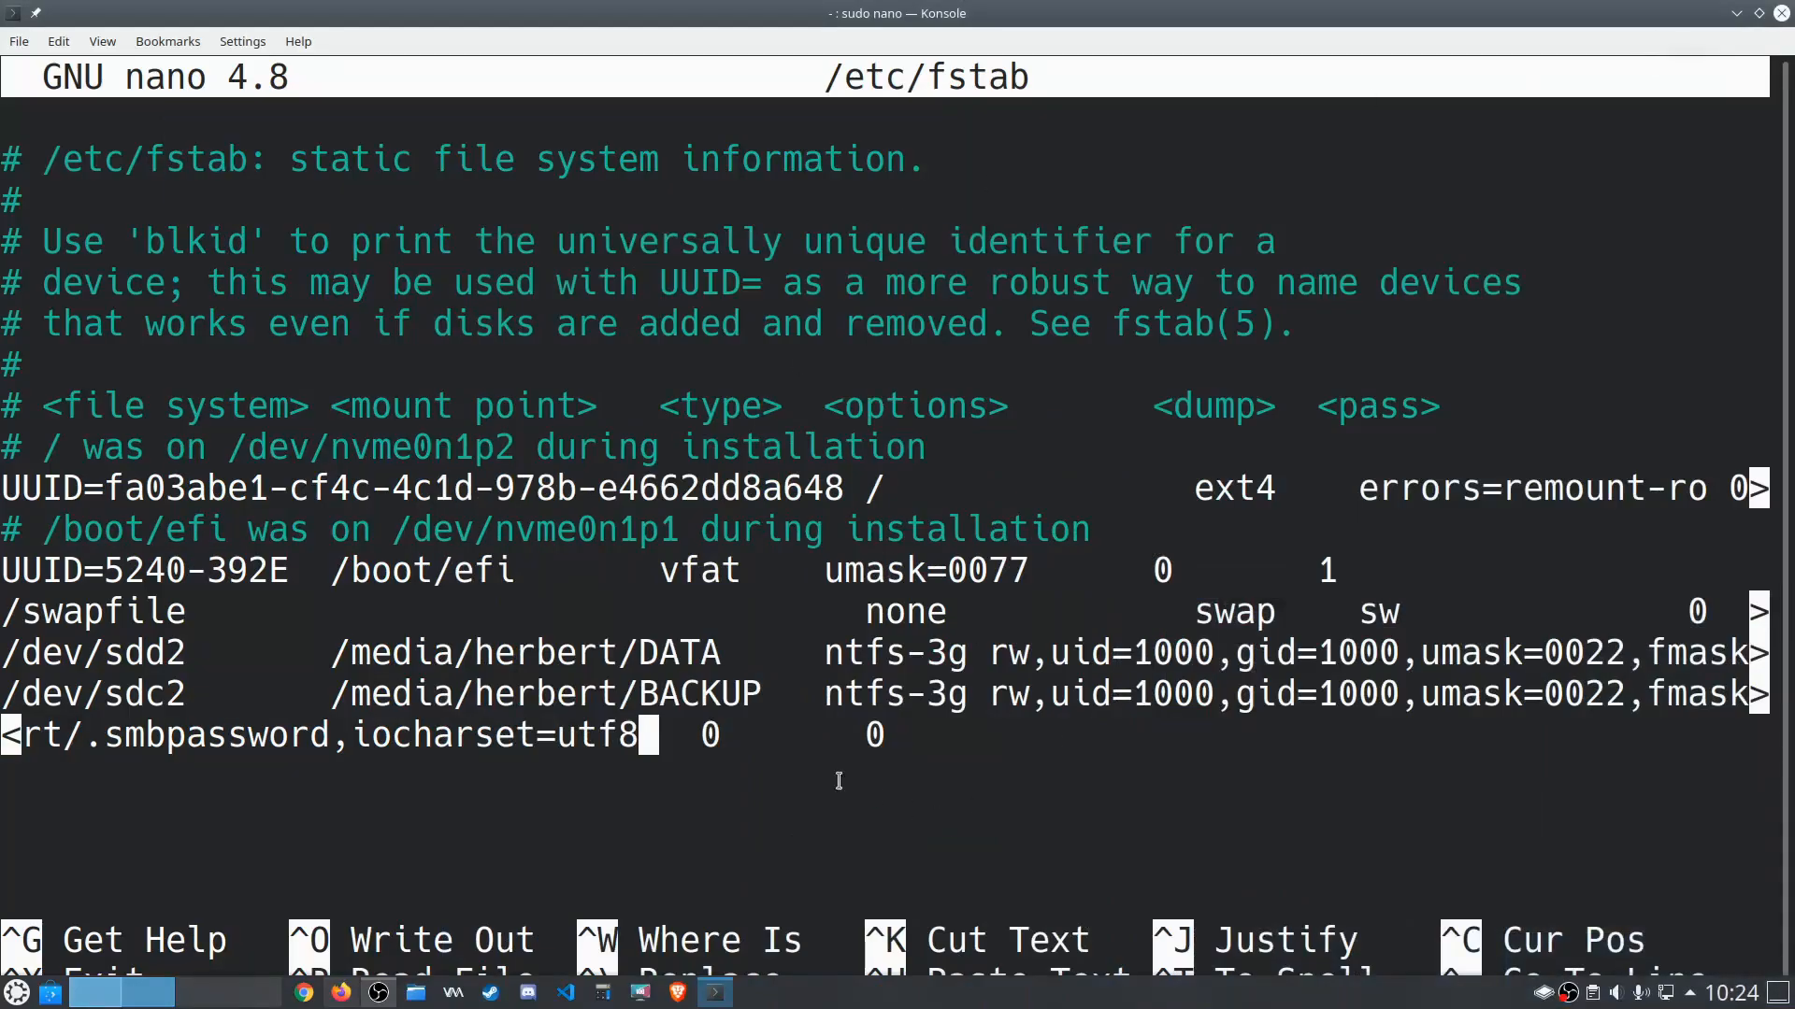
pyautogui.moveTo(746, 759)
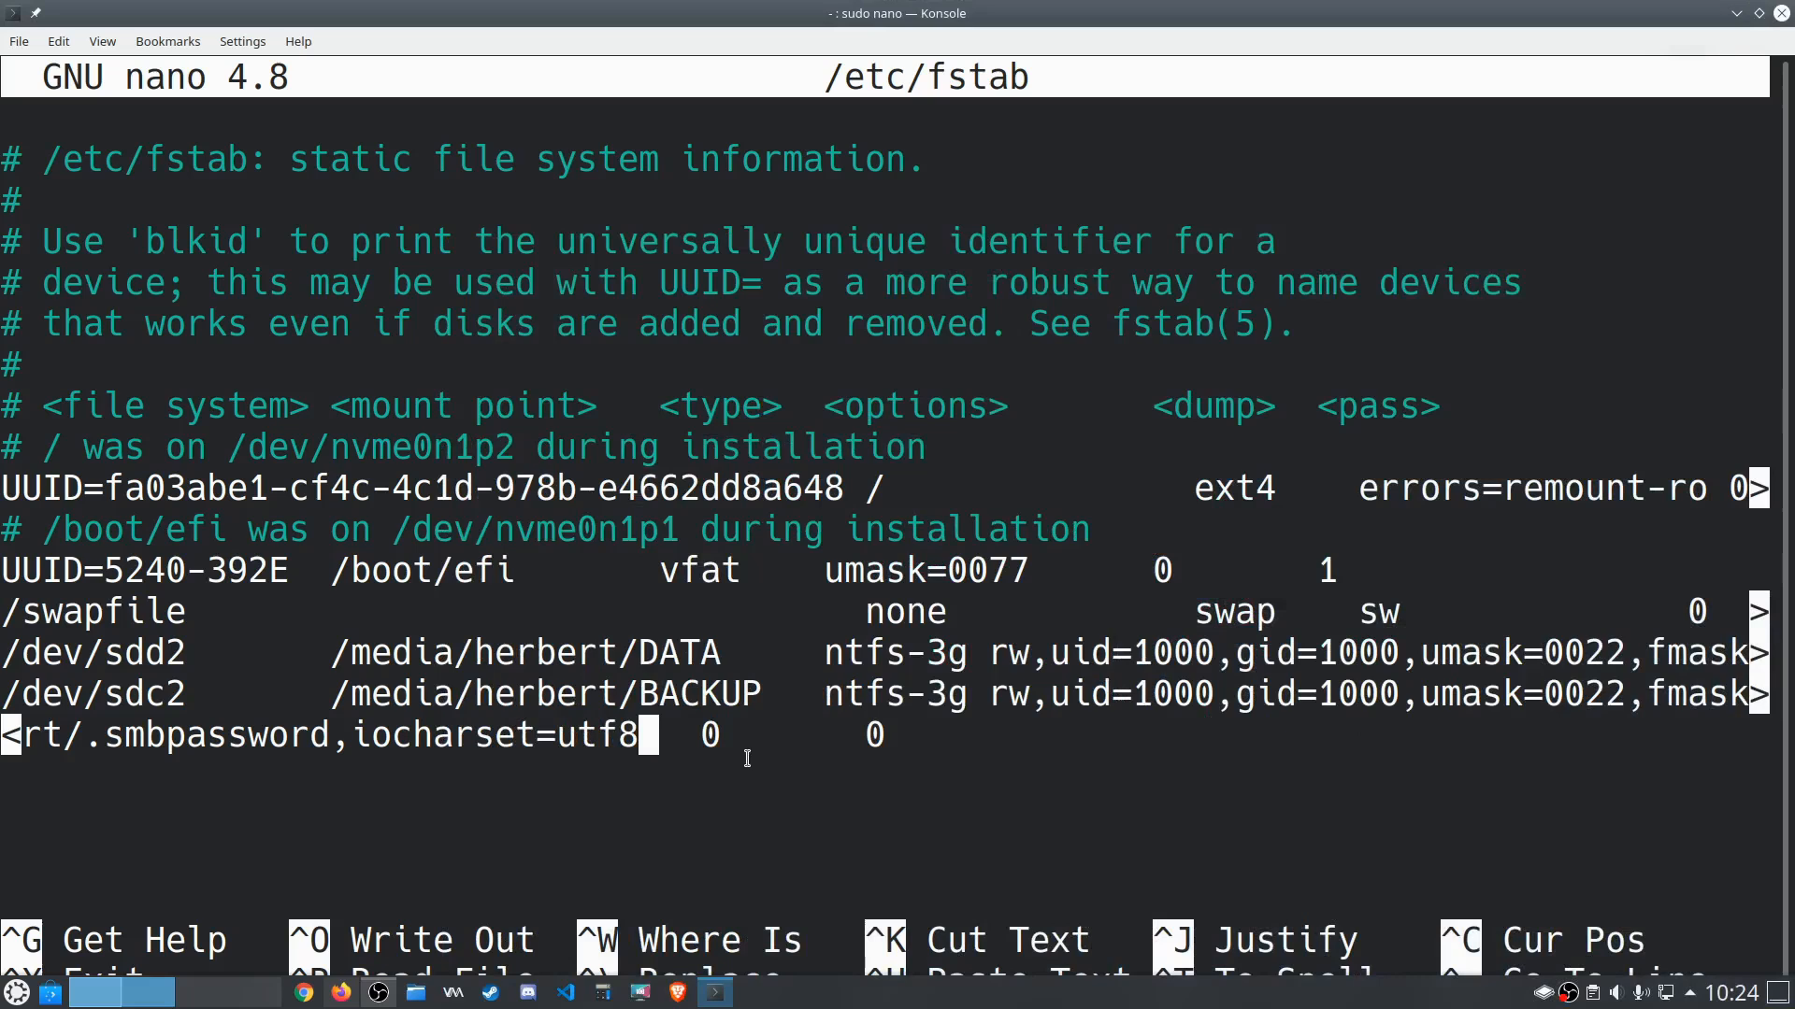
pyautogui.moveTo(745, 759)
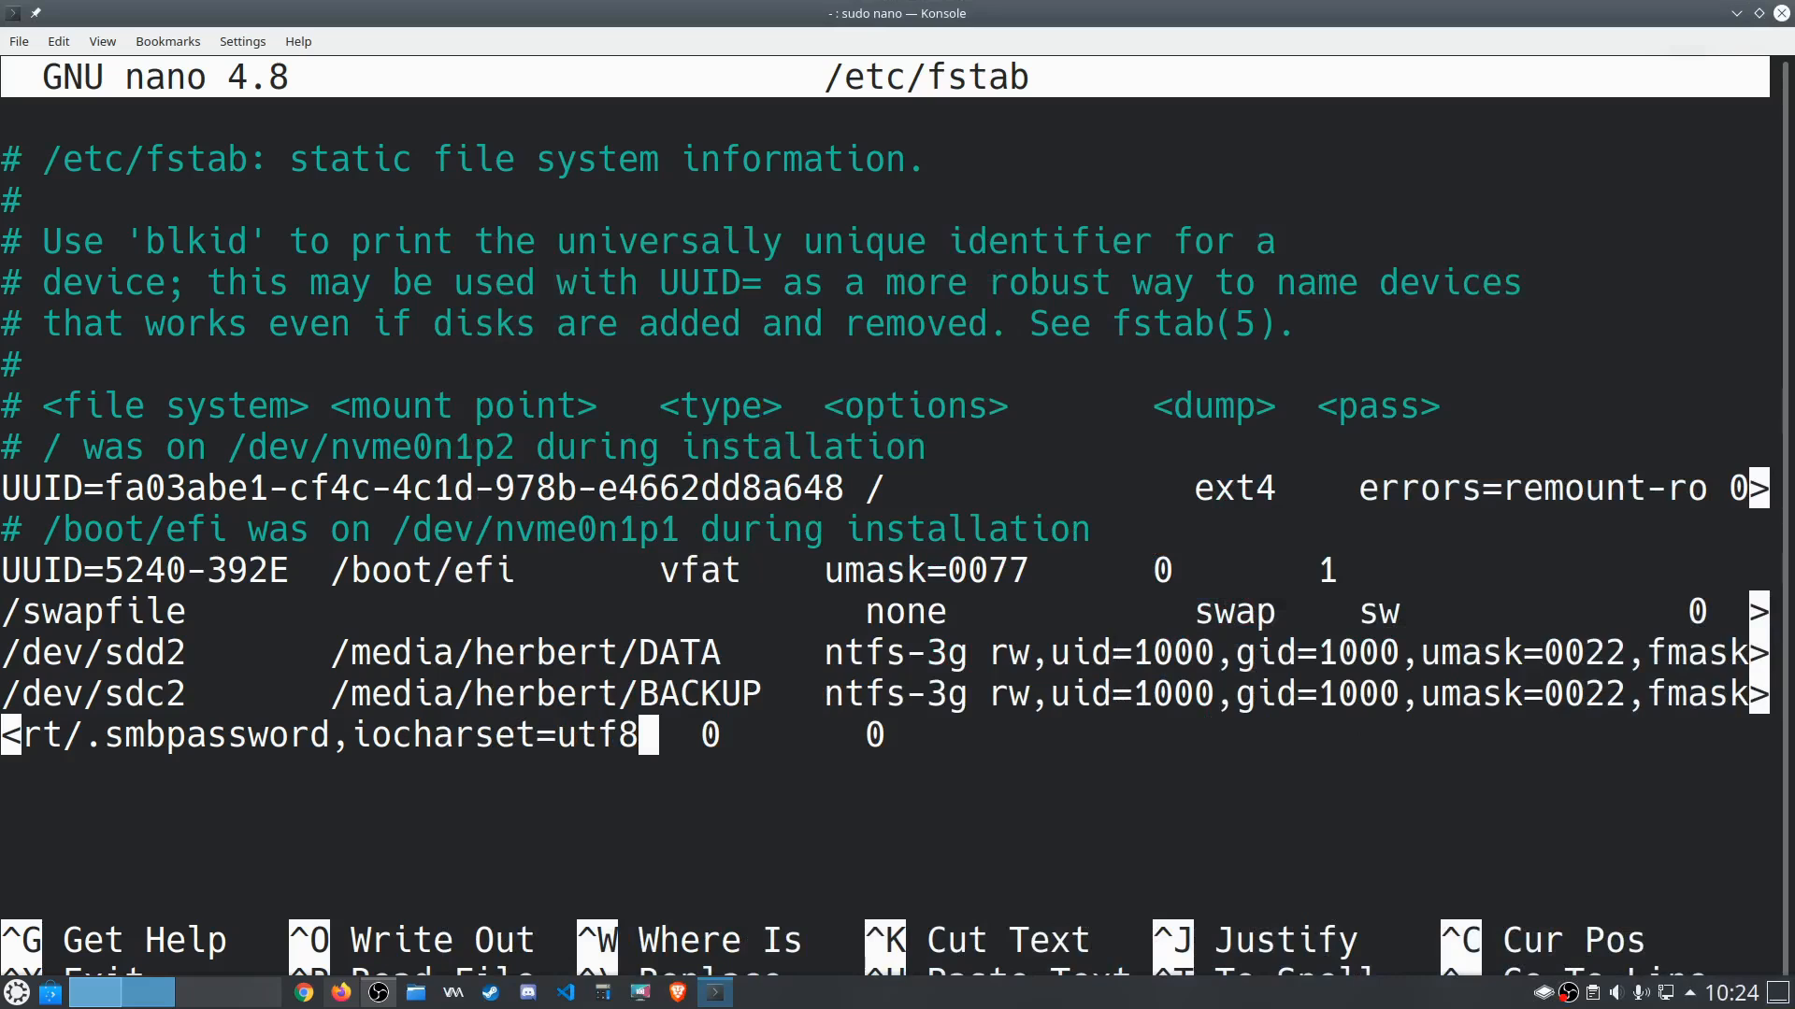
# Try ver=1.0 and sec=ntlm on the cifs line, then revert to iocharset=utf8 0 0.
pyautogui.write(',ver=')
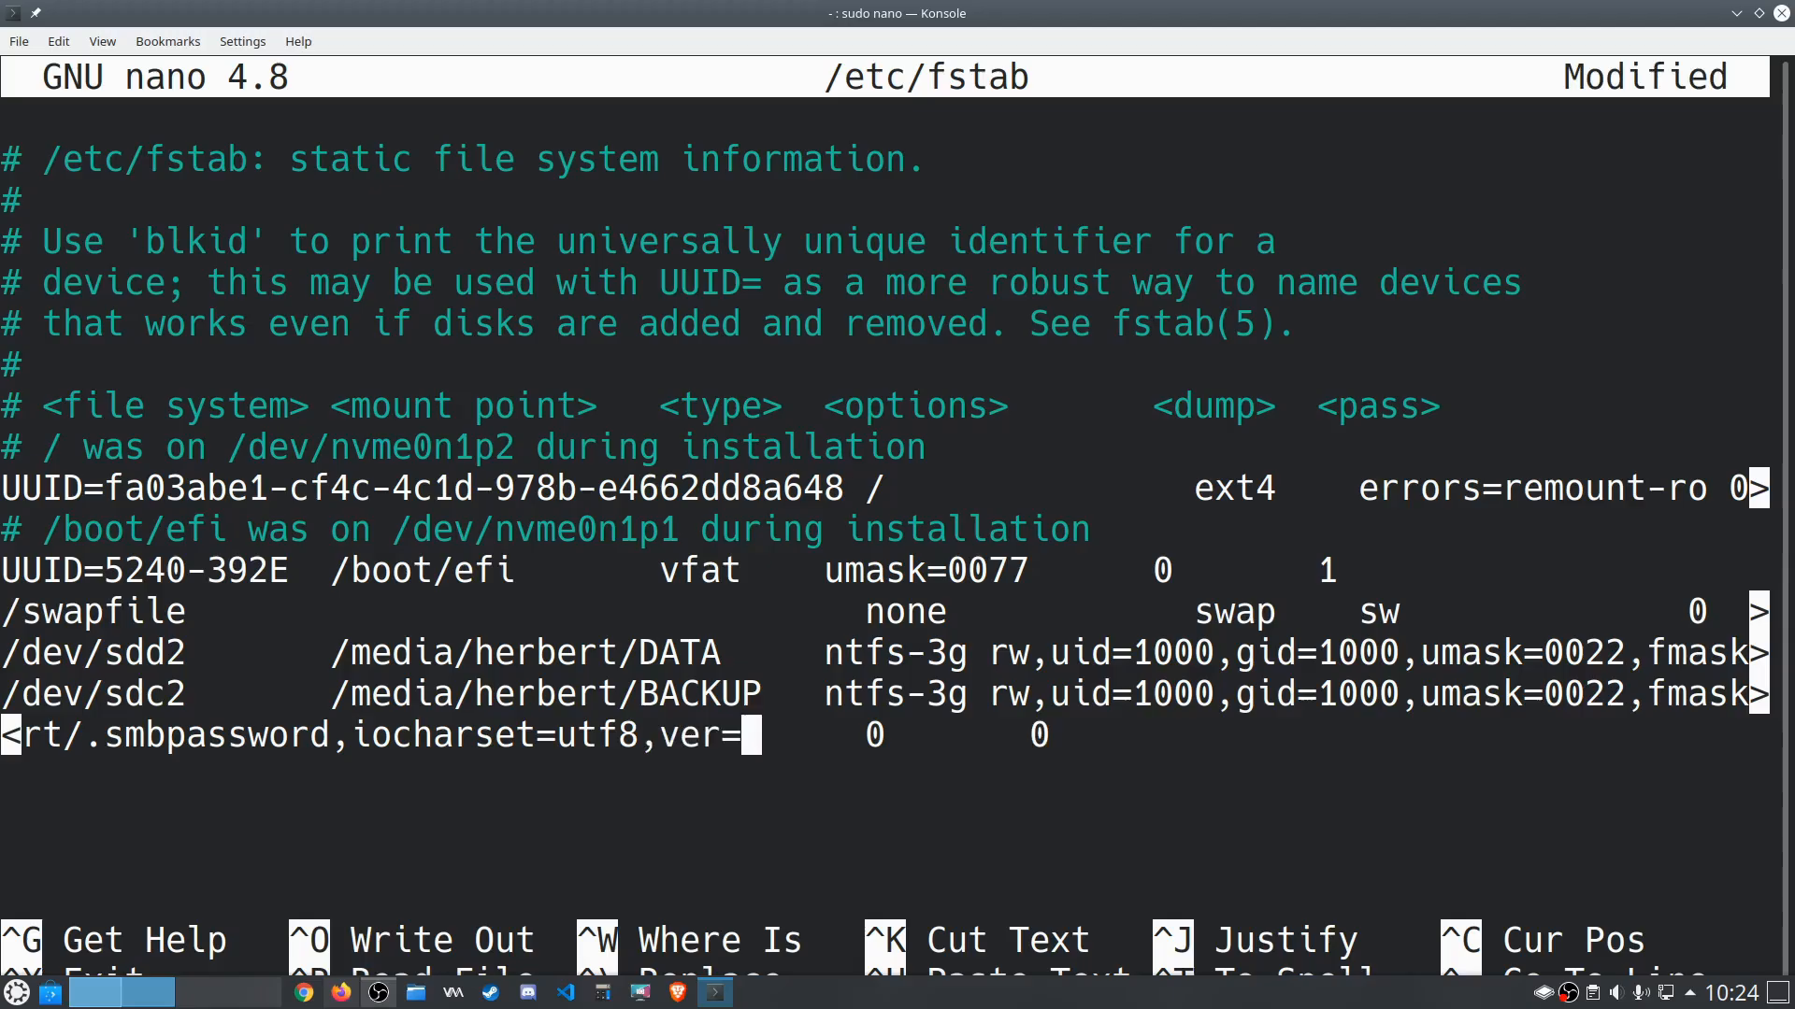
pyautogui.write('1.0')
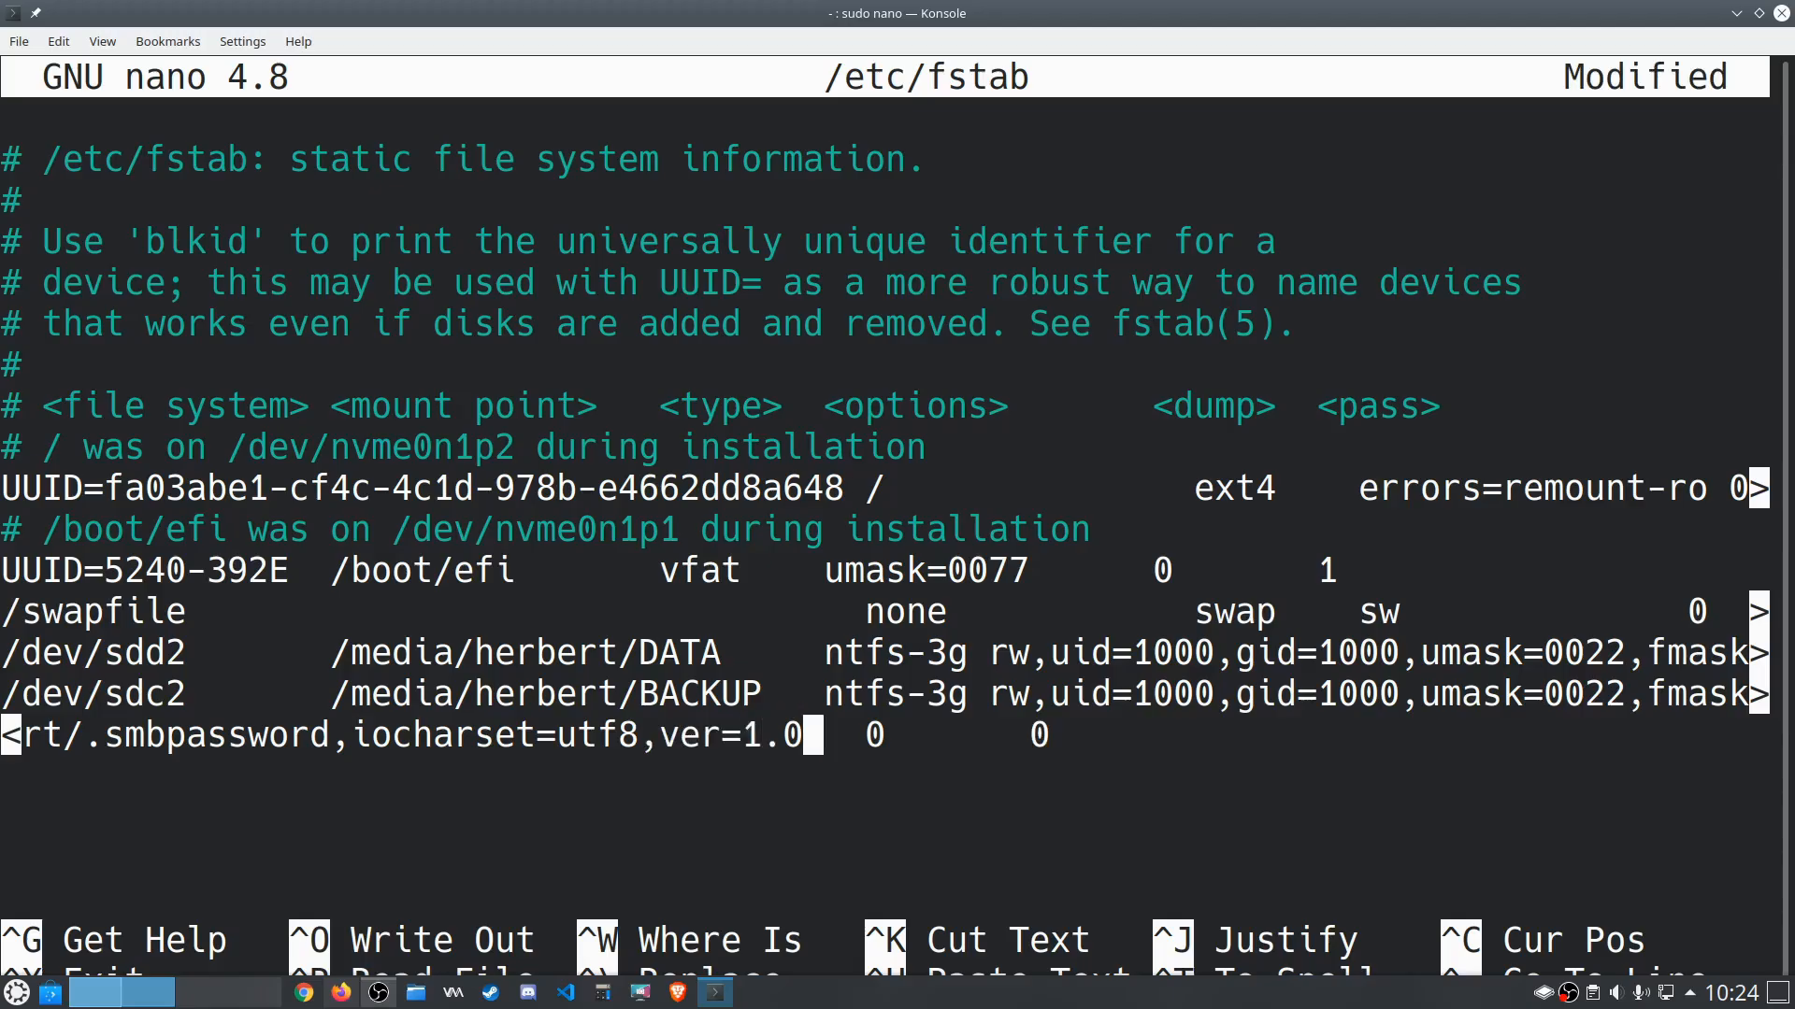
pyautogui.press('BackSpace')
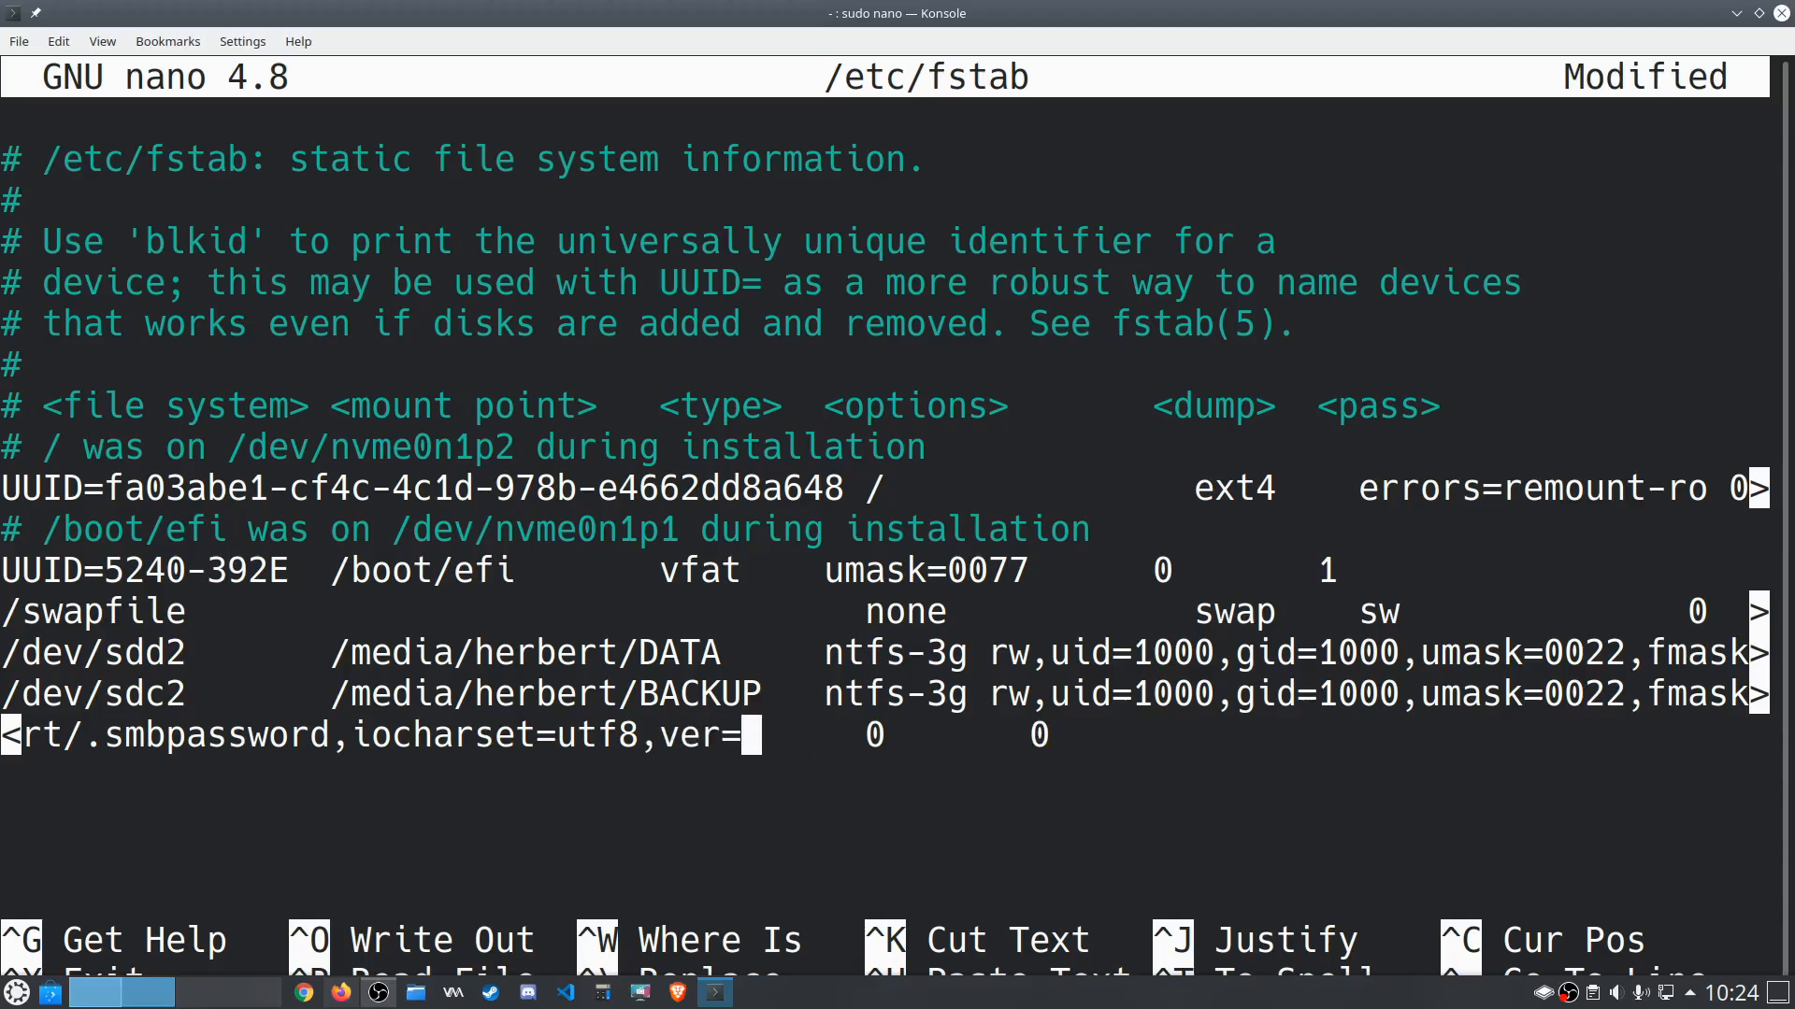
pyautogui.press('BackSpace')
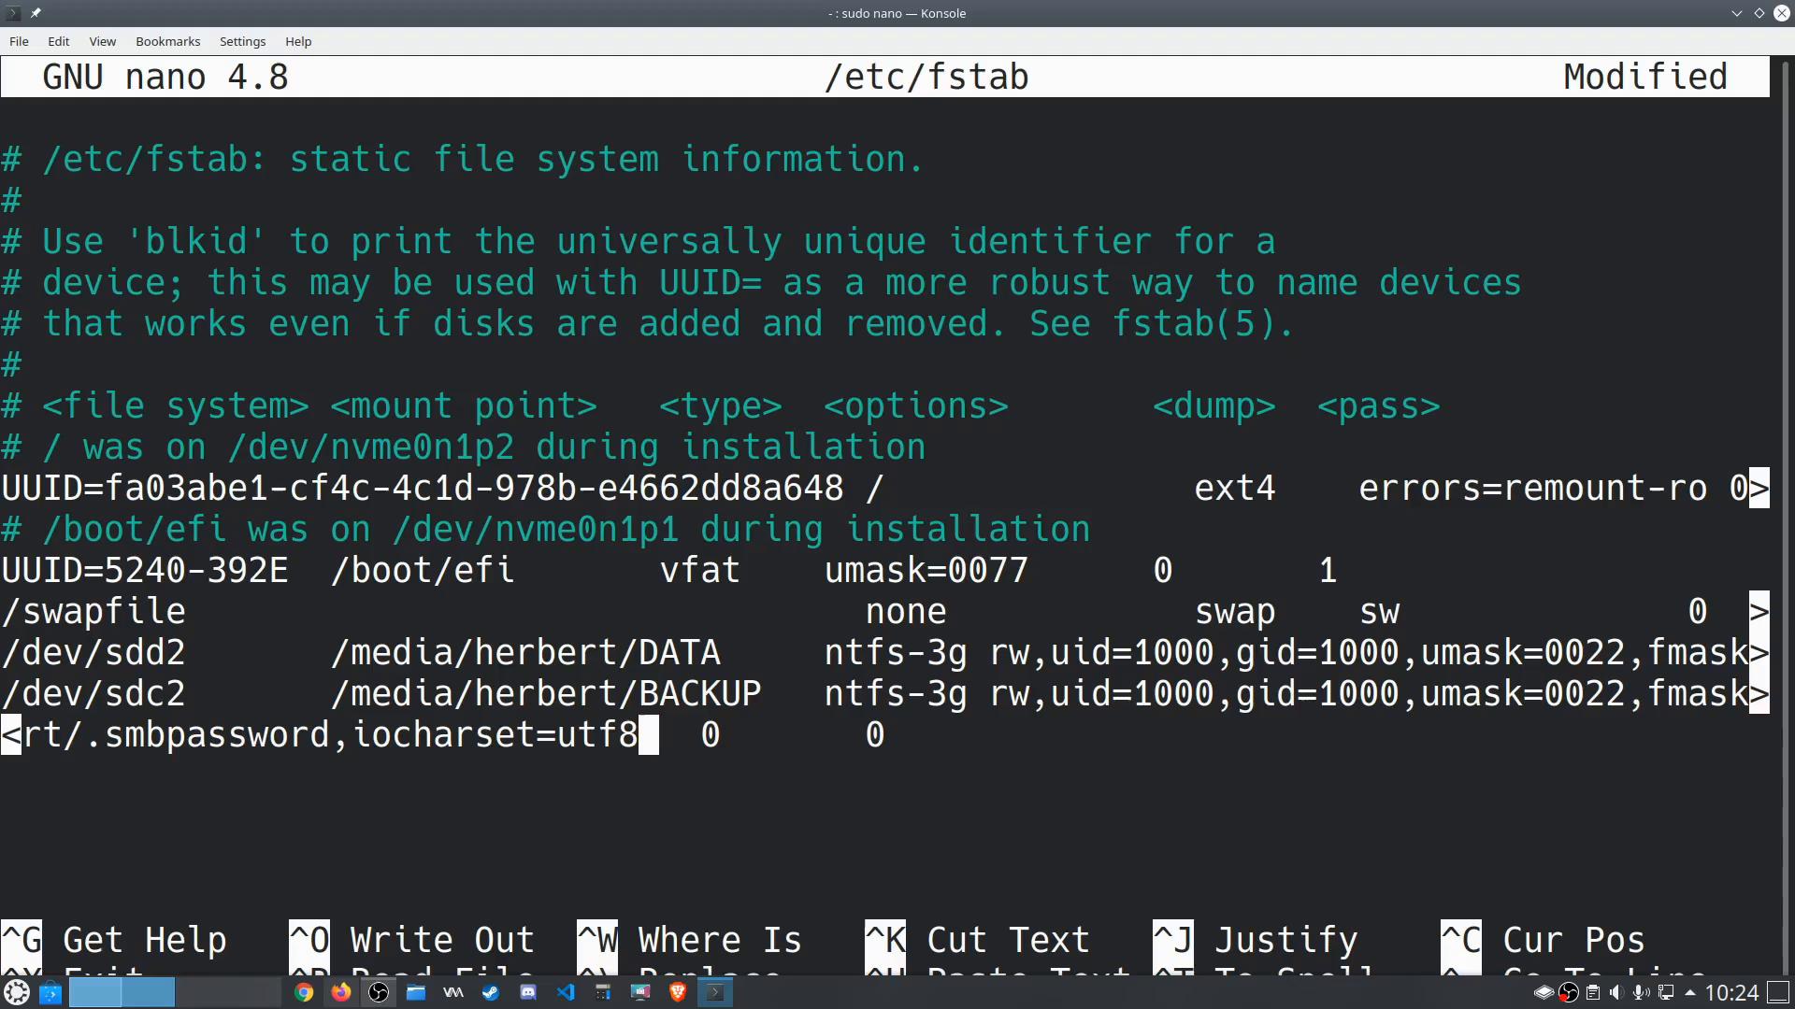
pyautogui.write(',sec')
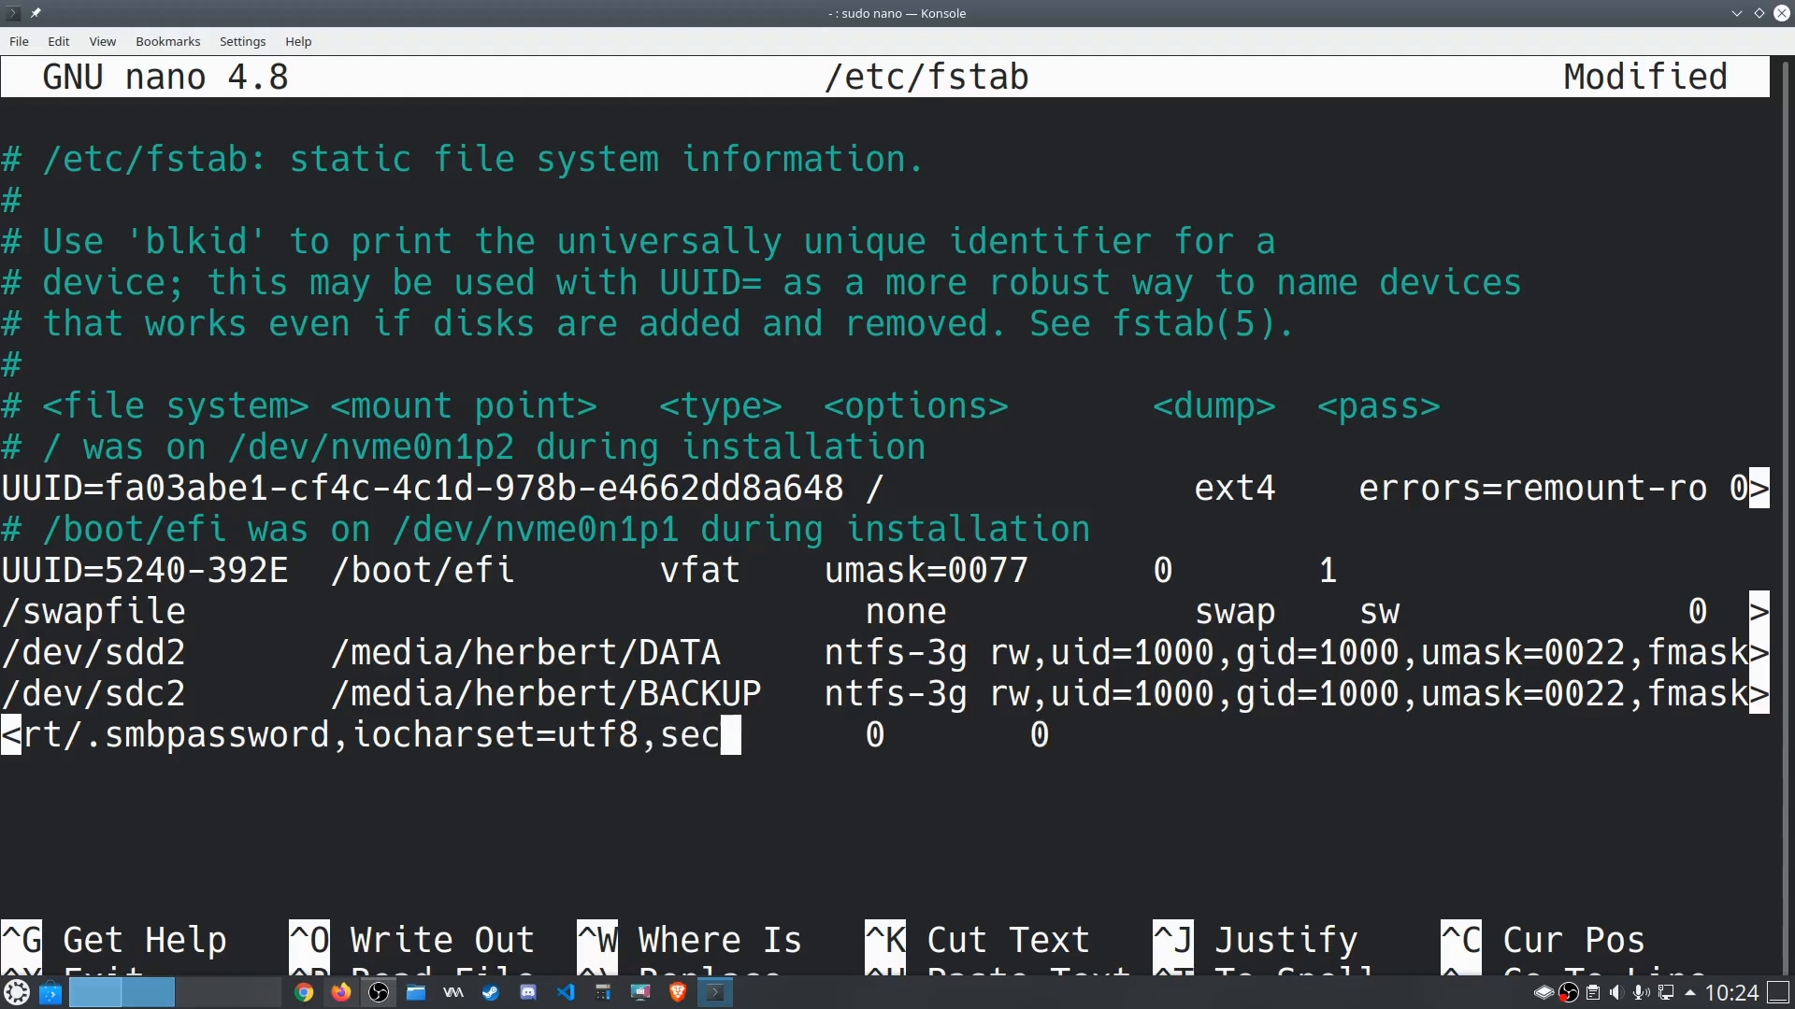
pyautogui.write('=ntlm')
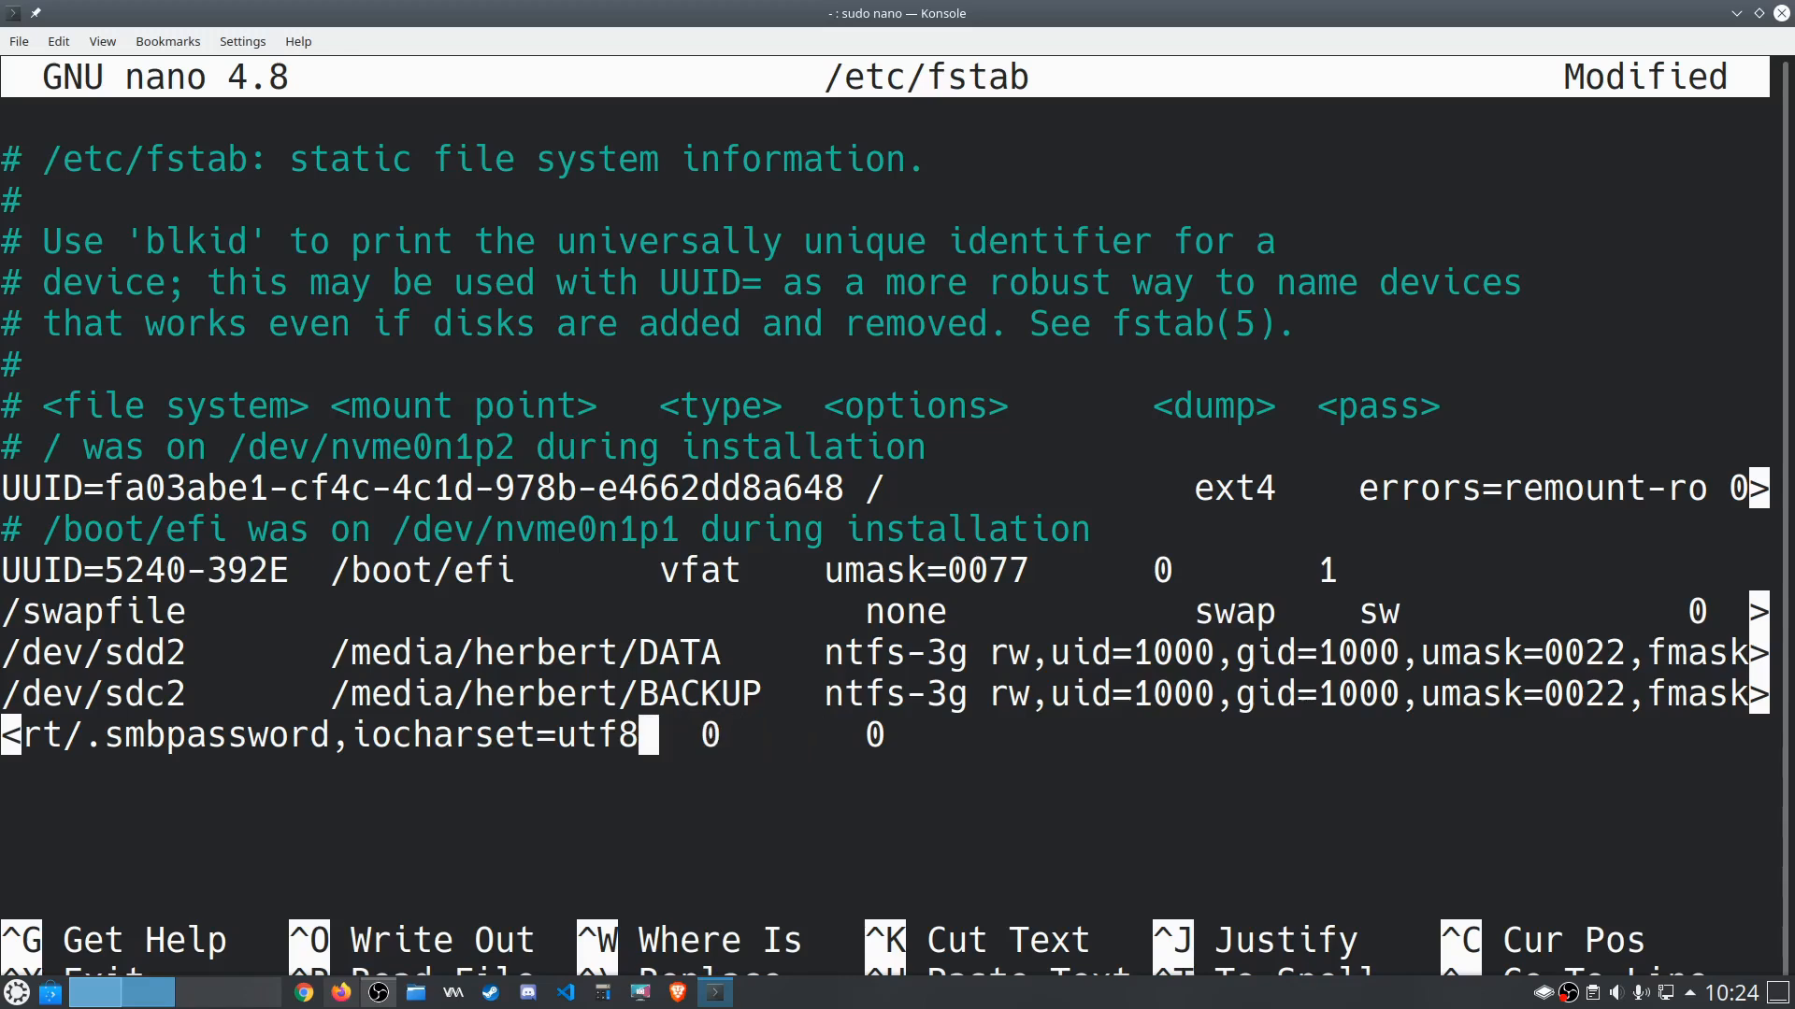
pyautogui.press('End')
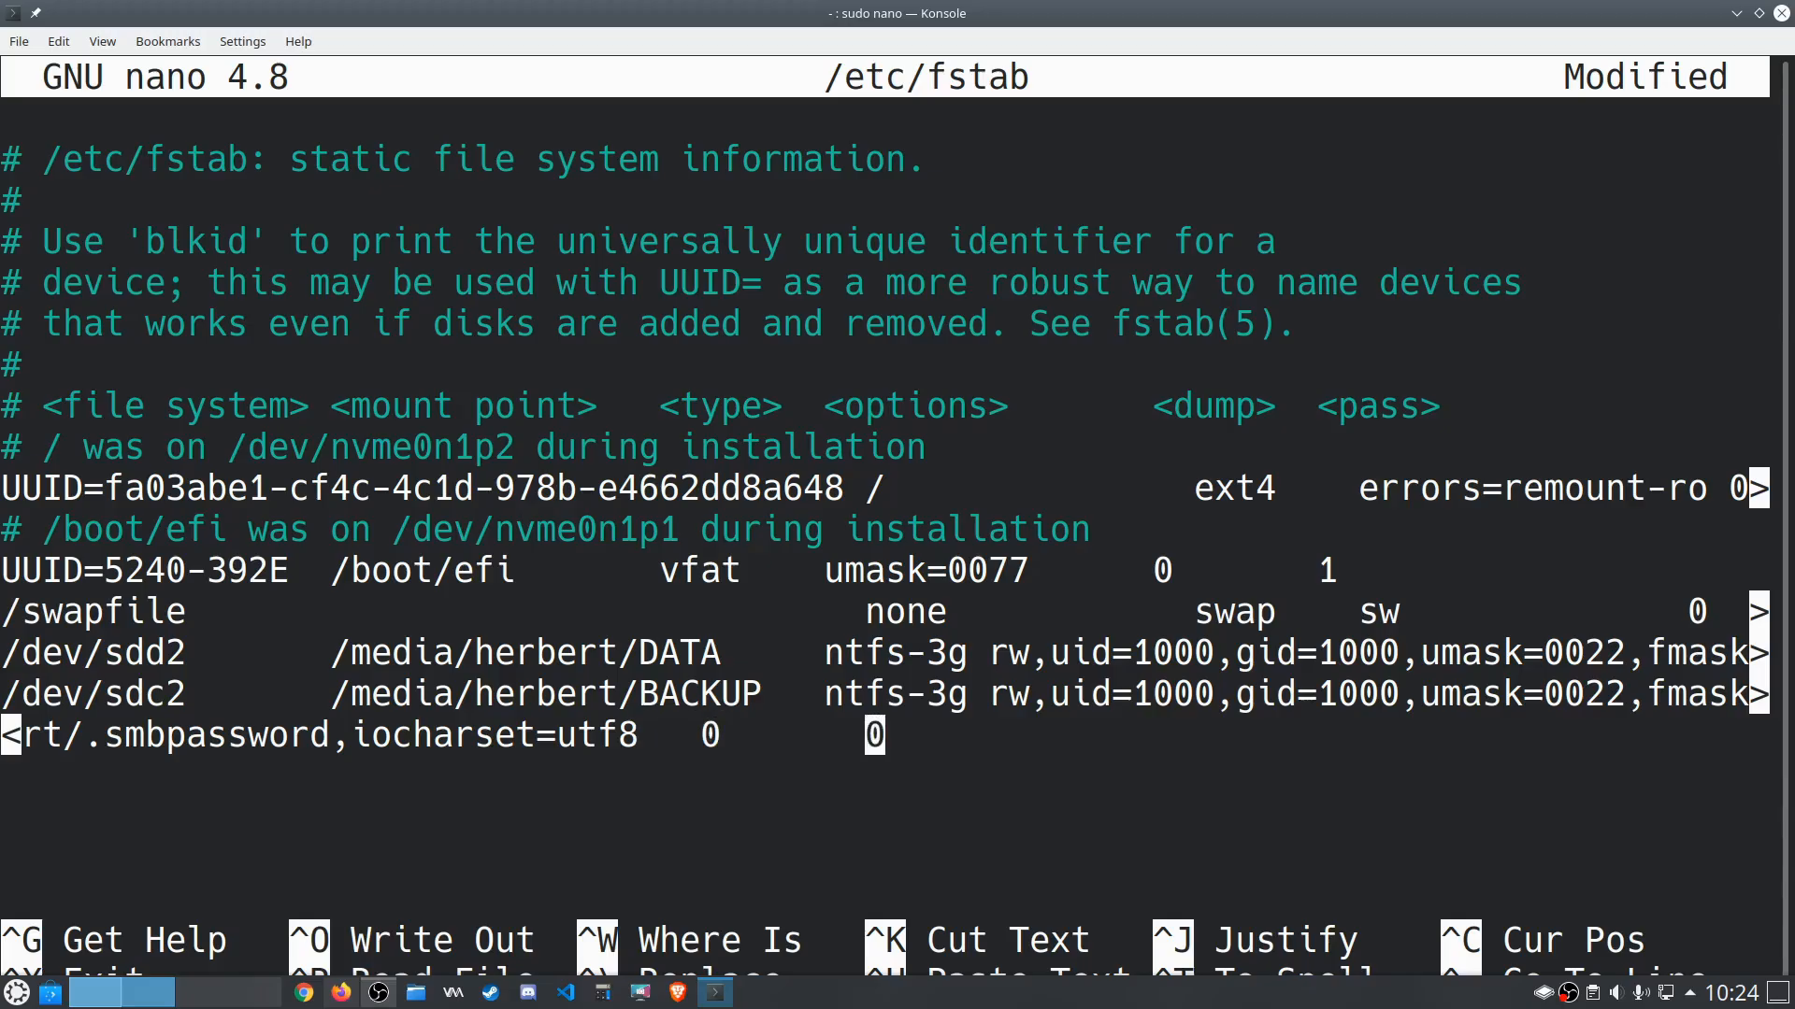
# Save /etc/fstab (16 lines written) and exit nano to the shell.
pyautogui.press('ctrl+o')
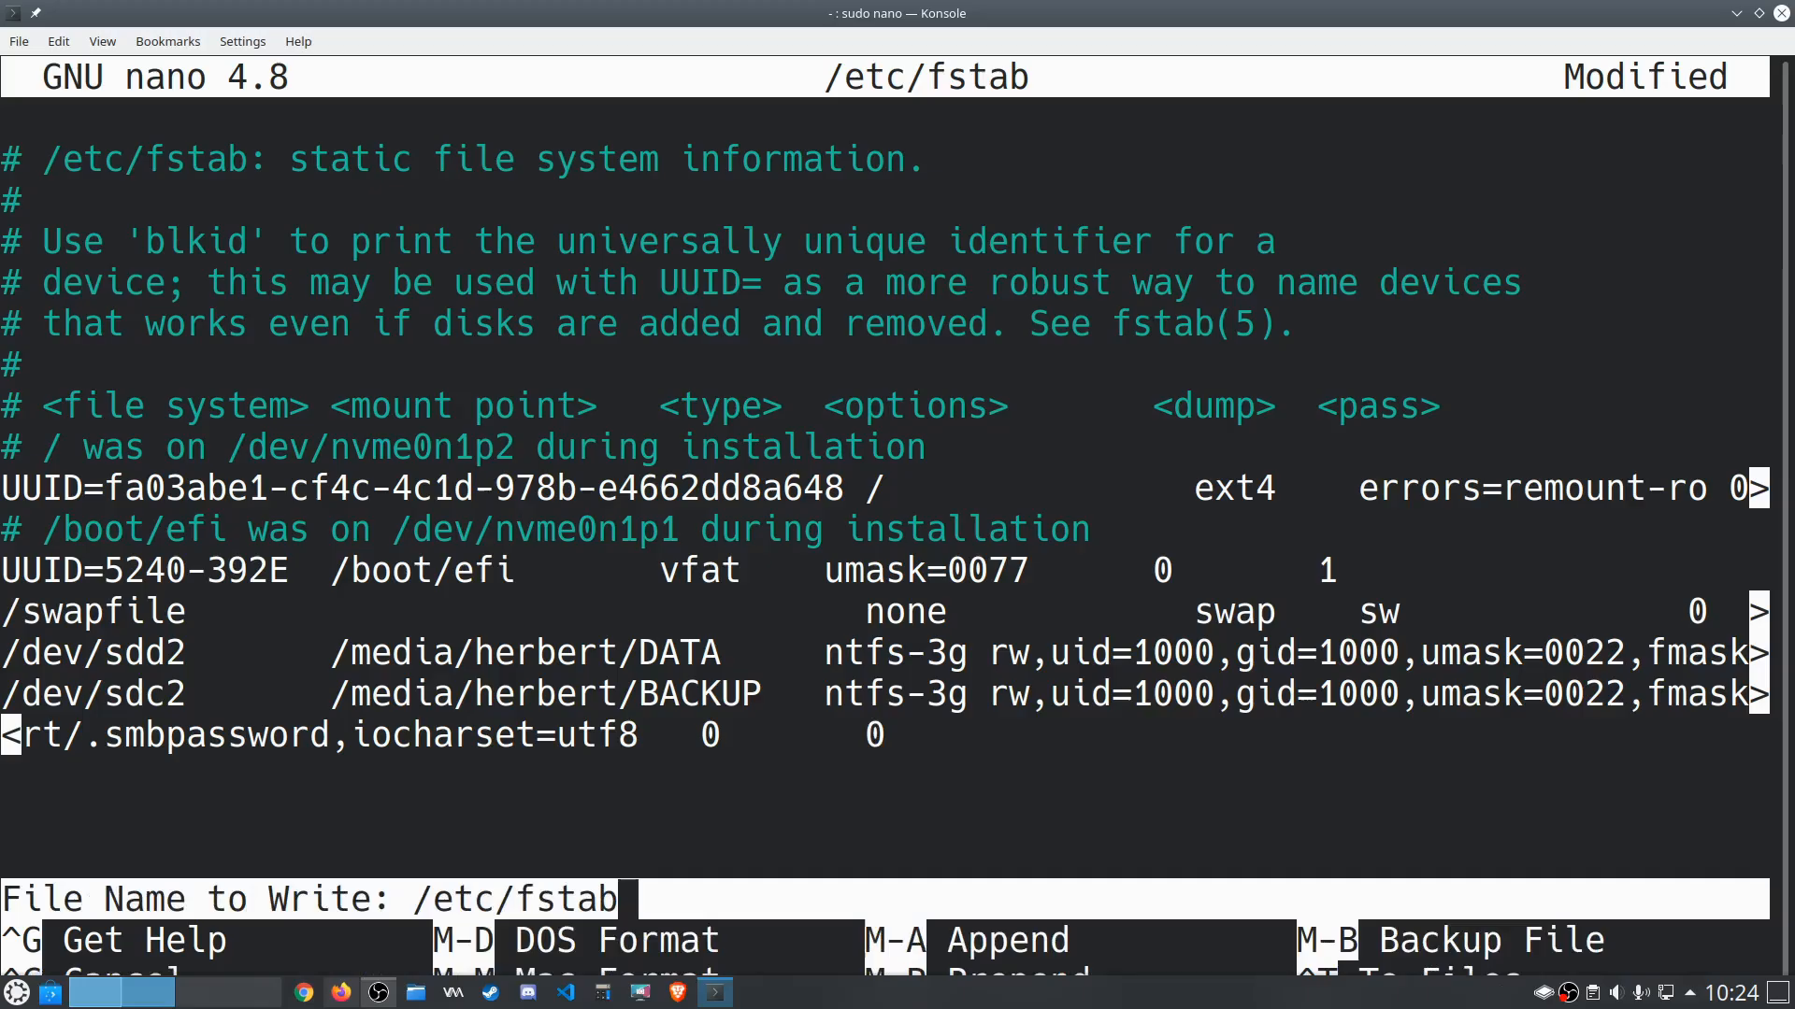
pyautogui.press('Return')
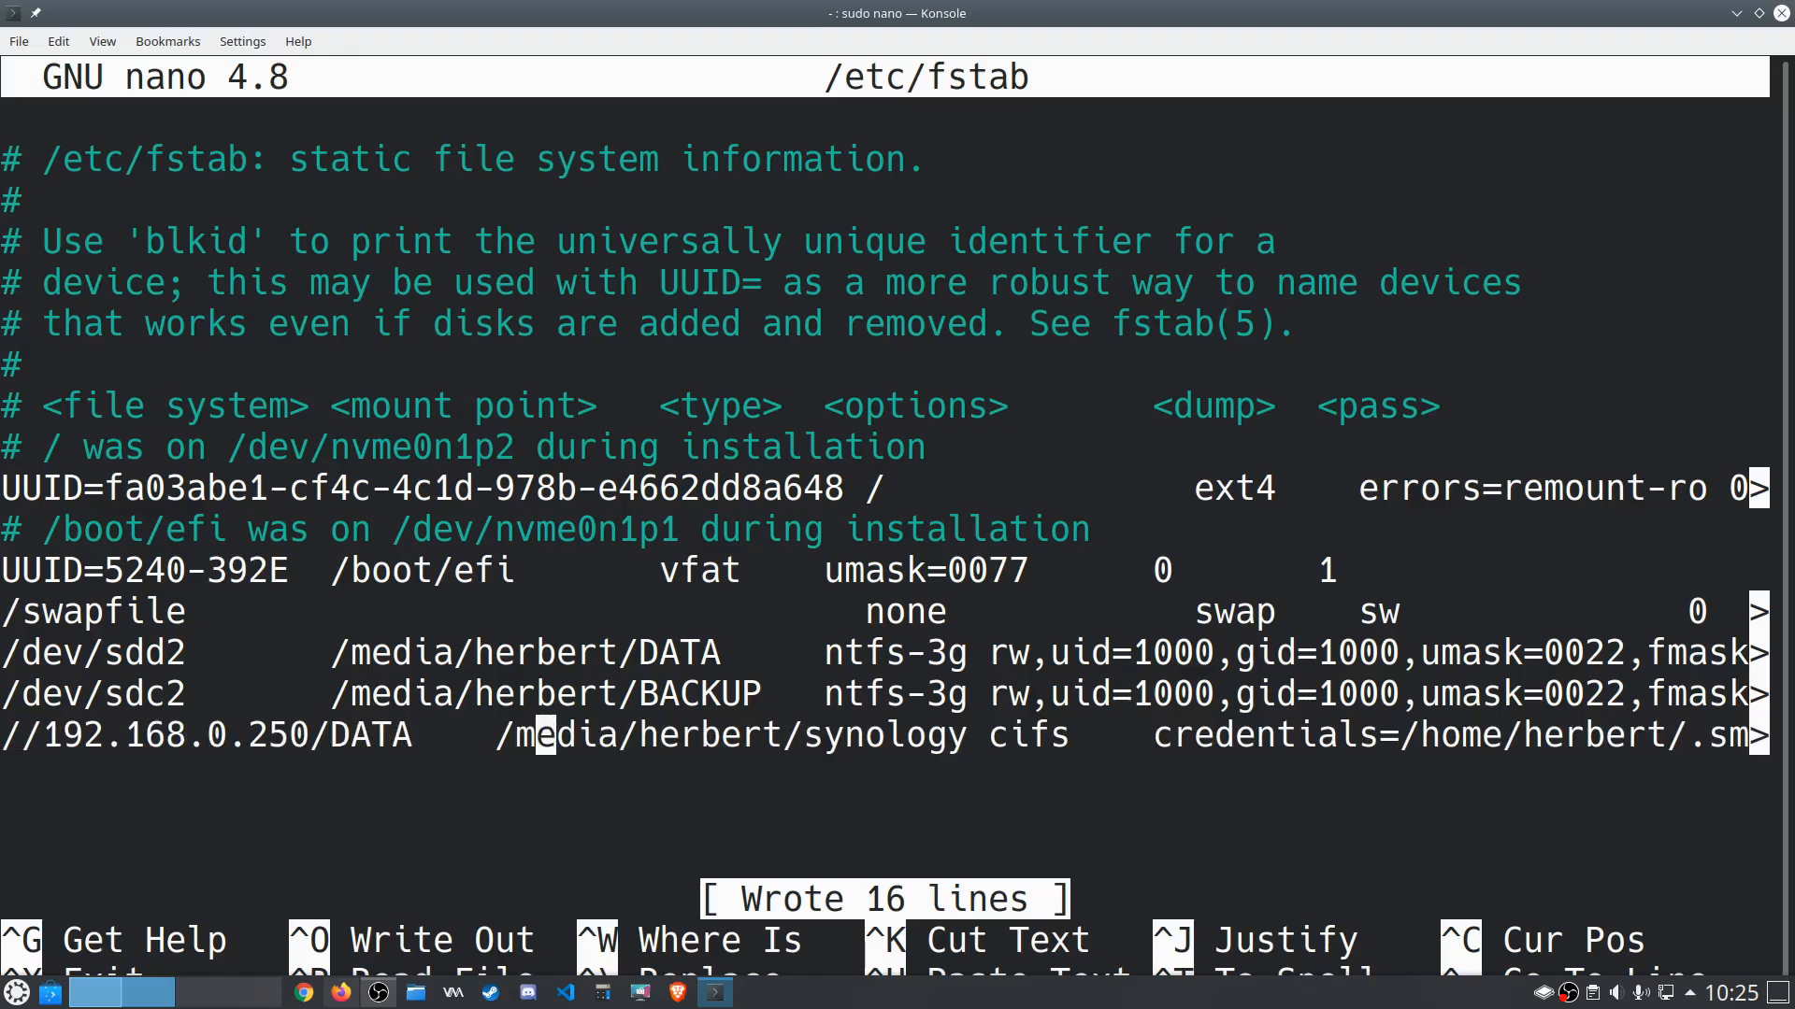
pyautogui.moveTo(912, 735)
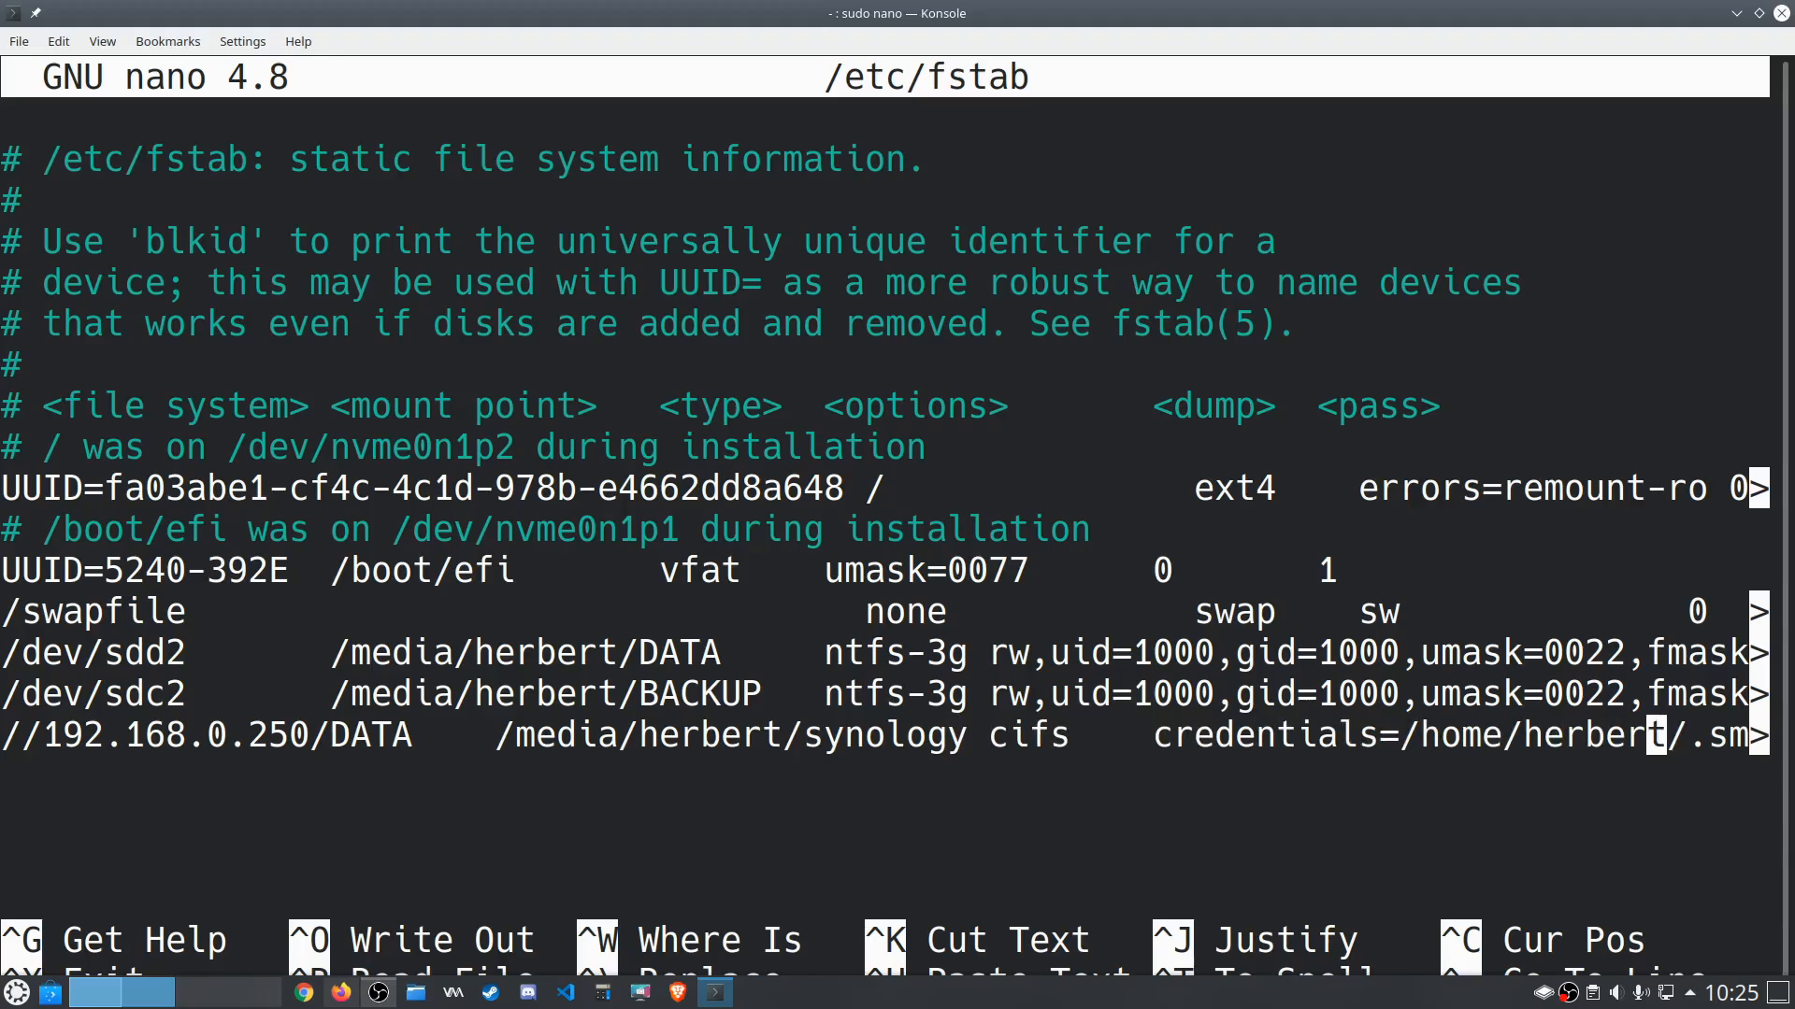
pyautogui.press('Left')
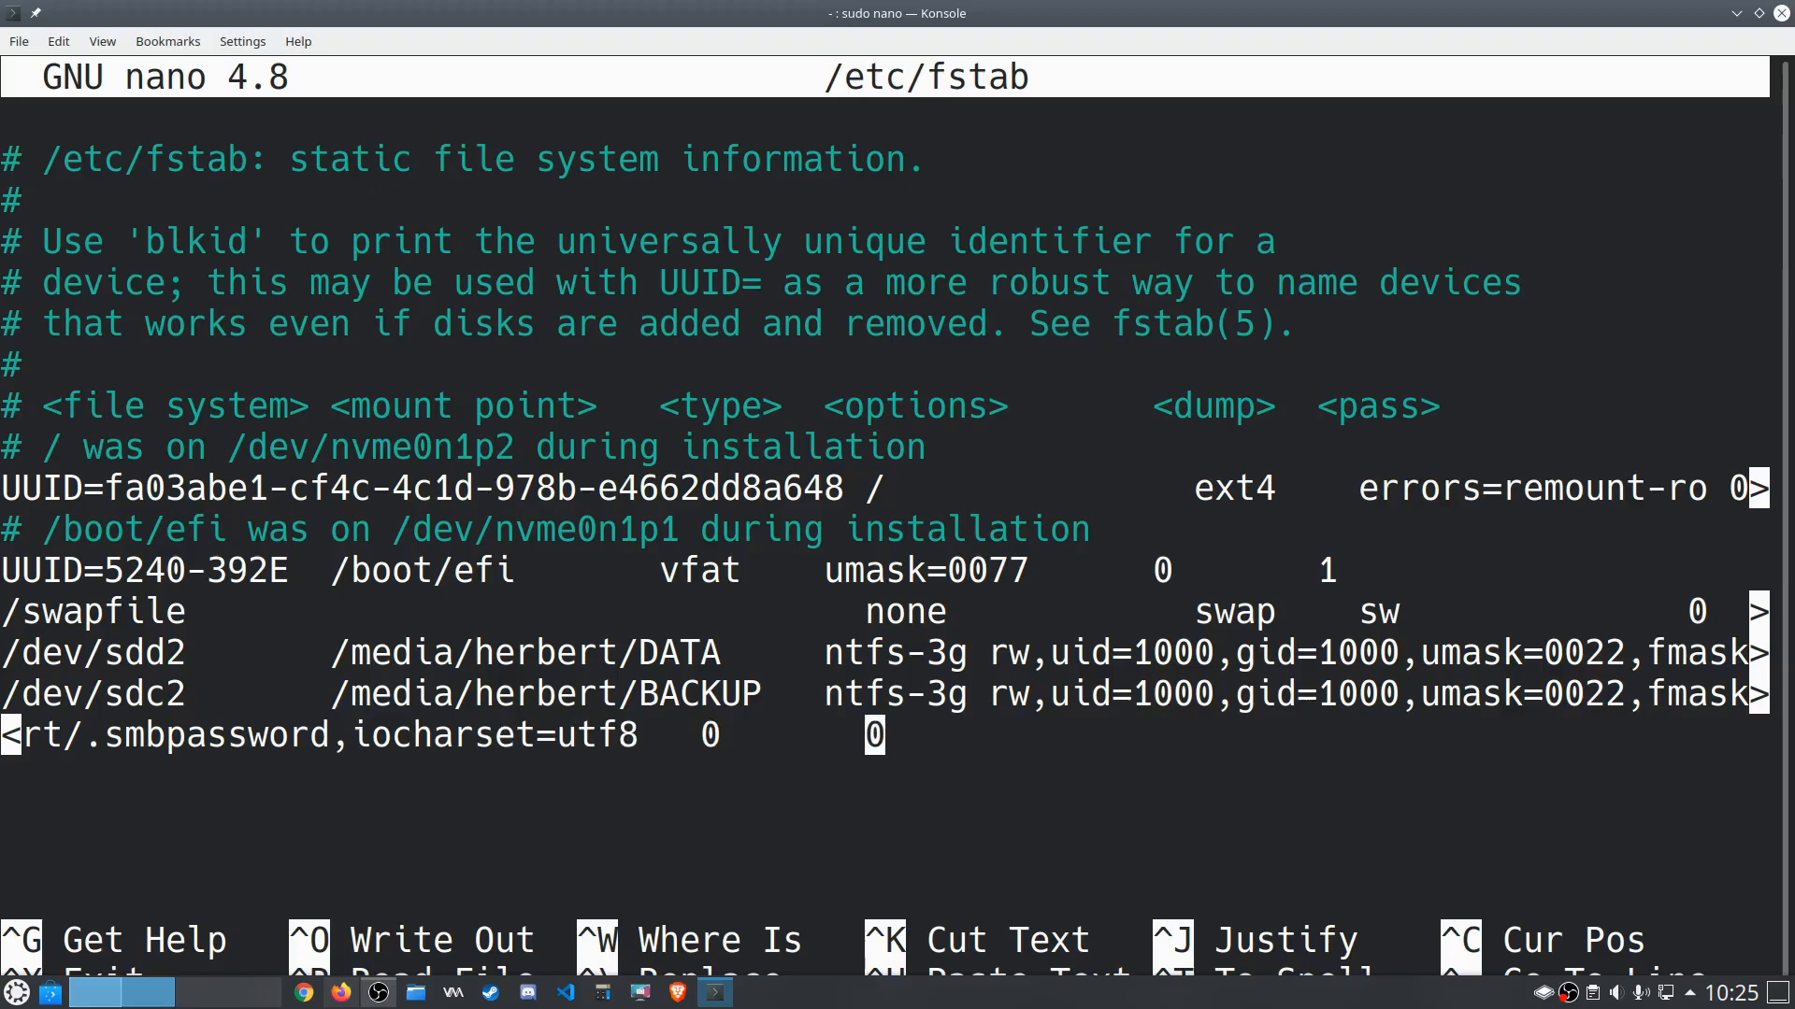
pyautogui.press('ctrl+x')
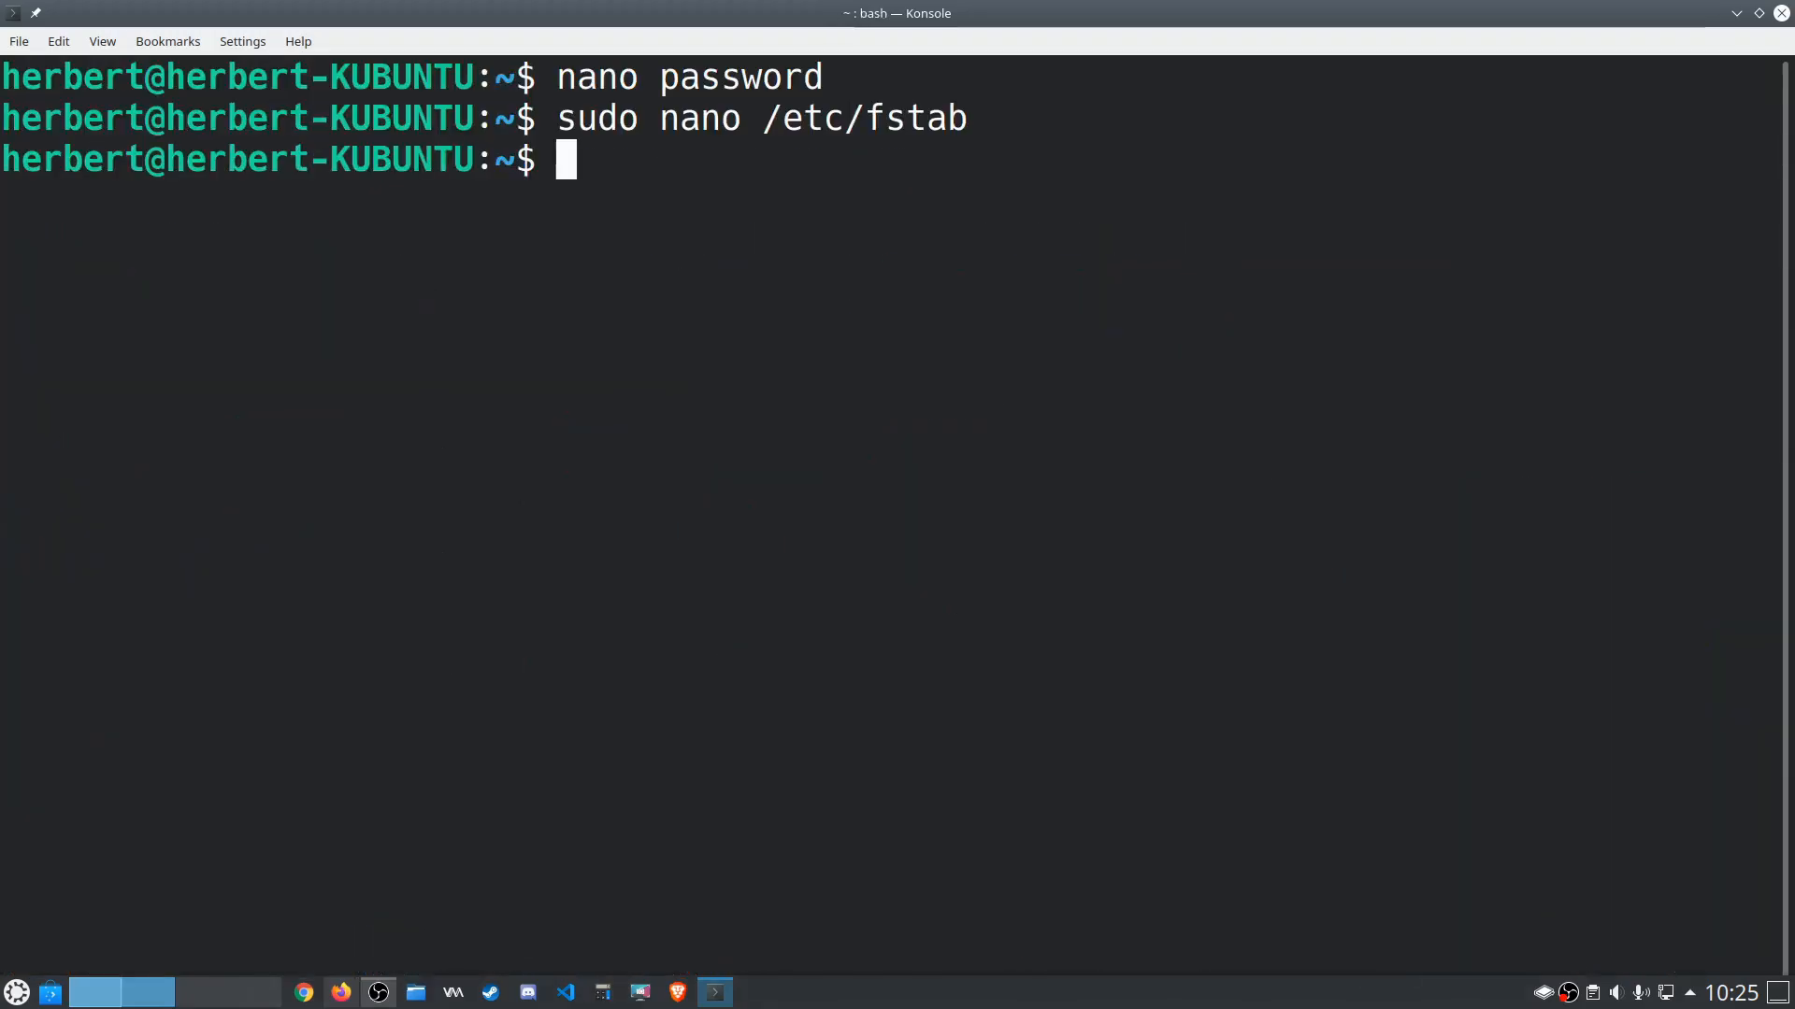
# Run sudo mount -a to mount all fstab entries.
pyautogui.write('su')
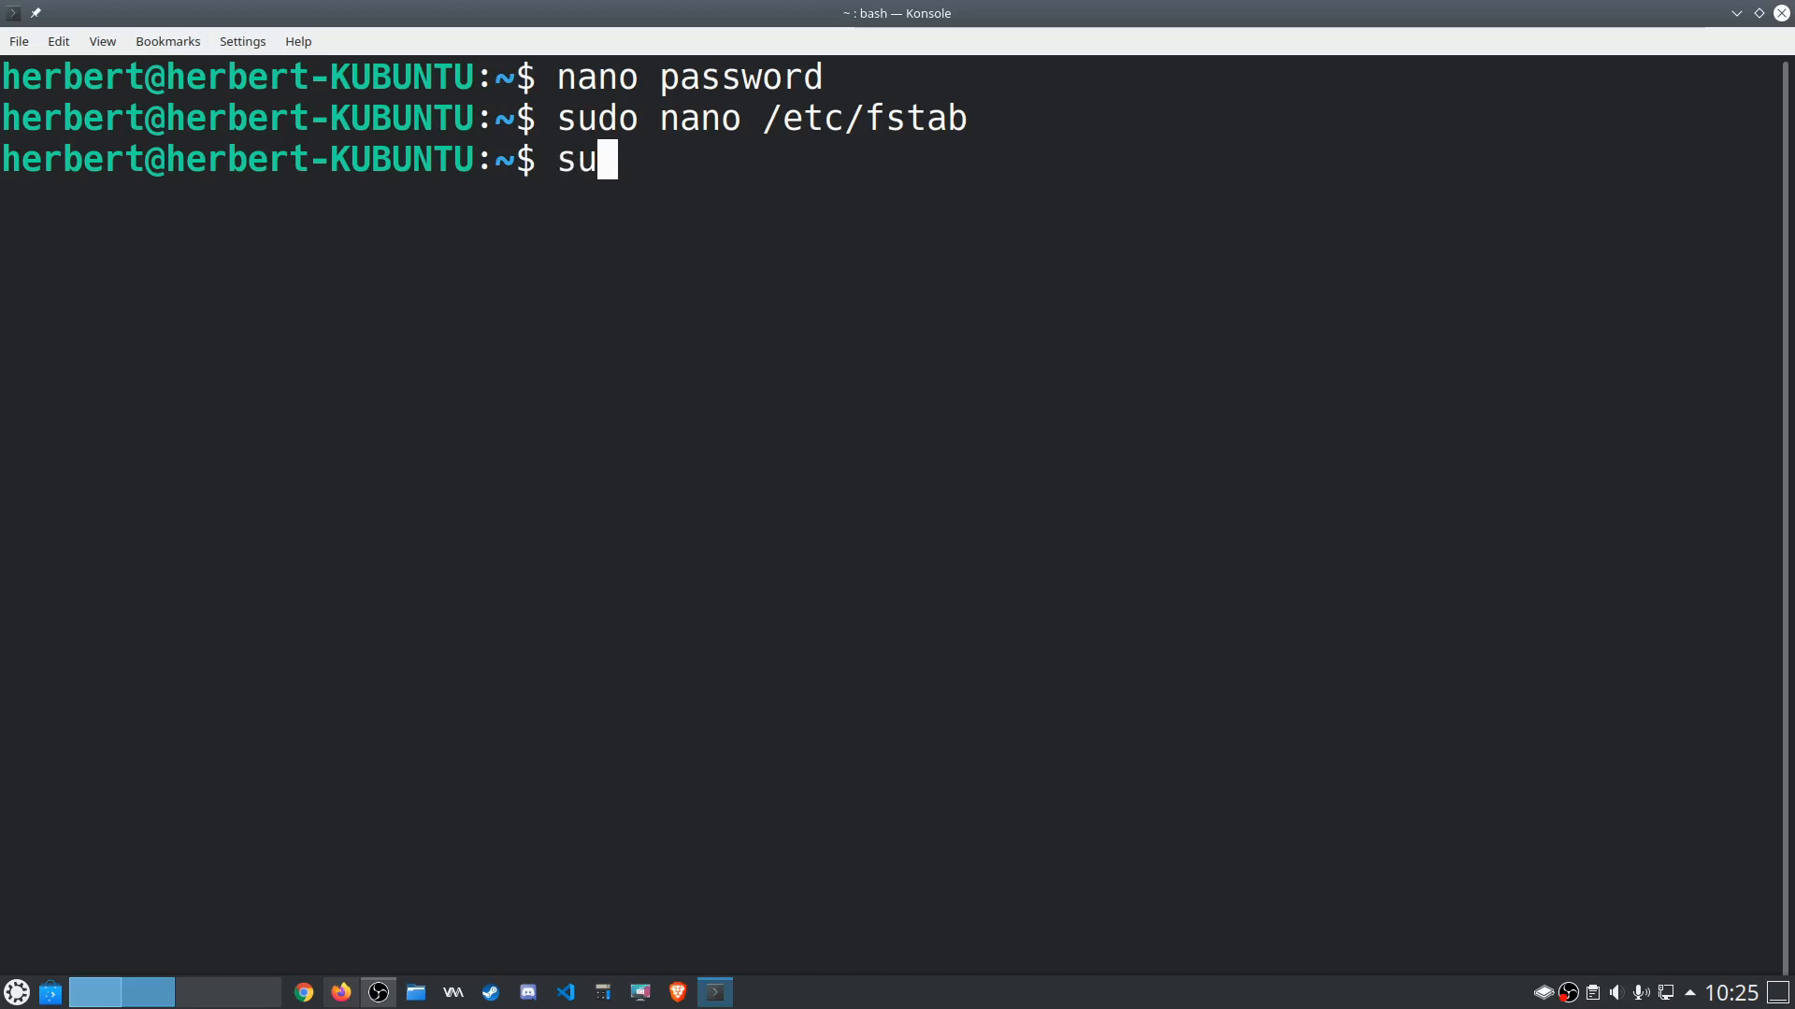
pyautogui.write('do mount =')
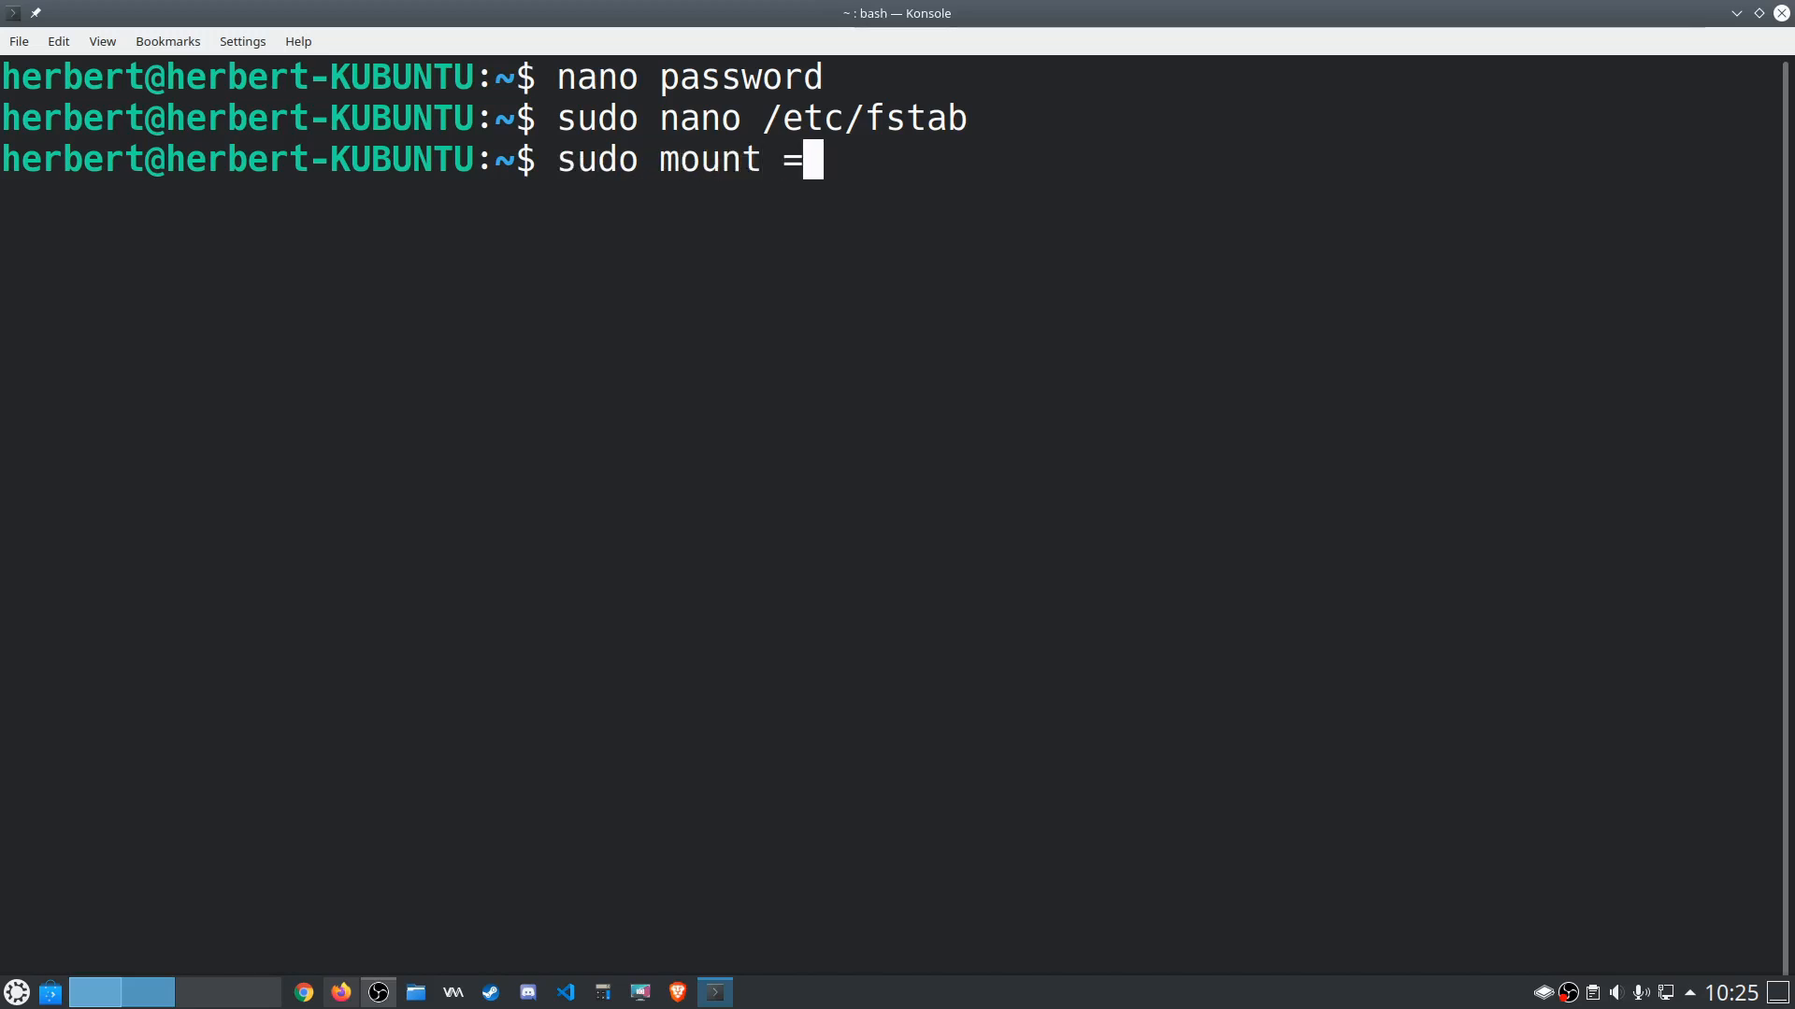
pyautogui.write('-a')
pyautogui.press('Return')
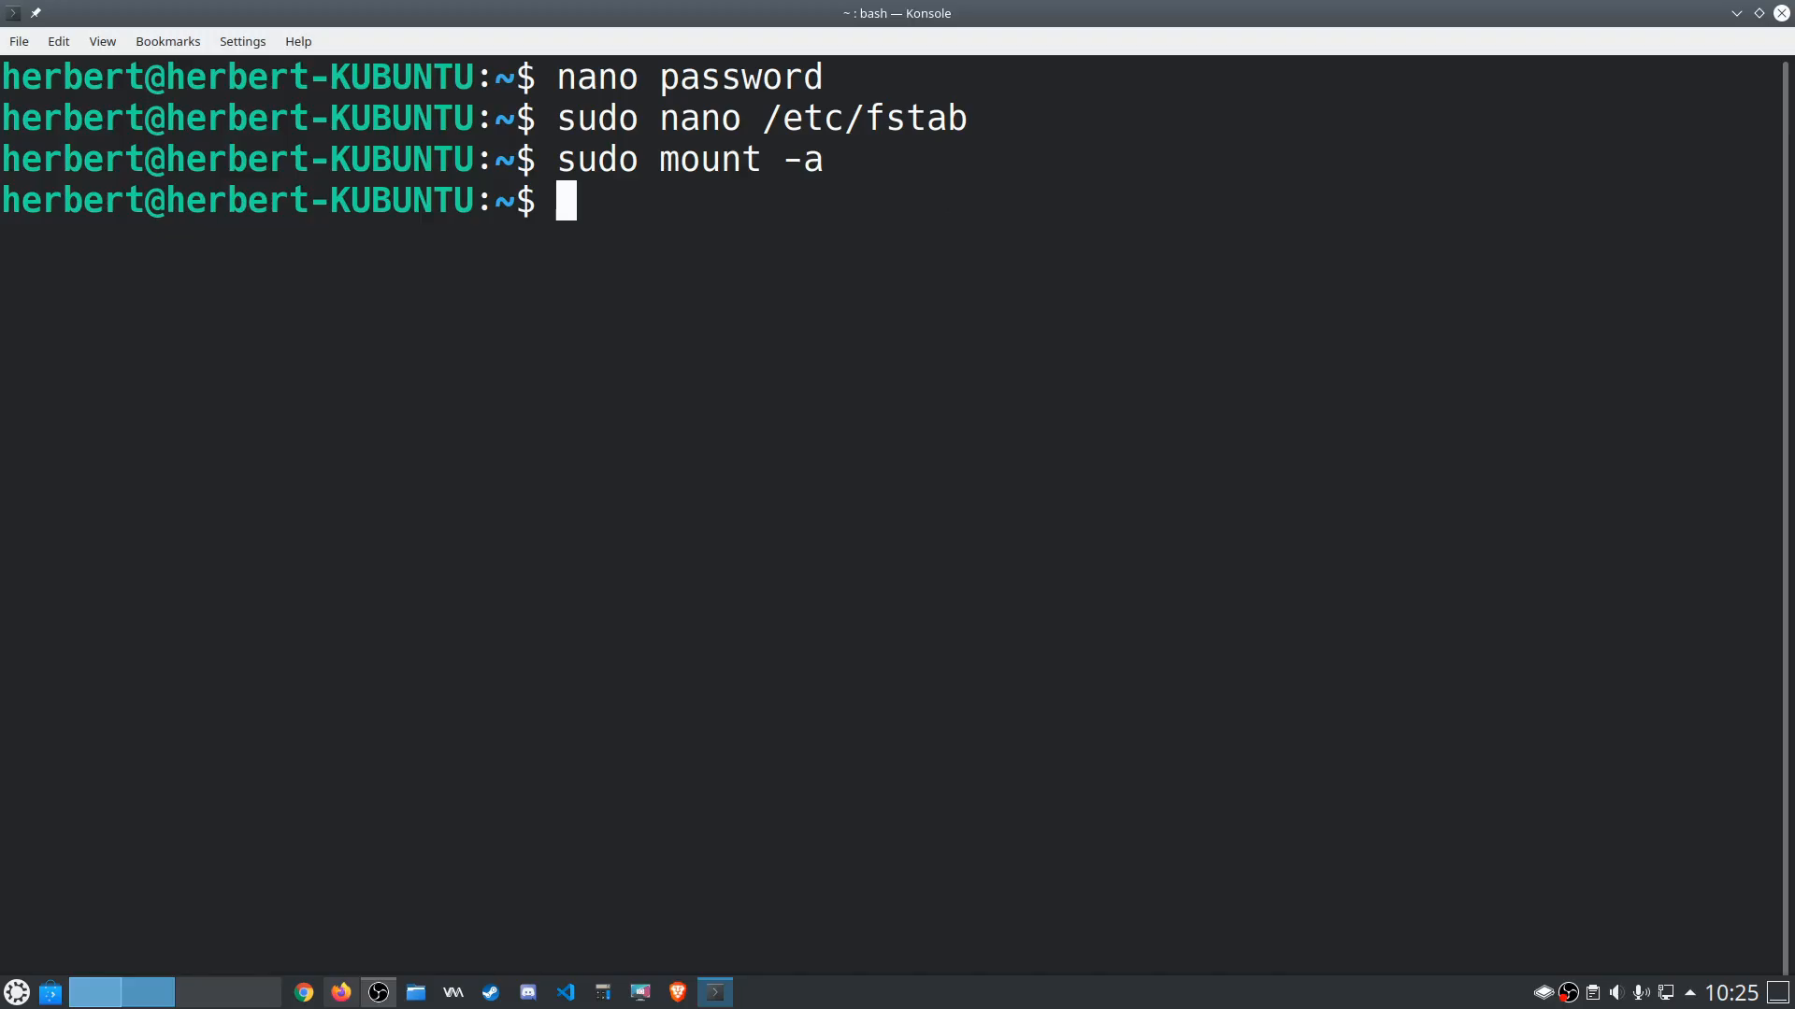
# Review dmesg CIFS failures for //192.168.0.250/DATA, then clear the terminal.
pyautogui.write('dme')
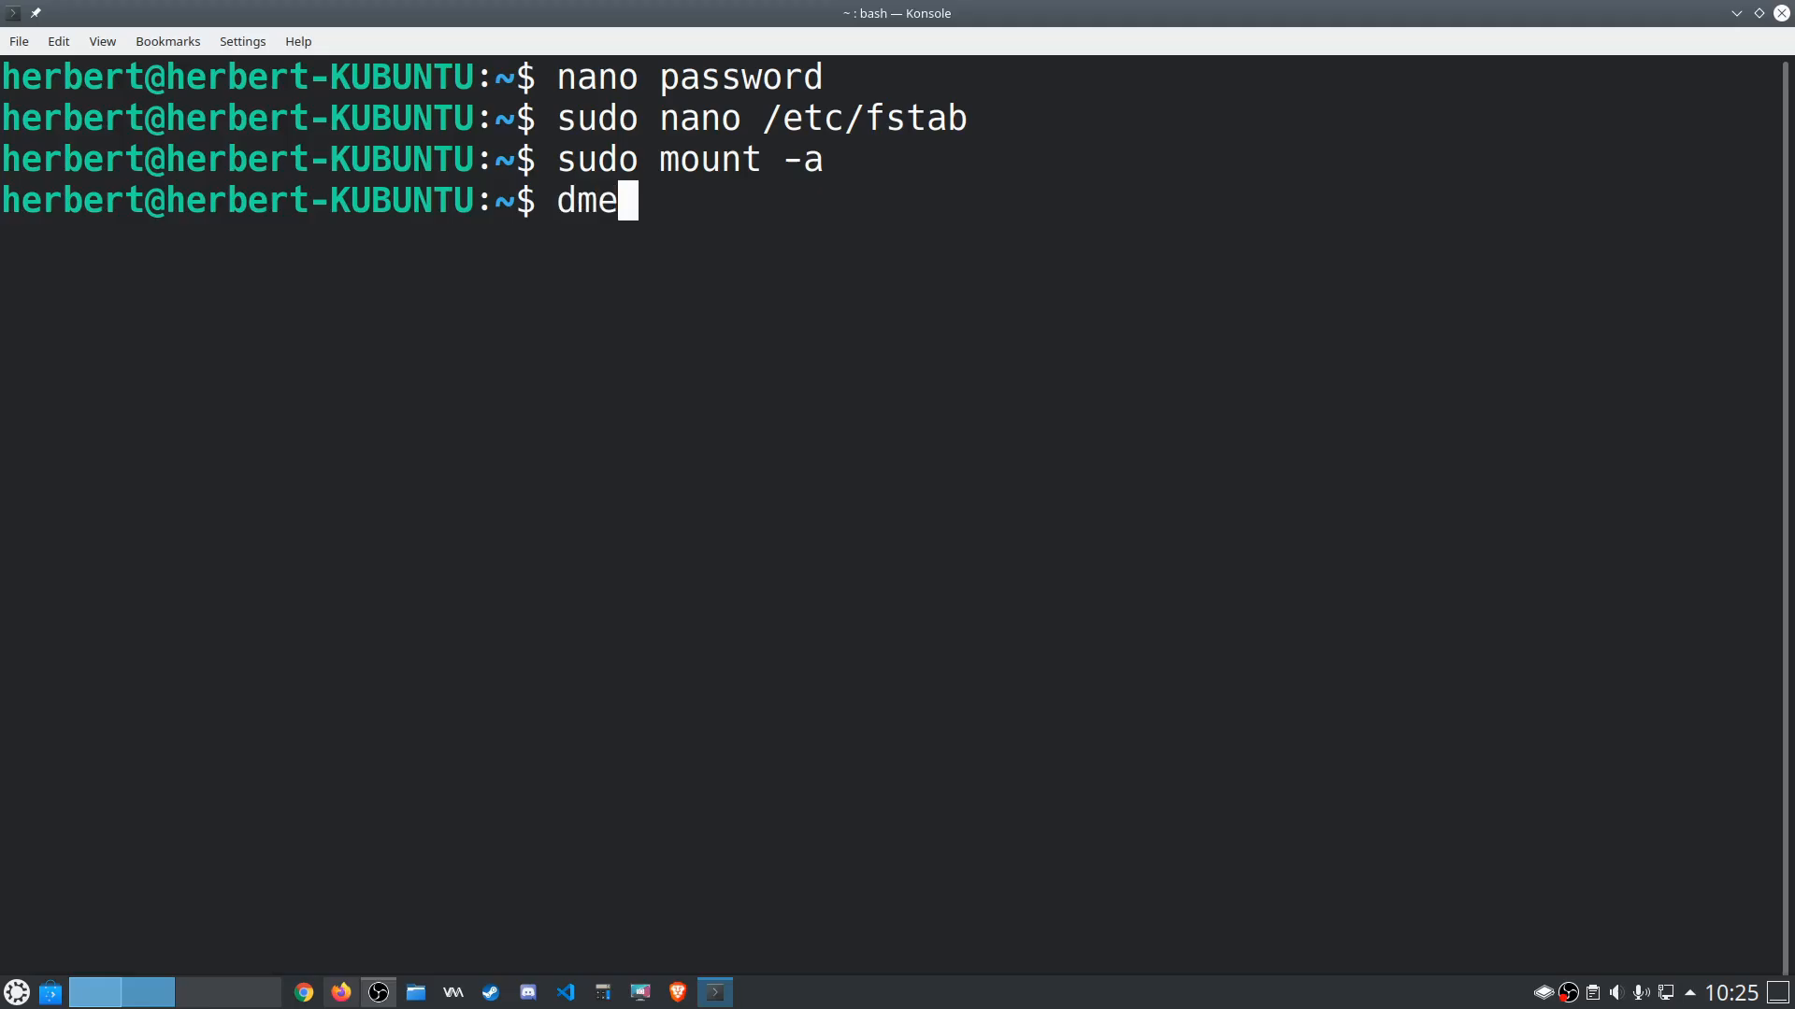
pyautogui.press('Return')
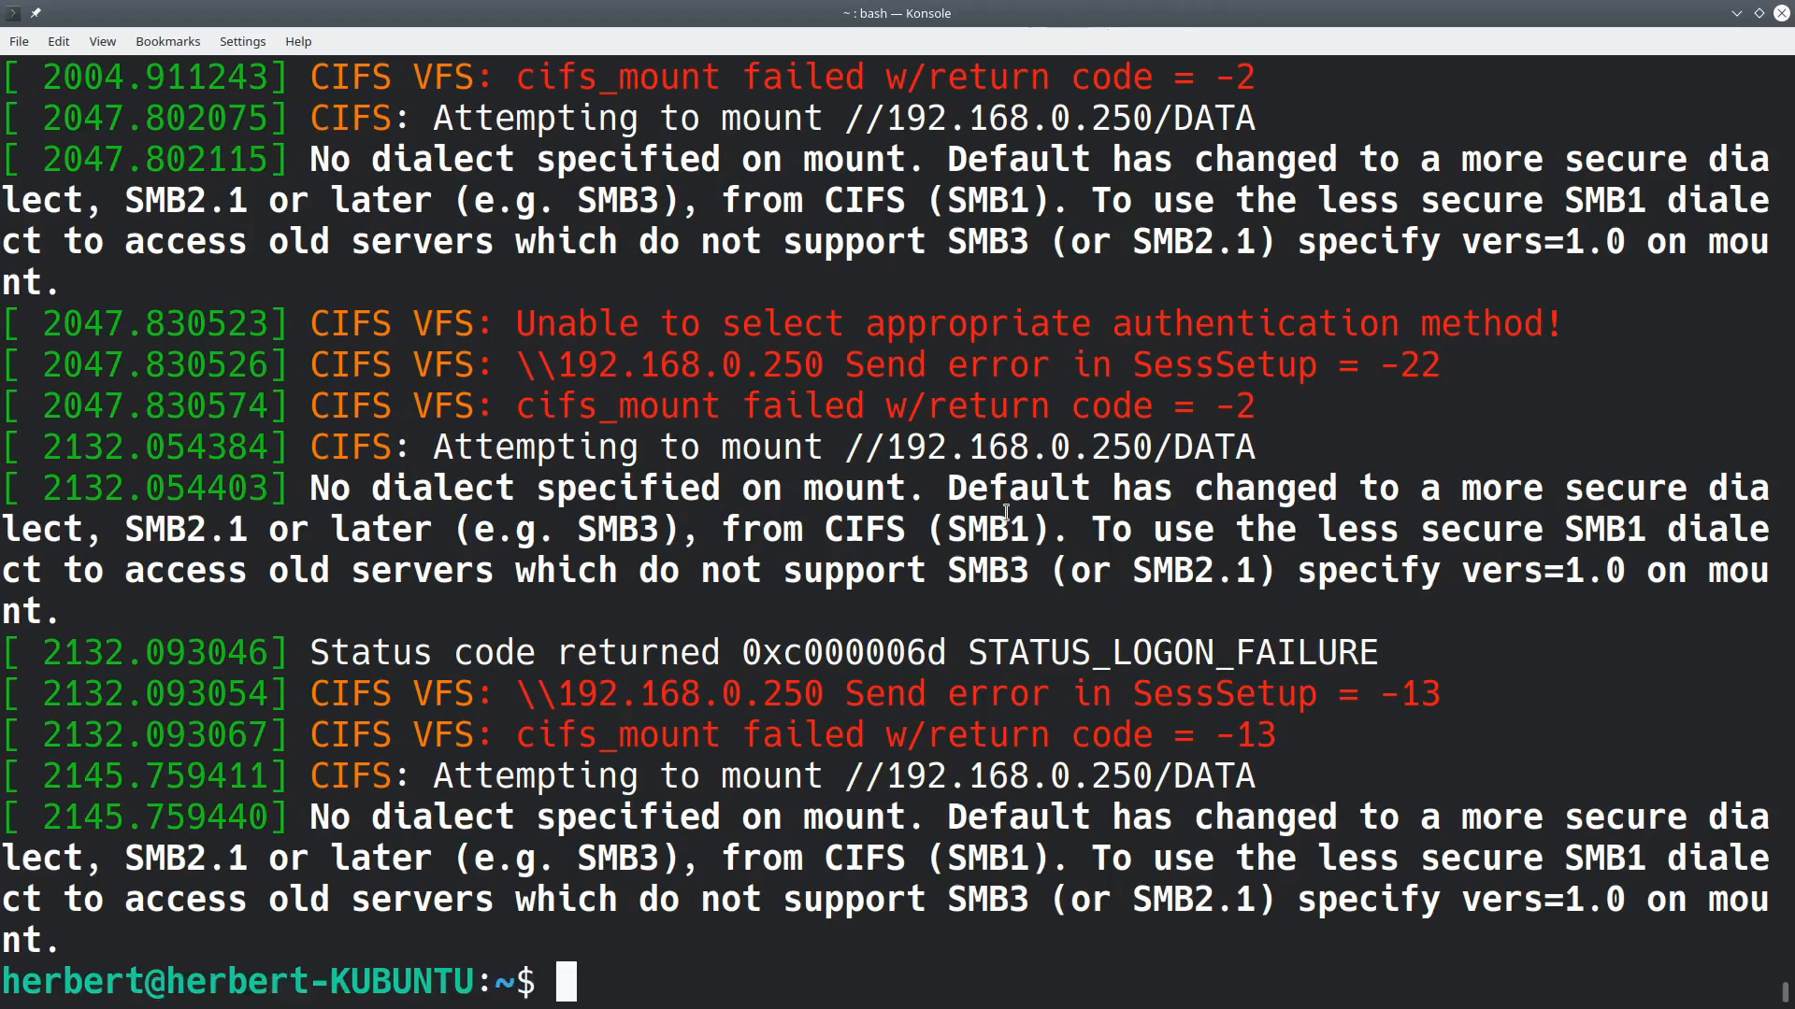
pyautogui.moveTo(1101, 611)
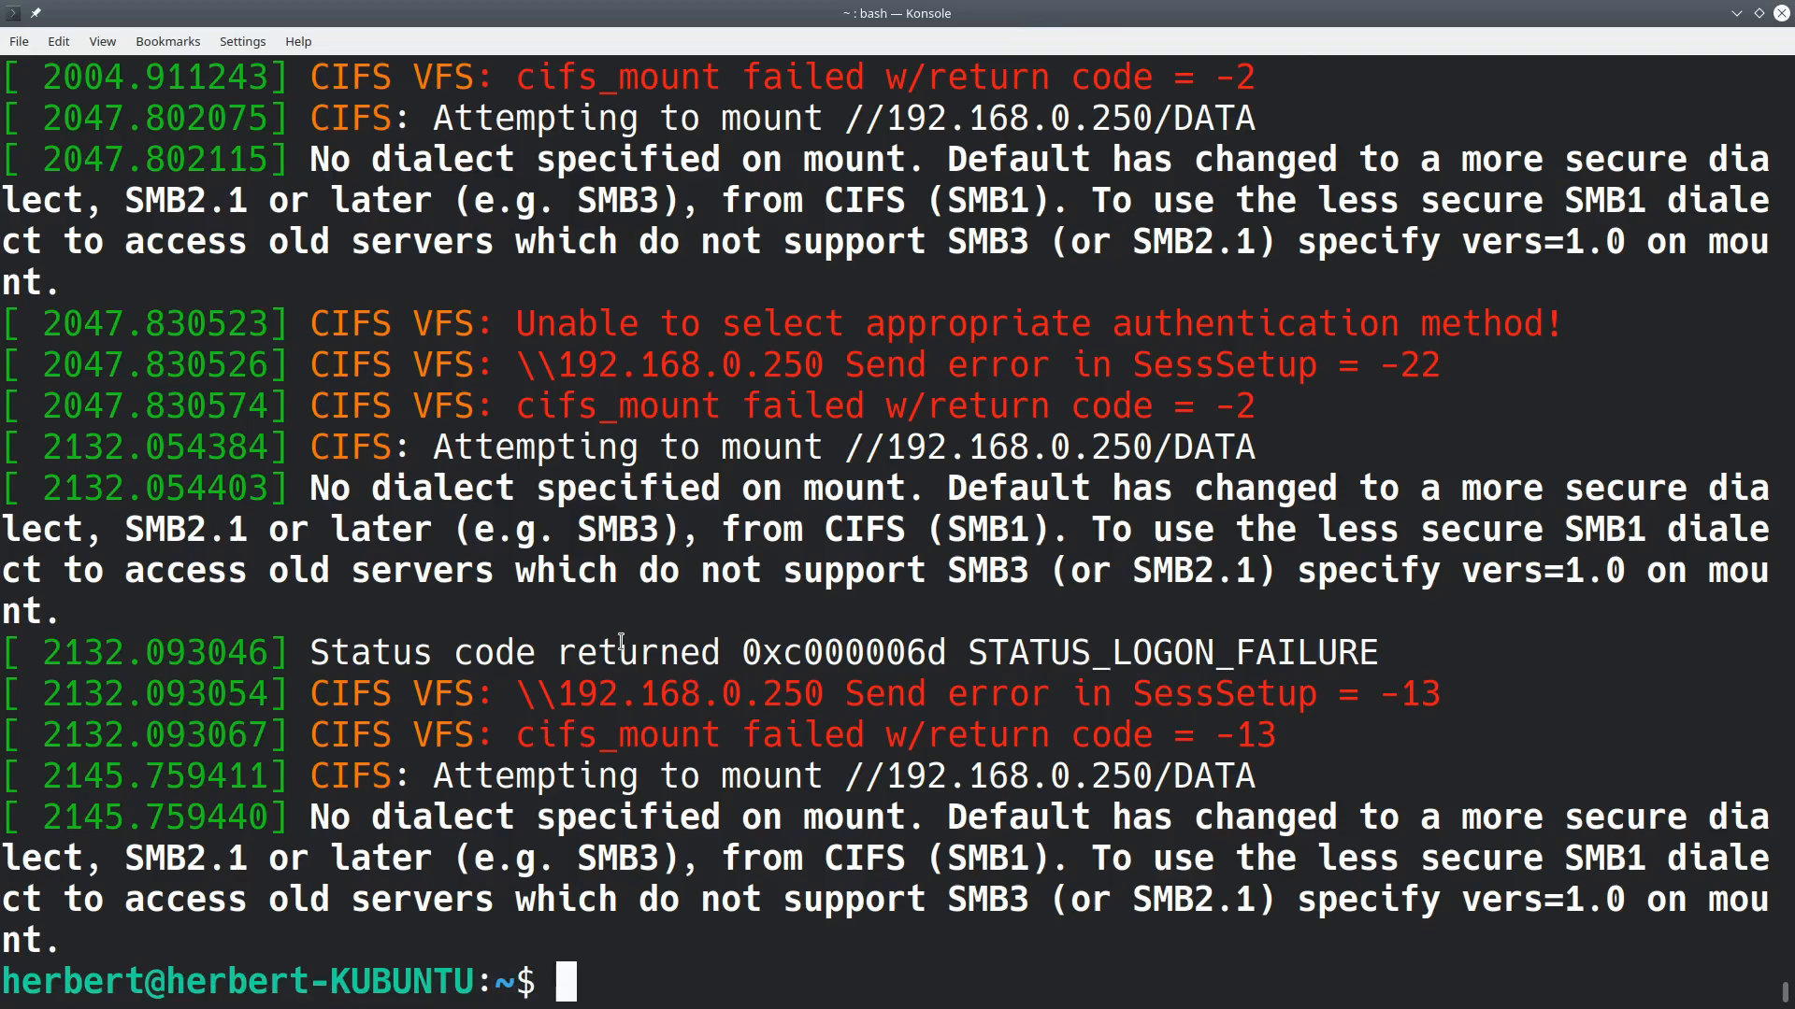
pyautogui.moveTo(1138, 756)
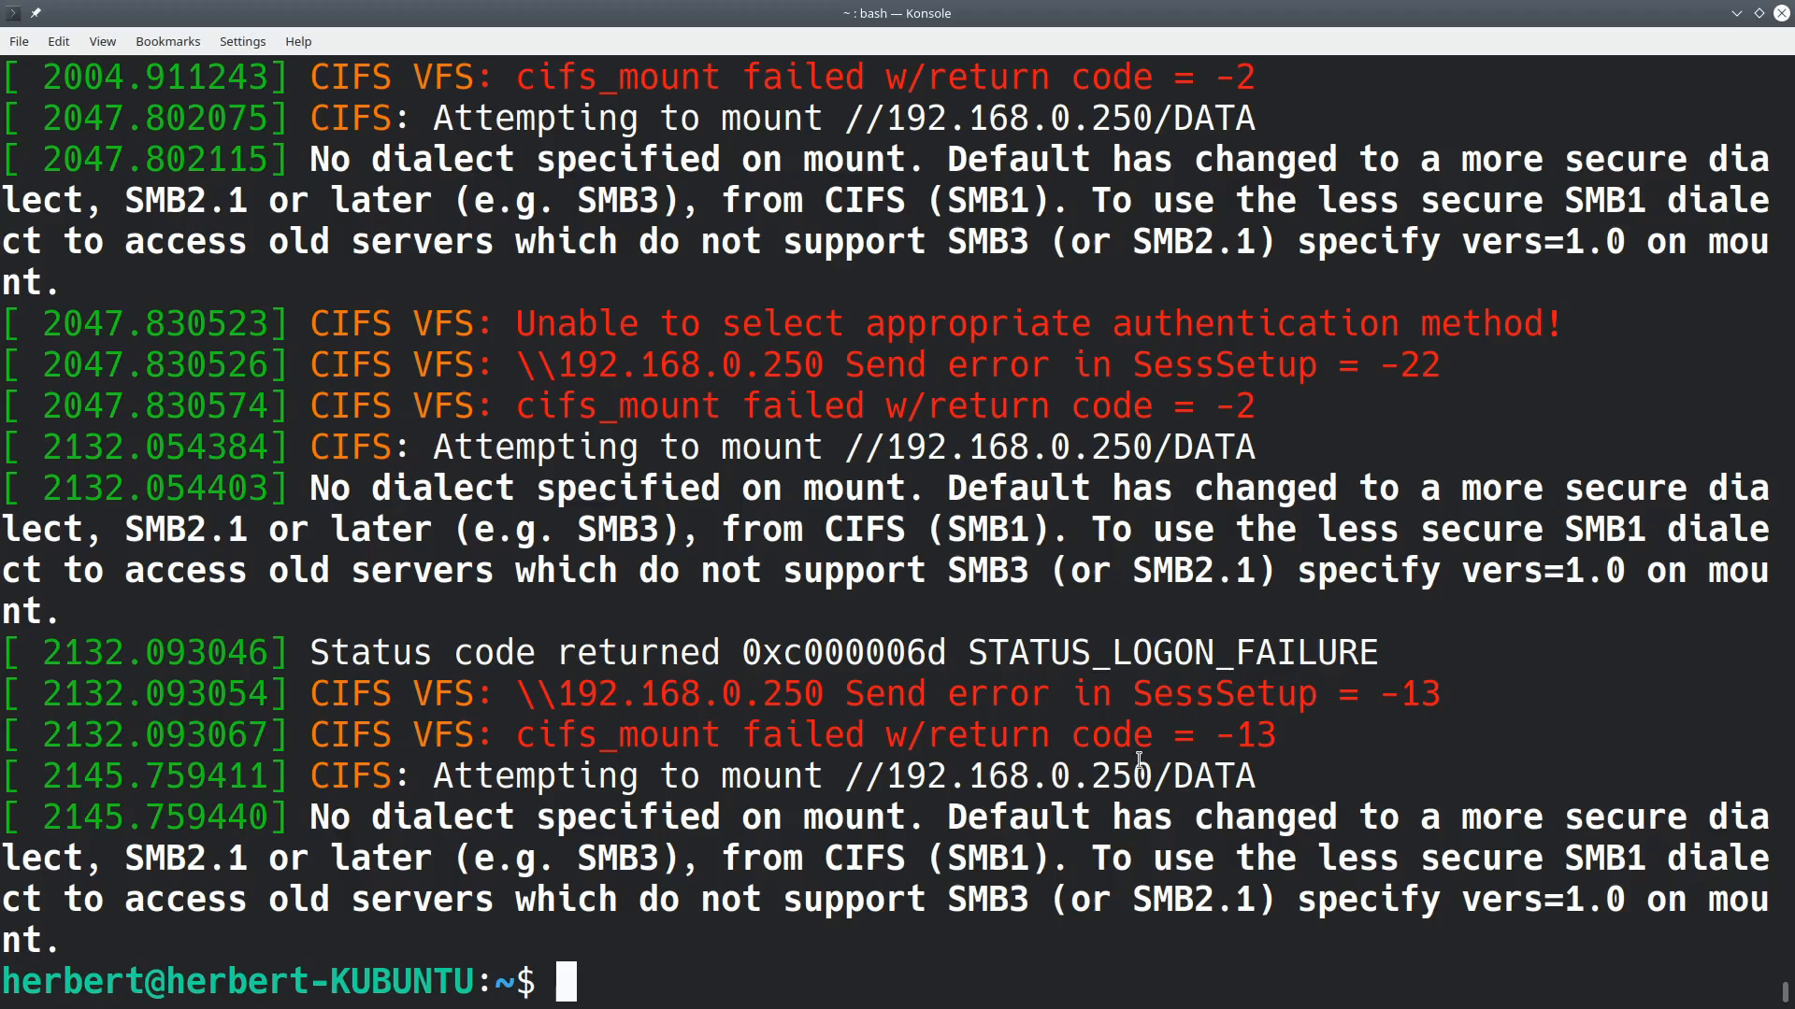
pyautogui.moveTo(927, 720)
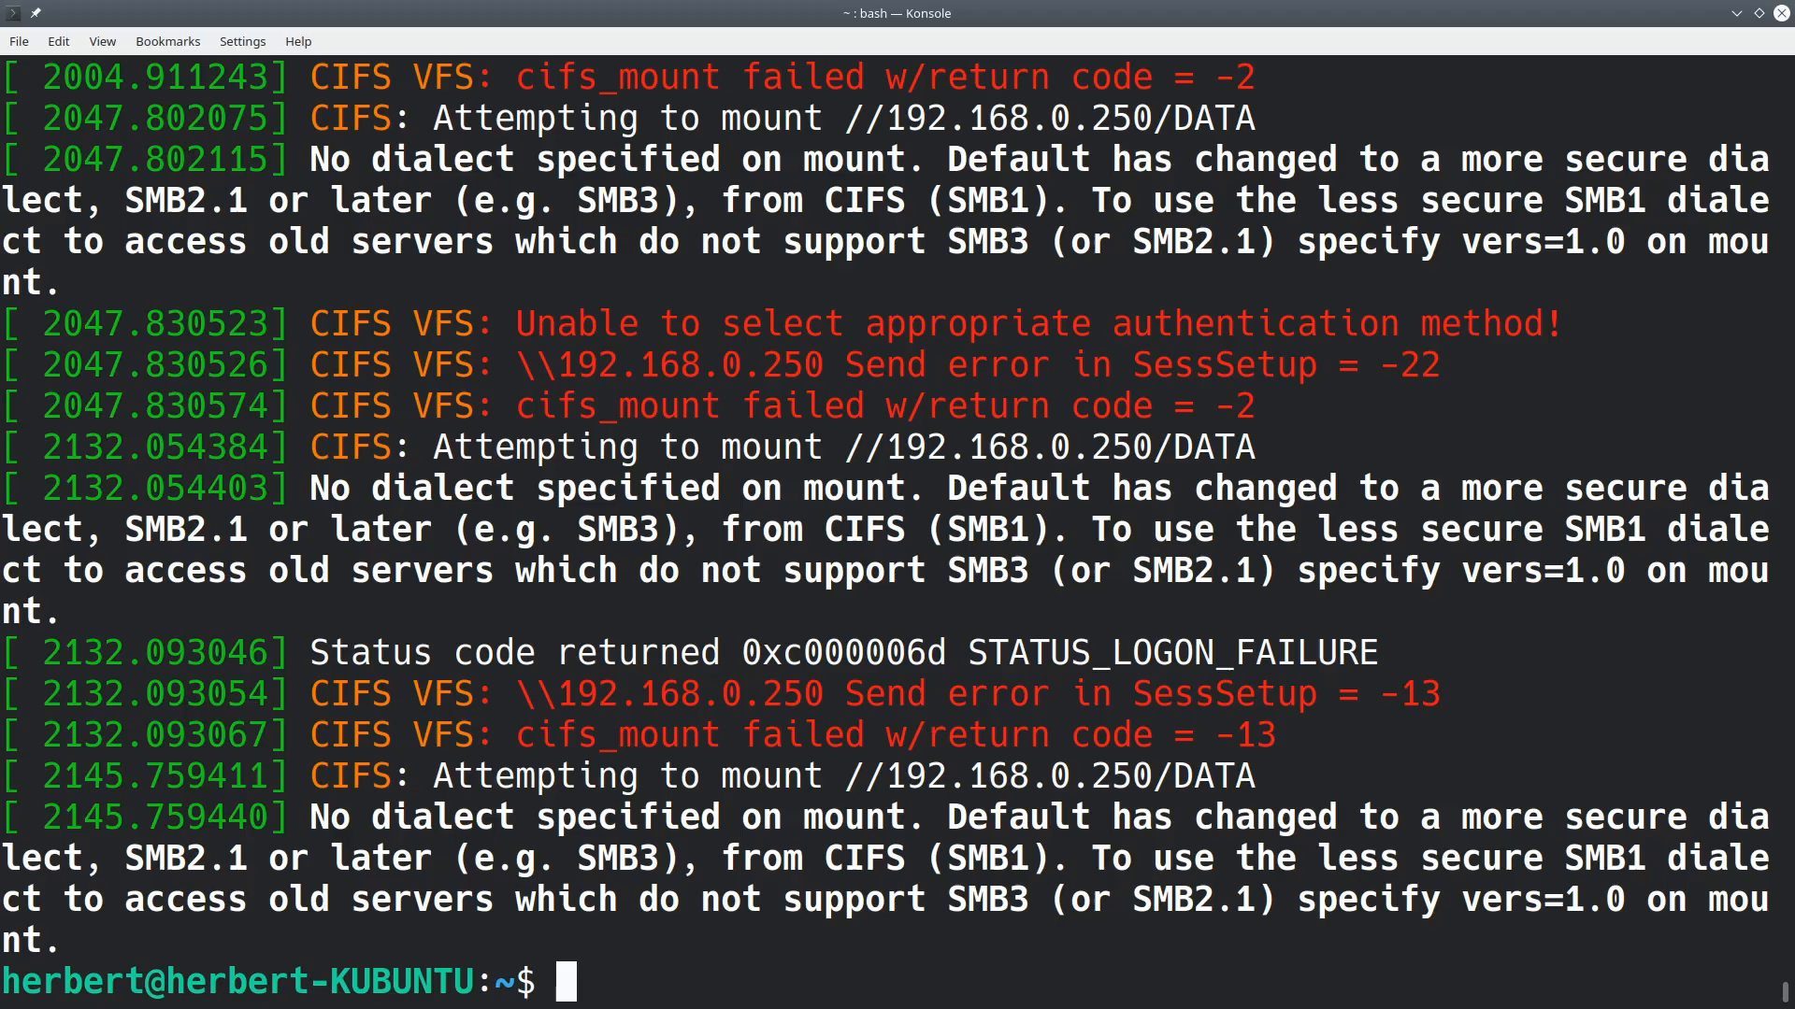
pyautogui.write('cle')
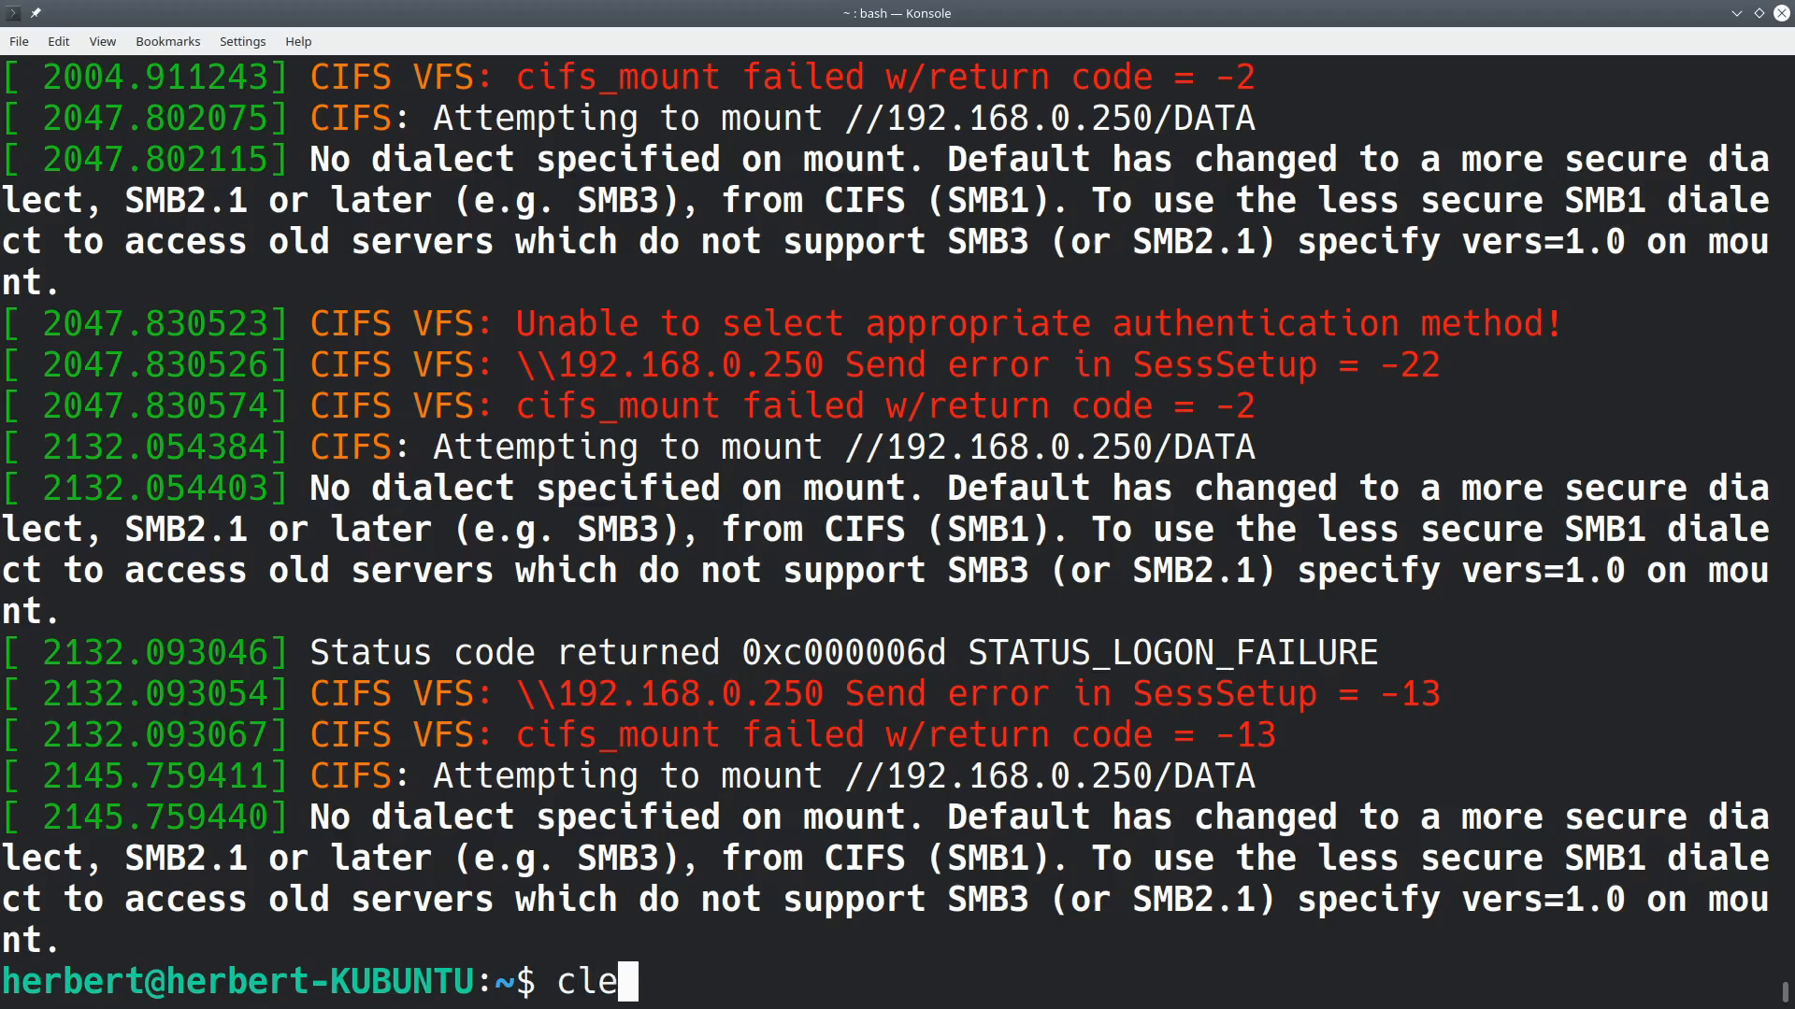
pyautogui.press('Return')
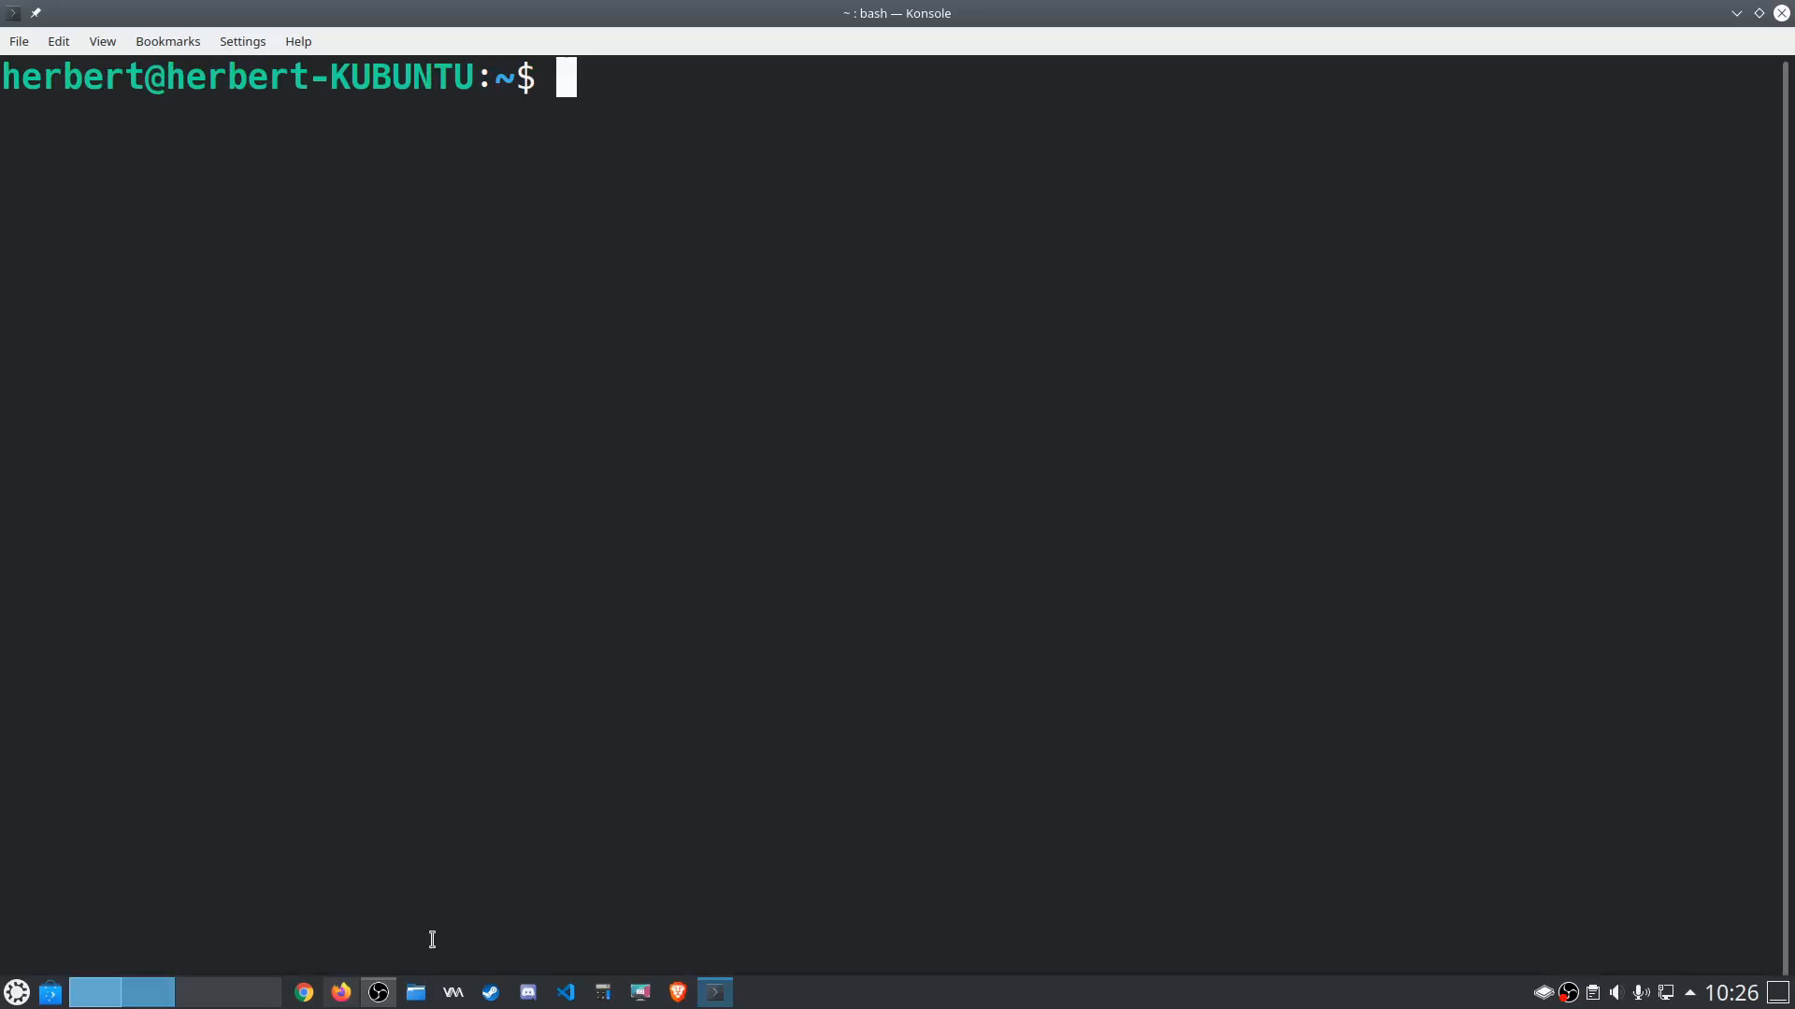
# Open Dolphin and browse root and media, then the DATA share on 192.168.0.250.
pyautogui.click(414, 992)
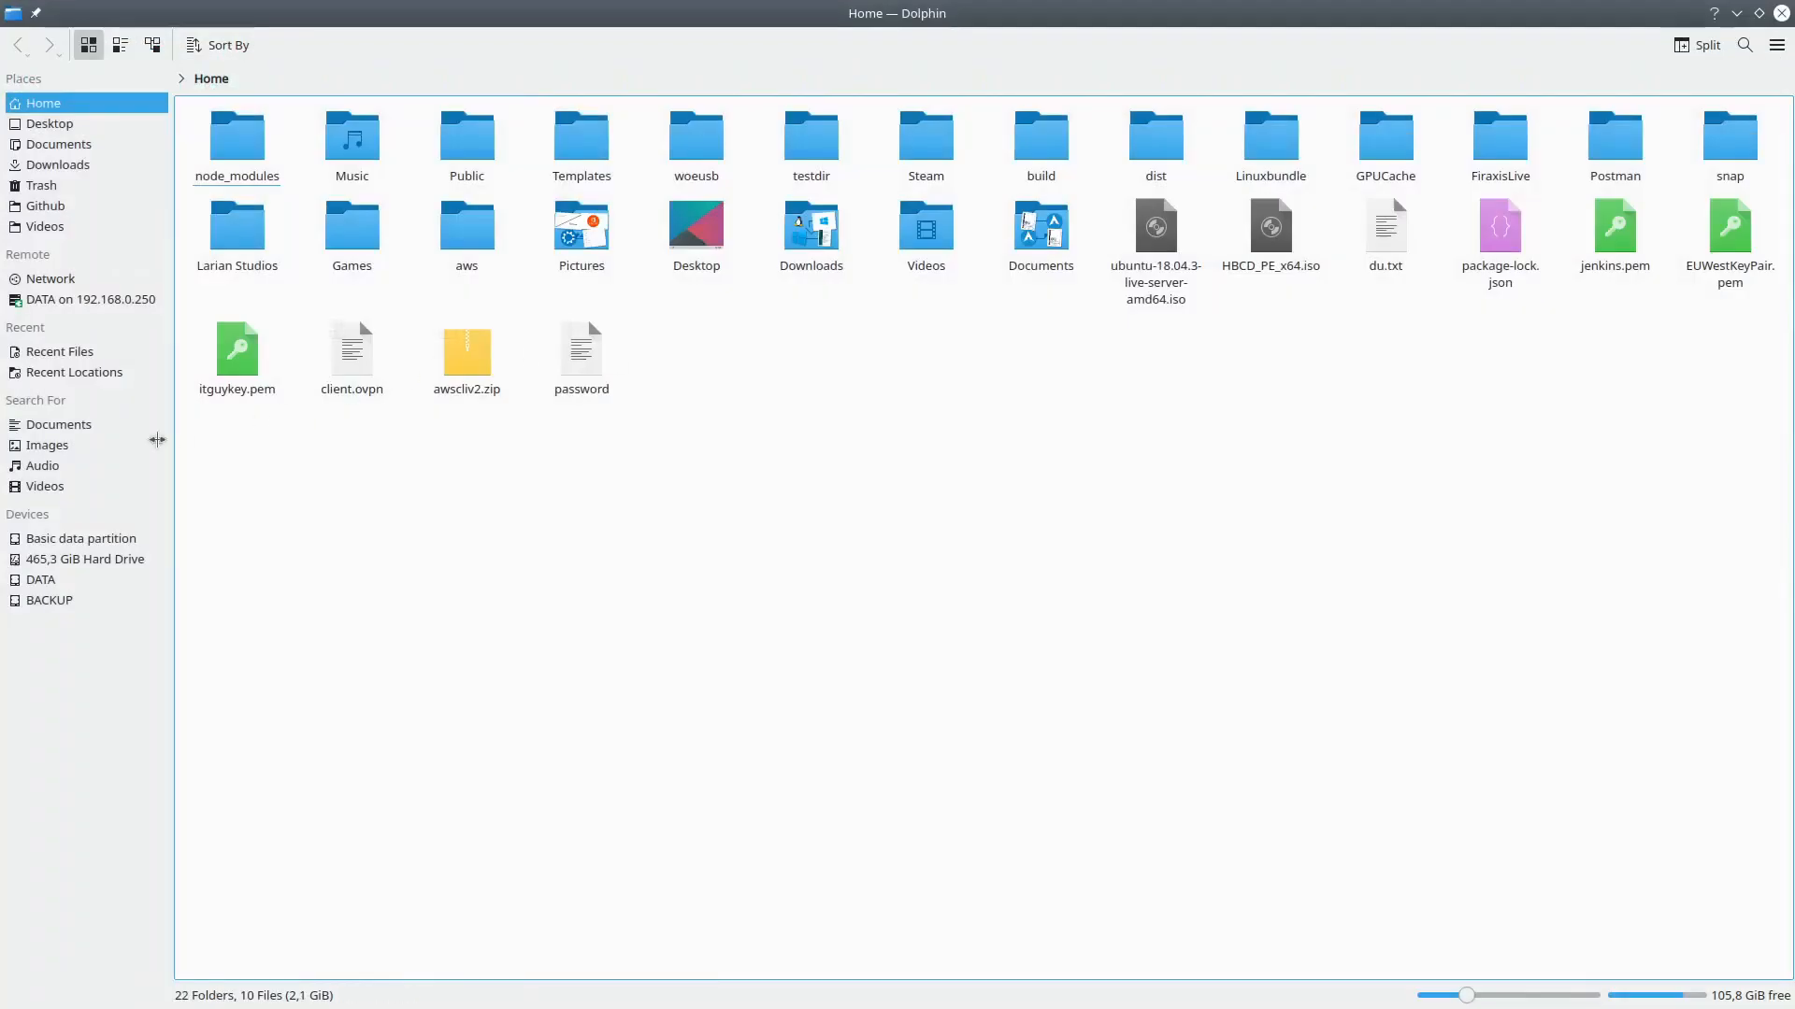
pyautogui.click(85, 559)
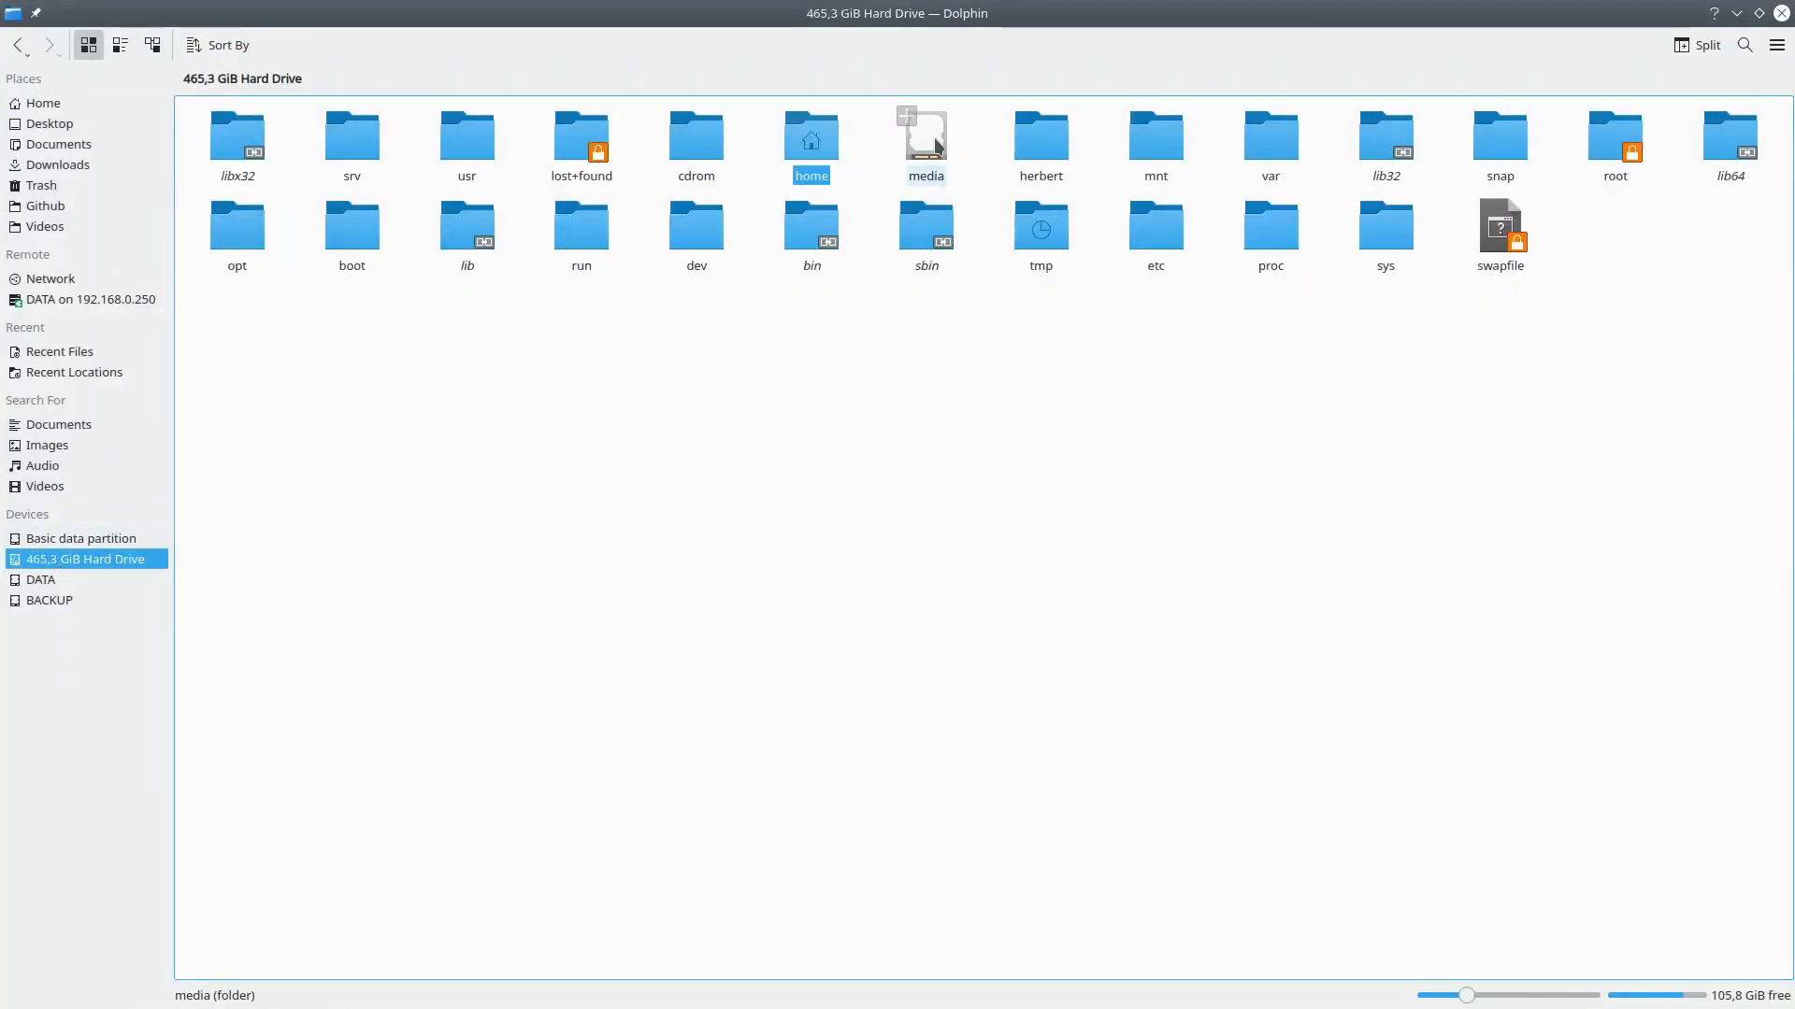
pyautogui.doubleClick(925, 129)
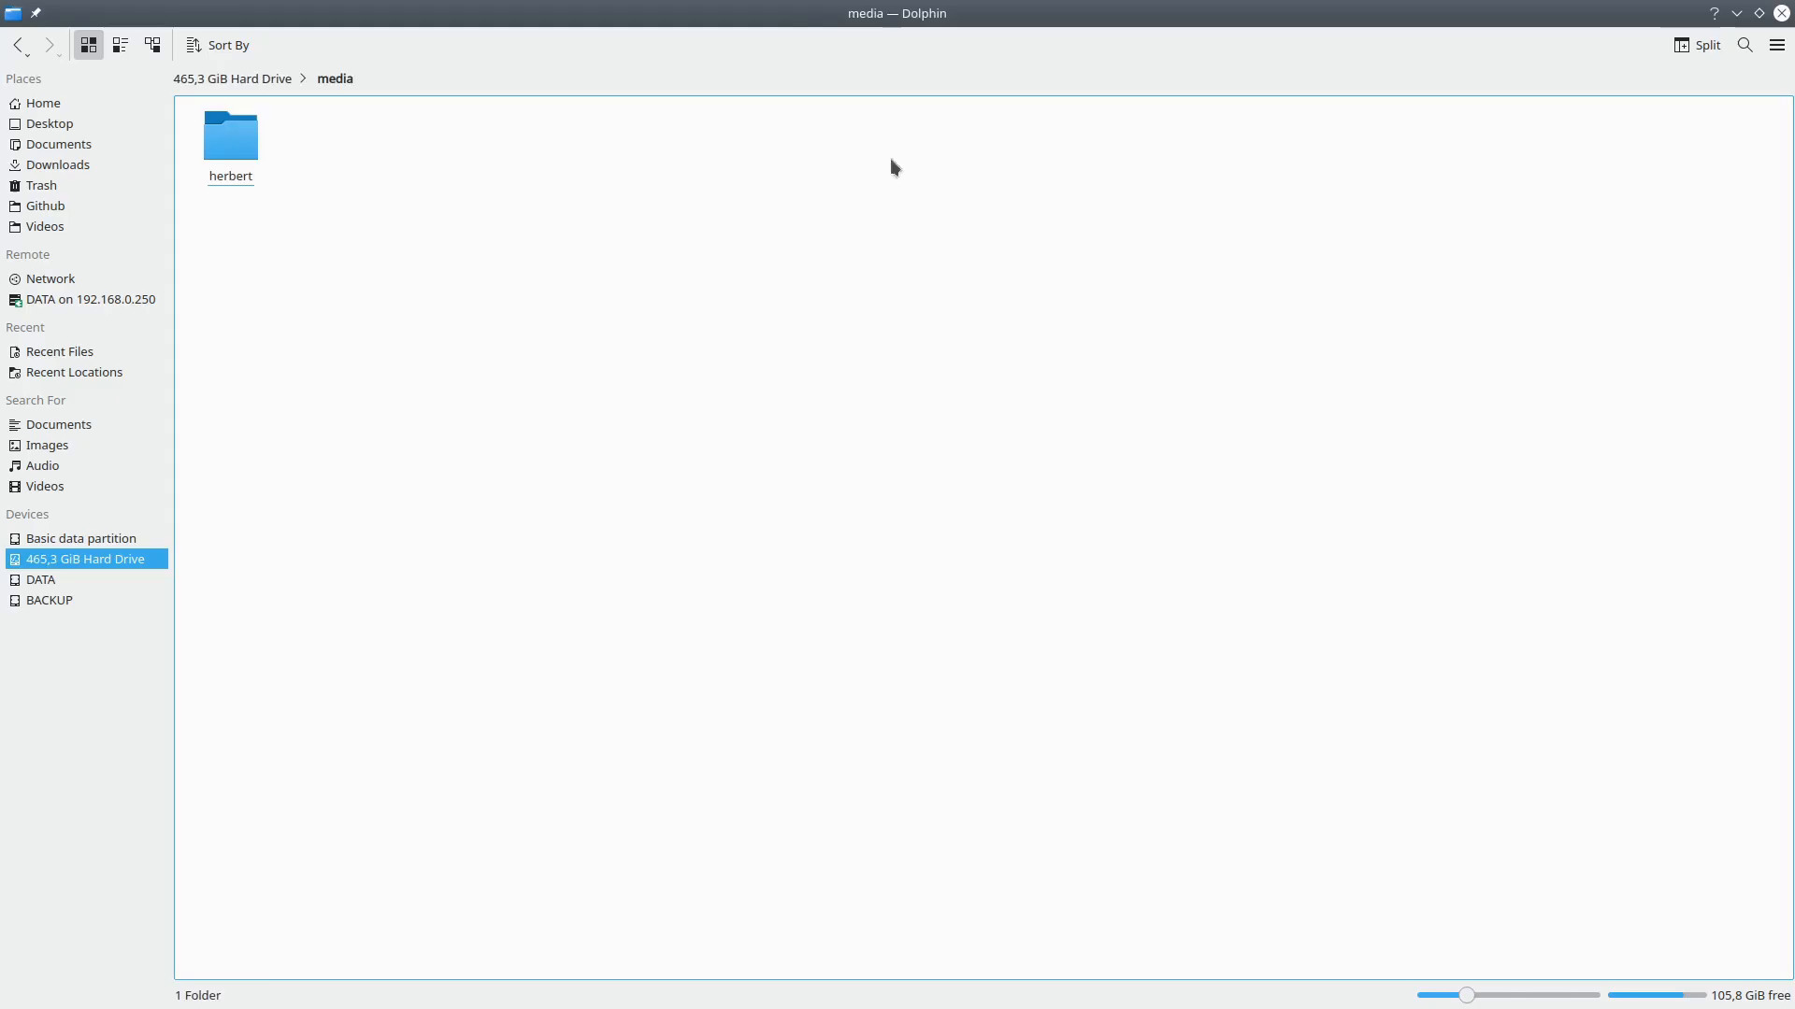
pyautogui.click(90, 299)
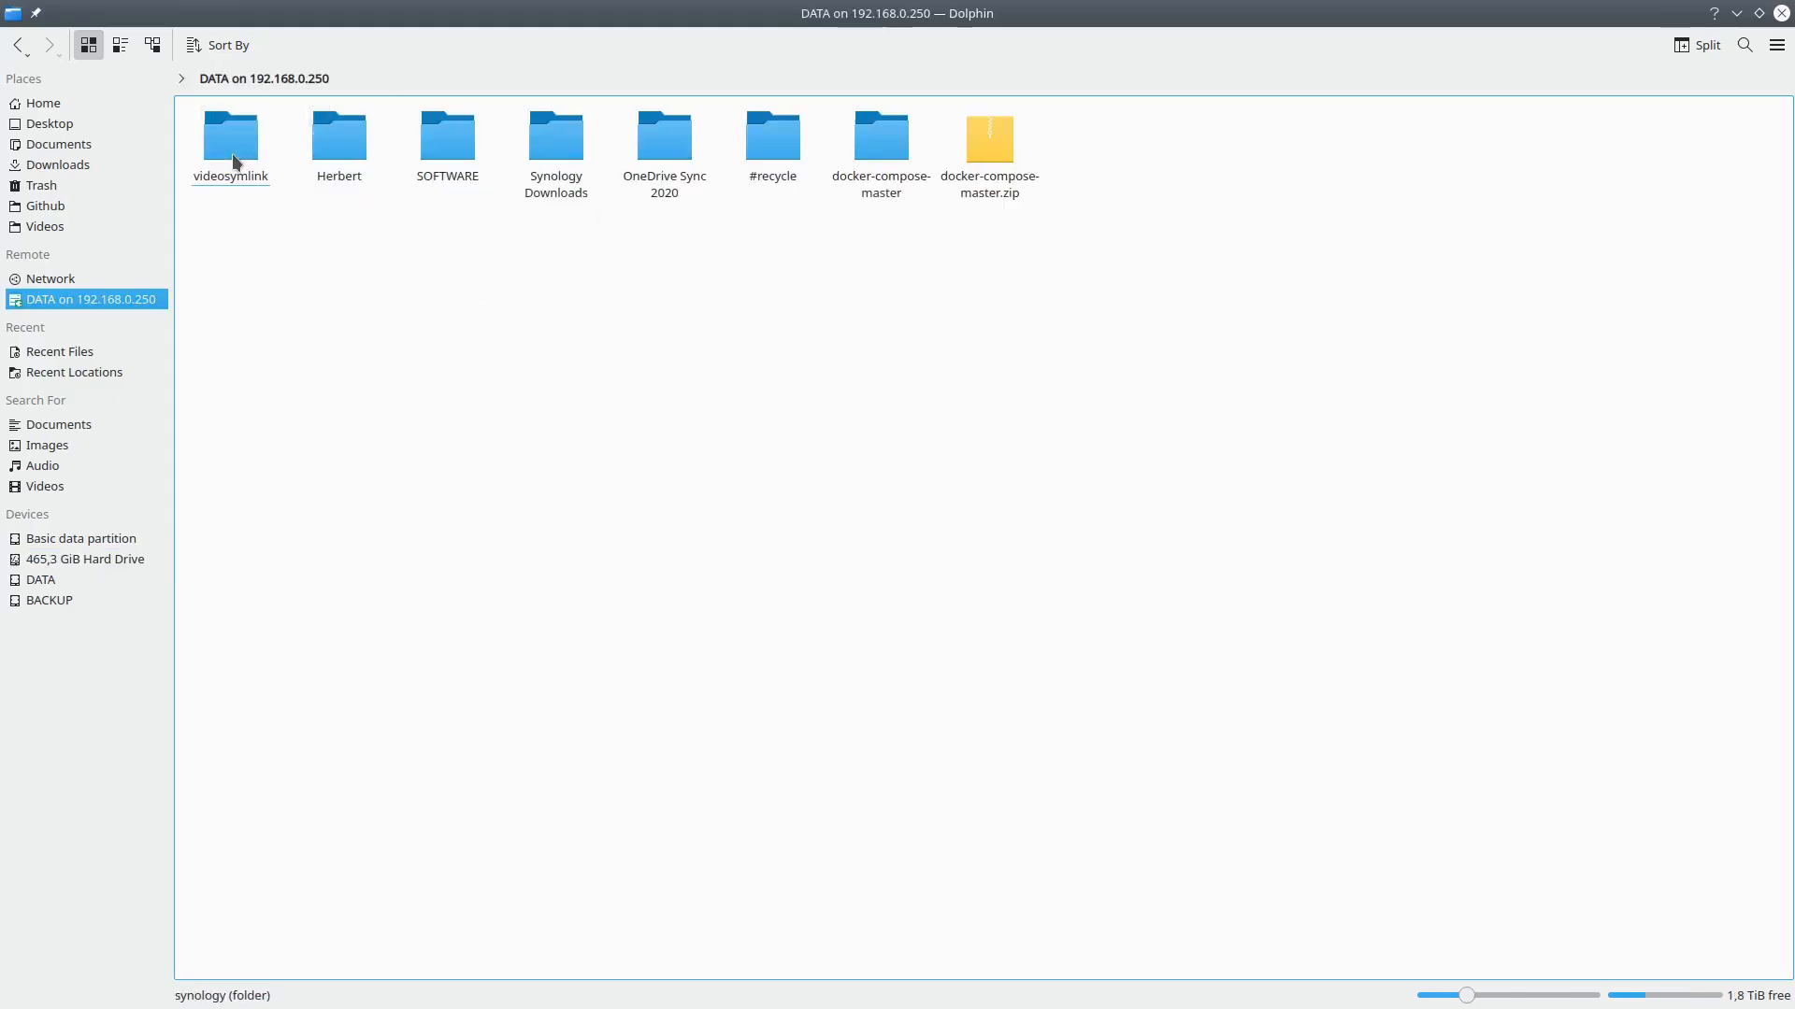
# Enter the Herbert folder and open Prosandcons.pptx.
pyautogui.click(338, 134)
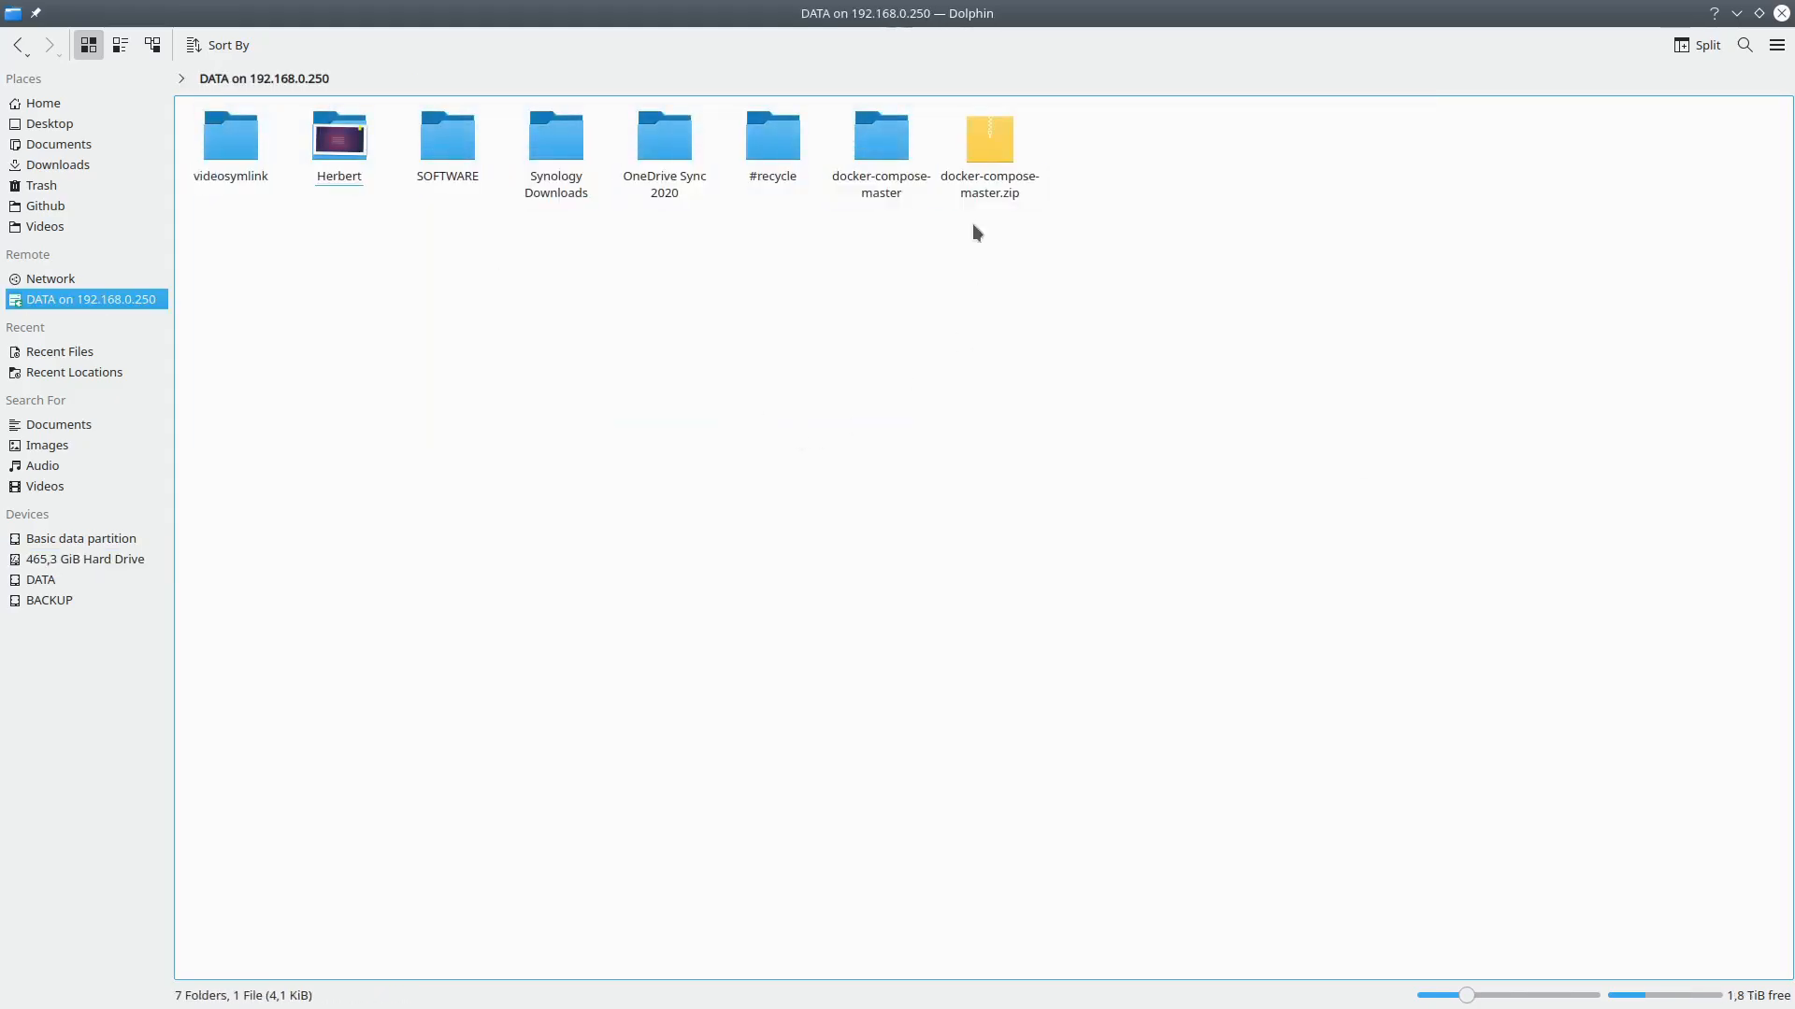
pyautogui.doubleClick(555, 132)
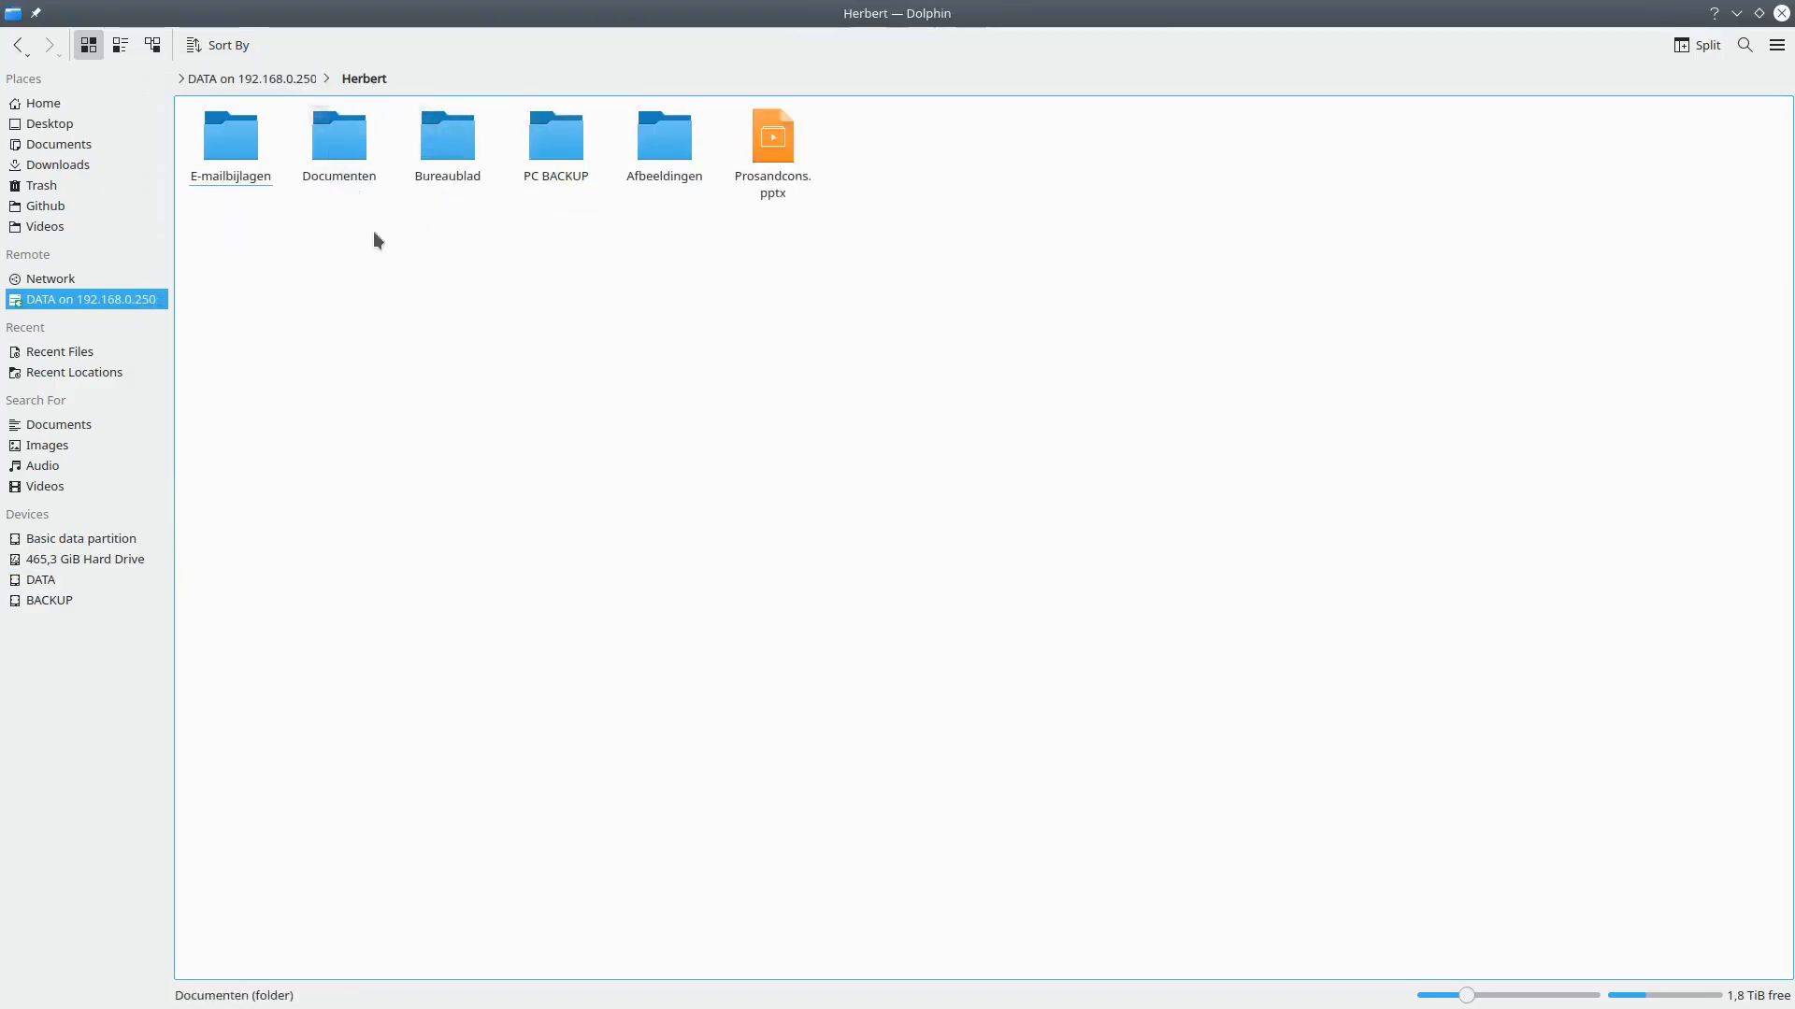
pyautogui.click(256, 78)
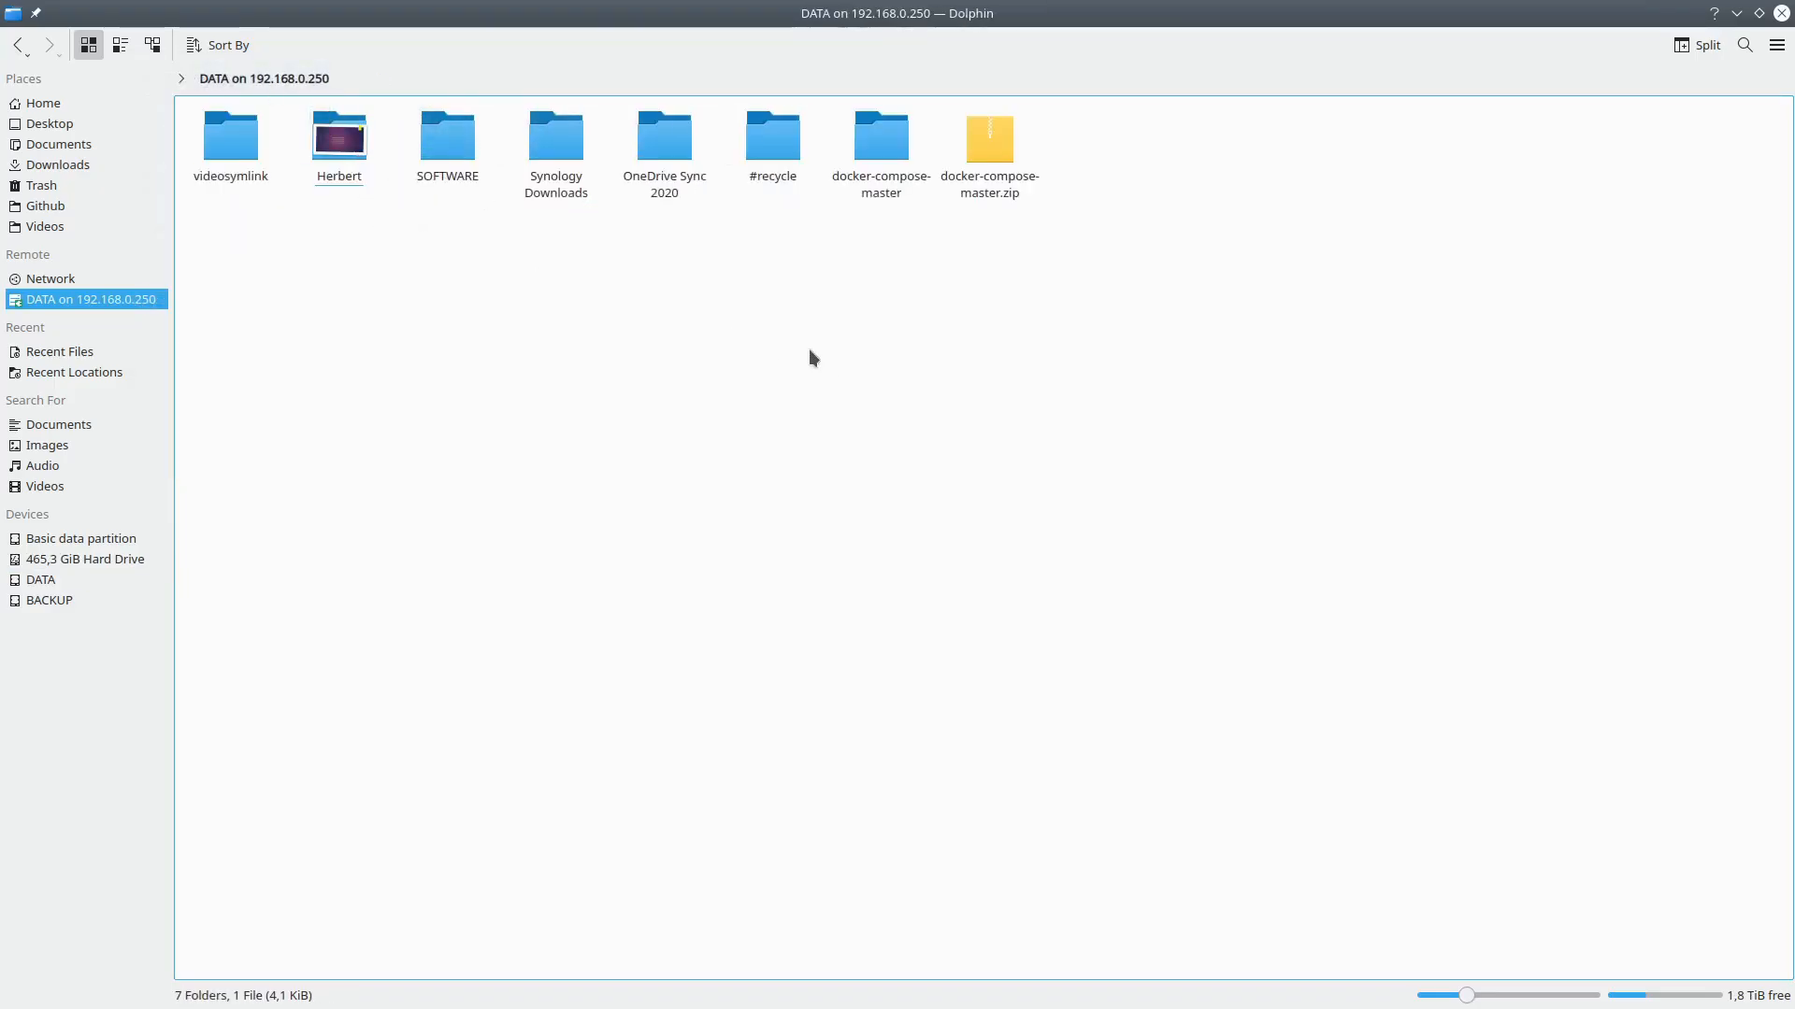
pyautogui.moveTo(1483, 62)
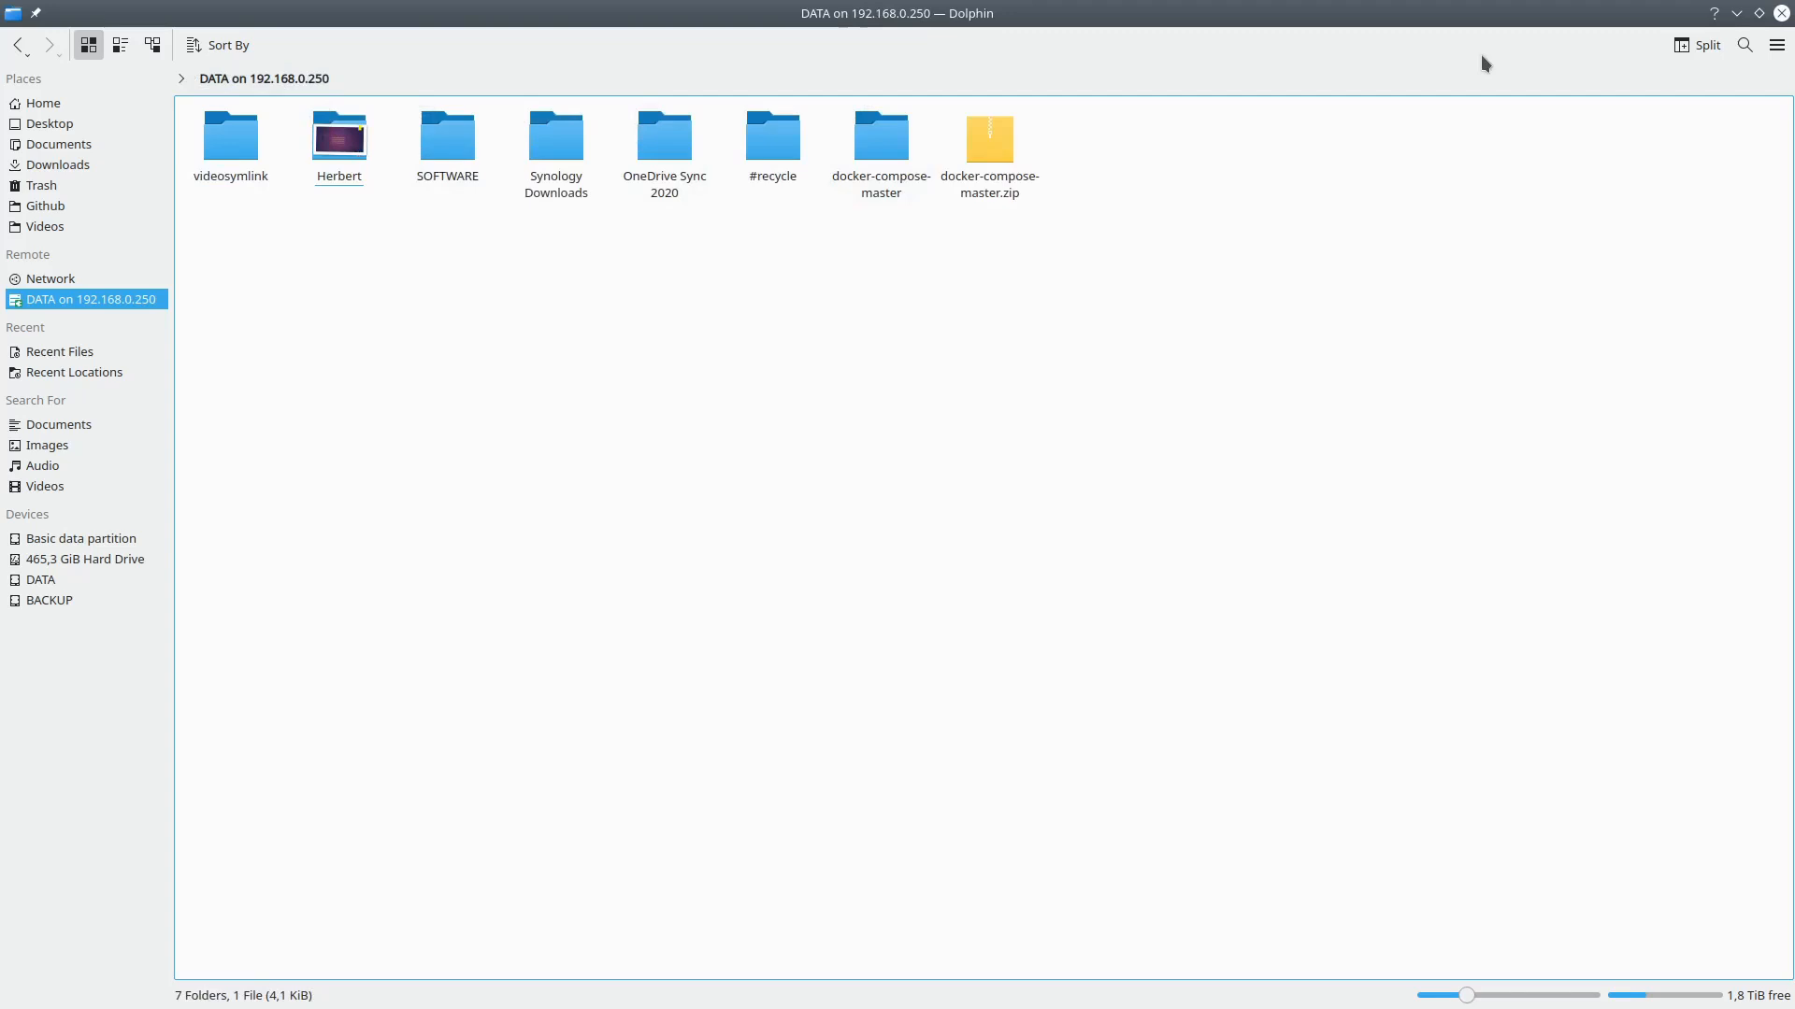
pyautogui.doubleClick(338, 138)
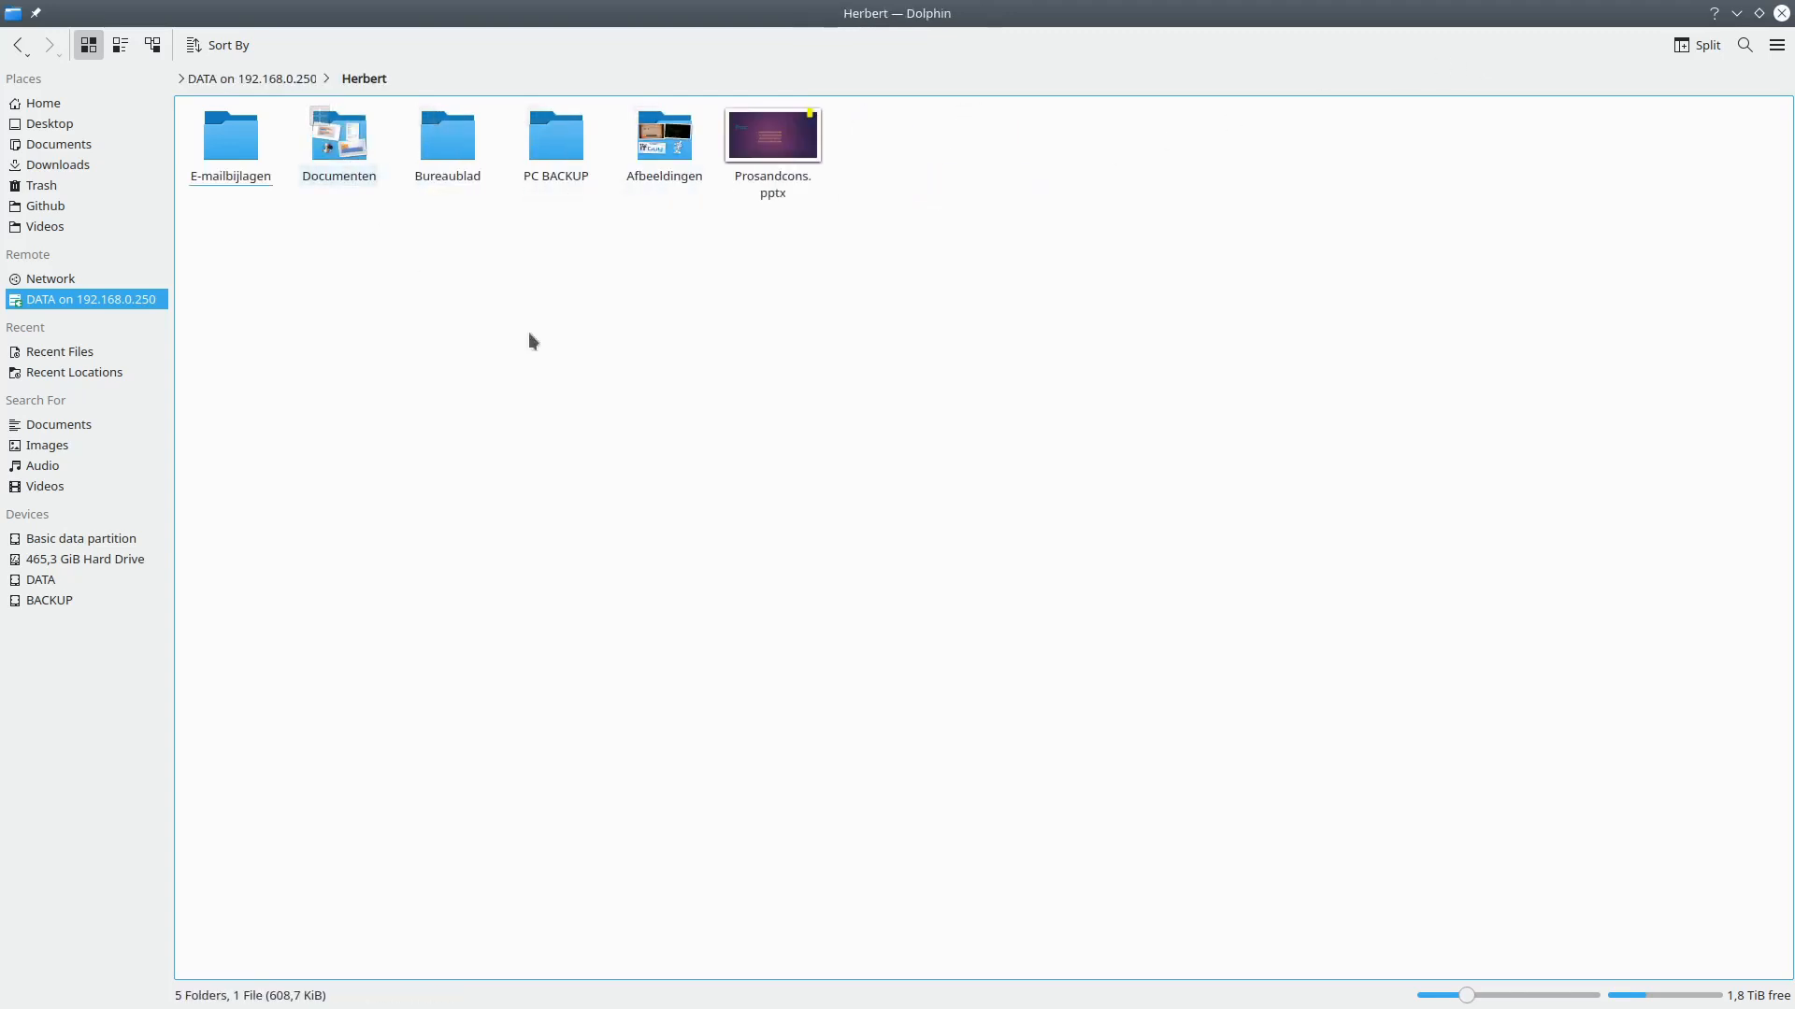
pyautogui.click(773, 131)
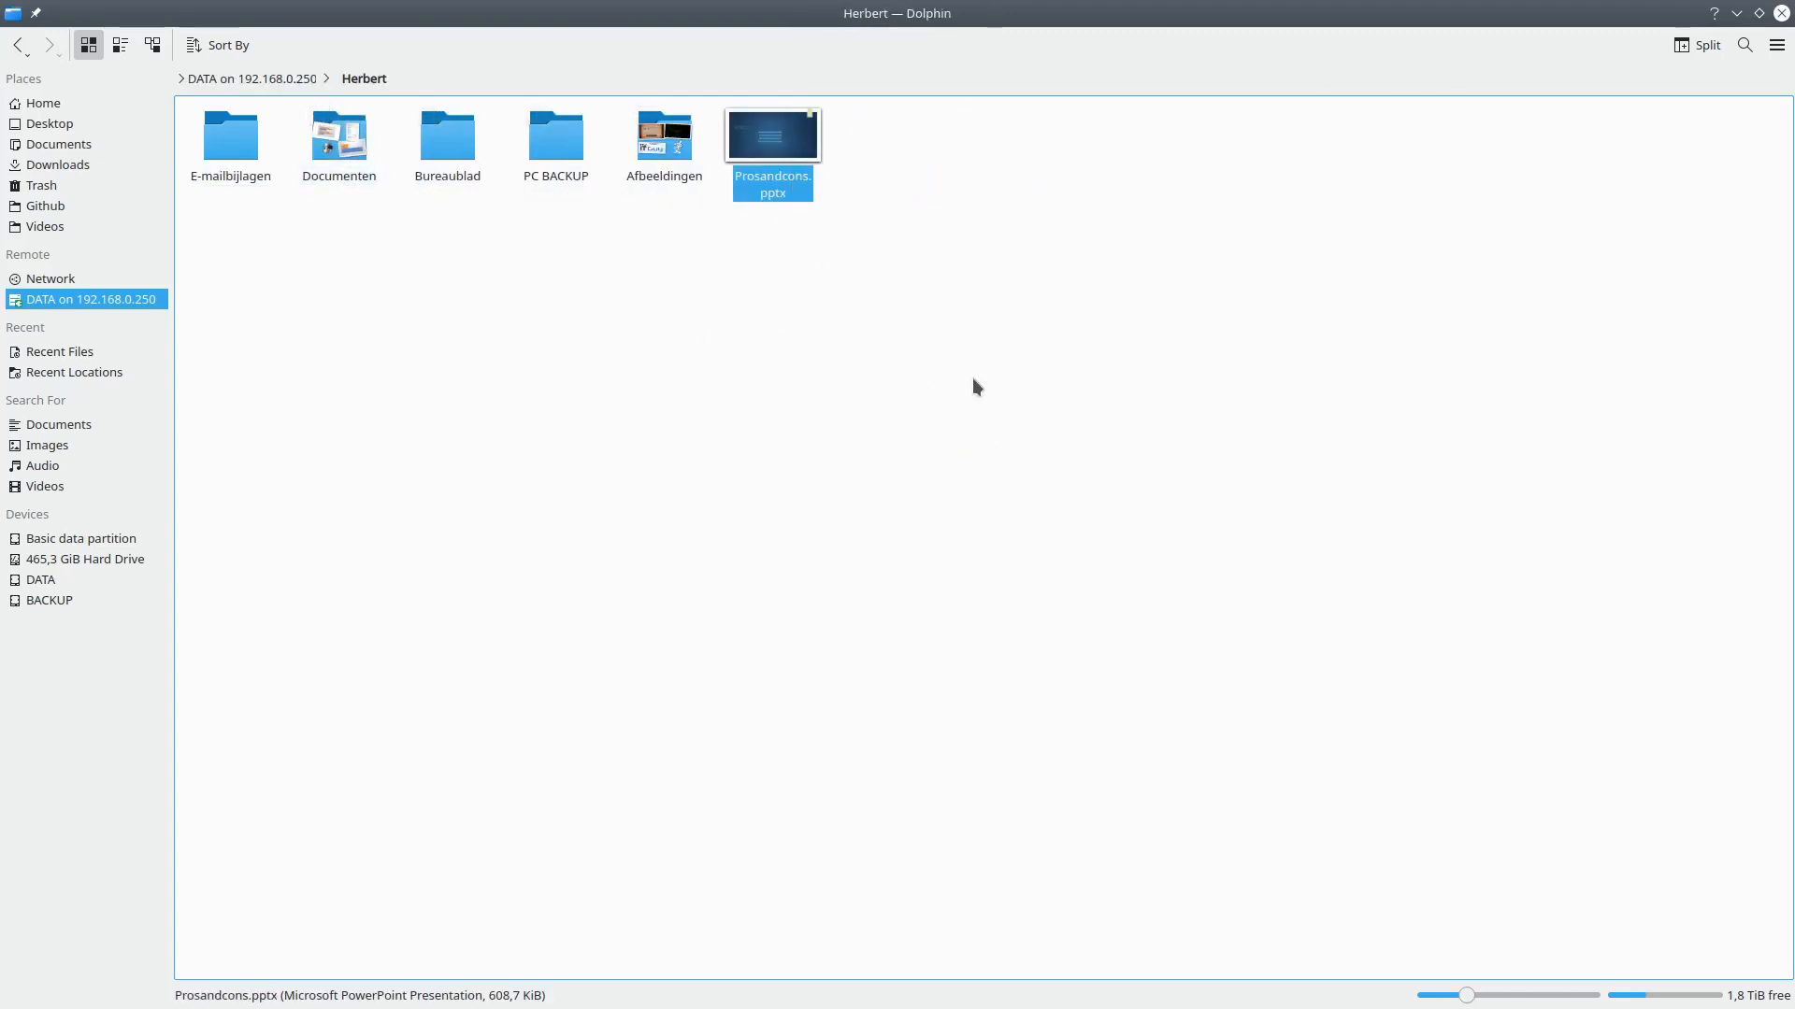
pyautogui.doubleClick(771, 133)
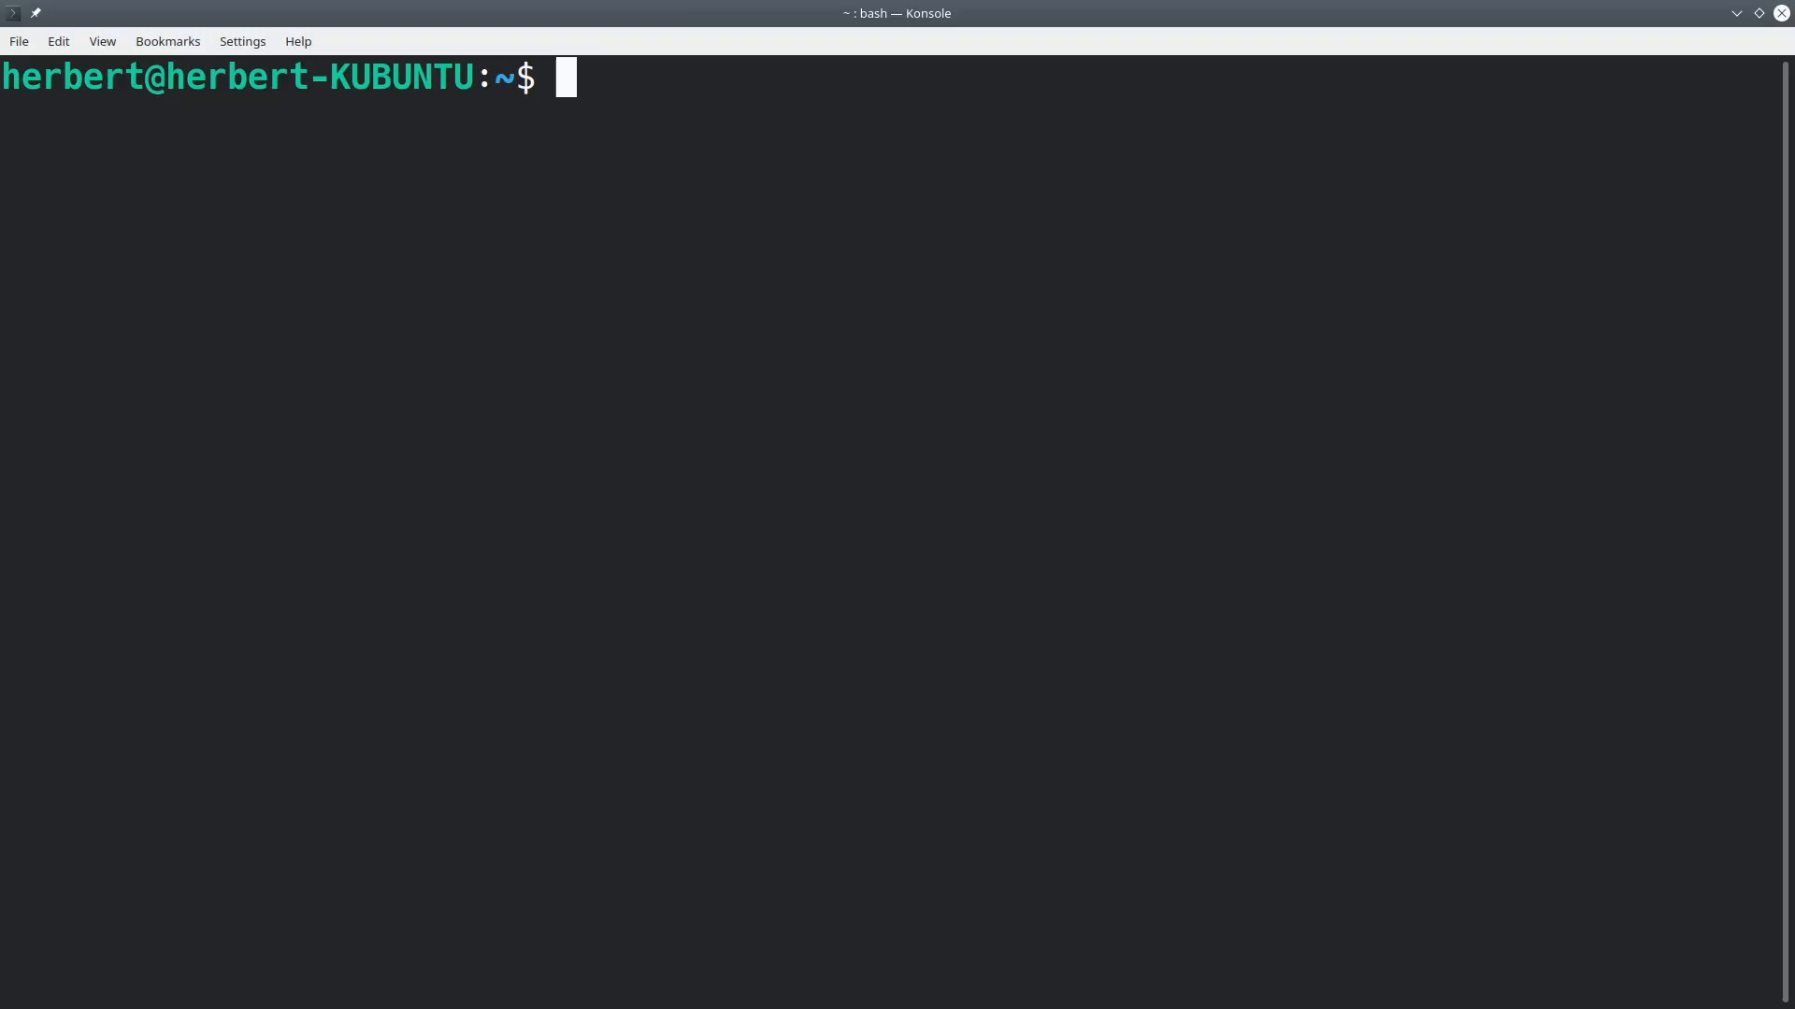
pyautogui.moveTo(827, 195)
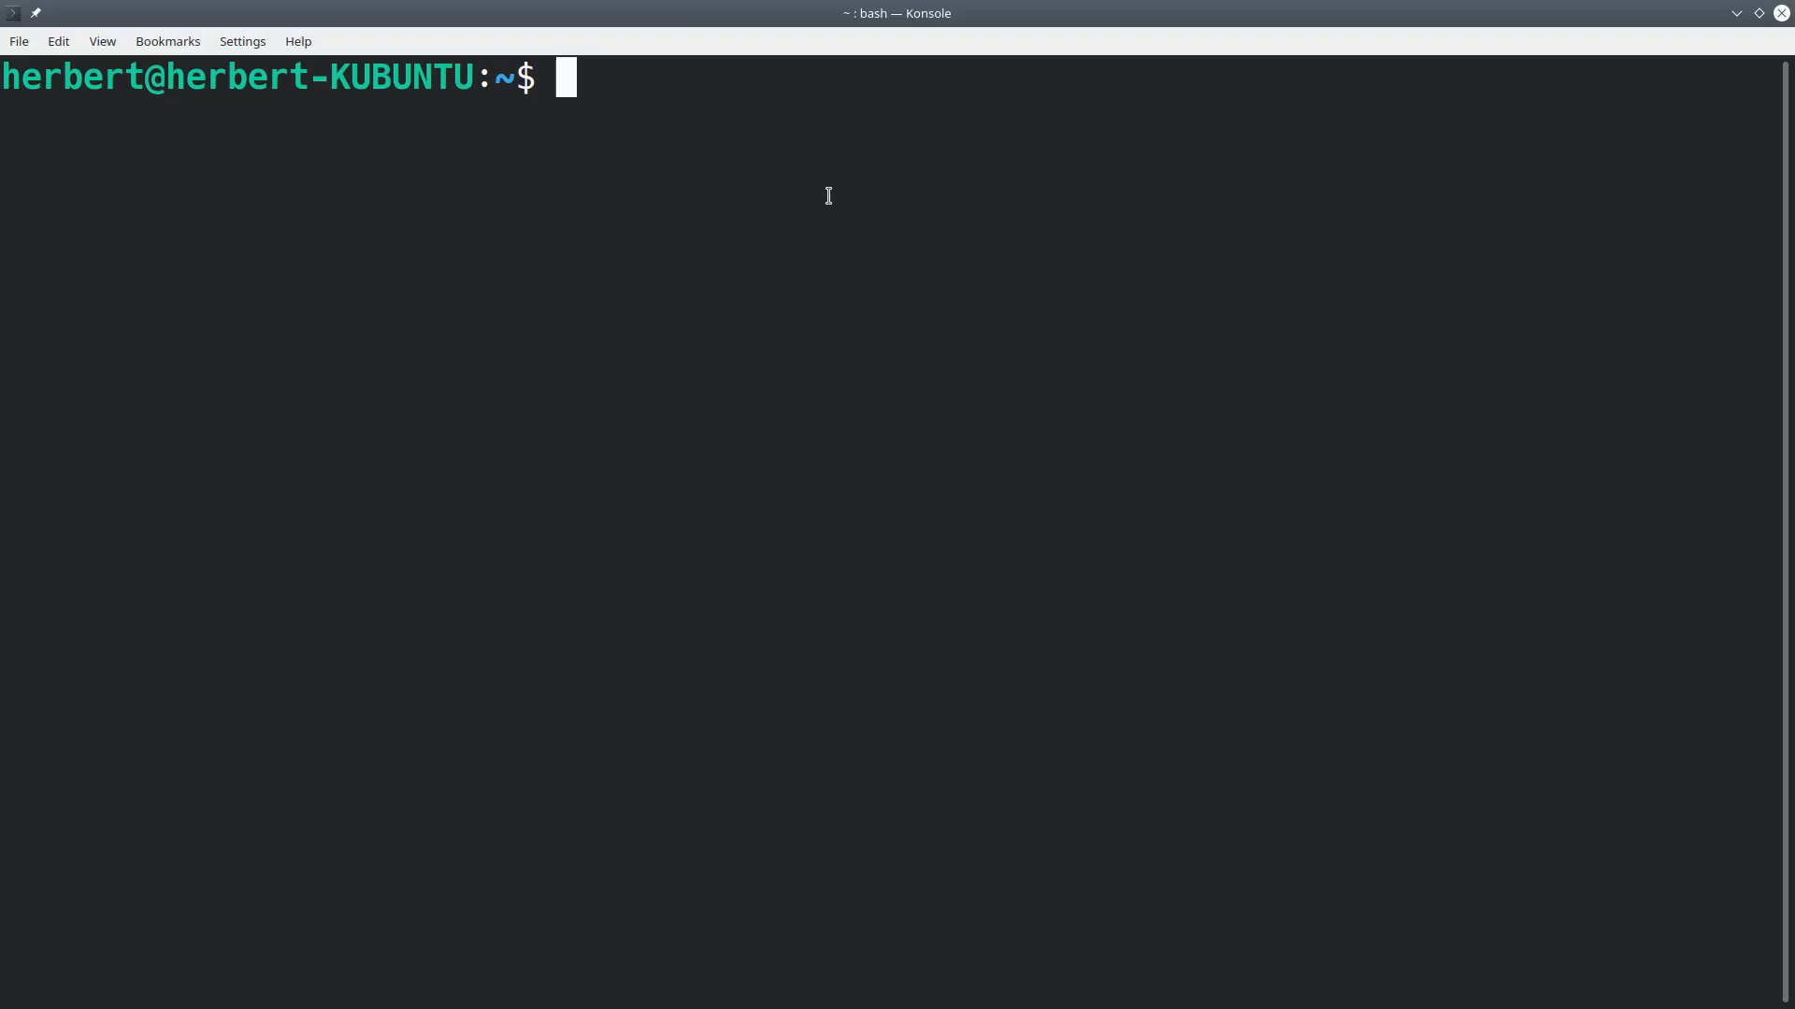